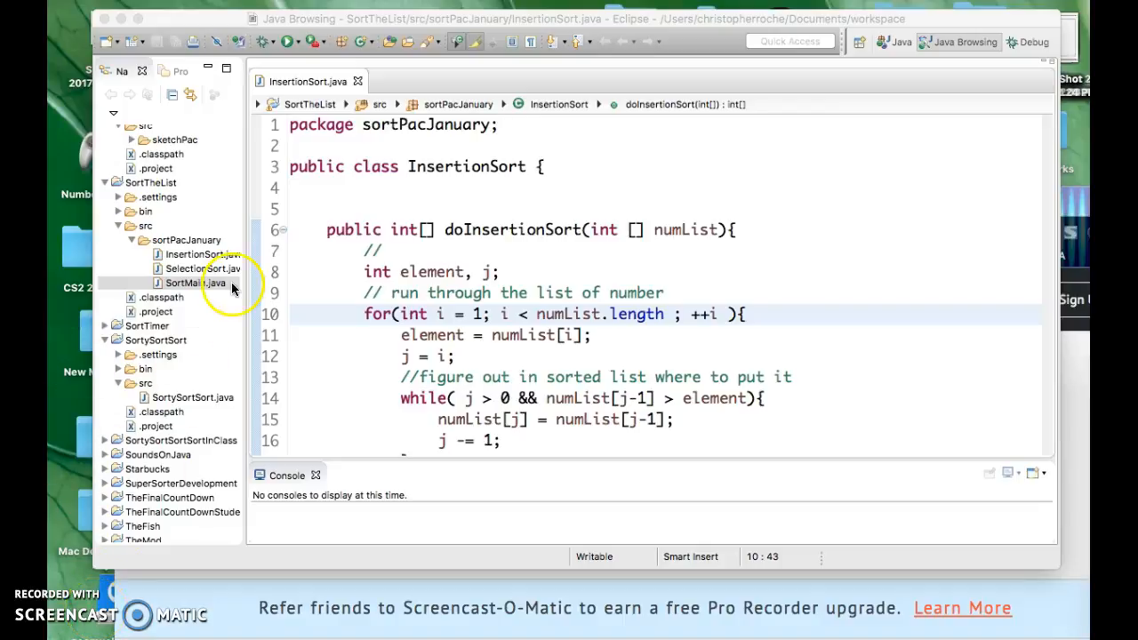
mouse_move(241, 200)
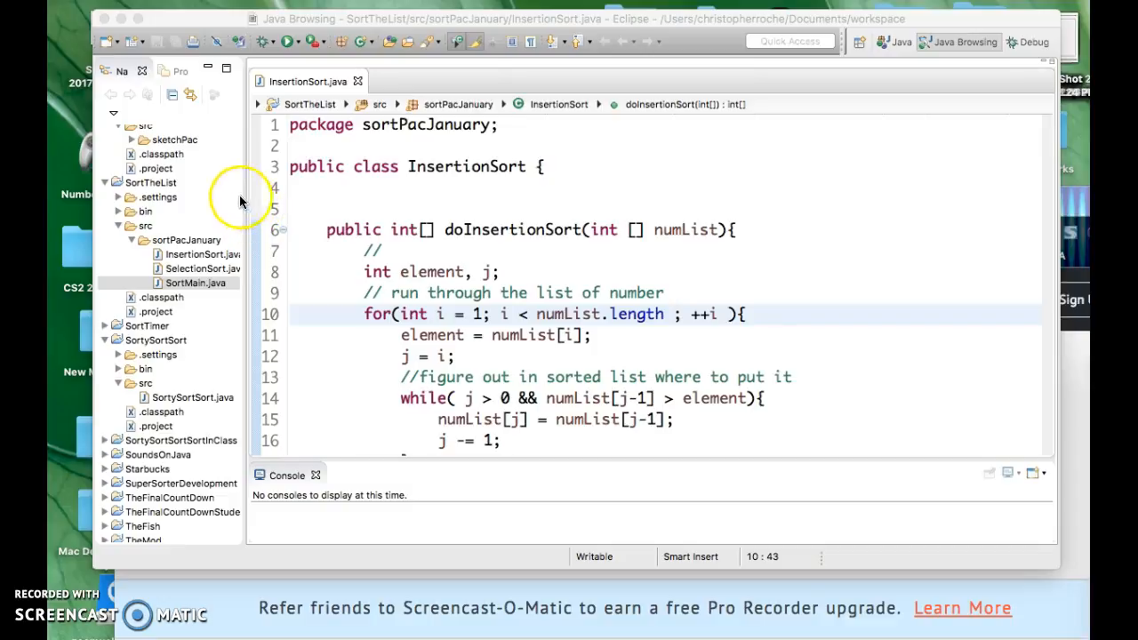
Open SelectionSort.java from the project Navigator
left_click(158, 196)
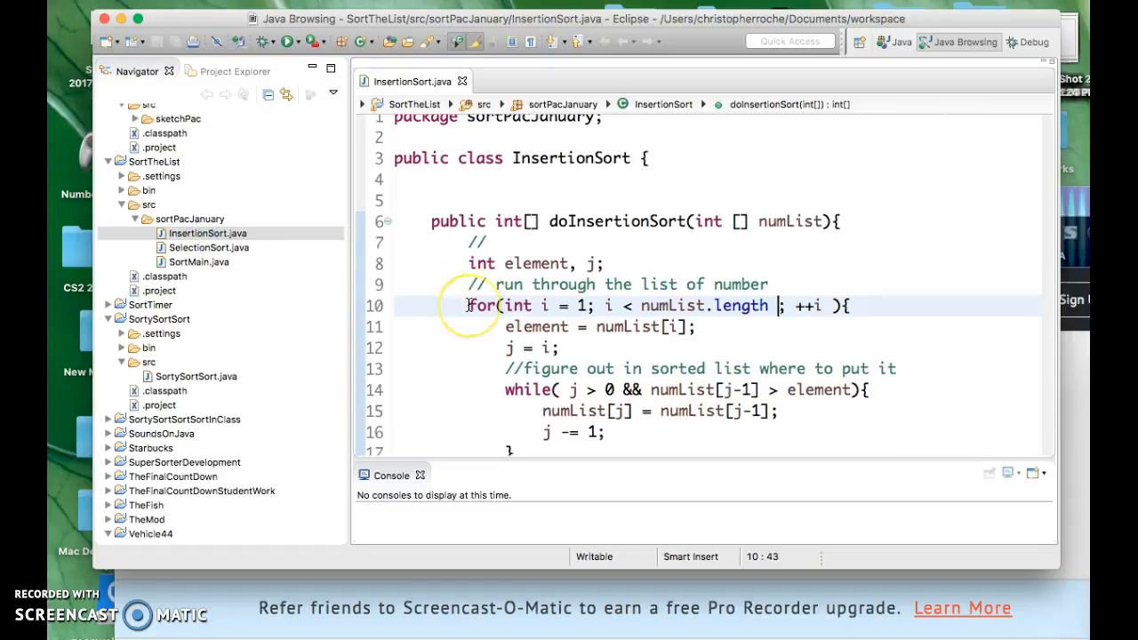
scroll("down", 3)
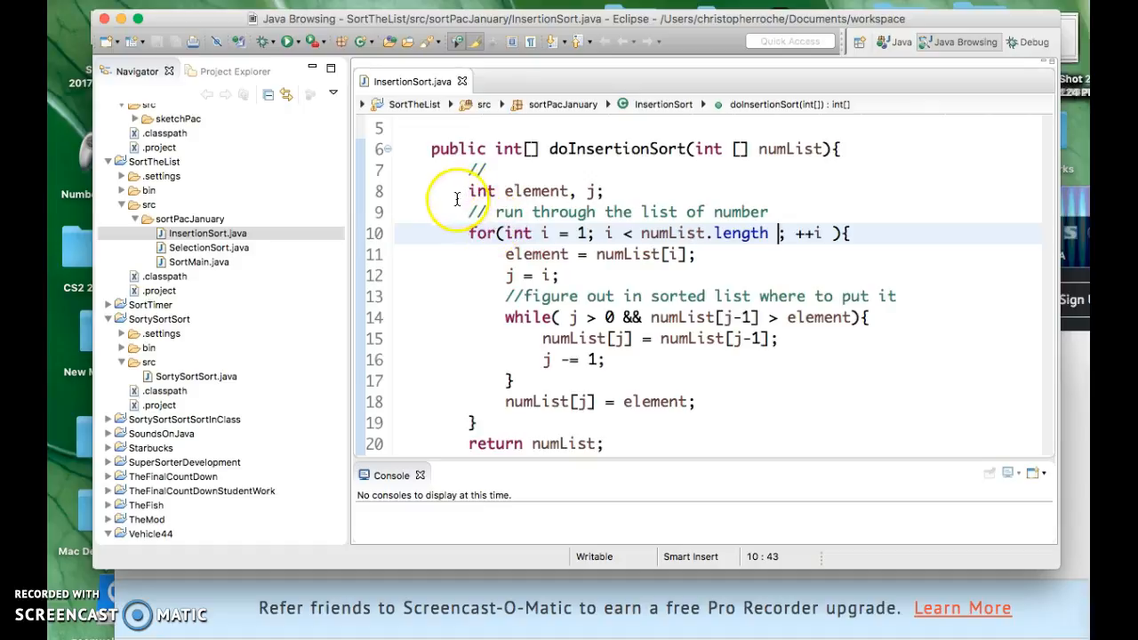
scroll("down", 3)
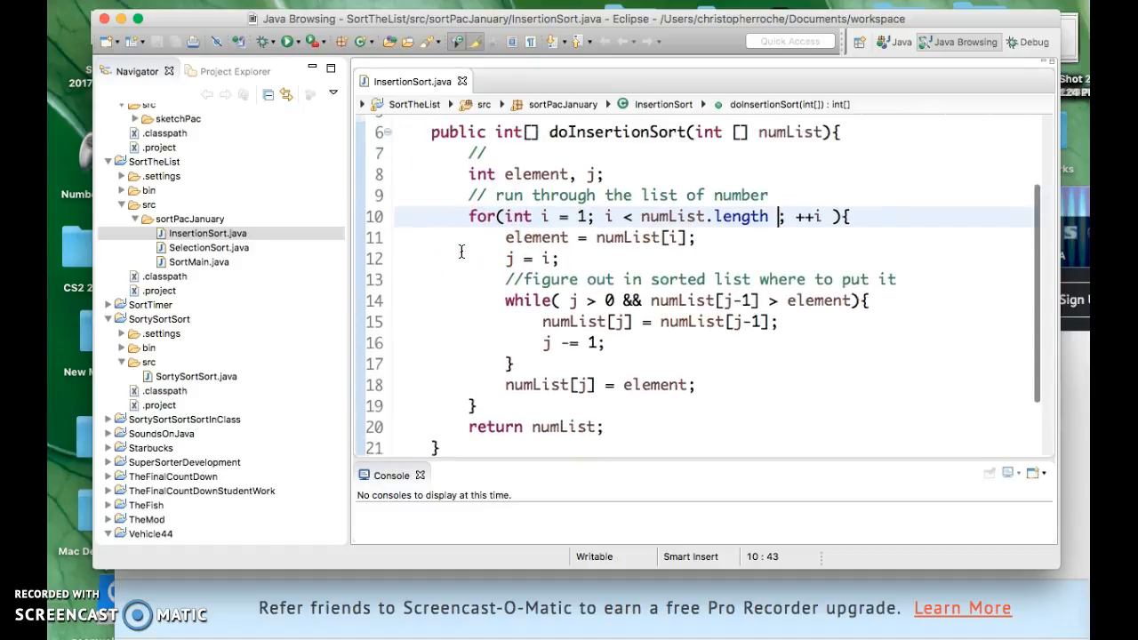
scroll("down", 3)
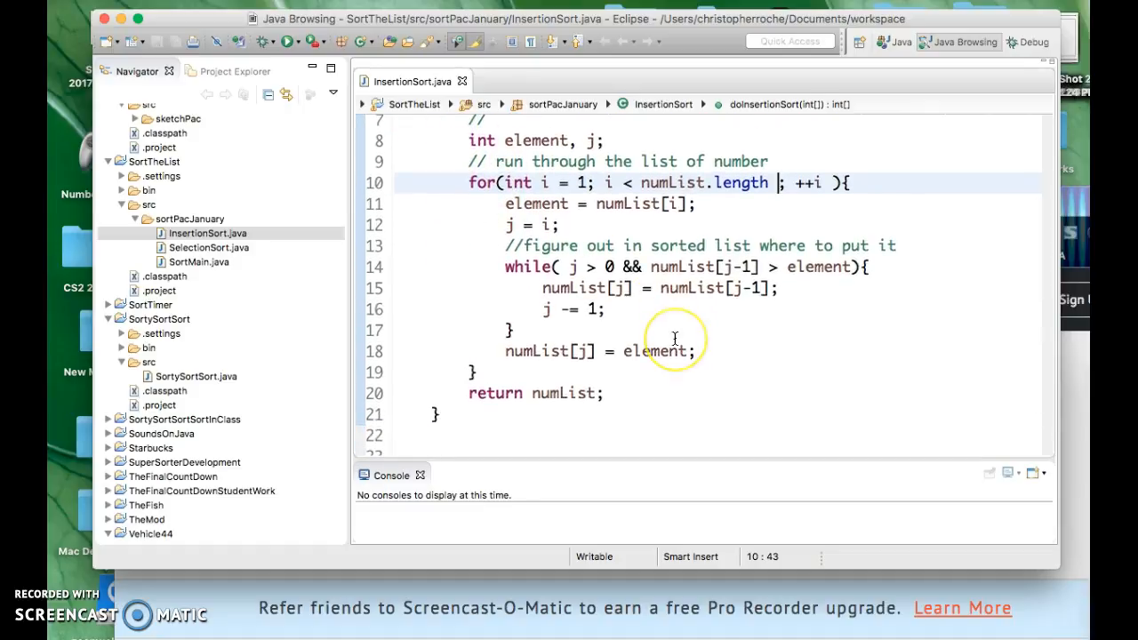
scroll("up", 3)
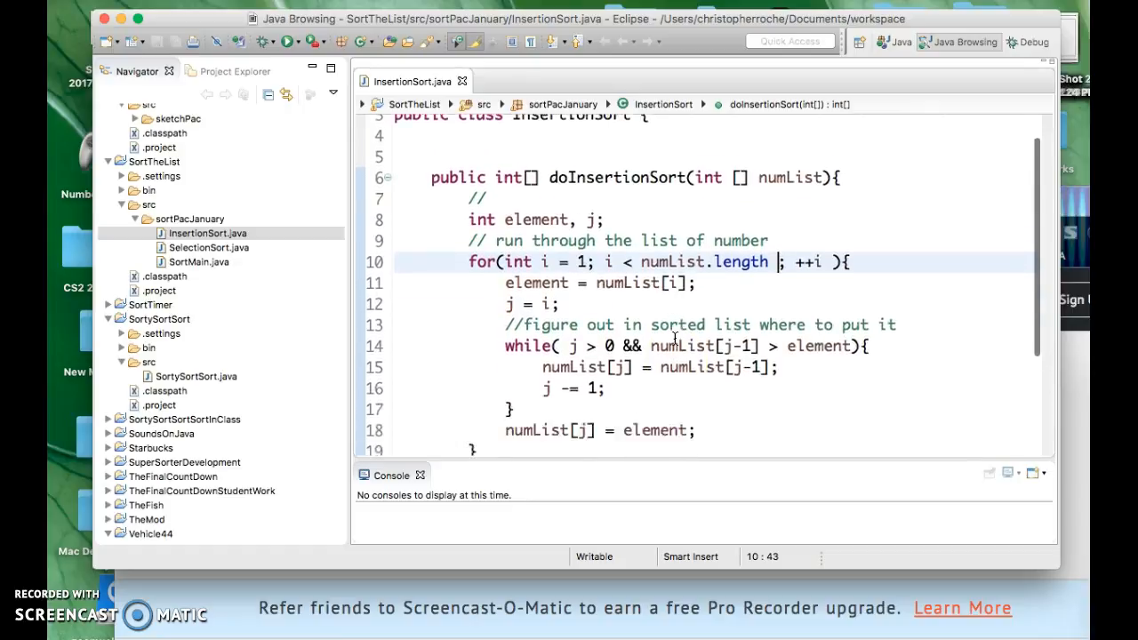
left_click(209, 247)
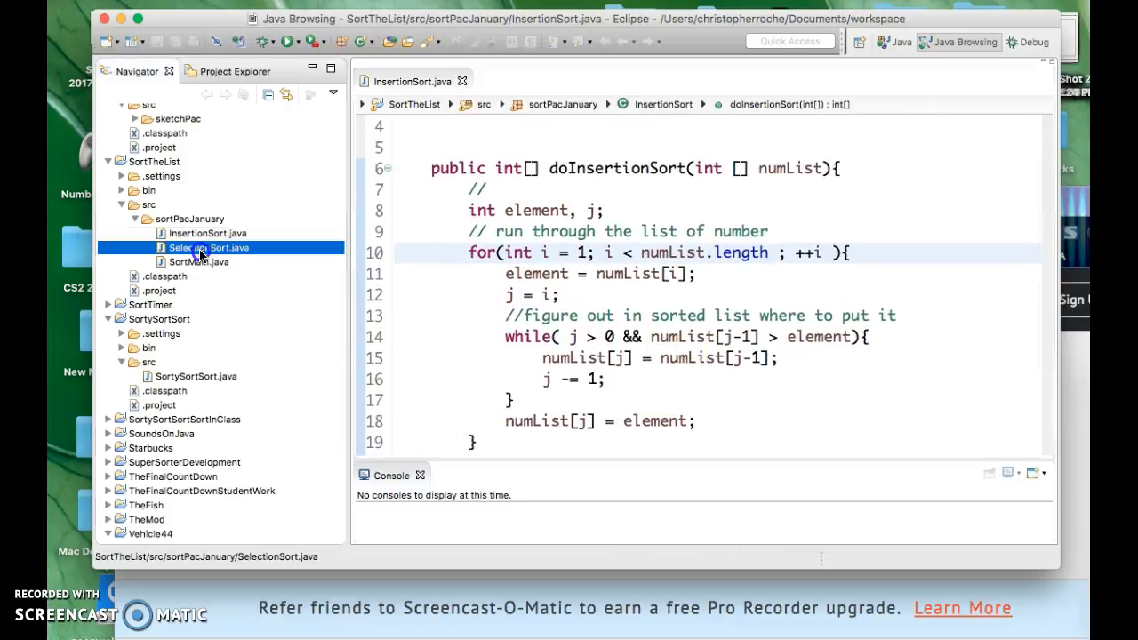
double_click(208, 247)
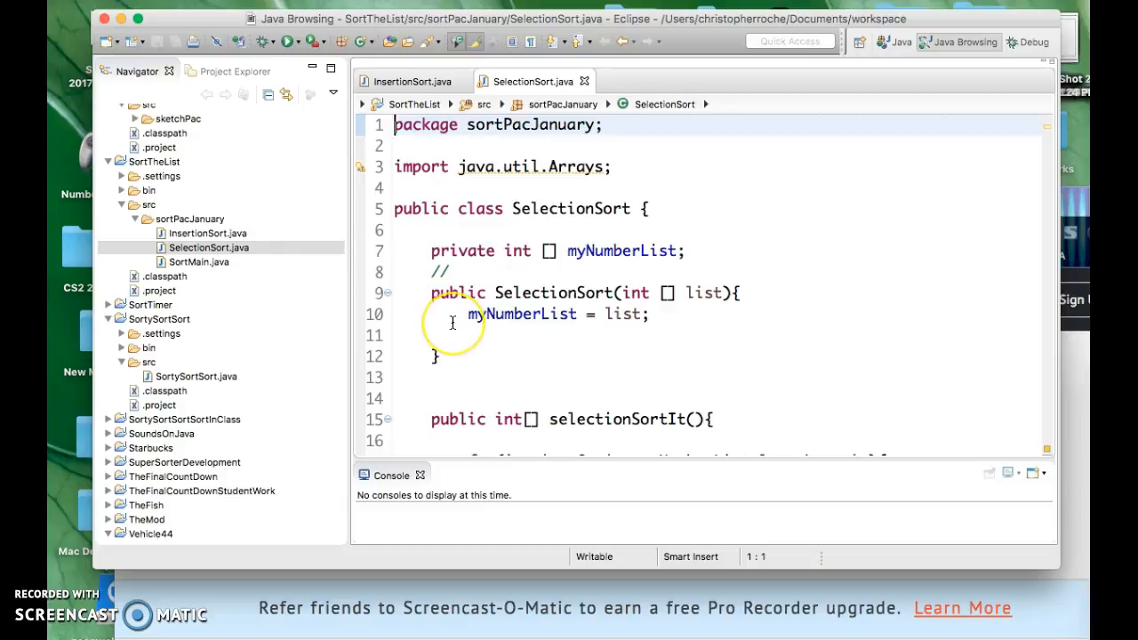
Walk through the selectionSortIt, findLowestIndex and swap methods, then select SortMain.java
scroll("down", 3)
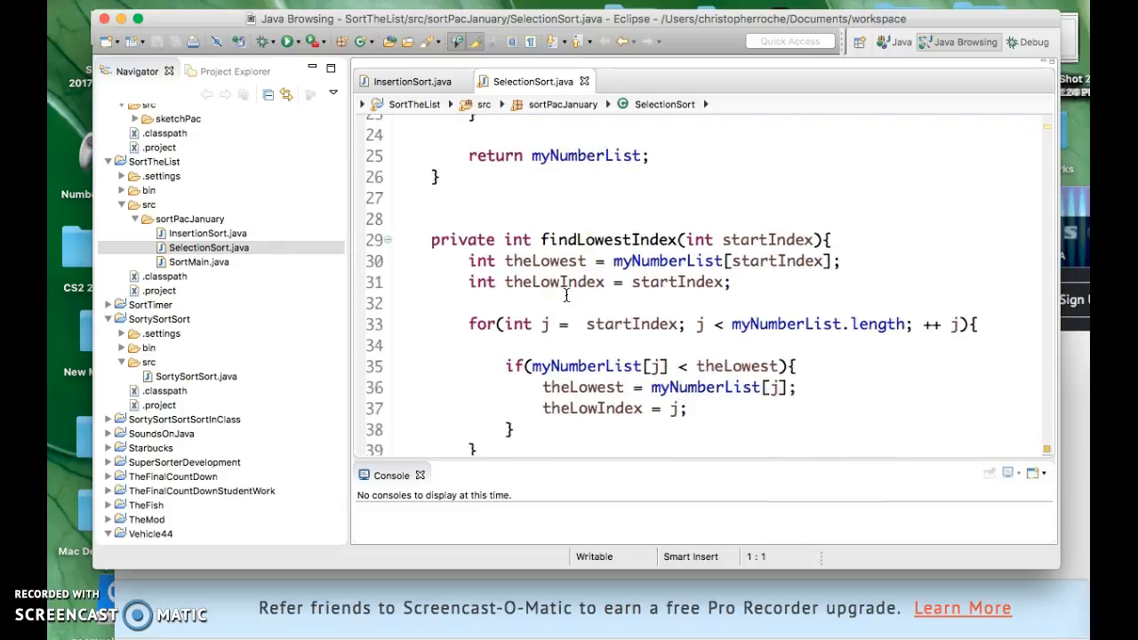
scroll("down", 3)
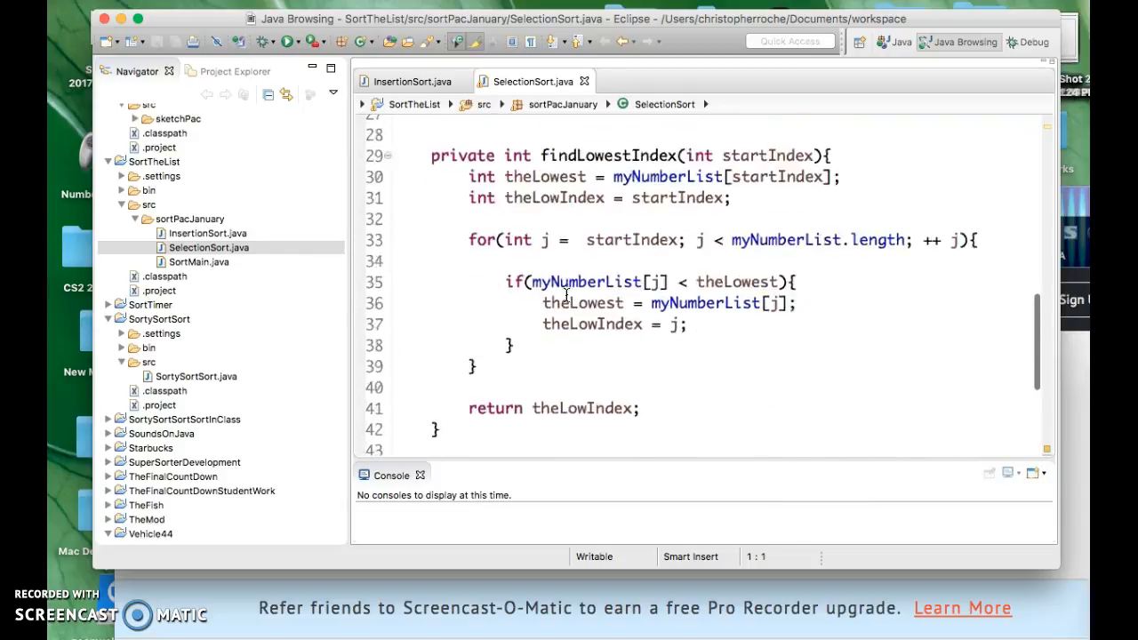
scroll("down", 3)
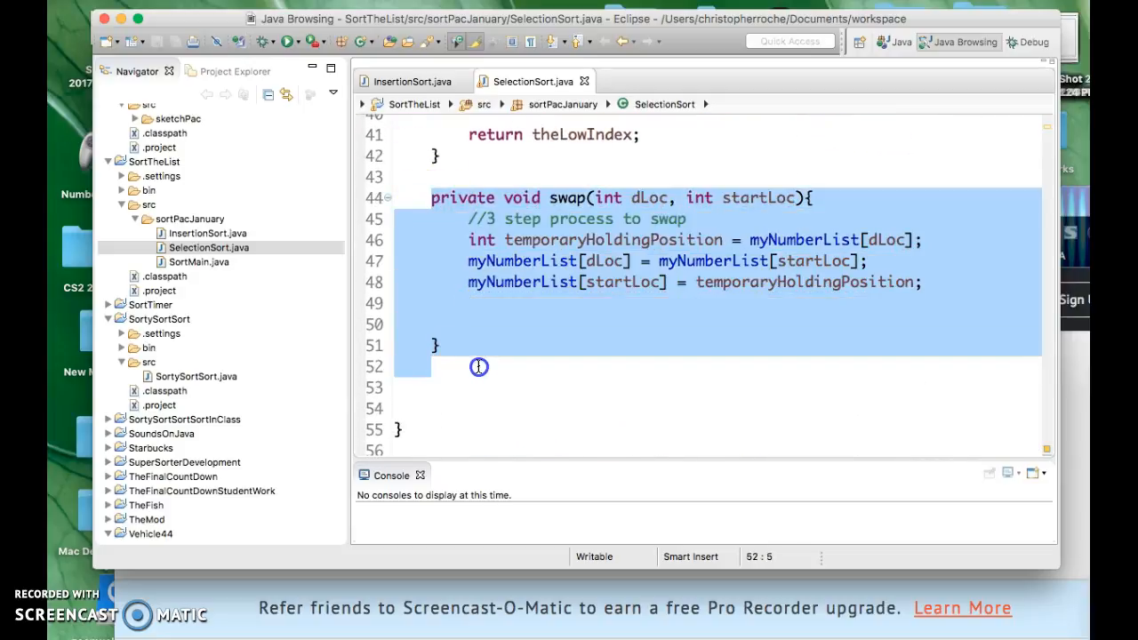
scroll("up", 3)
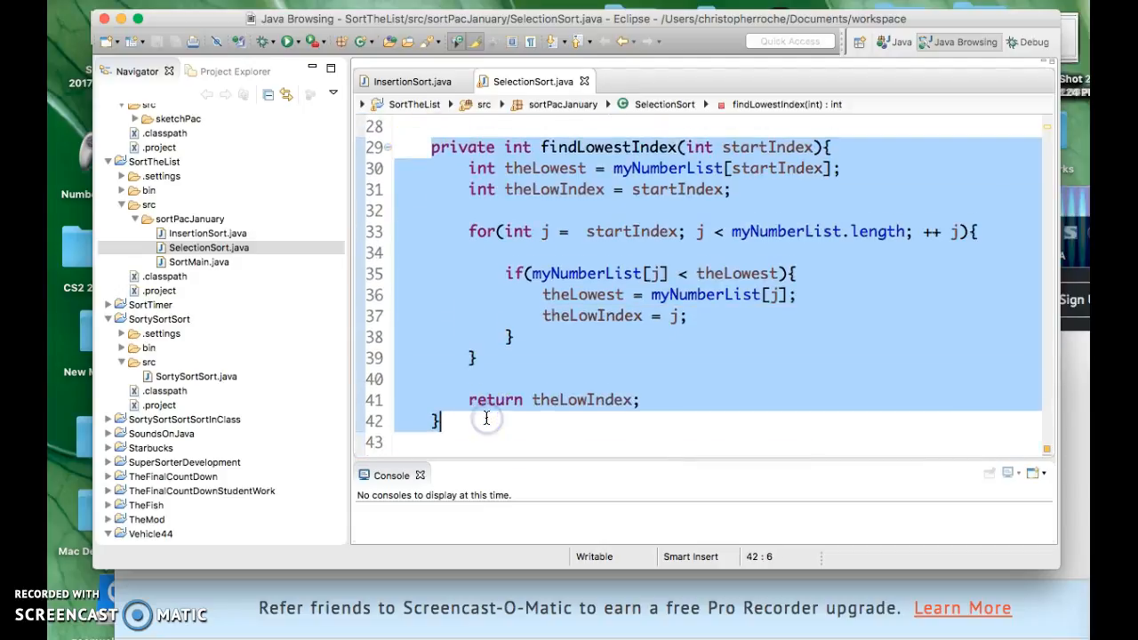
scroll("up", 3)
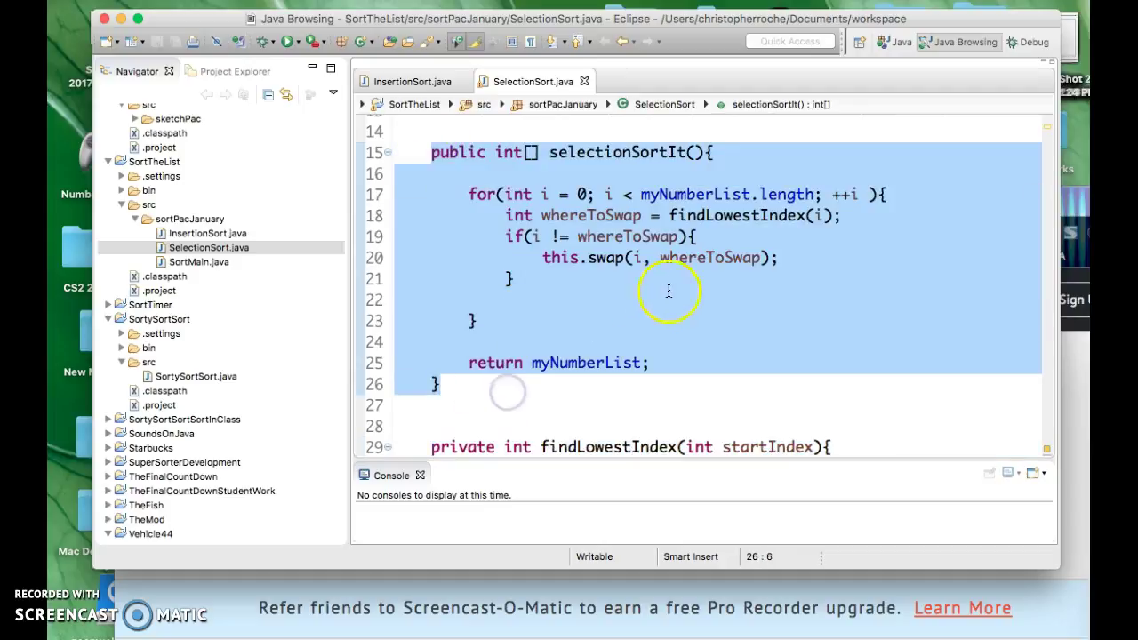
mouse_move(658, 257)
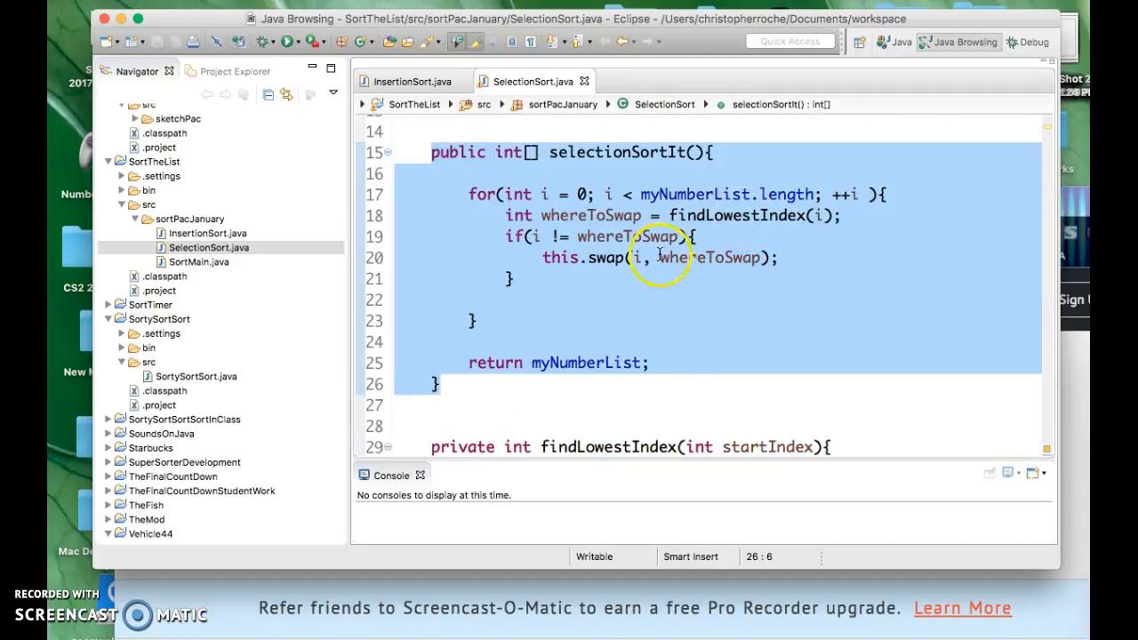
left_click(662, 258)
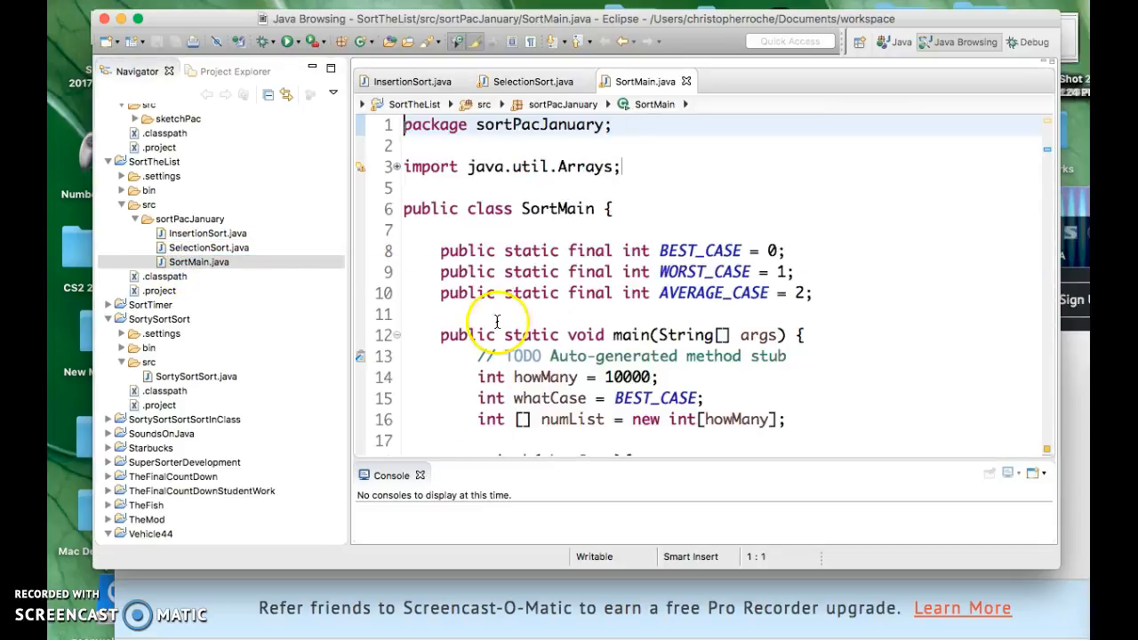
mouse_move(843, 399)
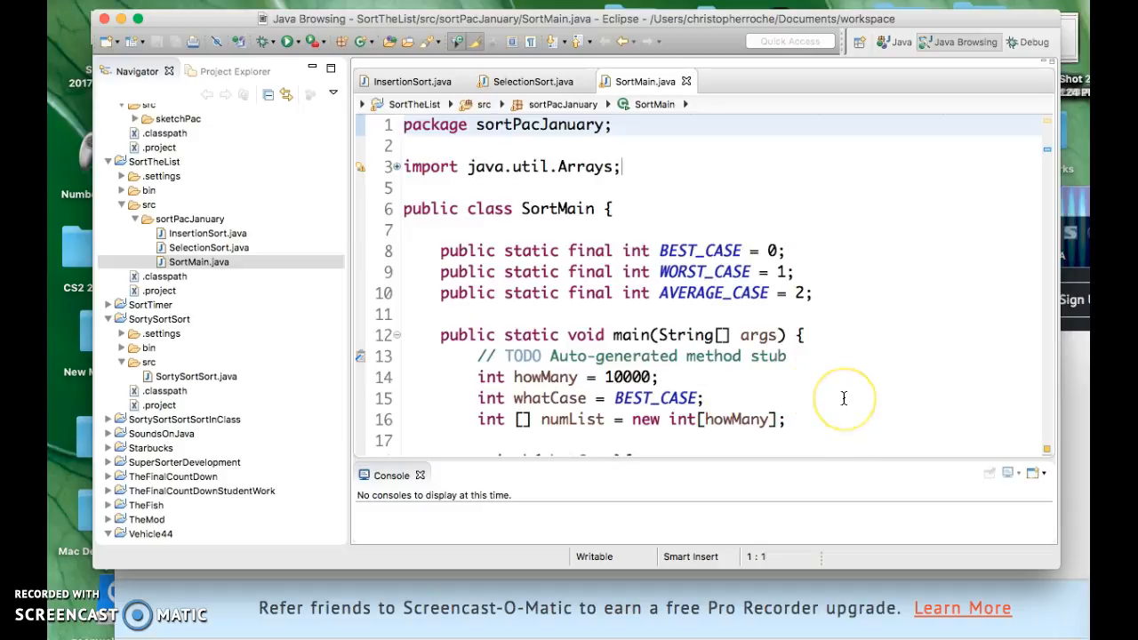
scroll("down", 3)
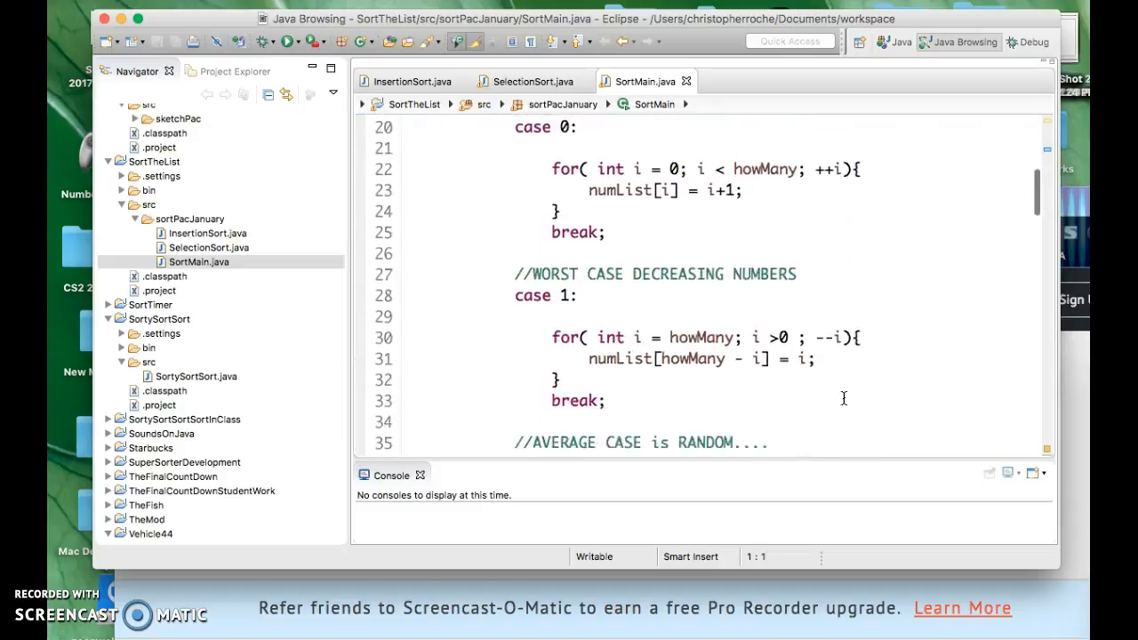
scroll("down", 3)
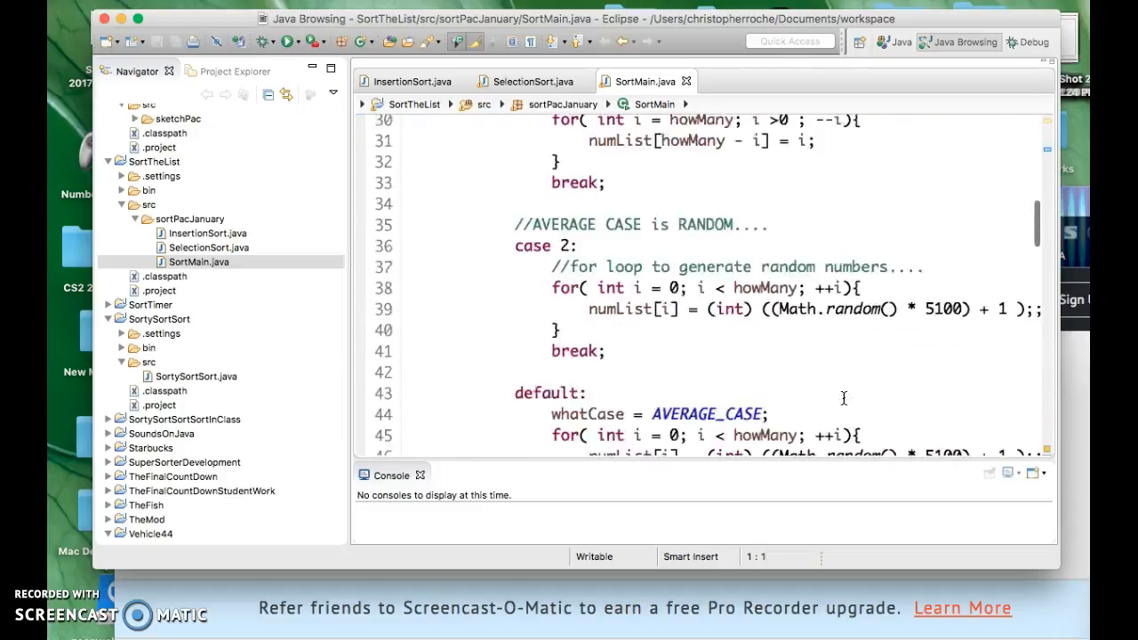
scroll("up", 3)
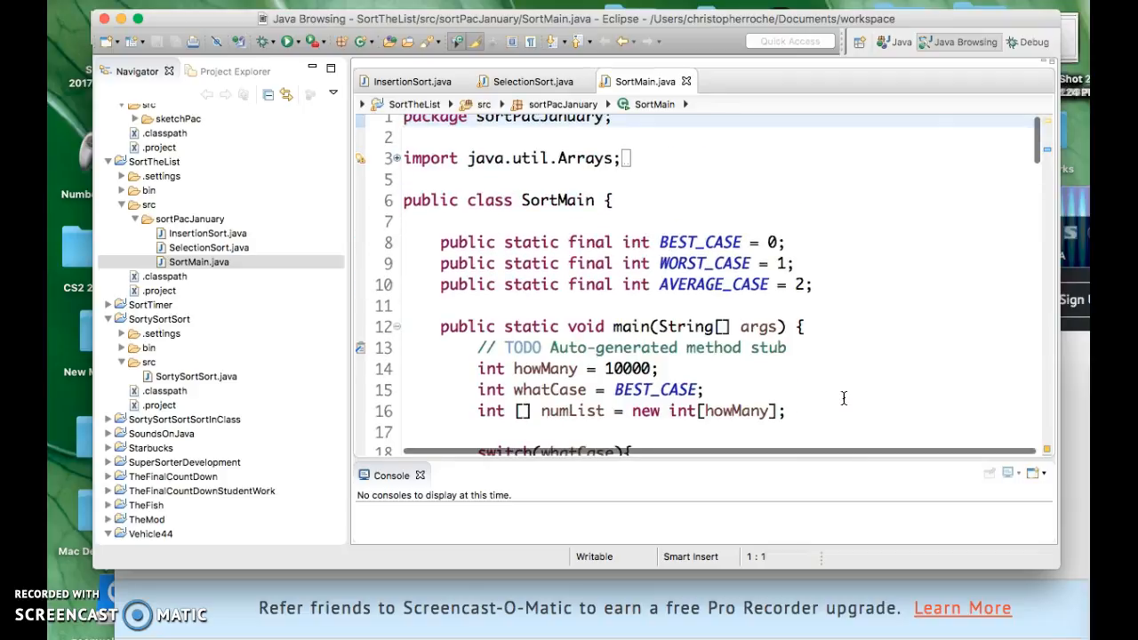
scroll("down", 3)
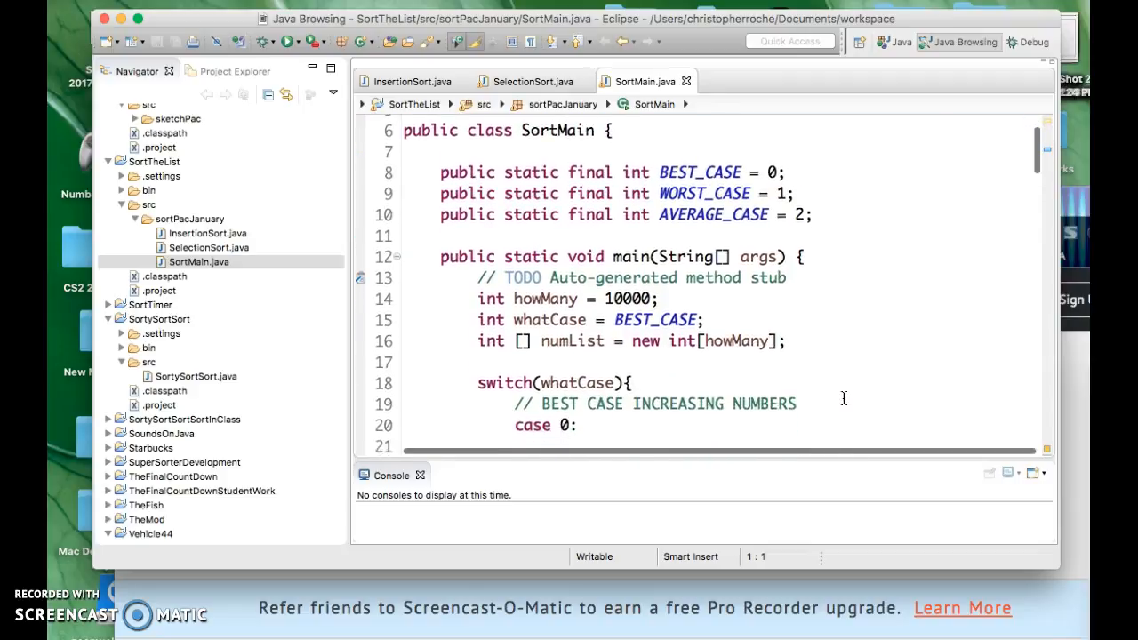
scroll("down", 3)
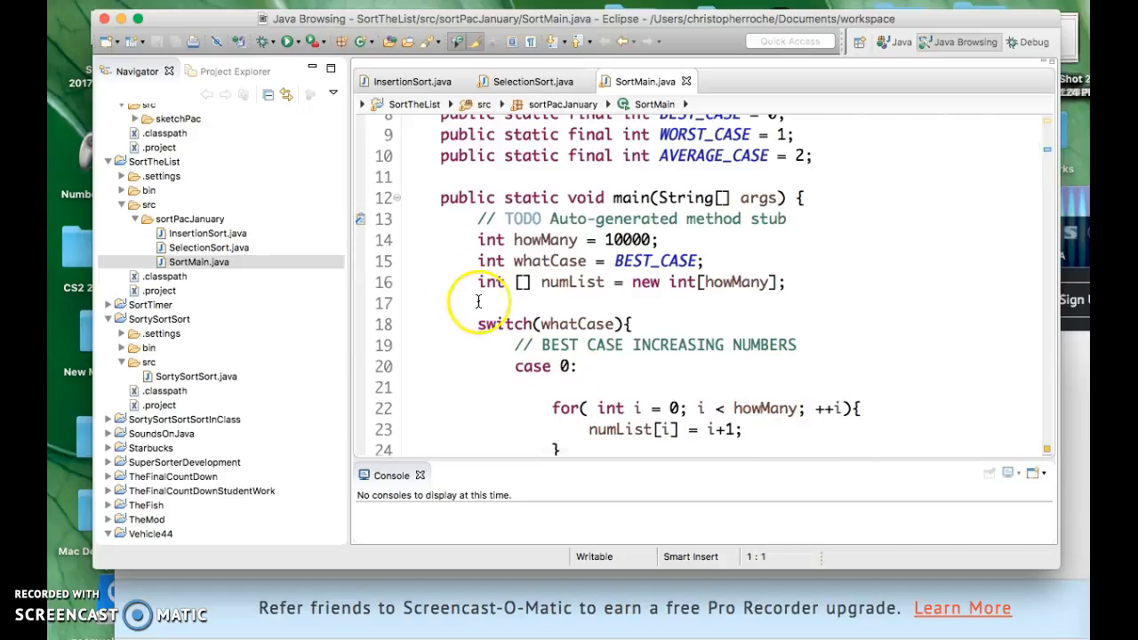
left_click(692, 288)
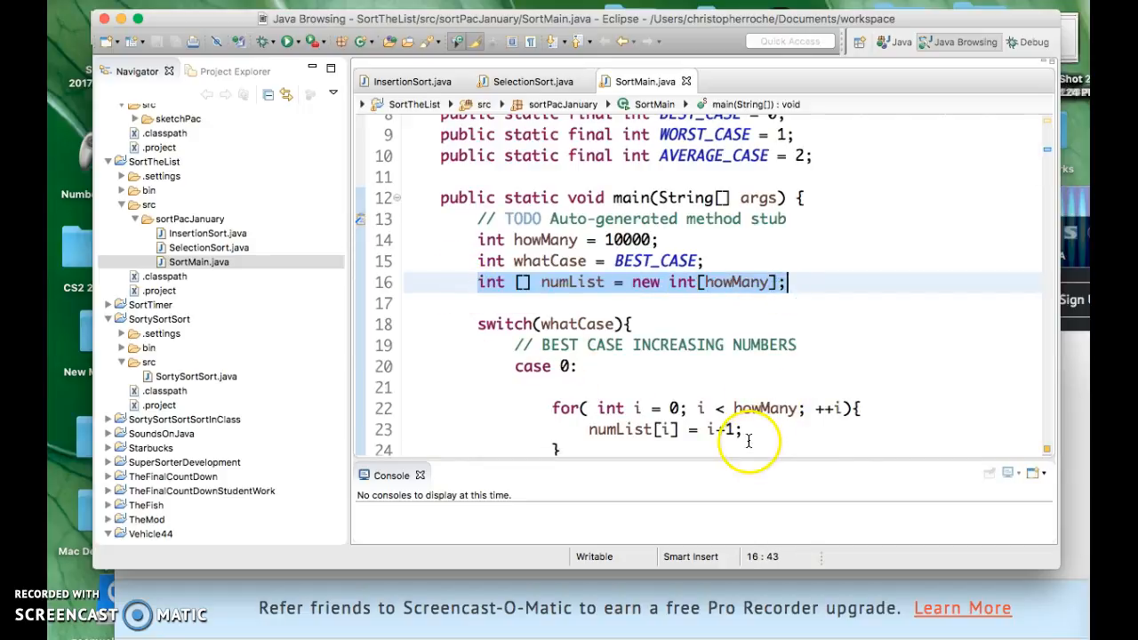
scroll("down", 3)
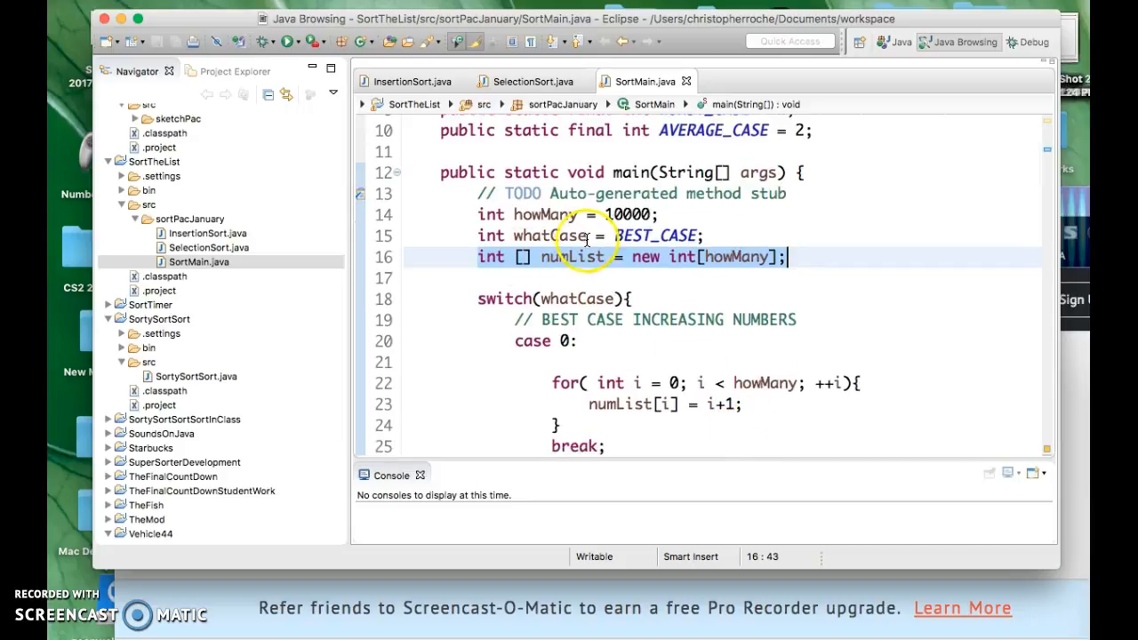
scroll("down", 3)
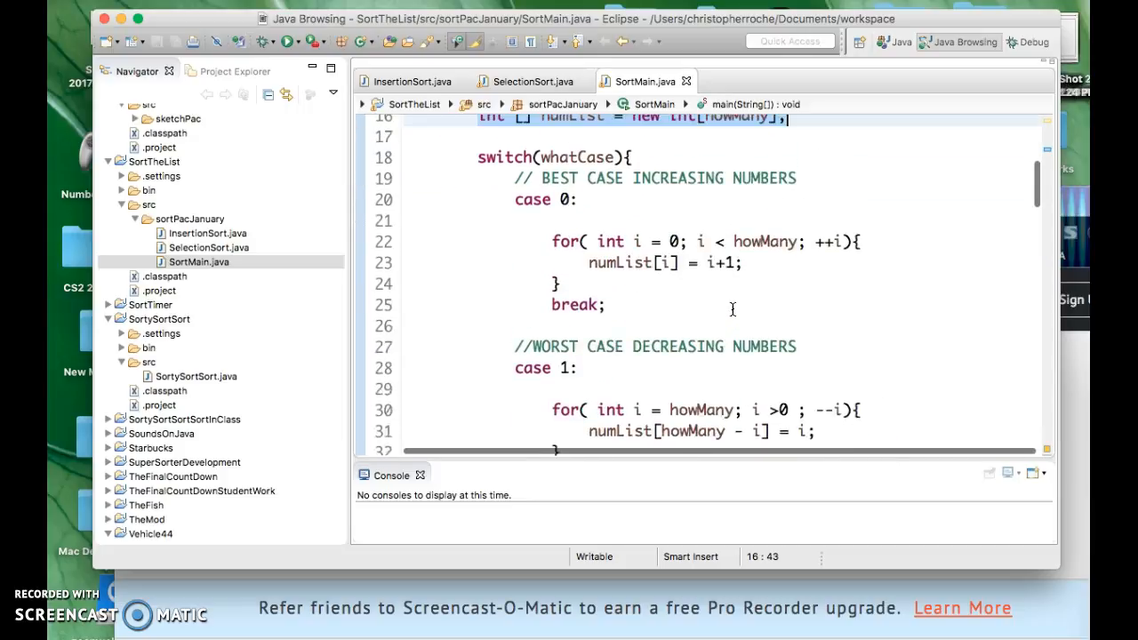
left_click_drag(477, 166, 542, 419)
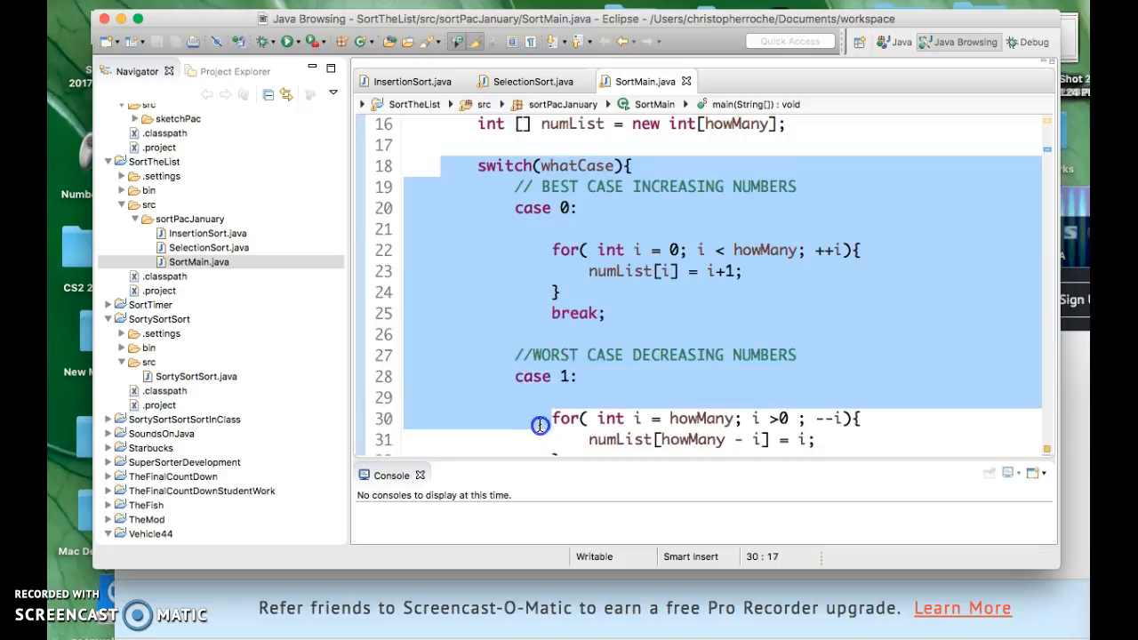
scroll("down", 3)
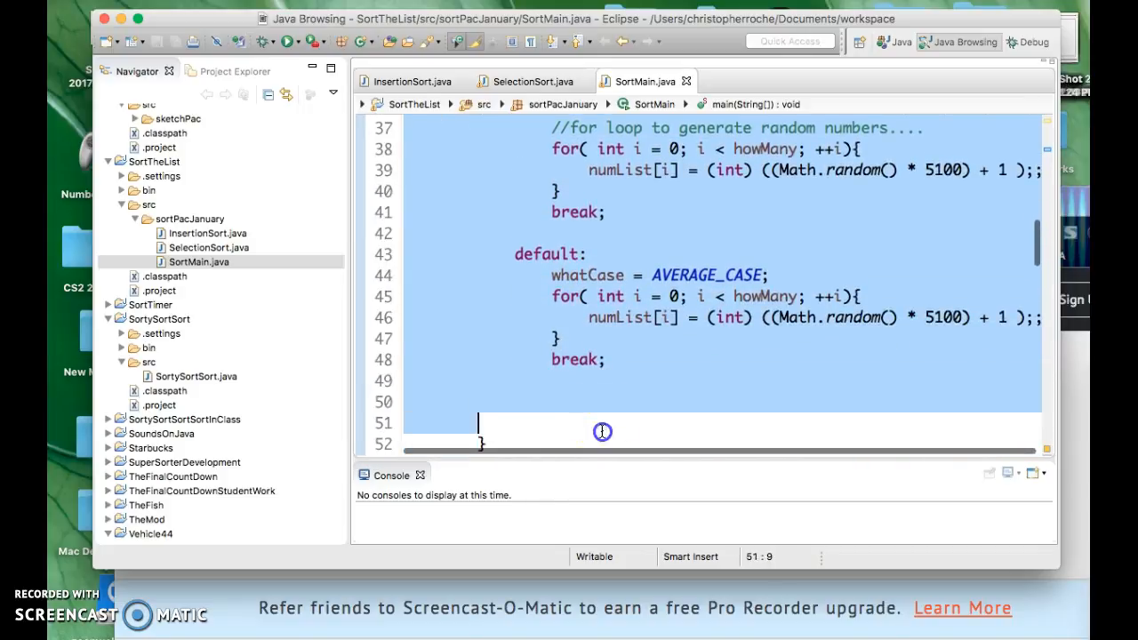
scroll("down", 3)
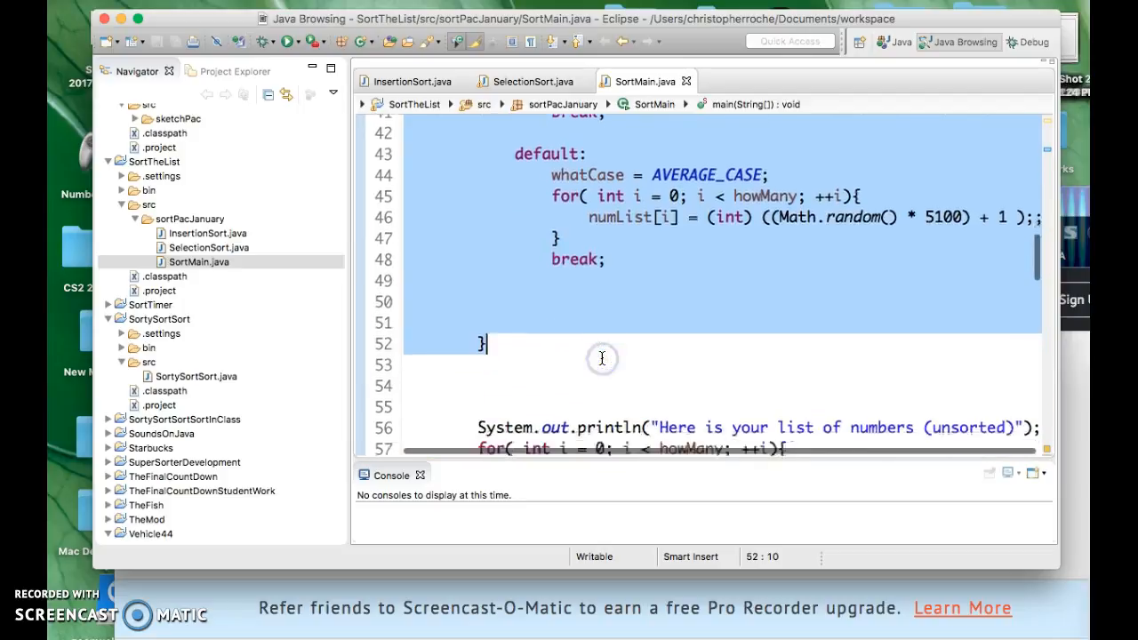
scroll("down", 3)
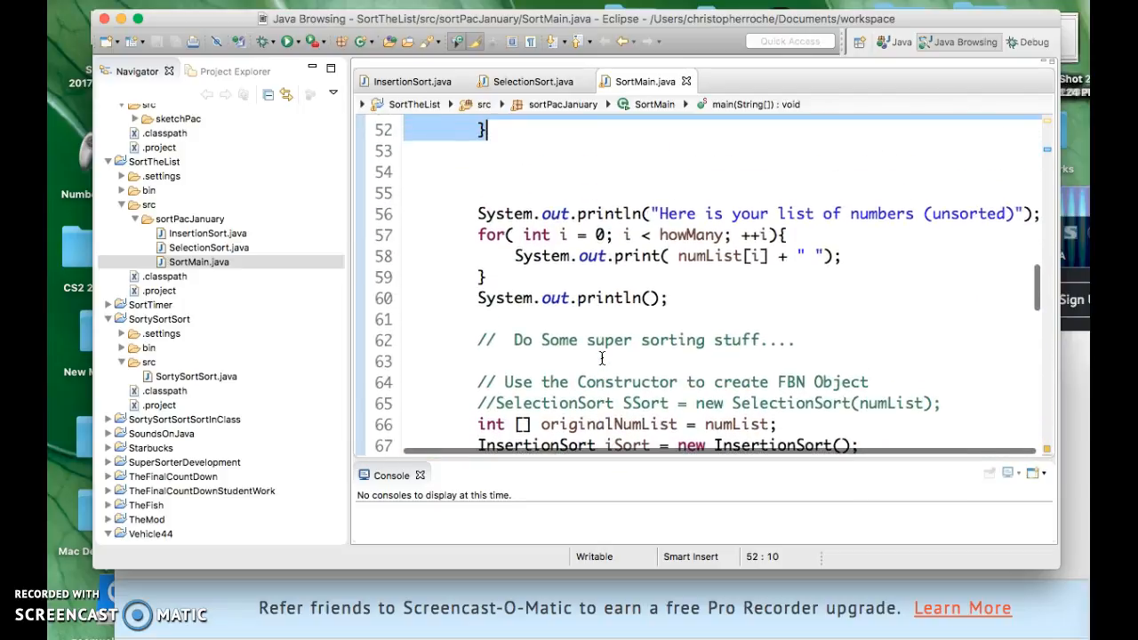
scroll("down", 3)
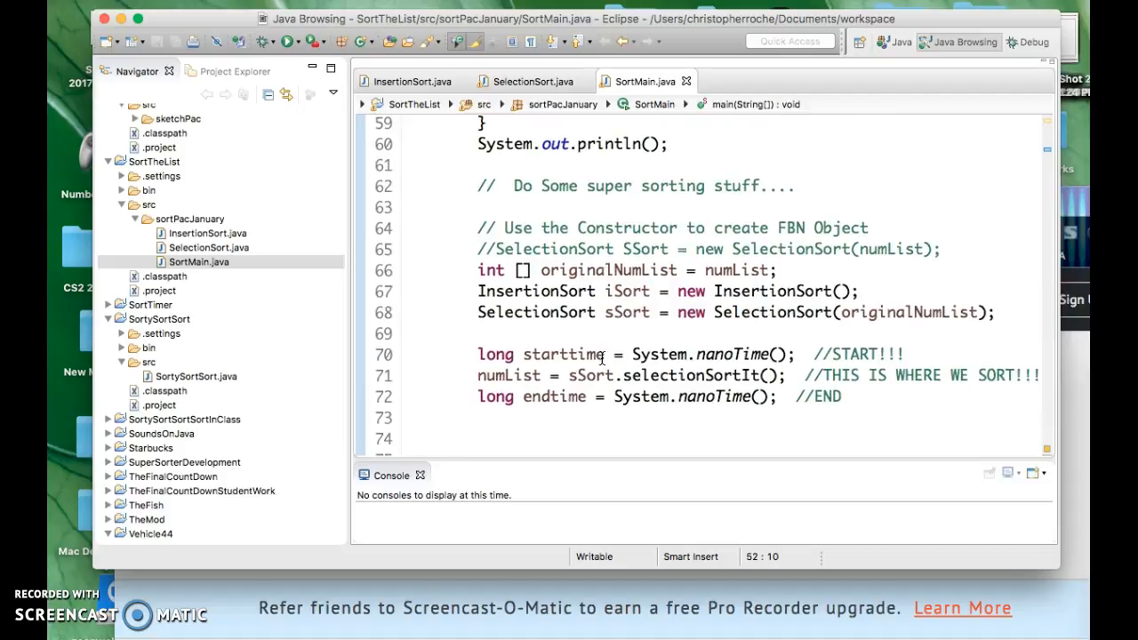
scroll("down", 3)
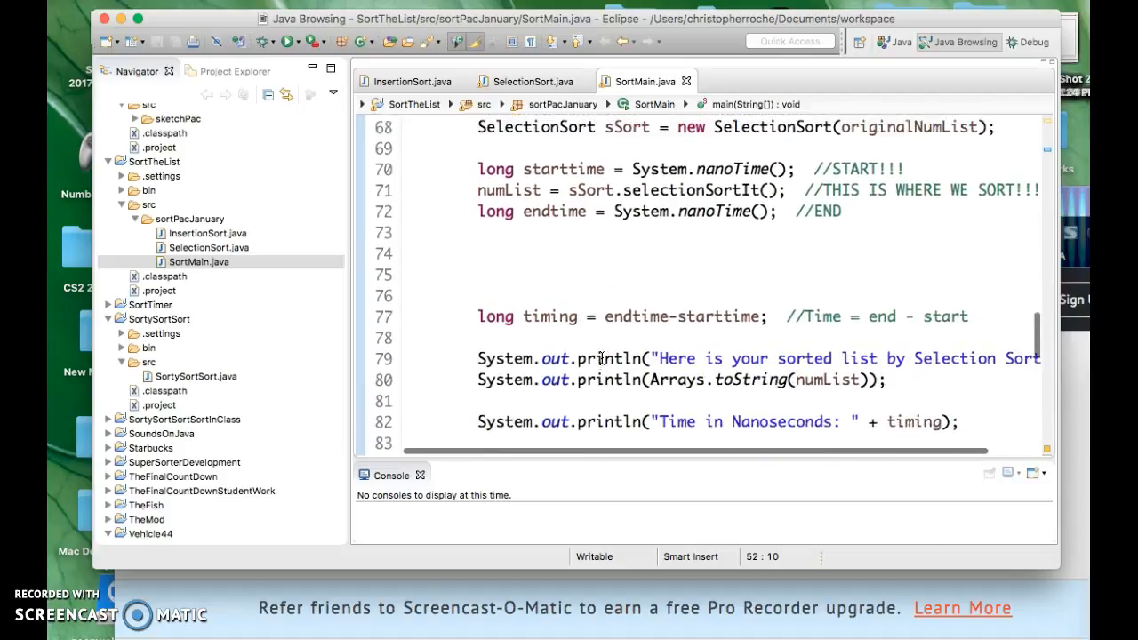
scroll("down", 3)
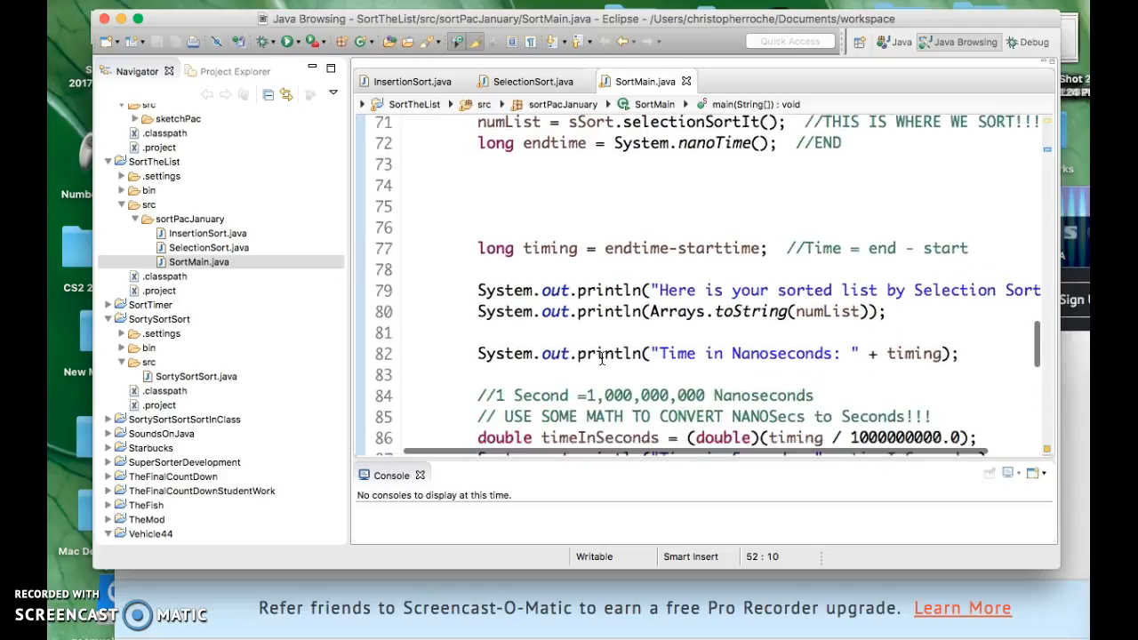
scroll("up", 3)
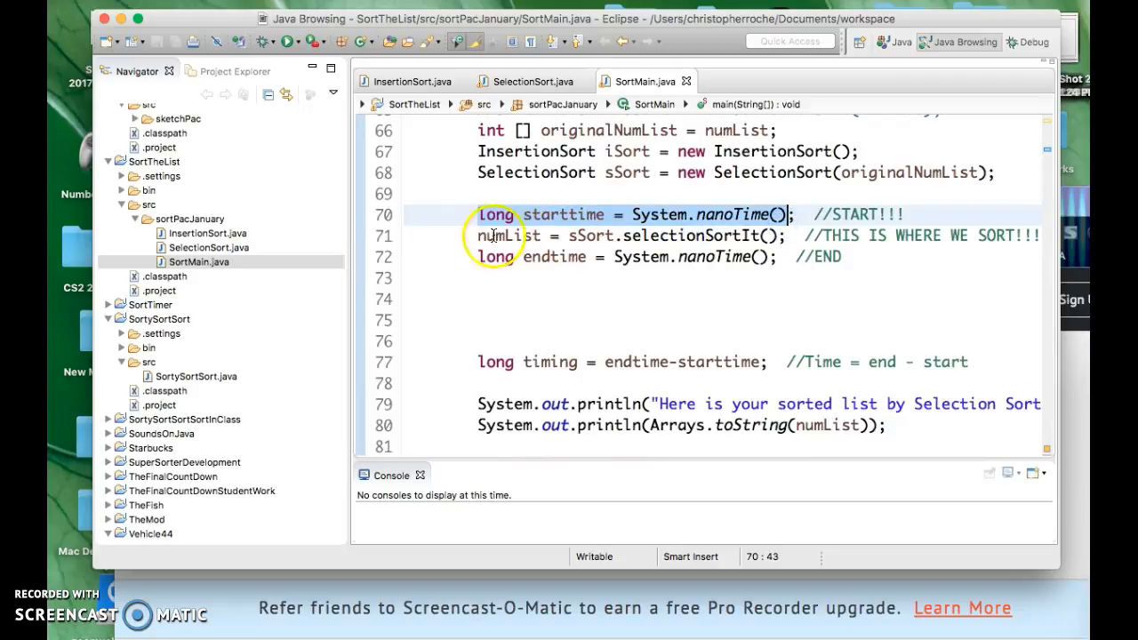
left_click(814, 235)
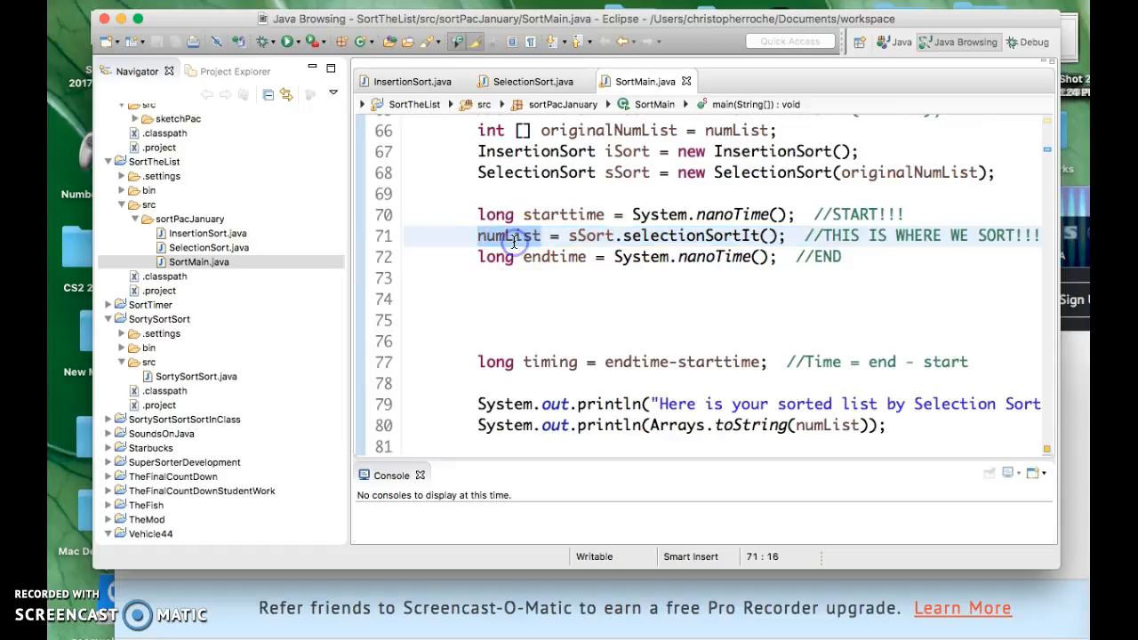
left_click(789, 257)
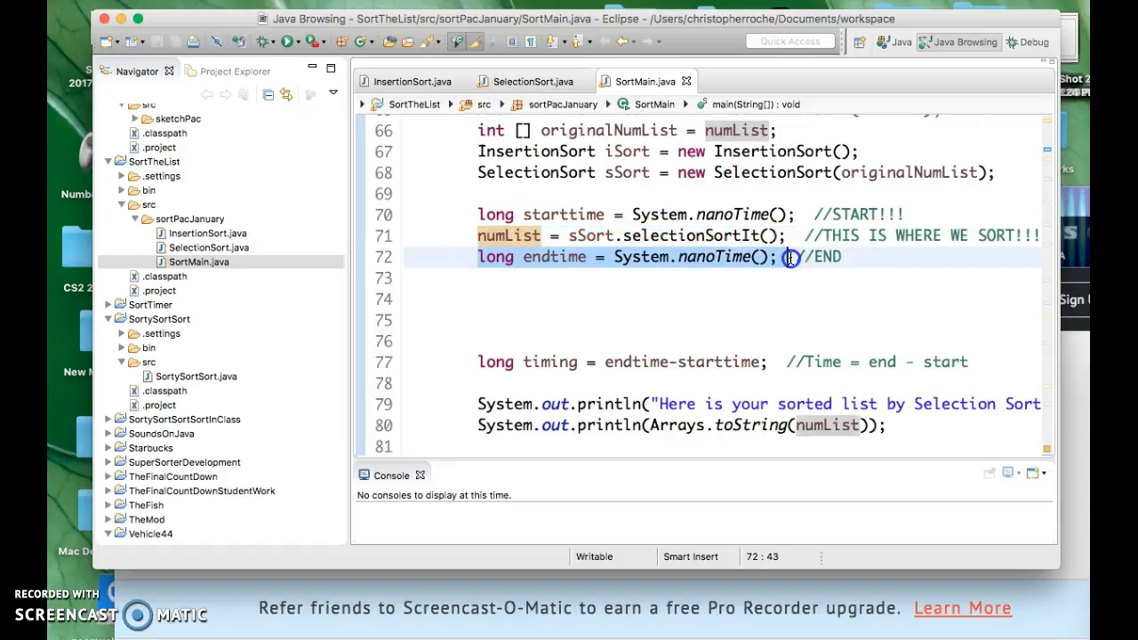
scroll("down", 3)
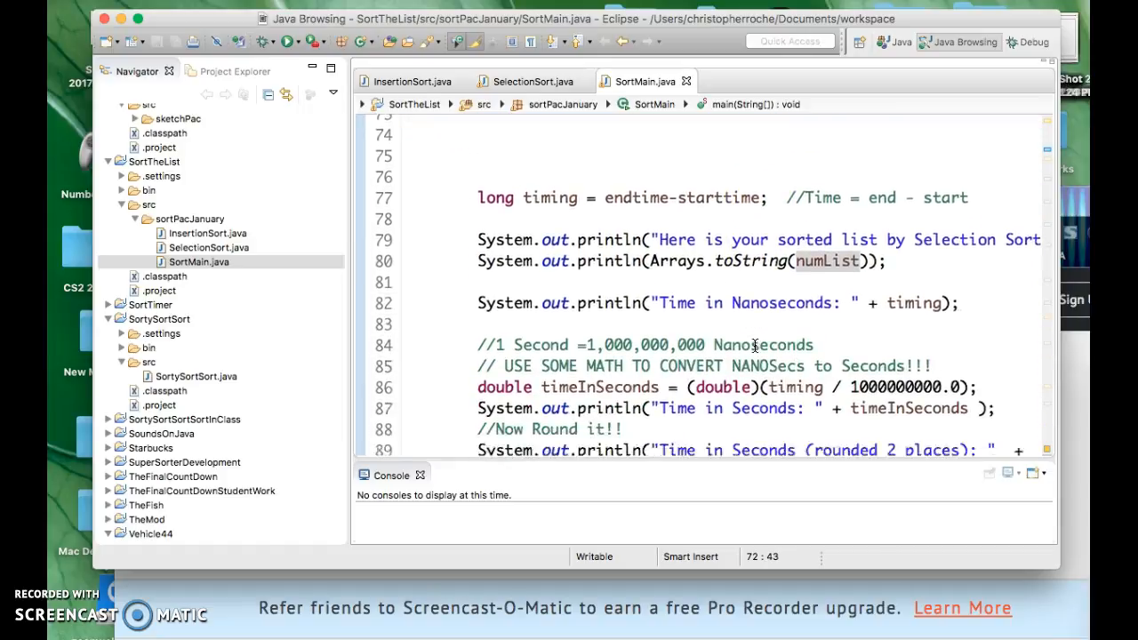
scroll("up", 3)
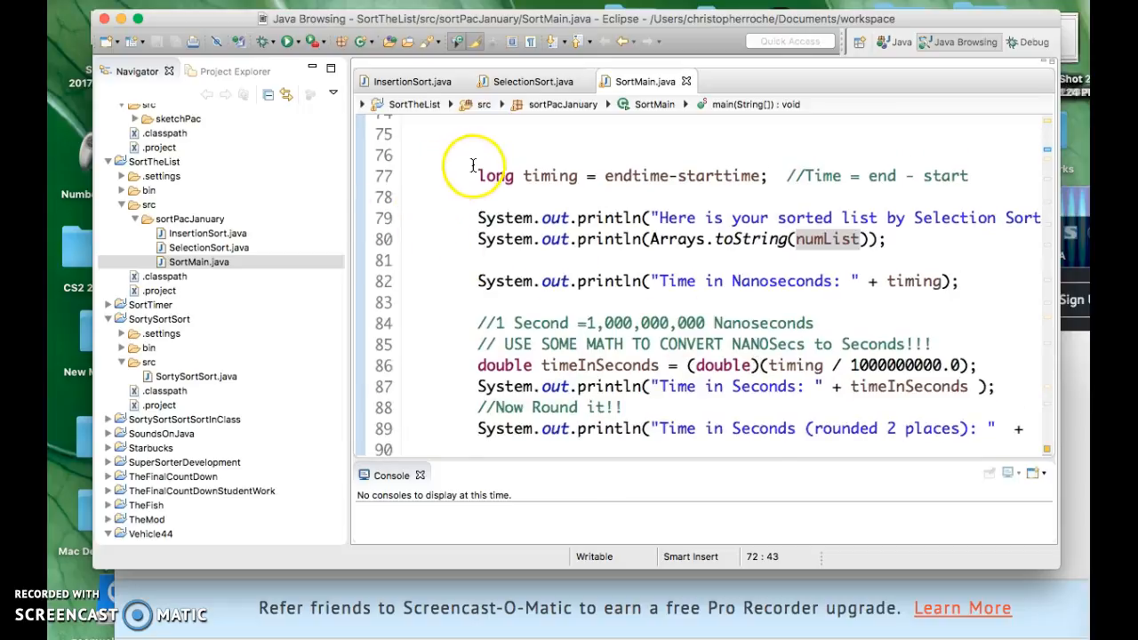
left_click_drag(478, 176, 827, 428)
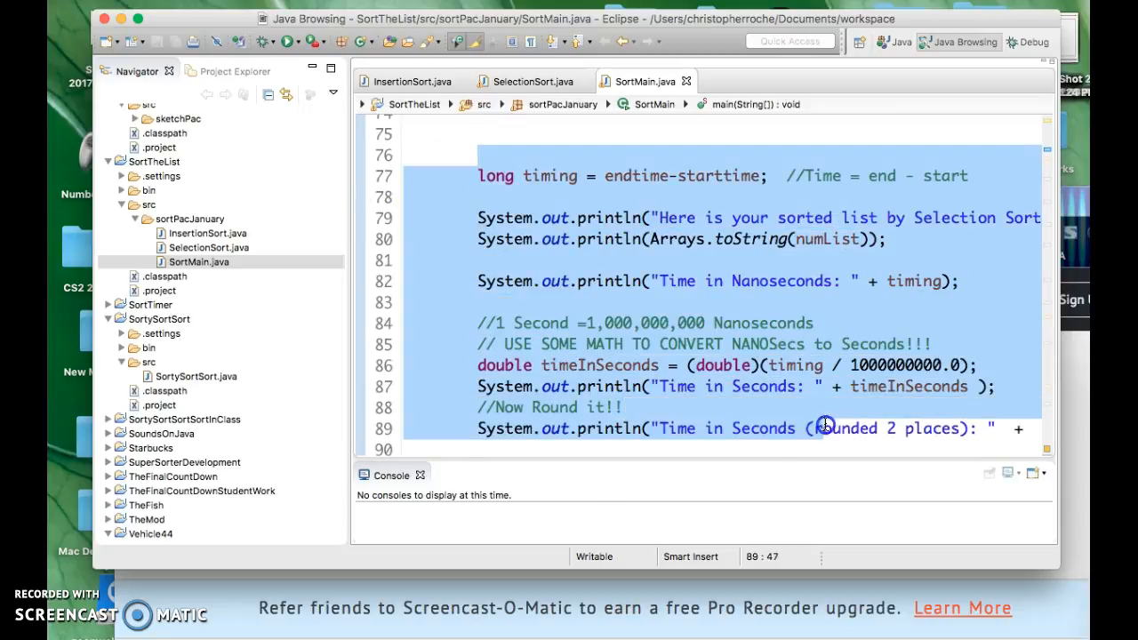
scroll("down", 3)
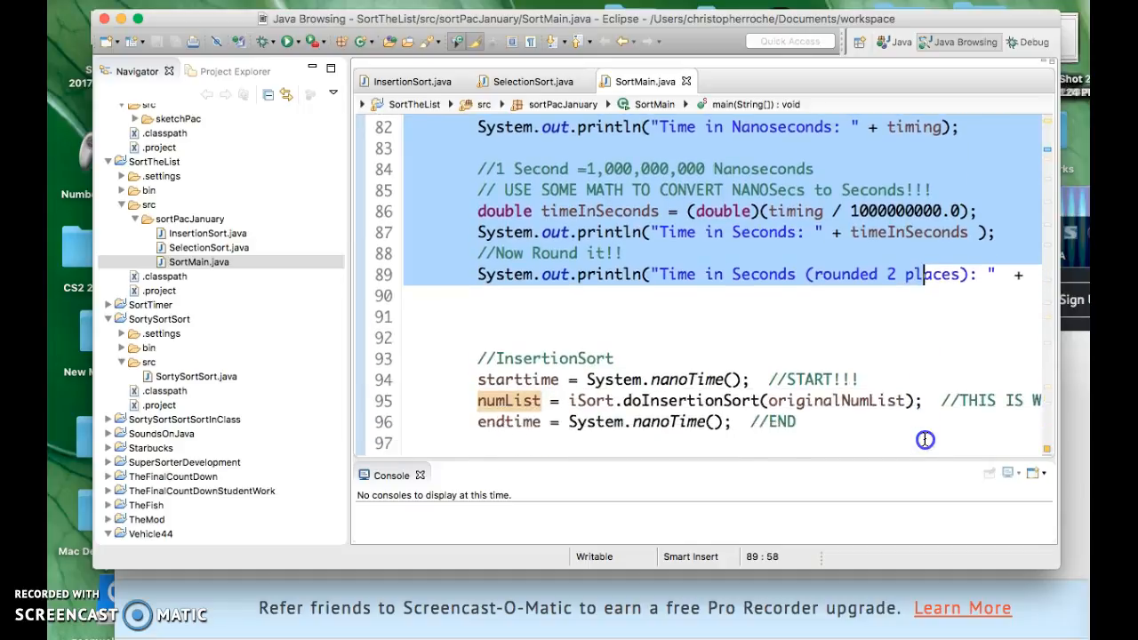
scroll("up", 3)
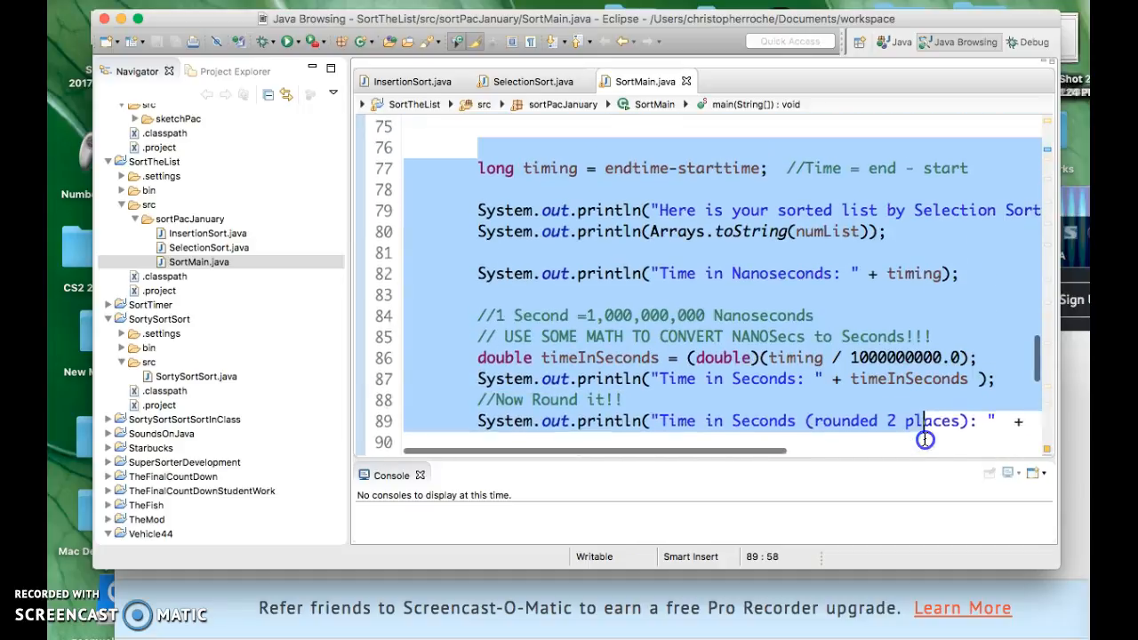
scroll("up", 3)
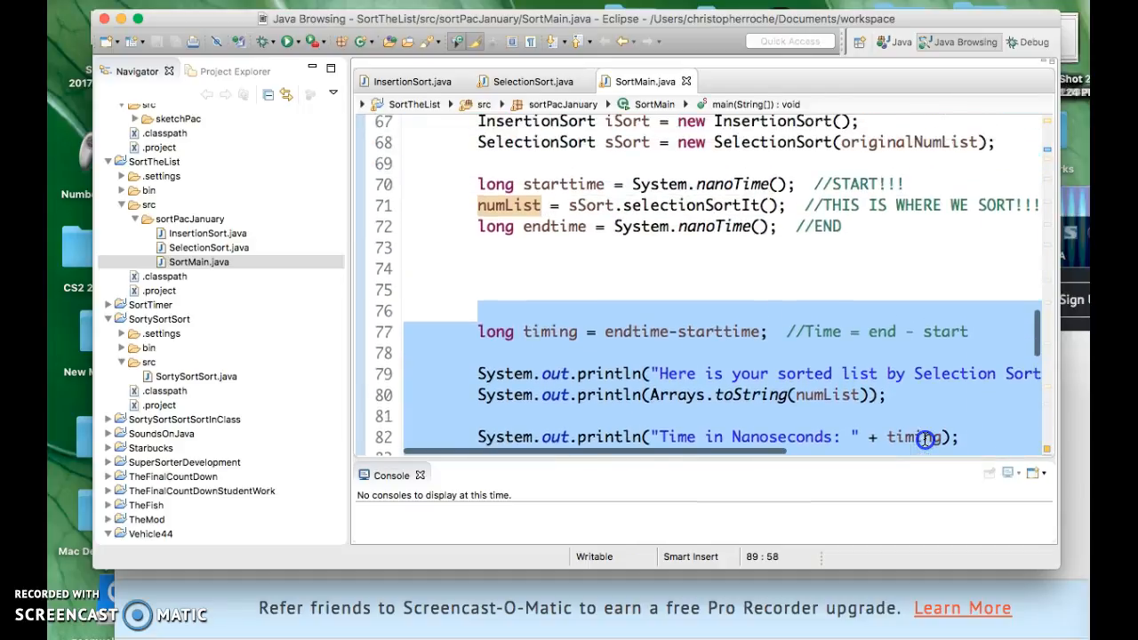
scroll("down", 3)
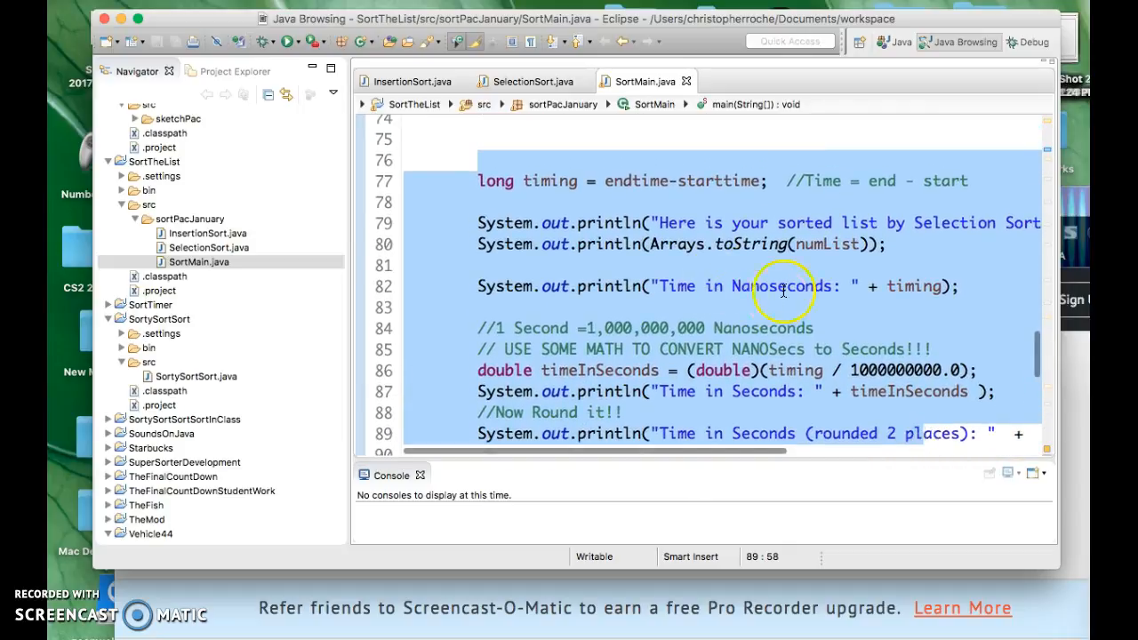
scroll("up", 3)
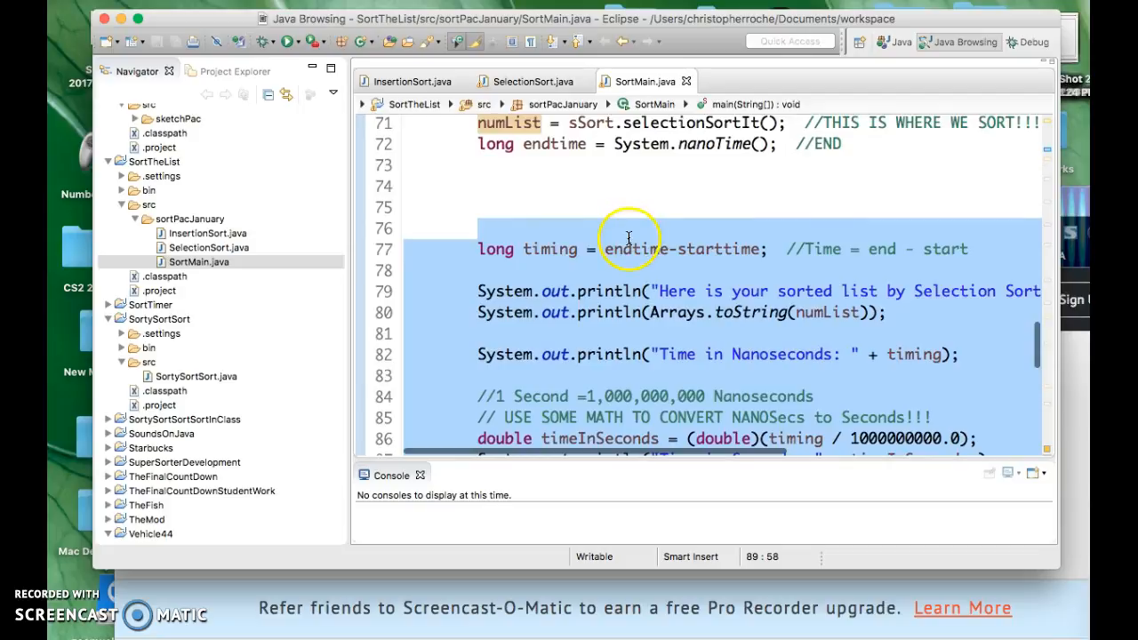
mouse_move(716, 249)
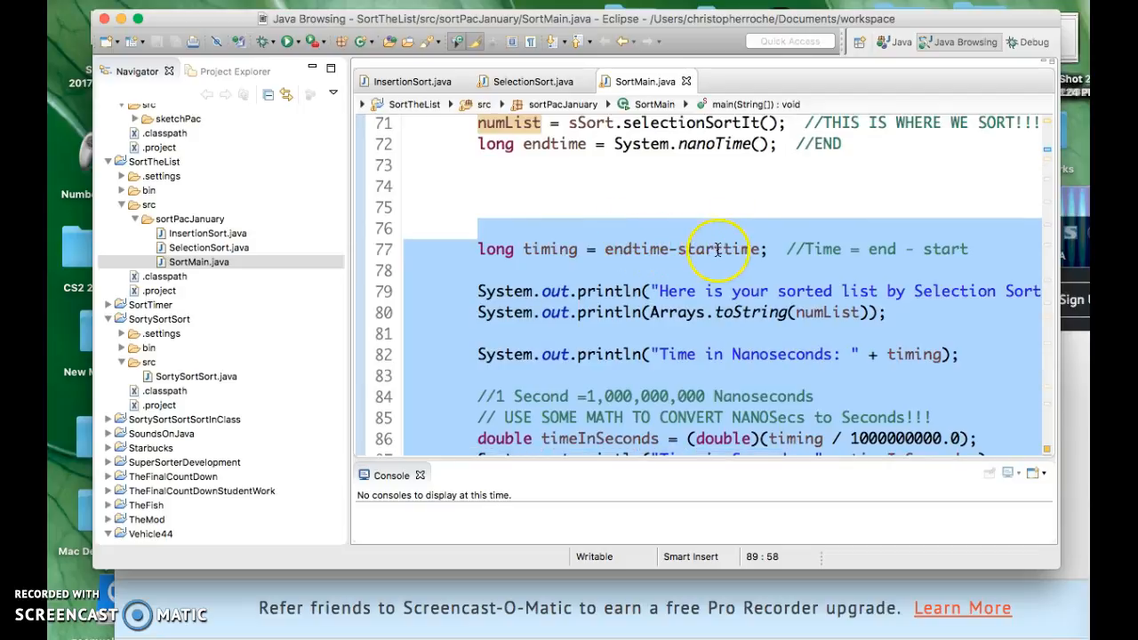
mouse_move(952, 291)
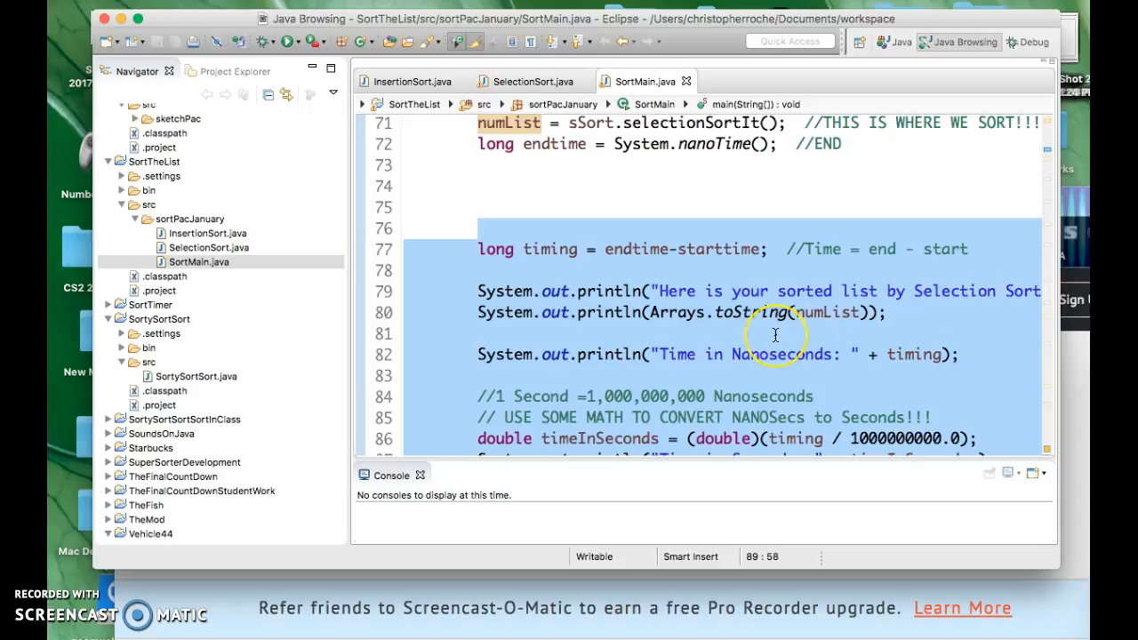
scroll("down", 3)
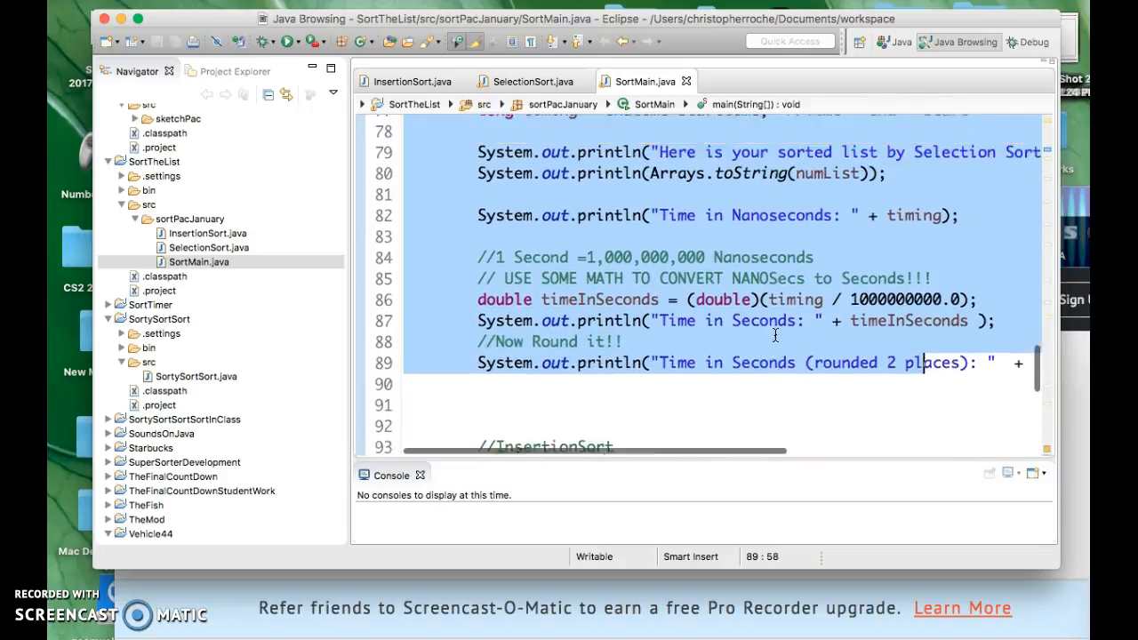
scroll("up", 3)
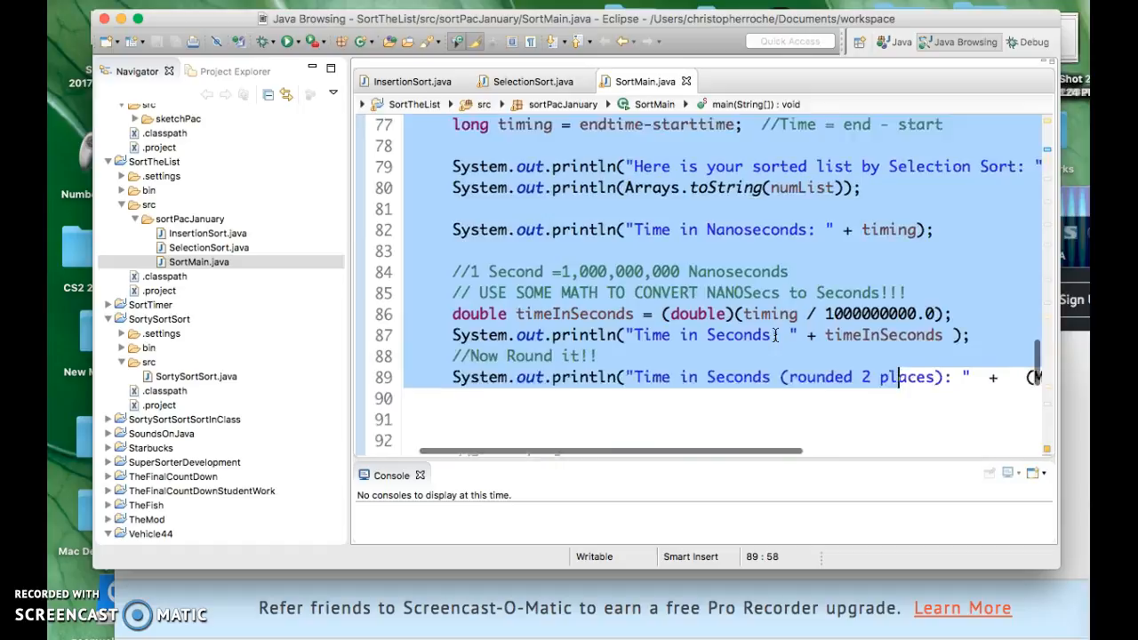
scroll("up", 3)
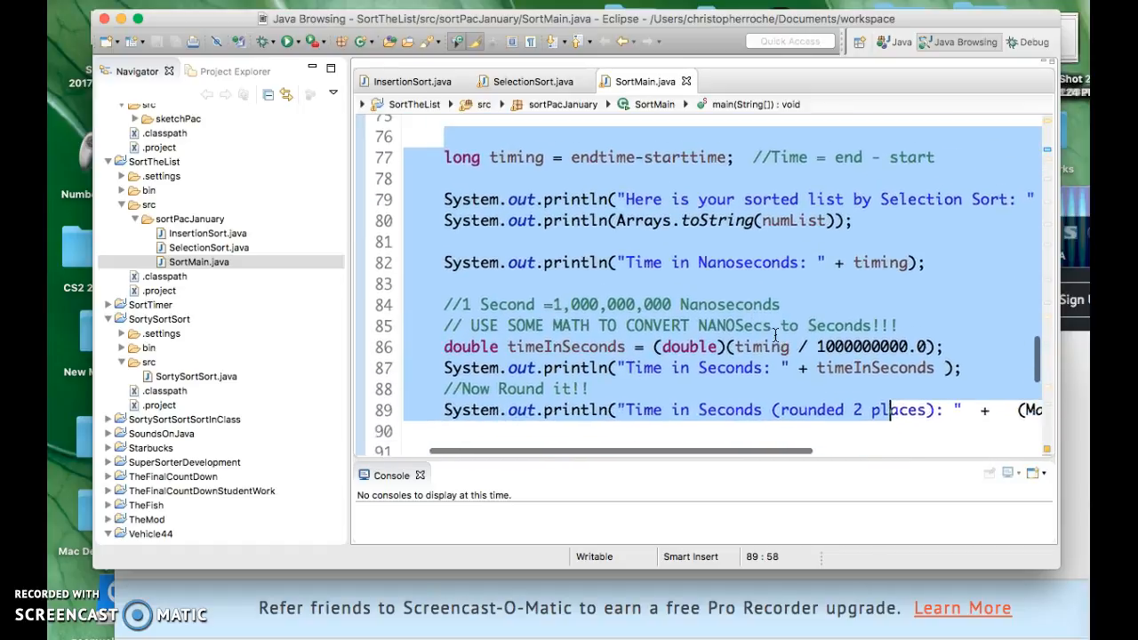
left_click(476, 183)
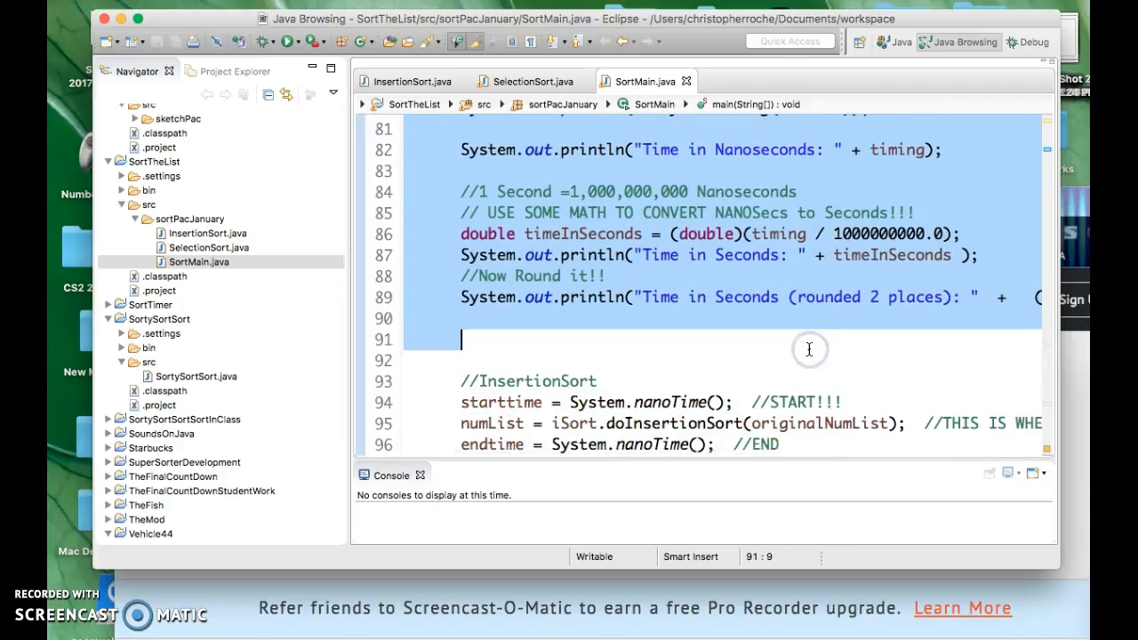
scroll("up", 3)
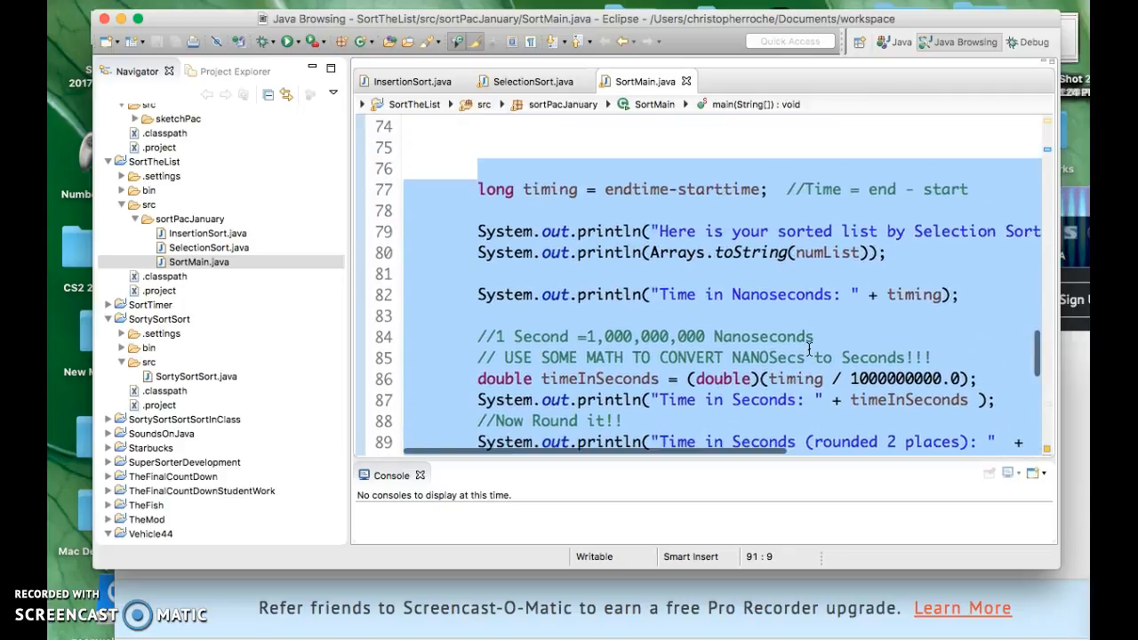
mouse_move(576, 224)
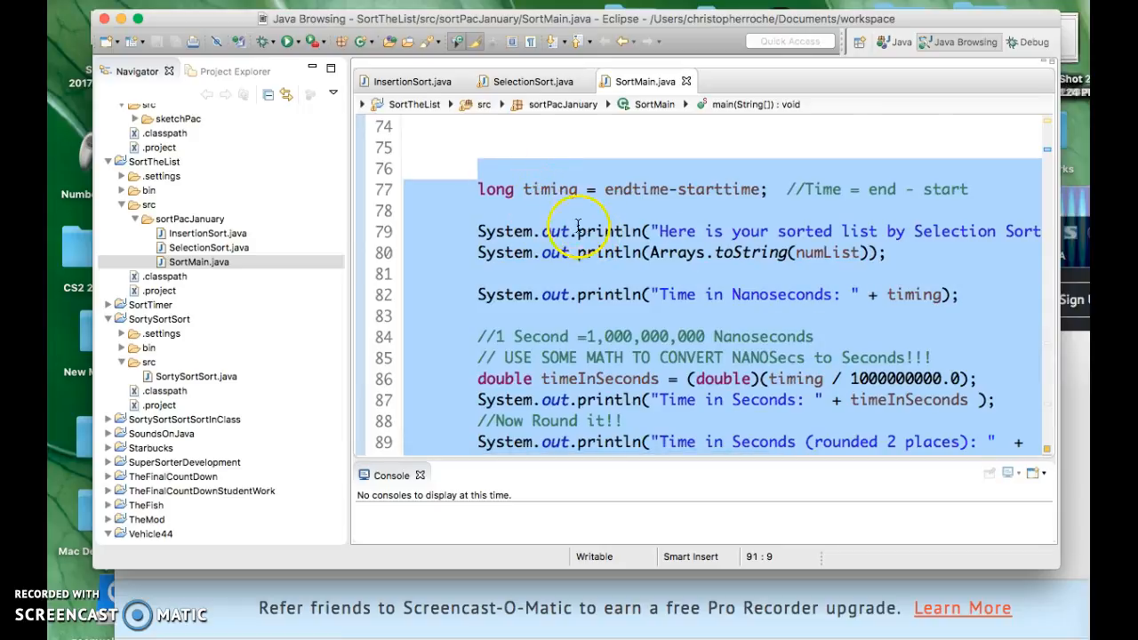
scroll("down", 3)
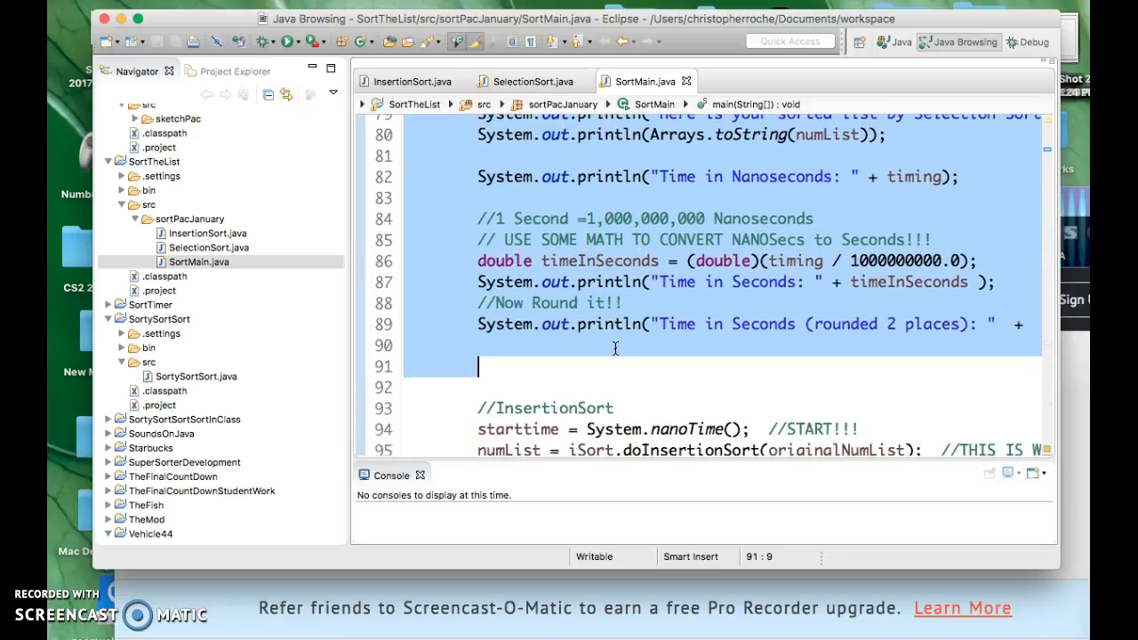
scroll("up", 3)
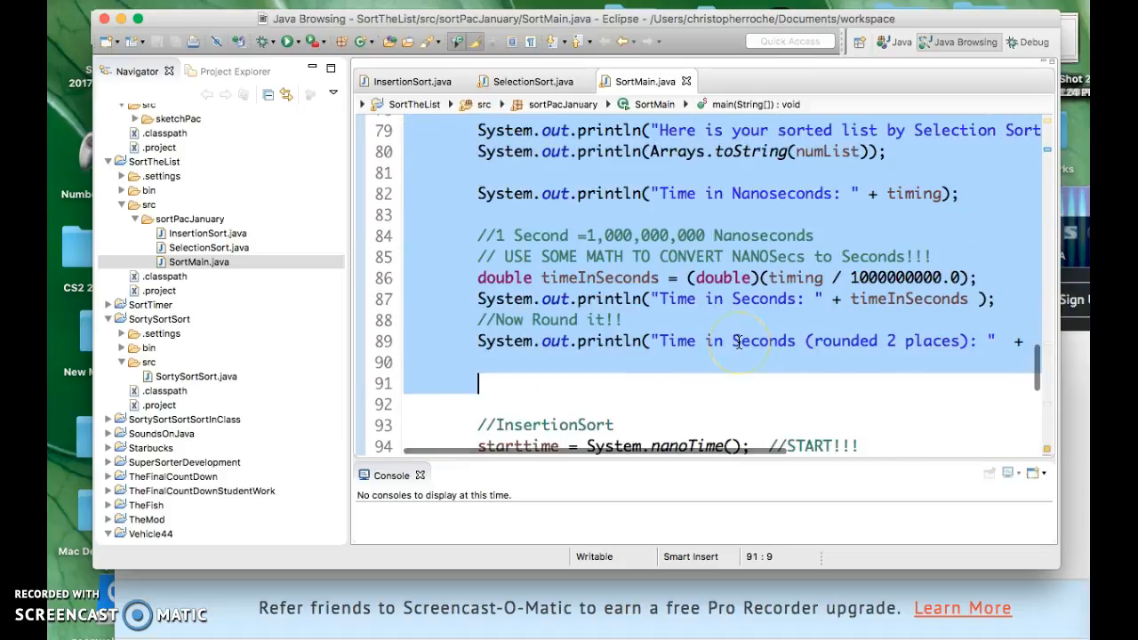
scroll("down", 3)
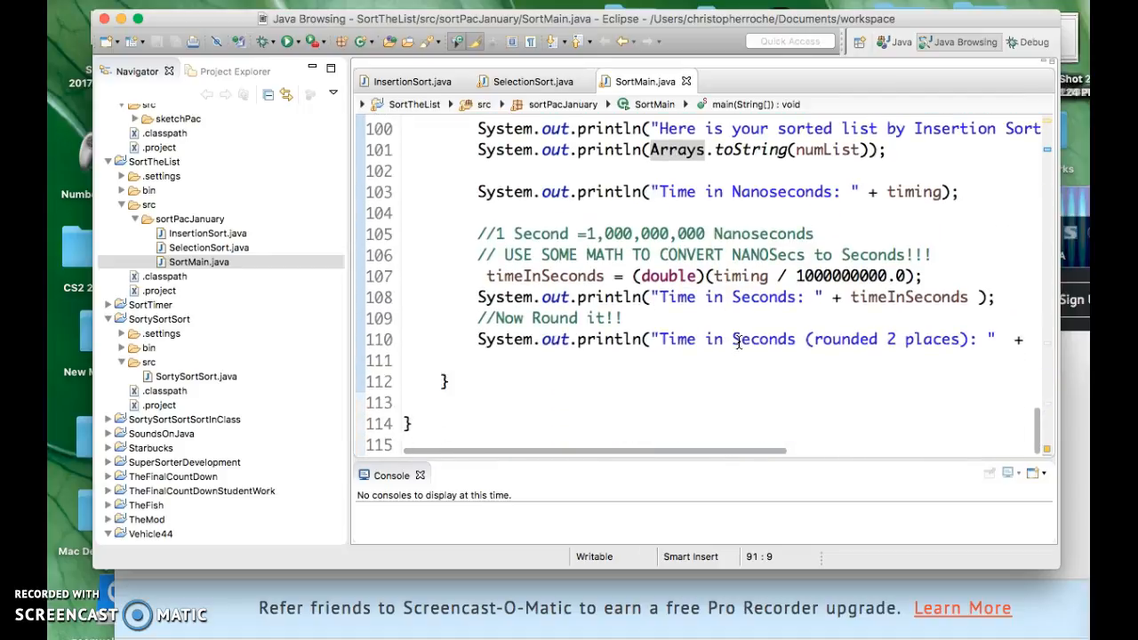
Type a new 'public void reportTime()' method header below main's closing brace
left_click(483, 402)
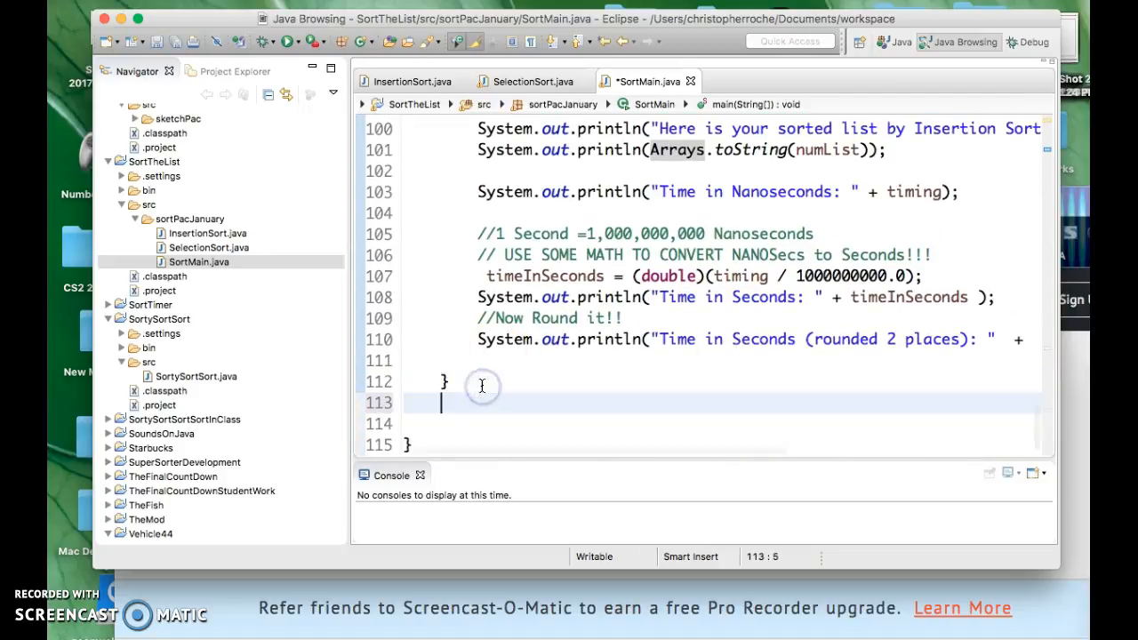
scroll("down", 3)
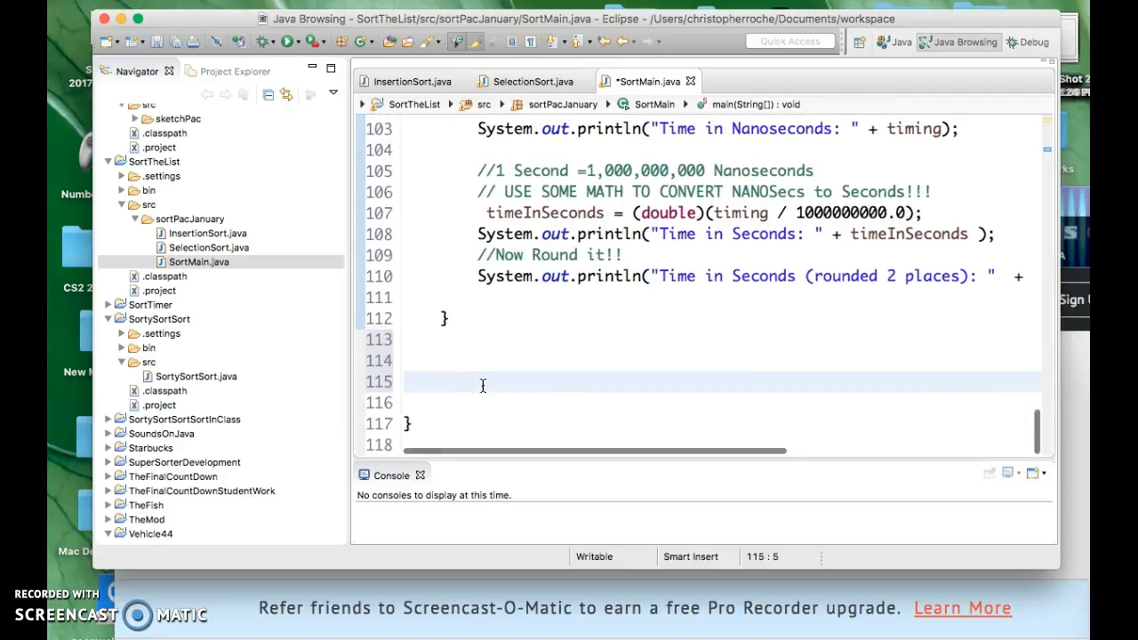
type("public")
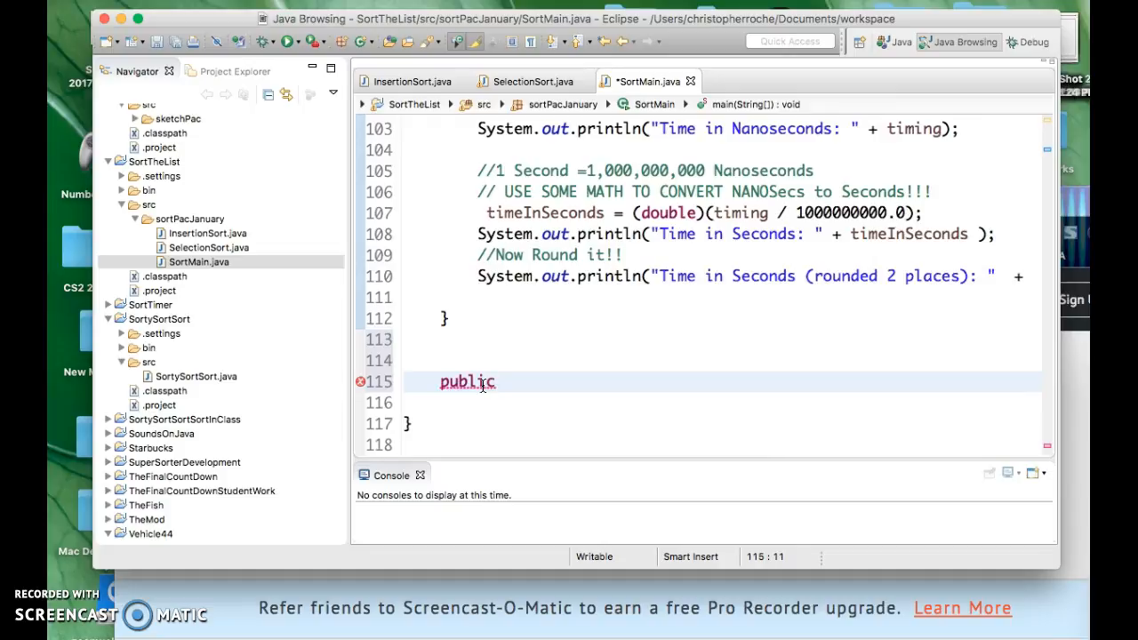
mouse_move(556, 280)
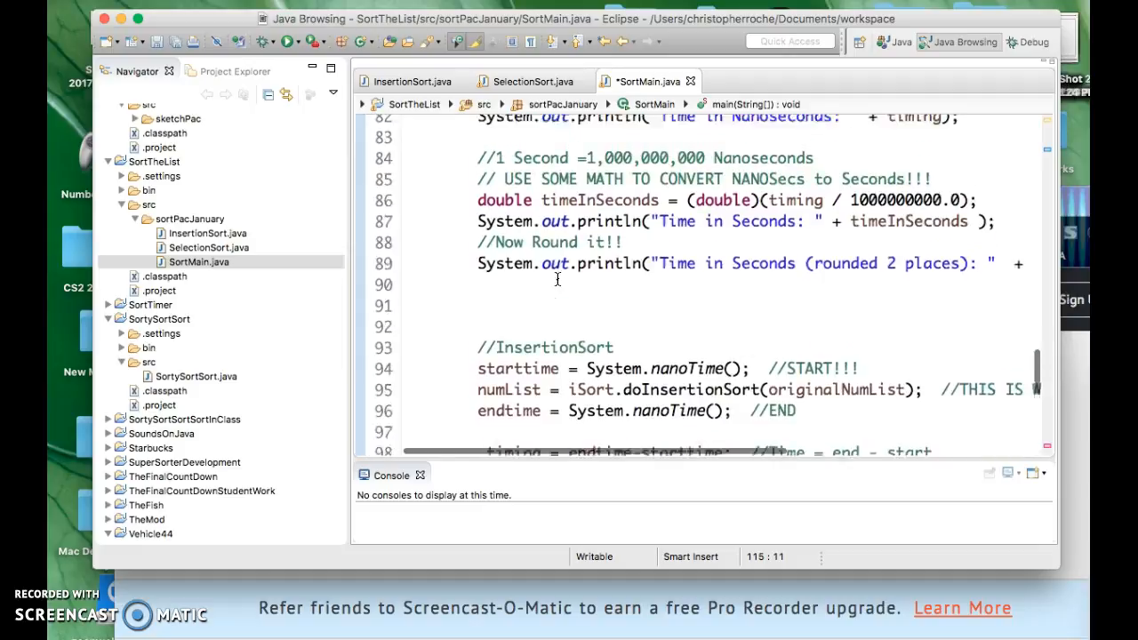
scroll("down", 3)
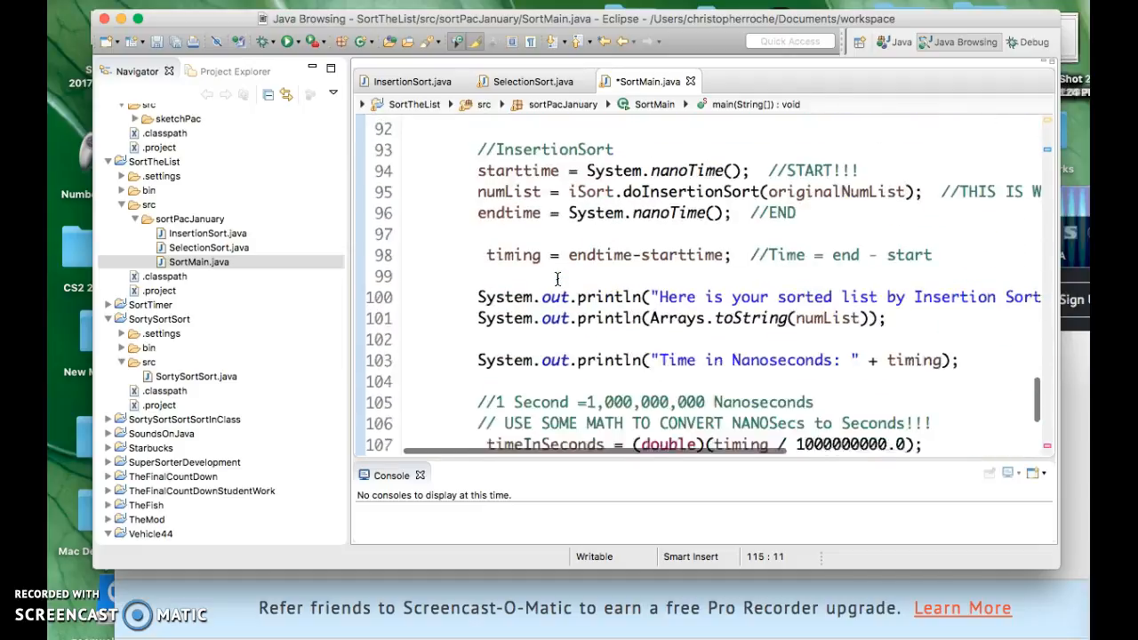
type("public v")
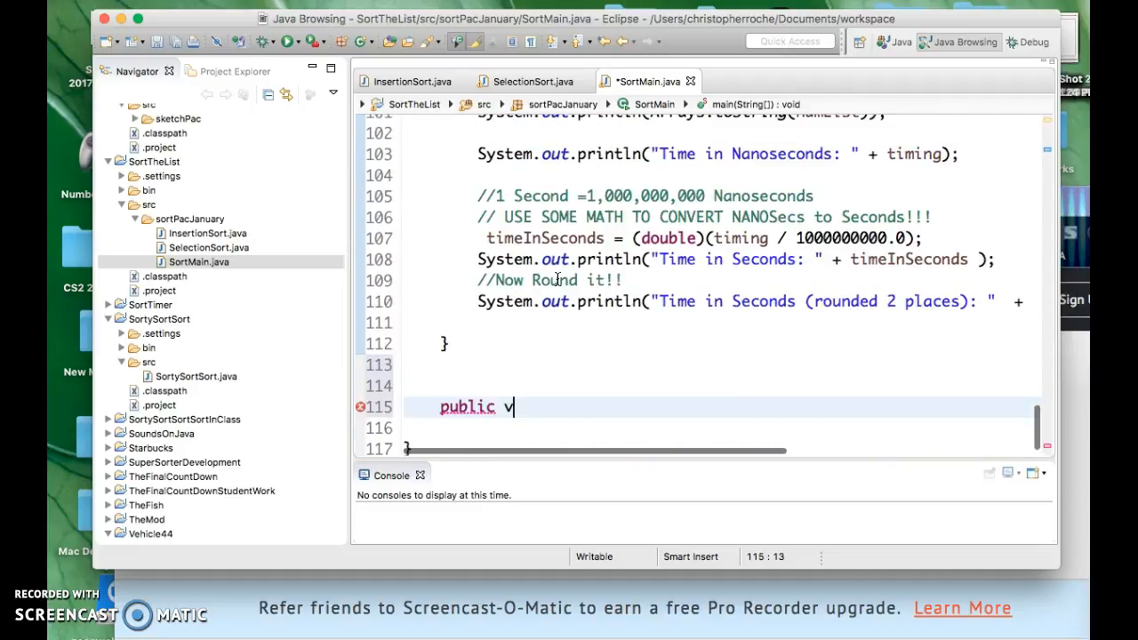
type("oid")
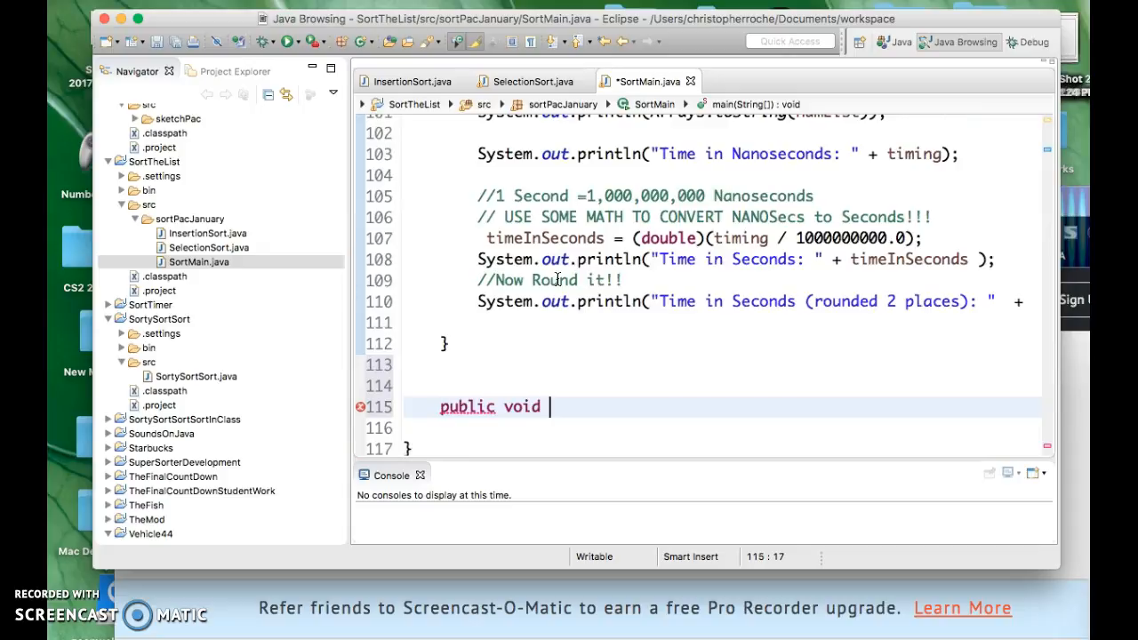
type("reportTime")
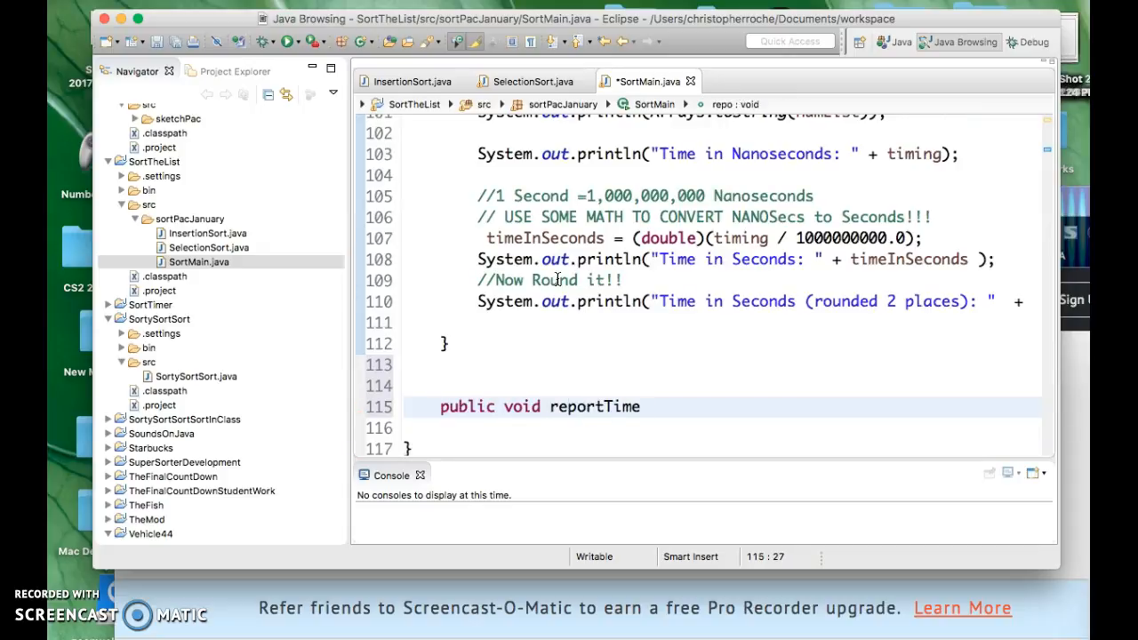
type("() {")
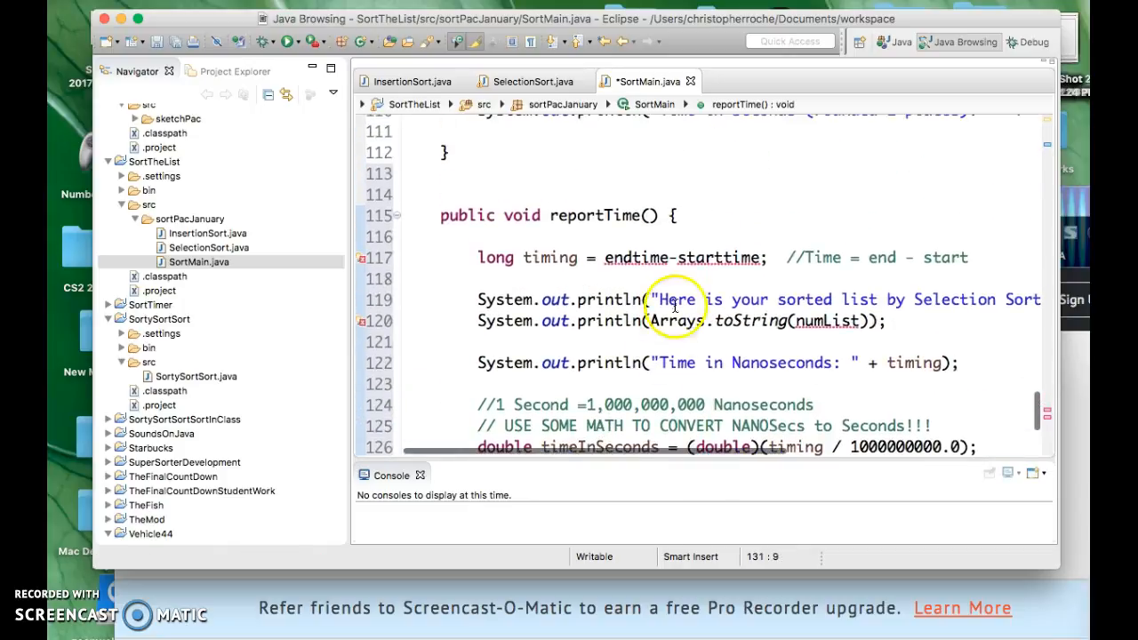
Declare reportTime's parameters as 'long endtime, long starttime'
scroll("up", 3)
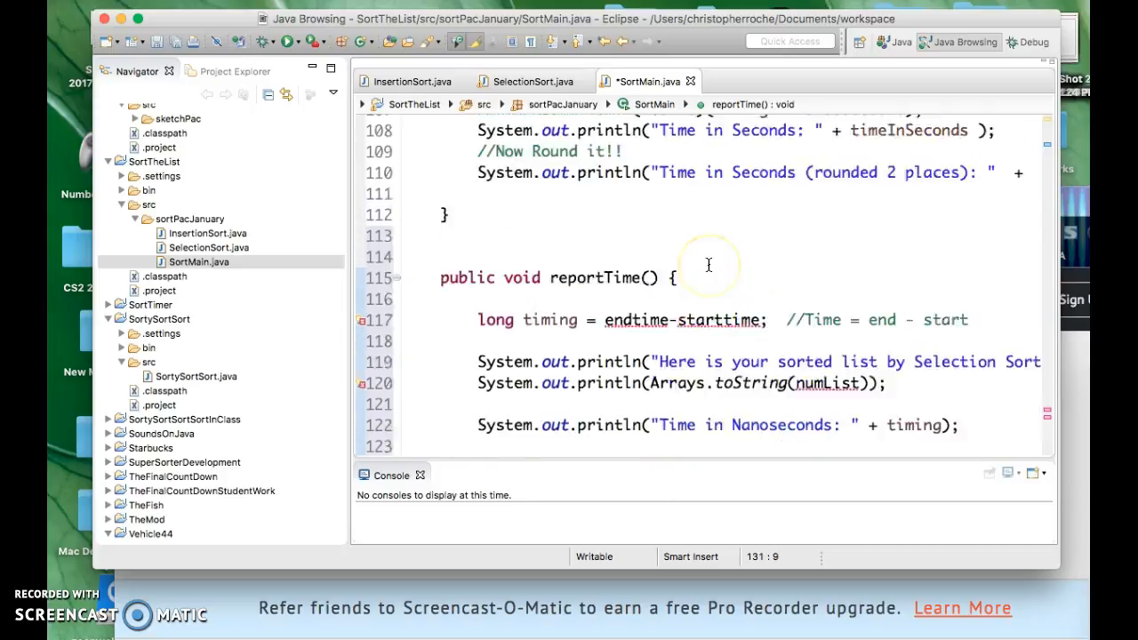
scroll("up", 3)
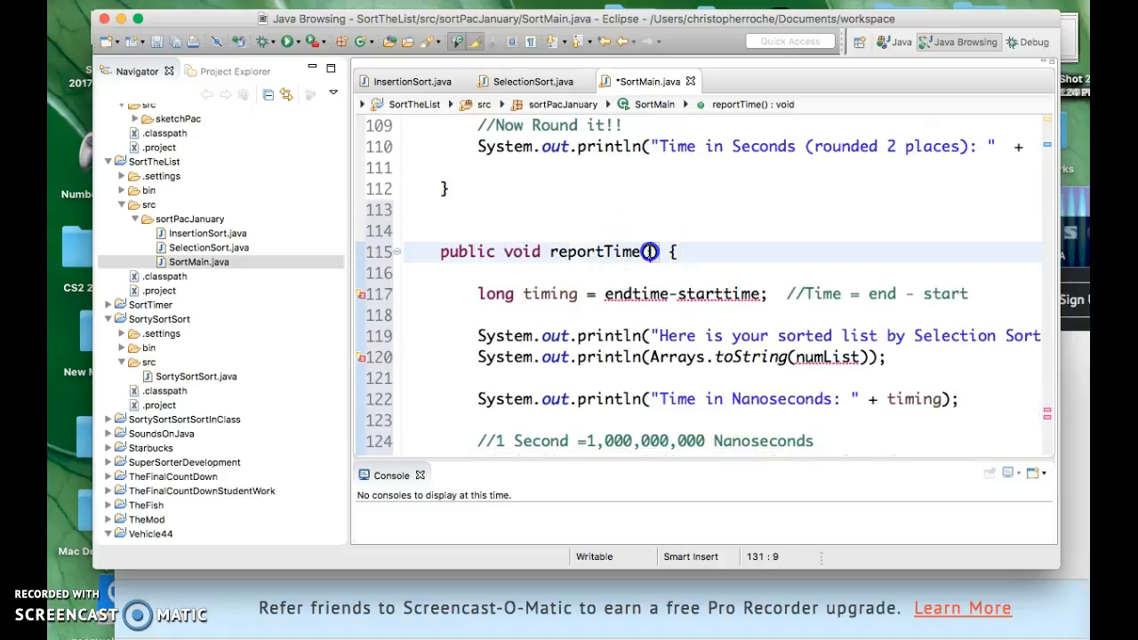
type("endtime,")
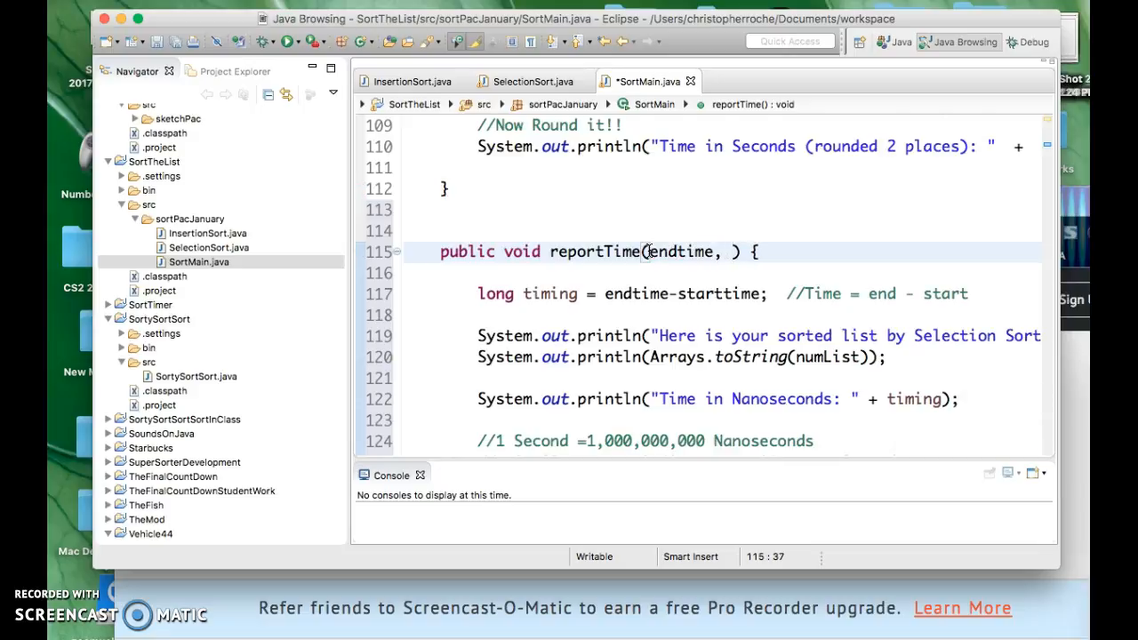
type("starttime")
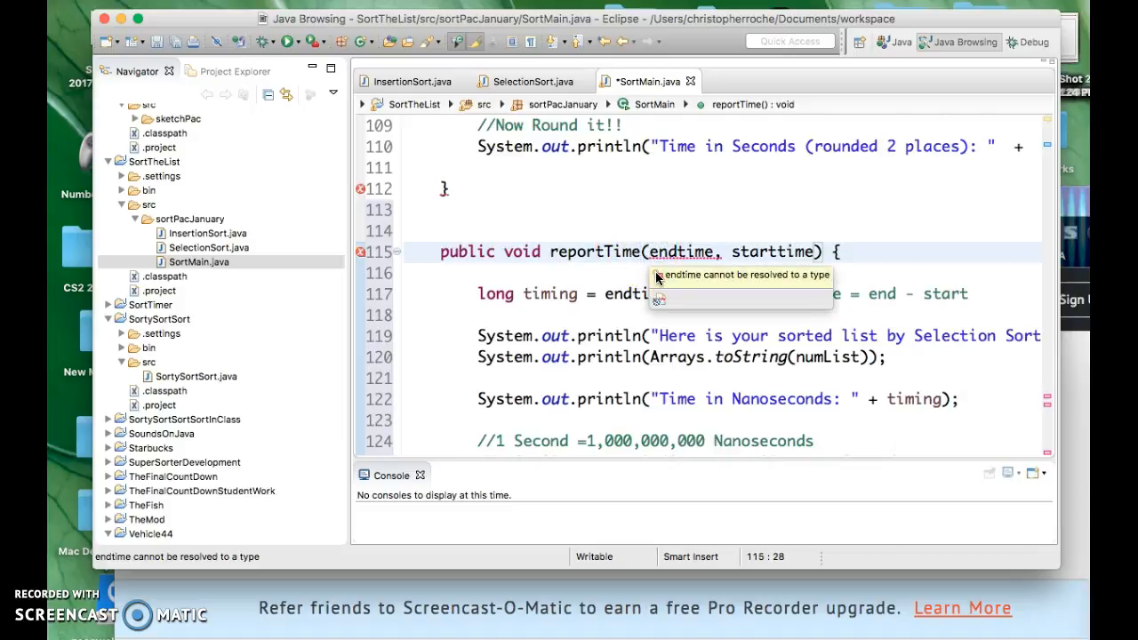
scroll("up", 3)
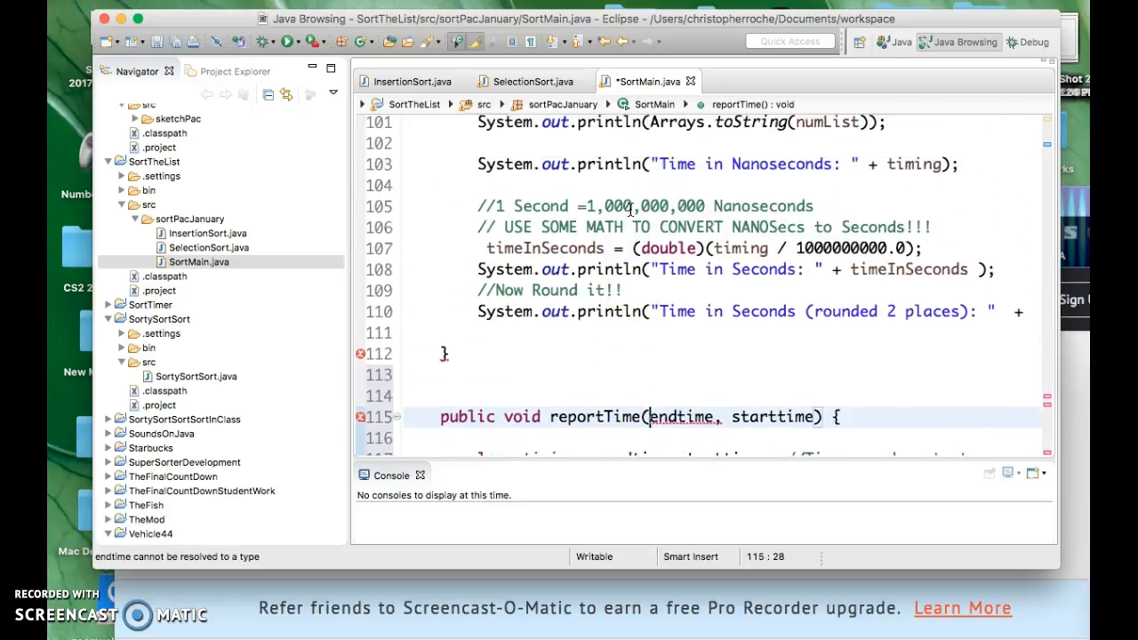
scroll("up", 3)
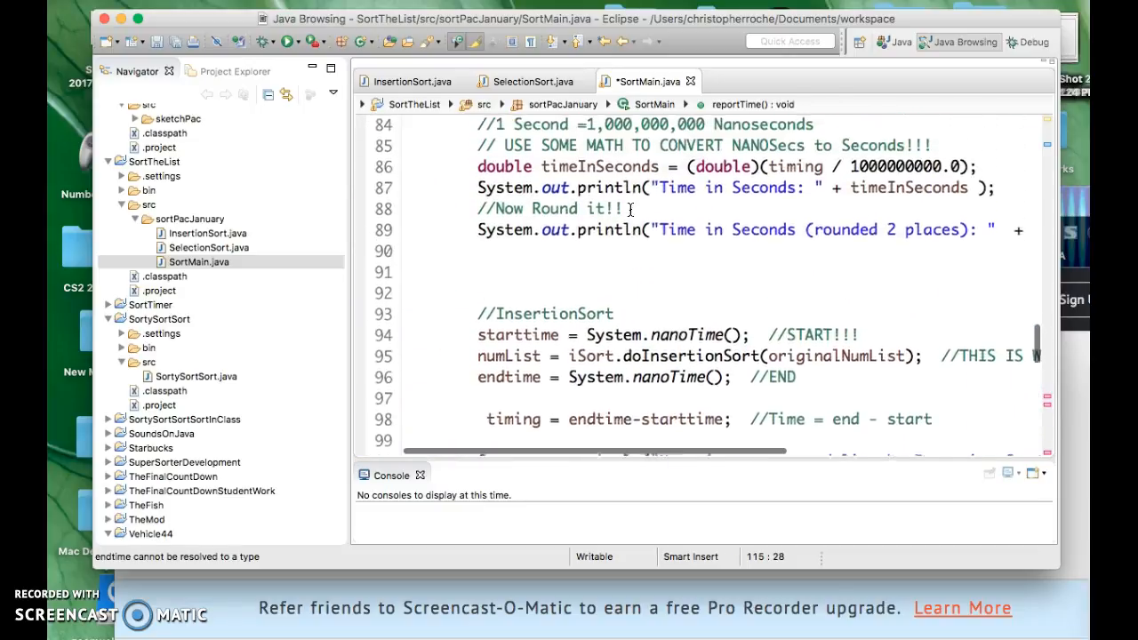
scroll("up", 3)
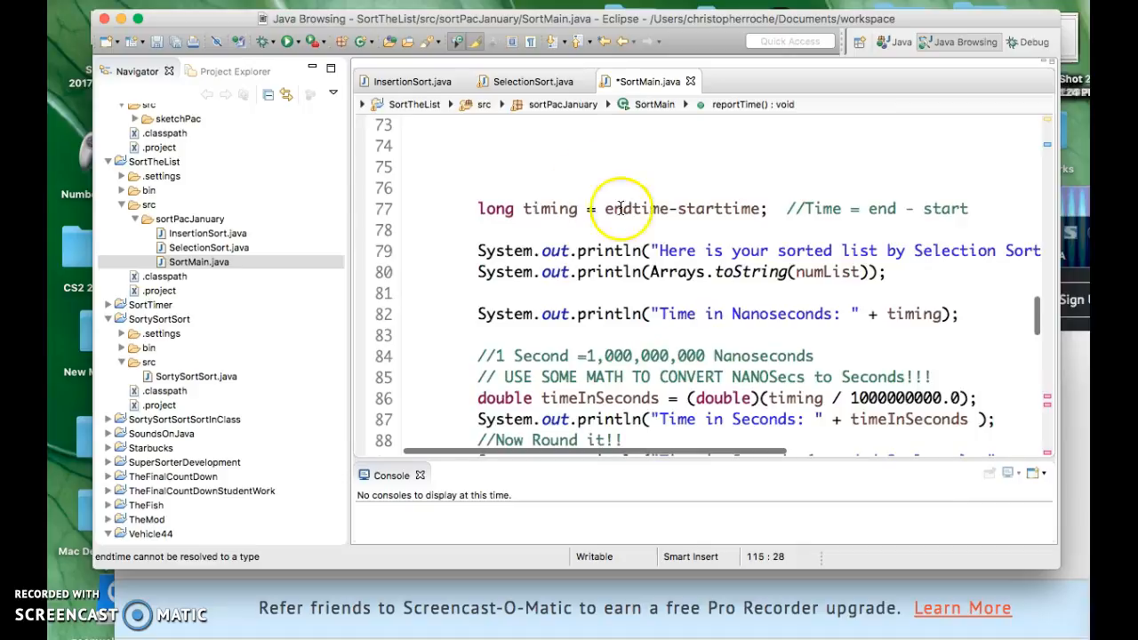
scroll("up", 3)
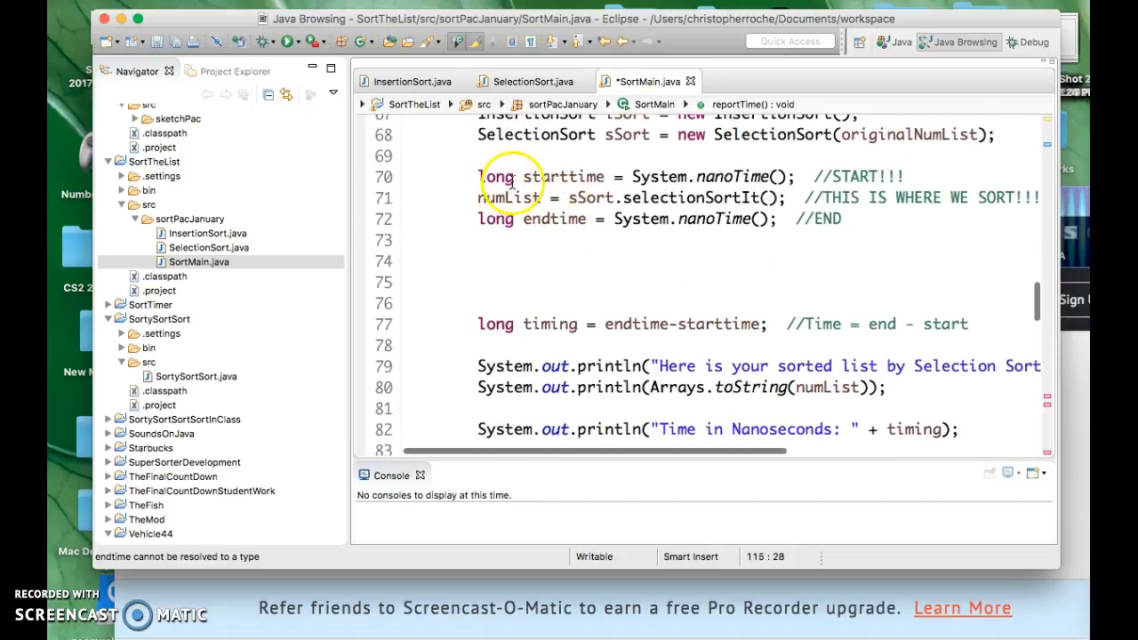
scroll("down", 3)
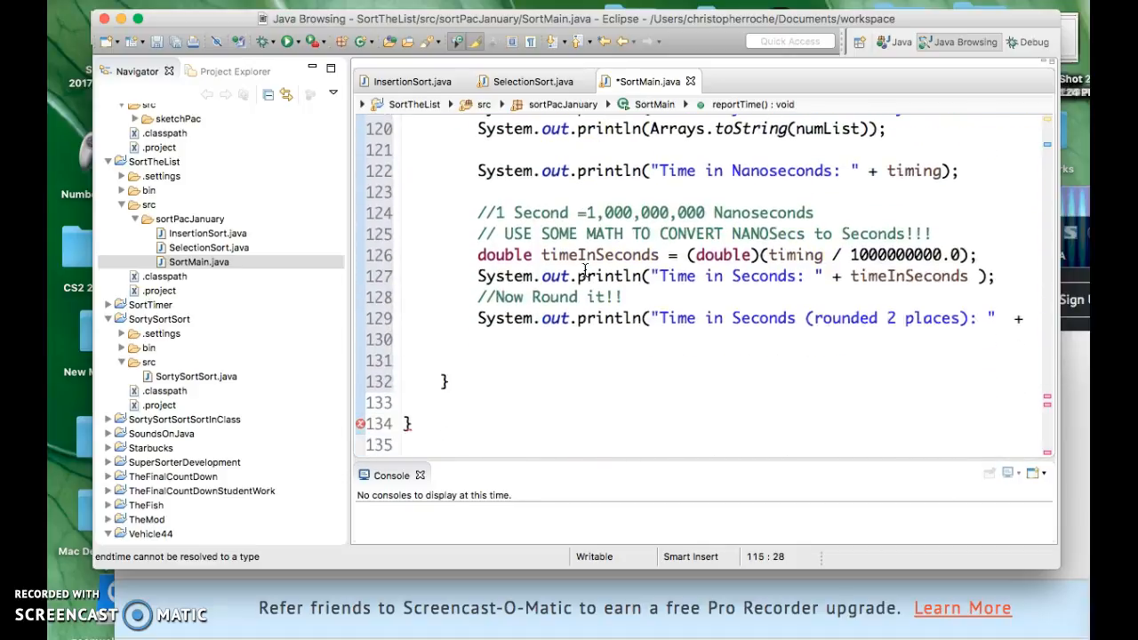
scroll("up", 3)
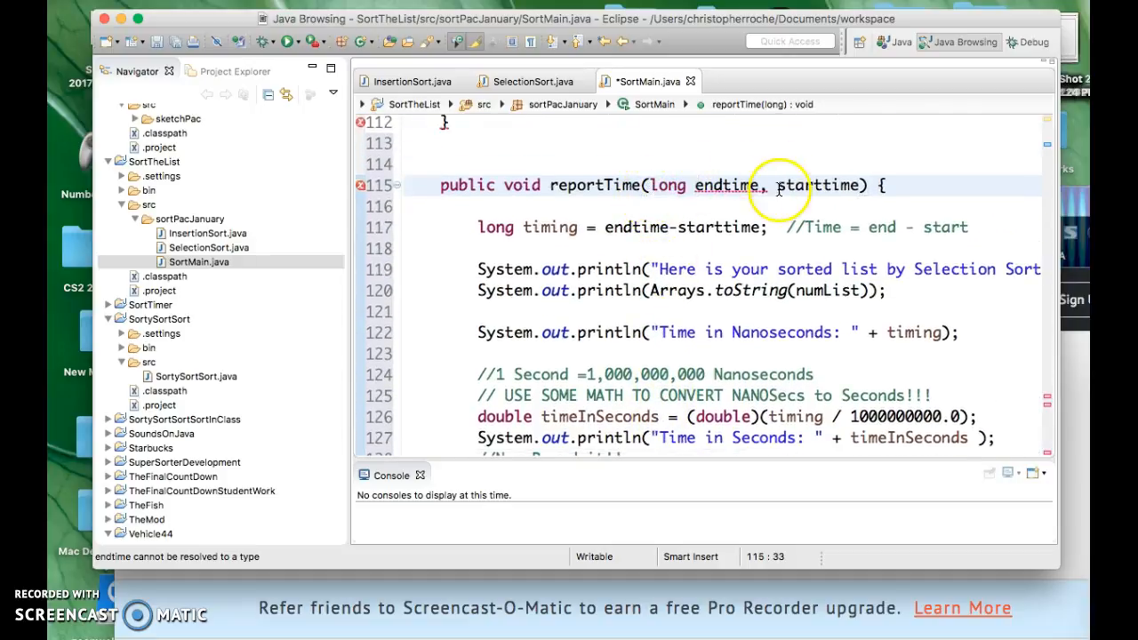
type("long")
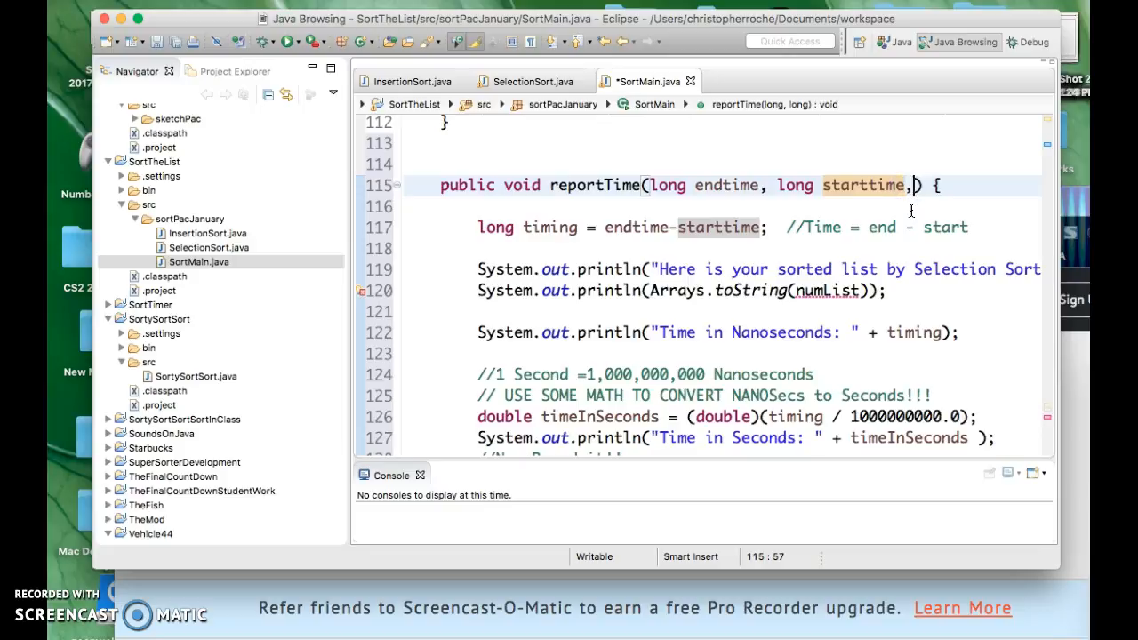
Append 'String sortName, int[] numList' to reportTime's parameter list
type("String")
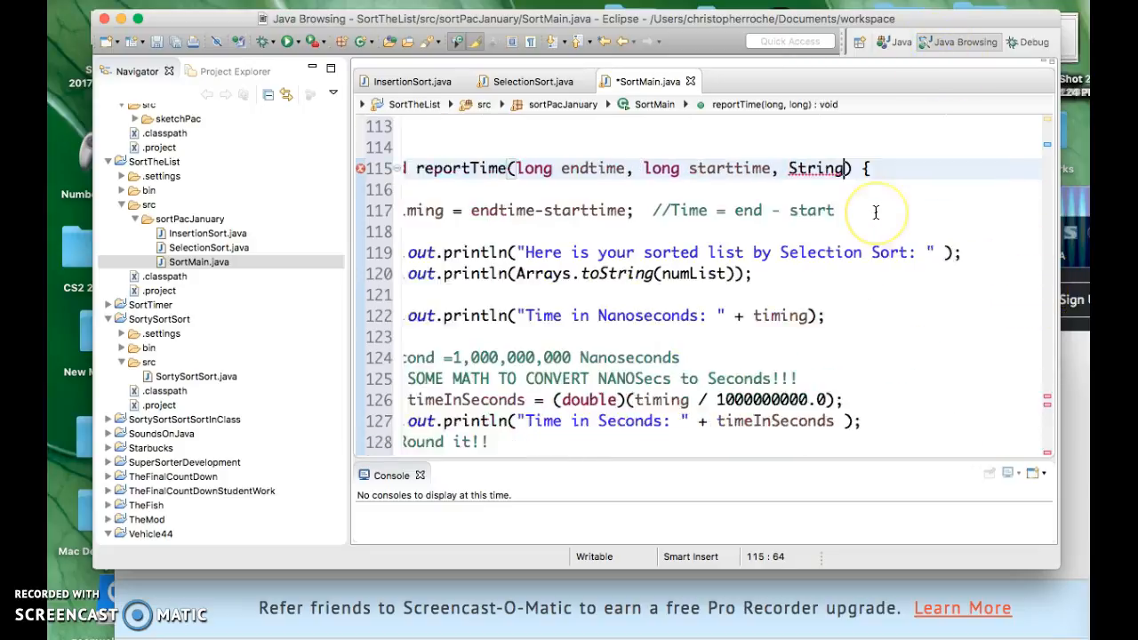
type("do")
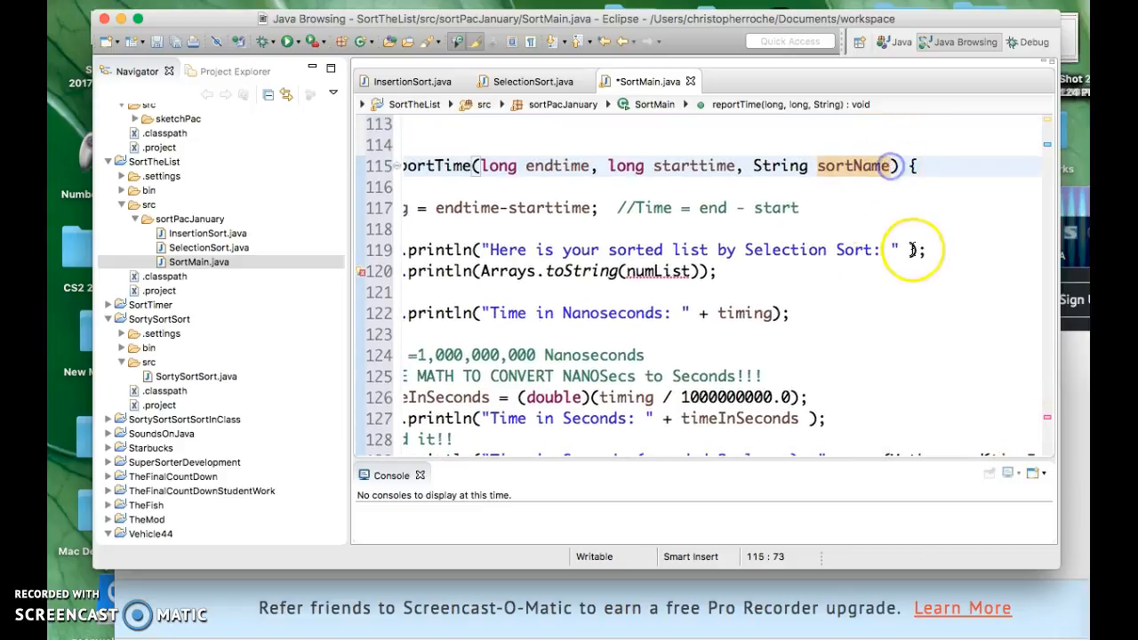
type(", int")
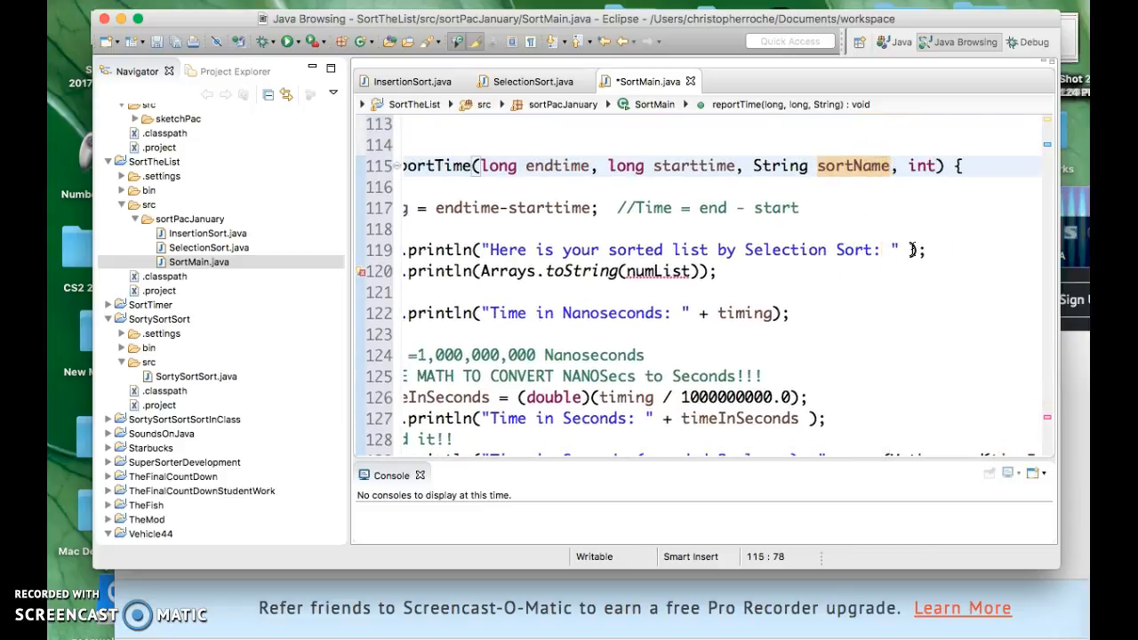
type("[] nu")
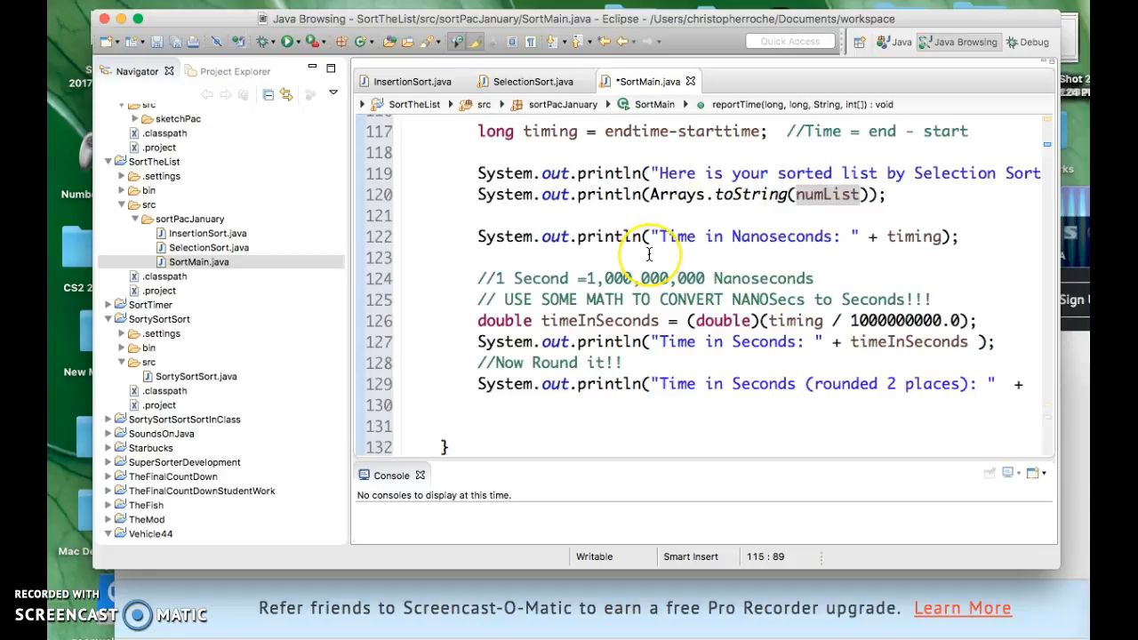
Select the hard-coded 'Selection' name in the sorted-list println for replacement
scroll("up", 3)
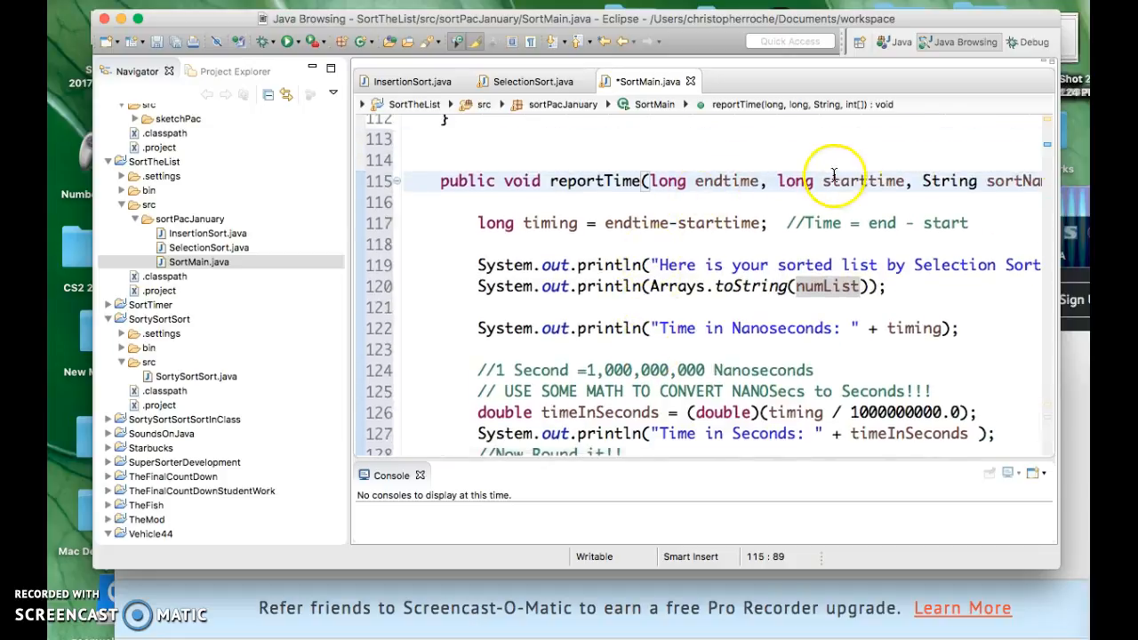
mouse_move(707, 223)
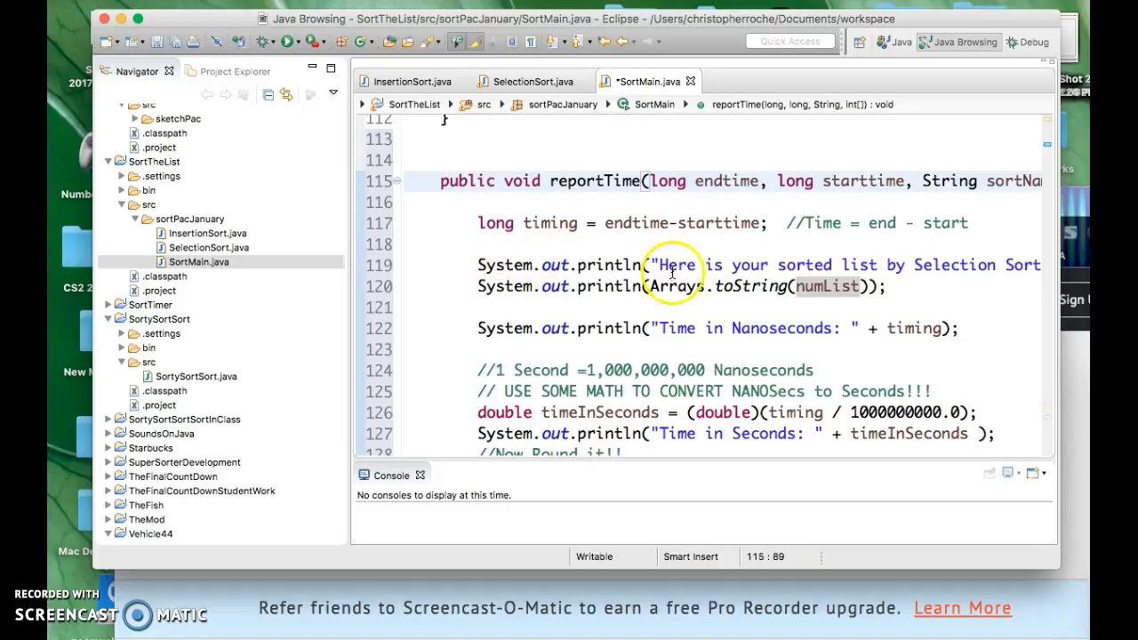
mouse_move(795, 286)
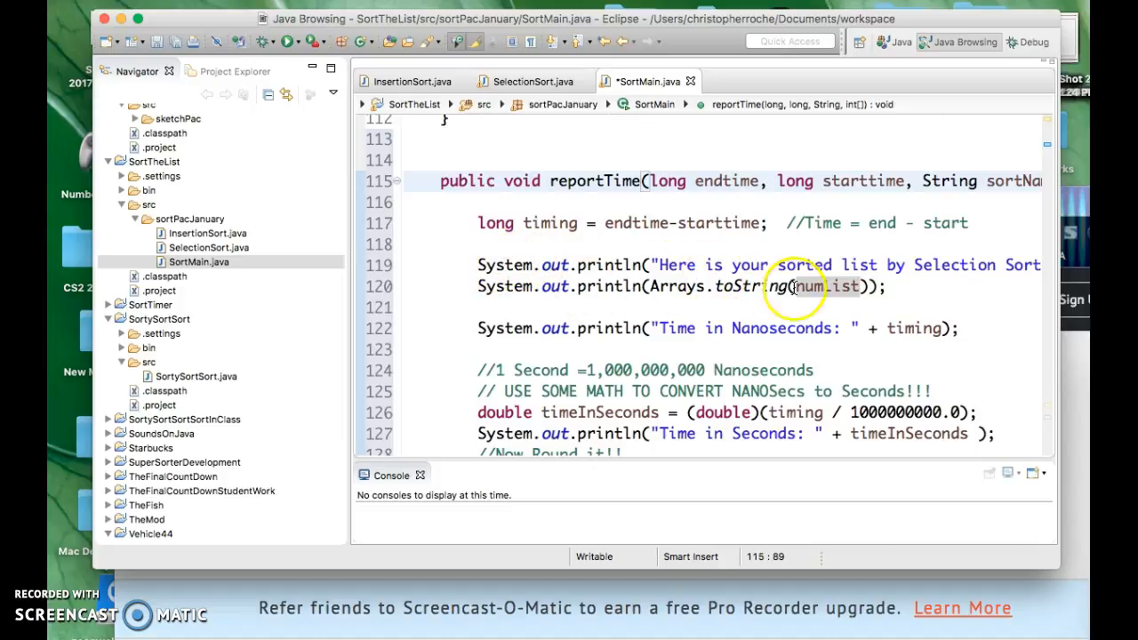
scroll("down", 3)
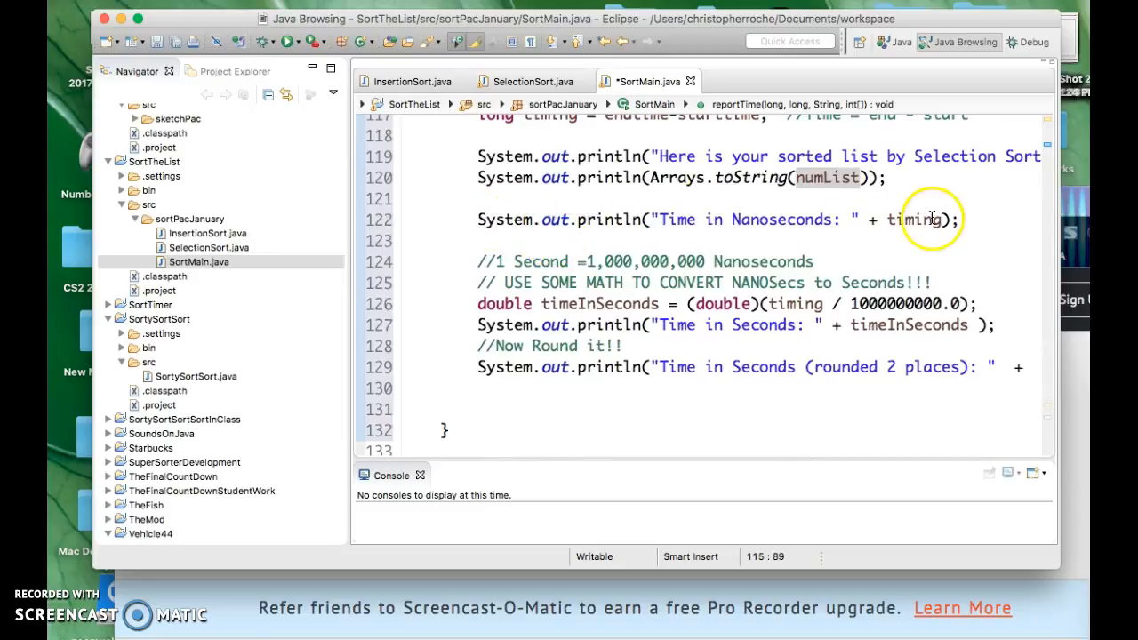
mouse_move(540, 295)
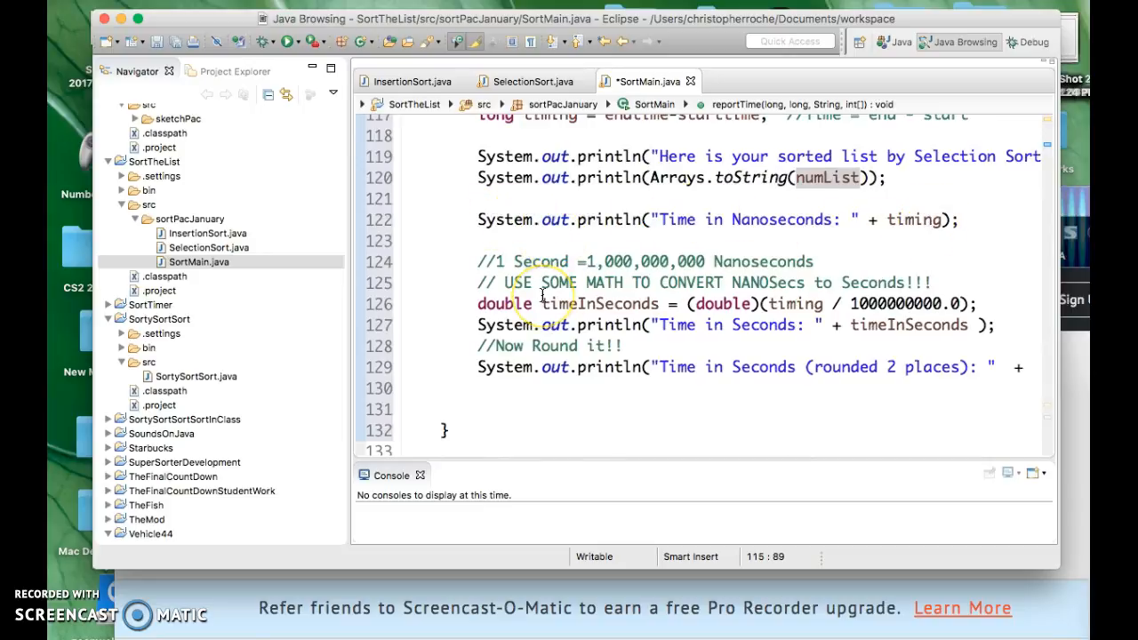
scroll("down", 3)
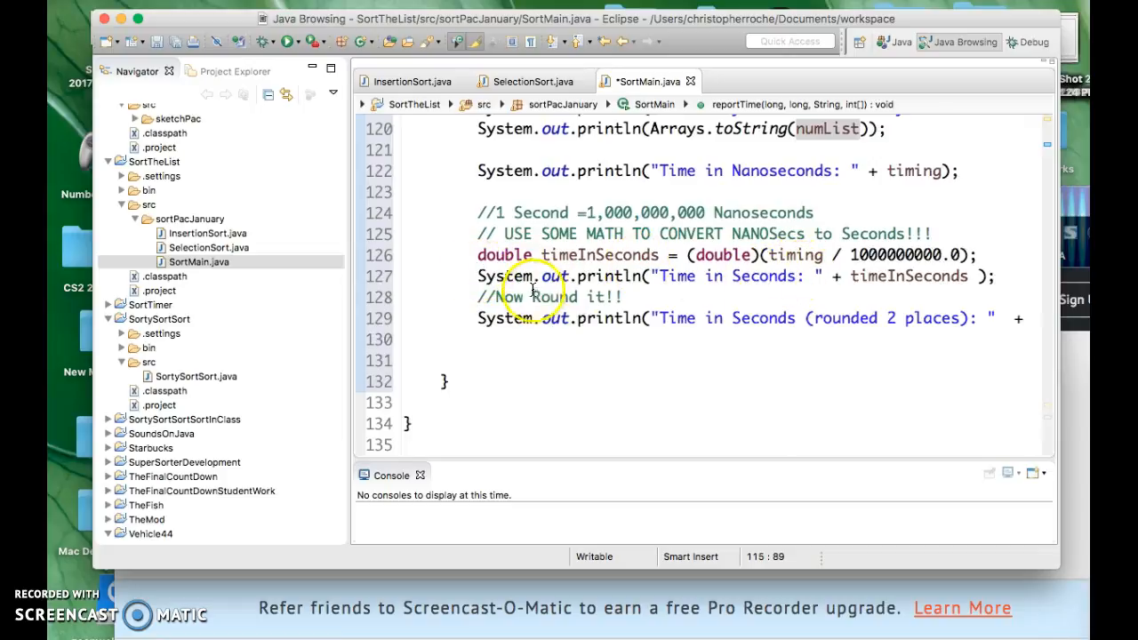
scroll("right", 3)
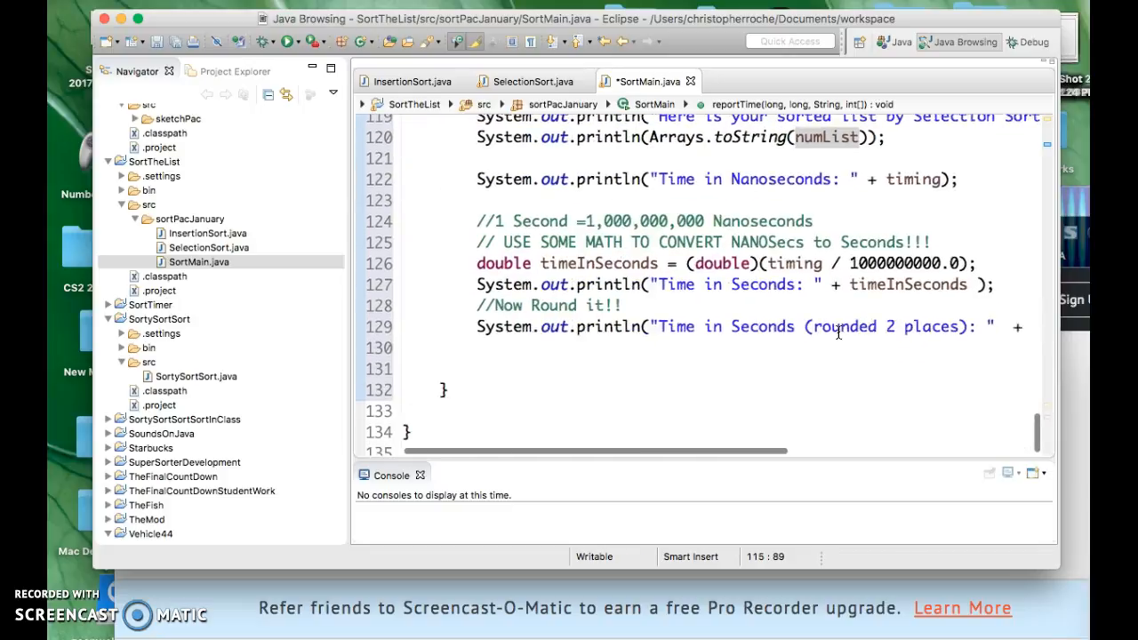
scroll("up", 3)
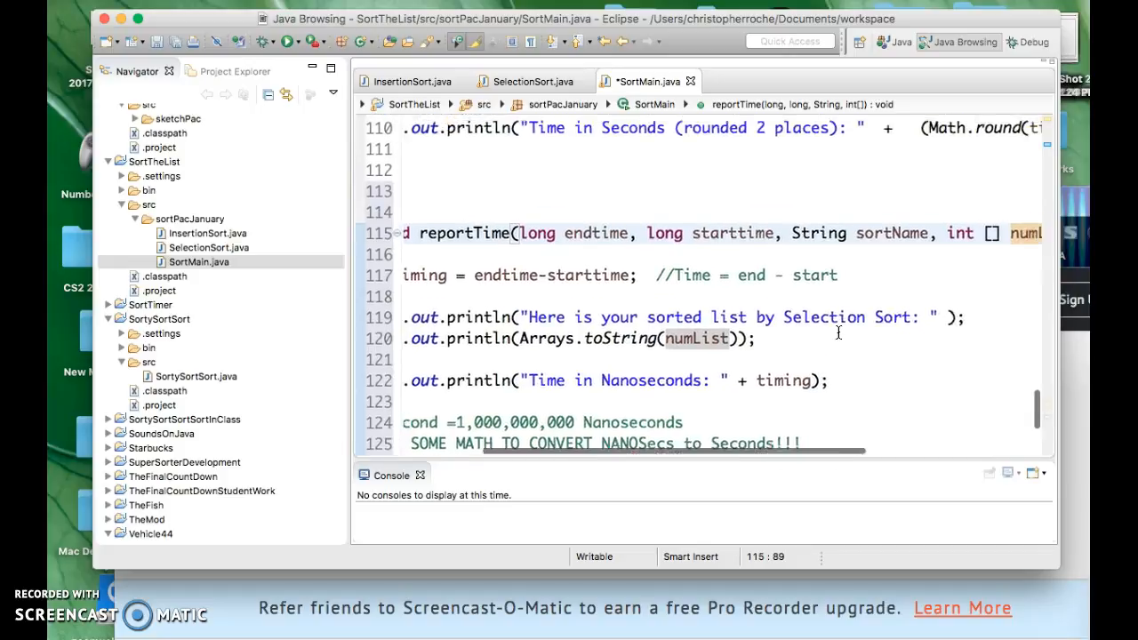
double_click(794, 350)
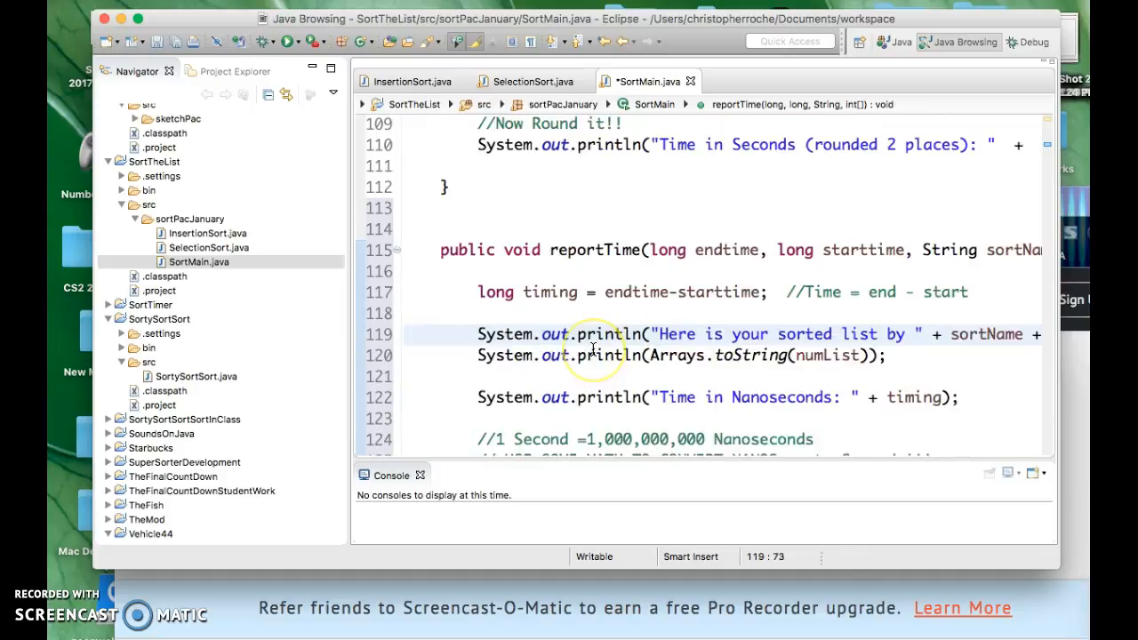
Place the caret on blank line 74 after the selection sort's endtime line
scroll("up", 3)
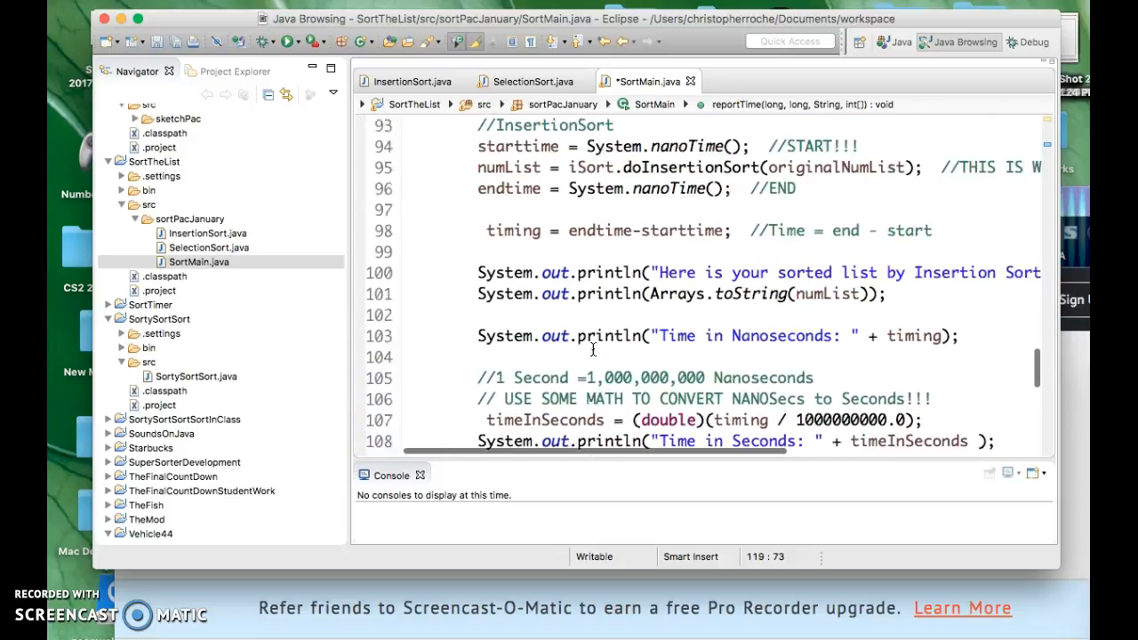
scroll("up", 3)
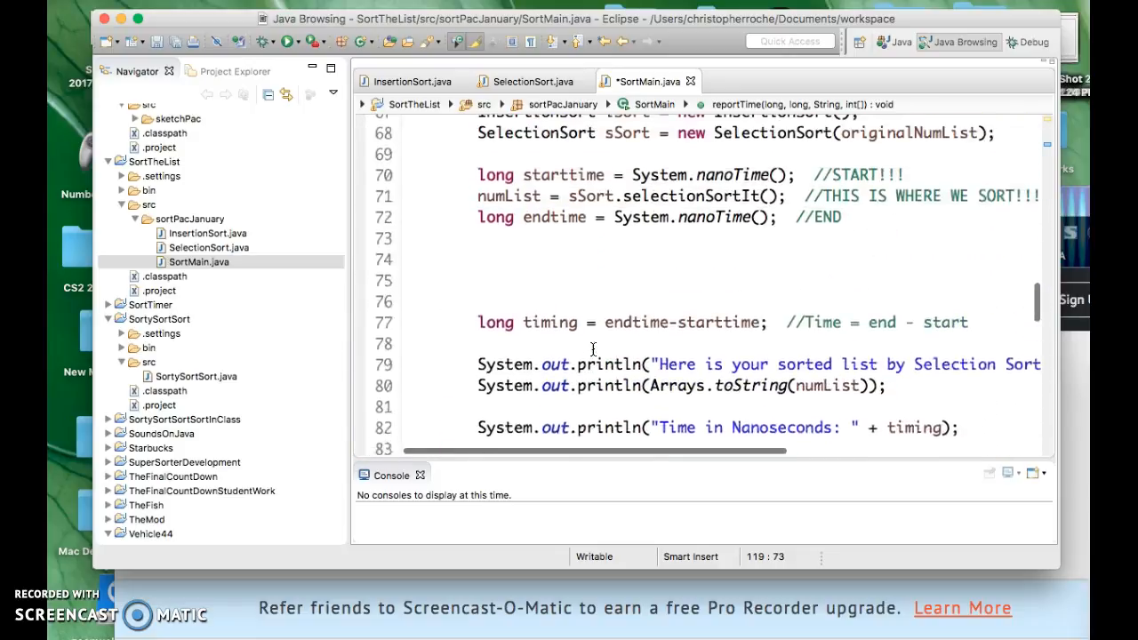
scroll("up", 3)
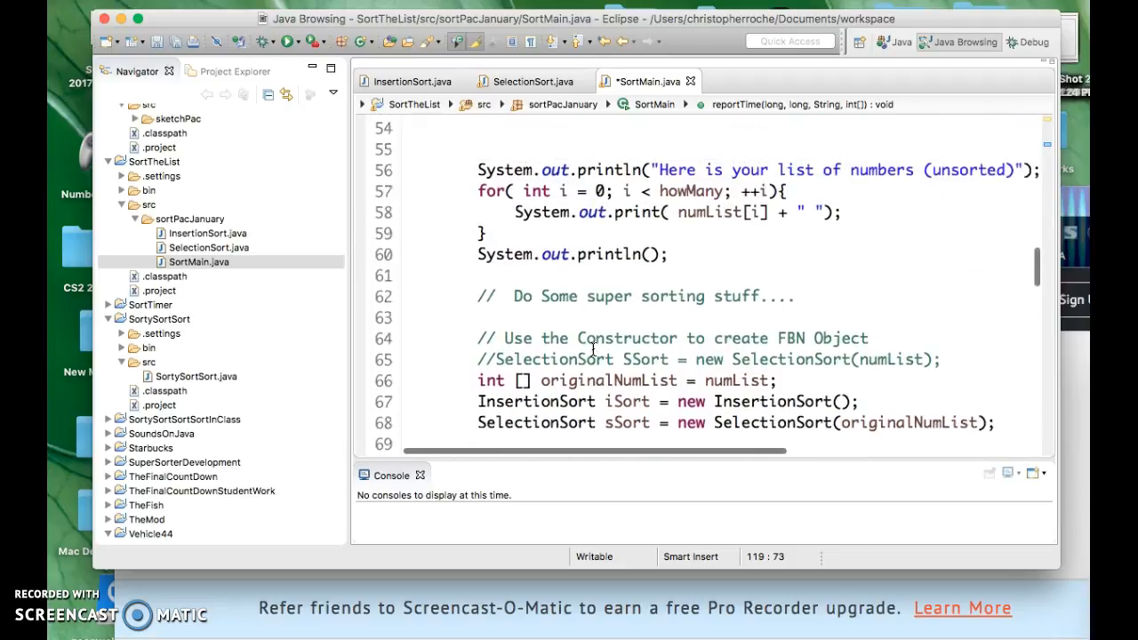
scroll("down", 3)
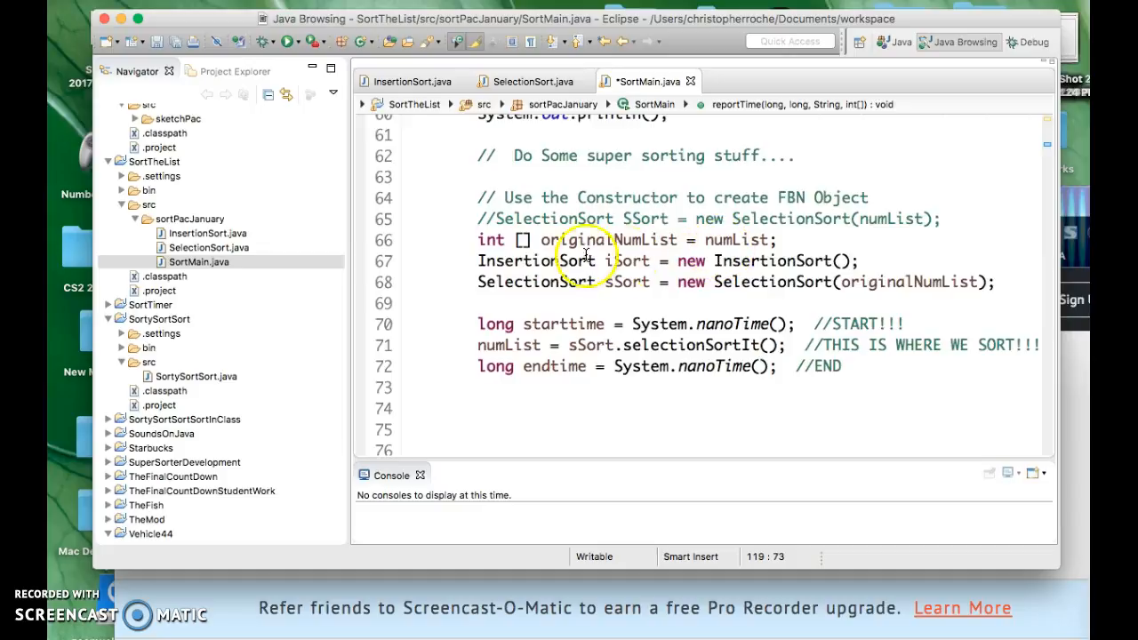
scroll("down", 3)
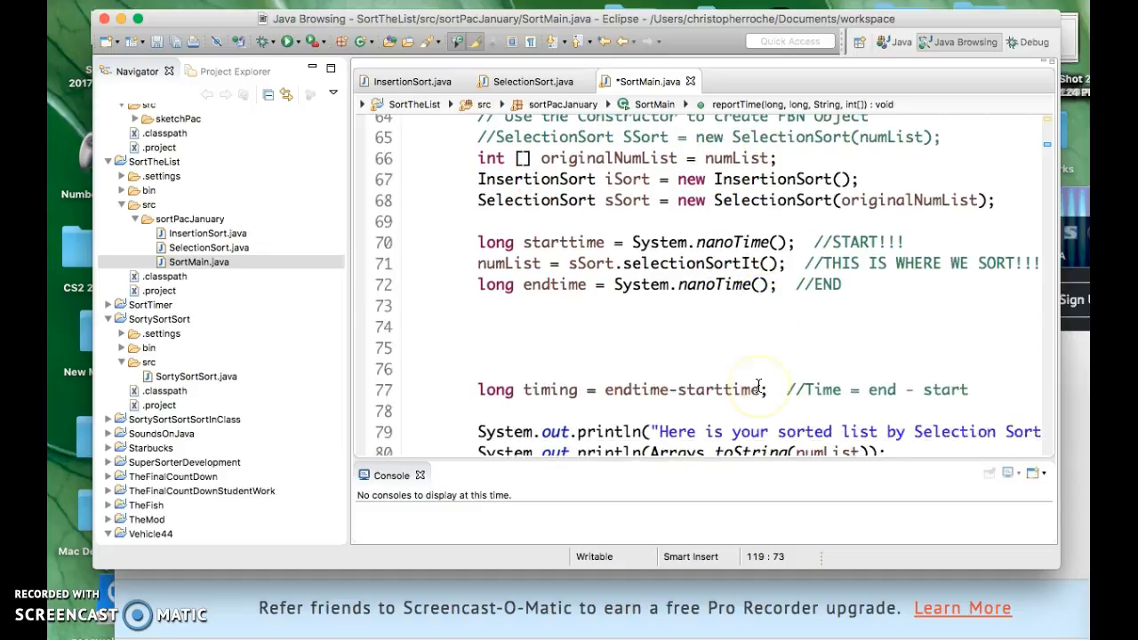
left_click(529, 302)
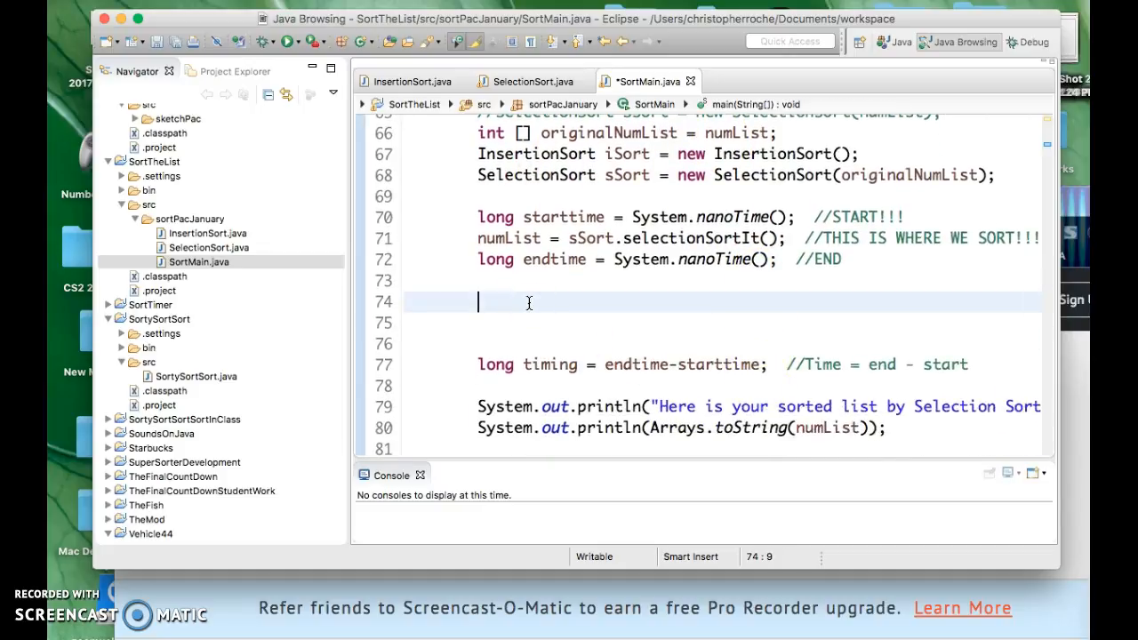
mouse_move(586, 341)
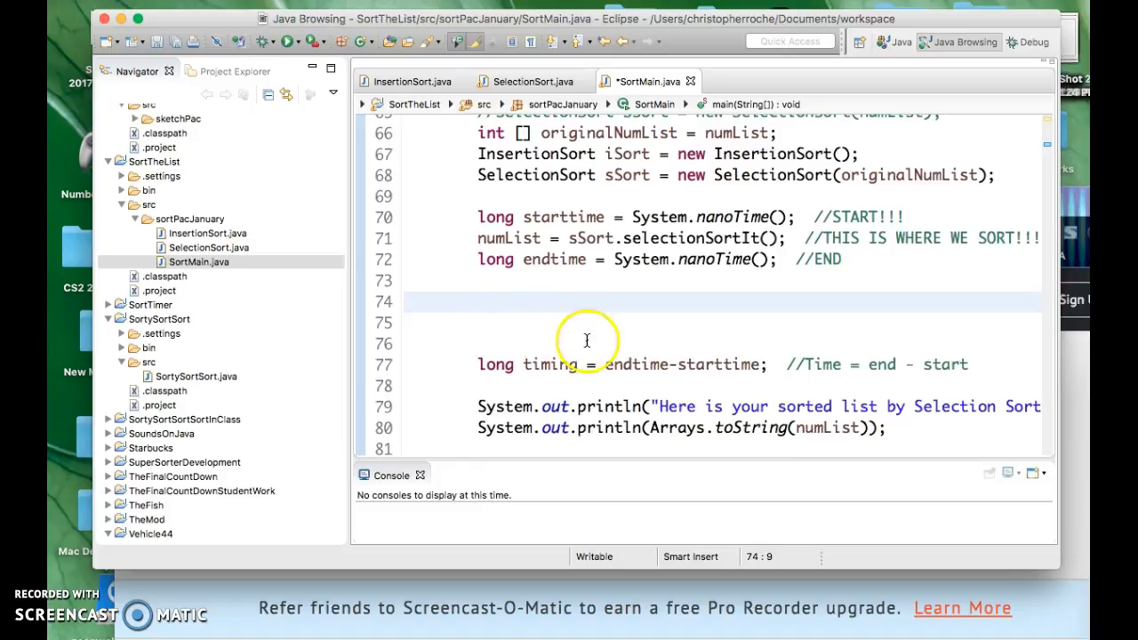
mouse_move(589, 363)
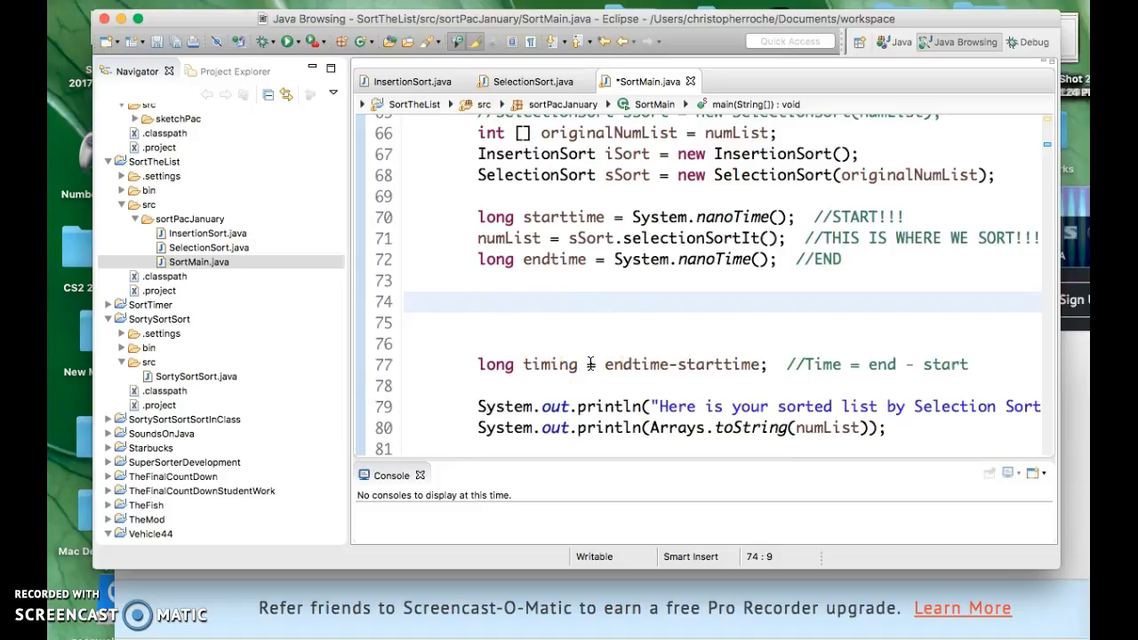
Try a 'this.' prefix, remove it, and check reportTime's signature
type("th")
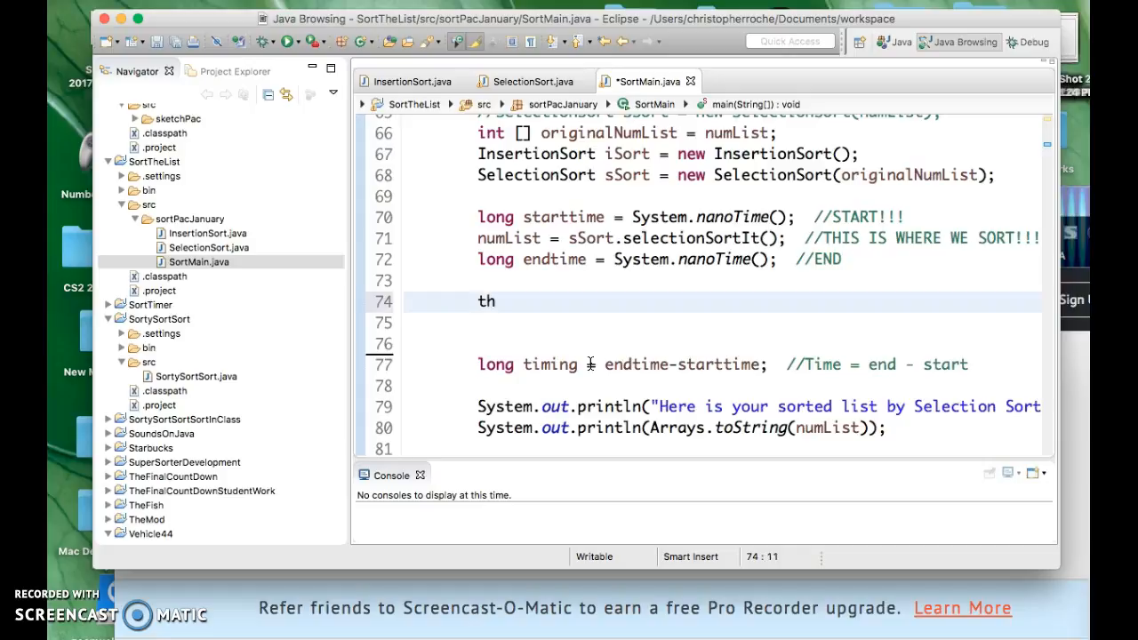
type("is.")
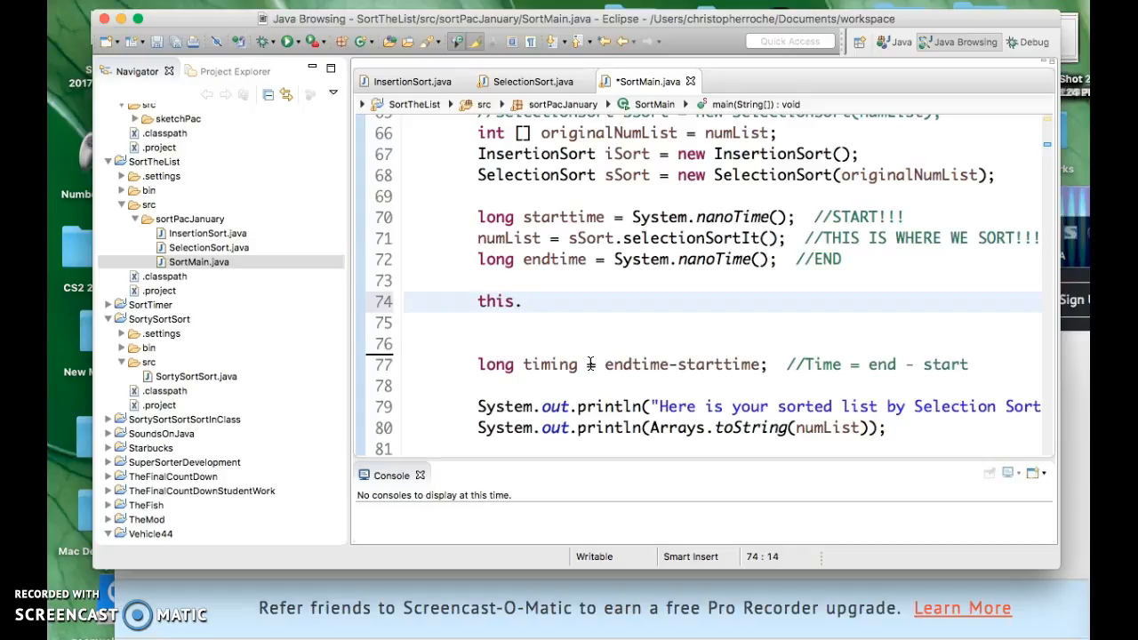
scroll("down", 3)
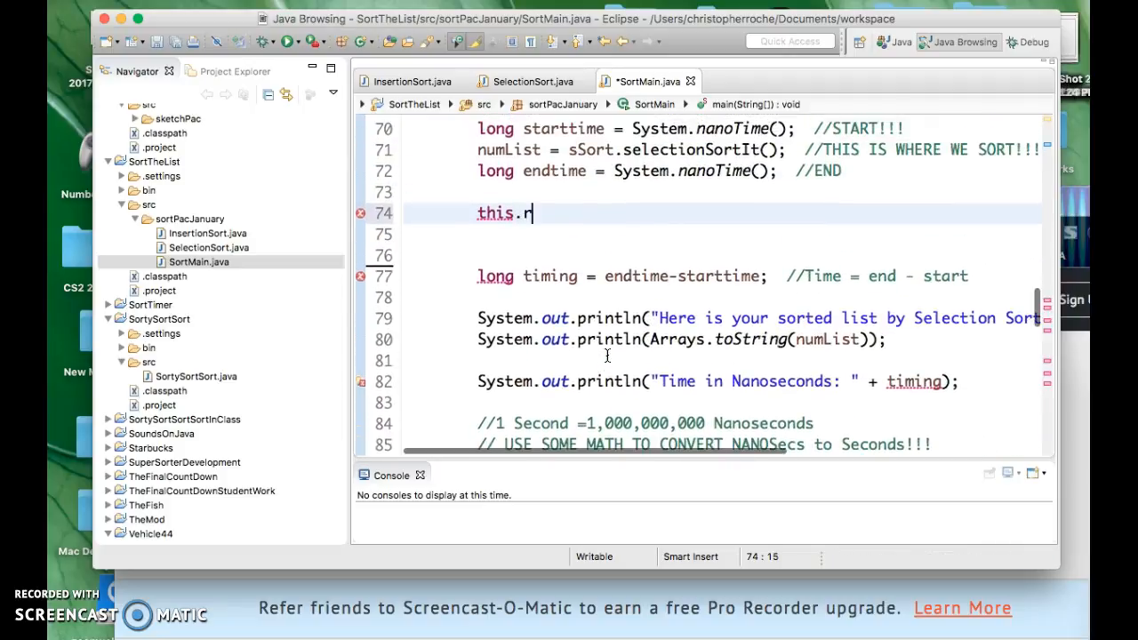
key("Backspace")
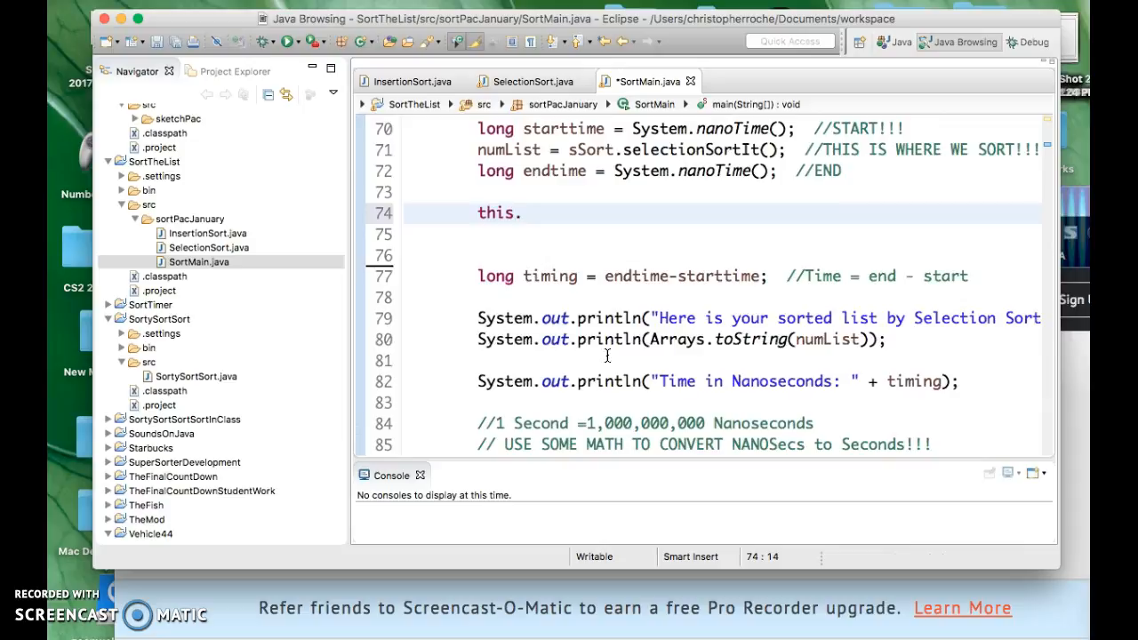
key("Backspace")
type("re")
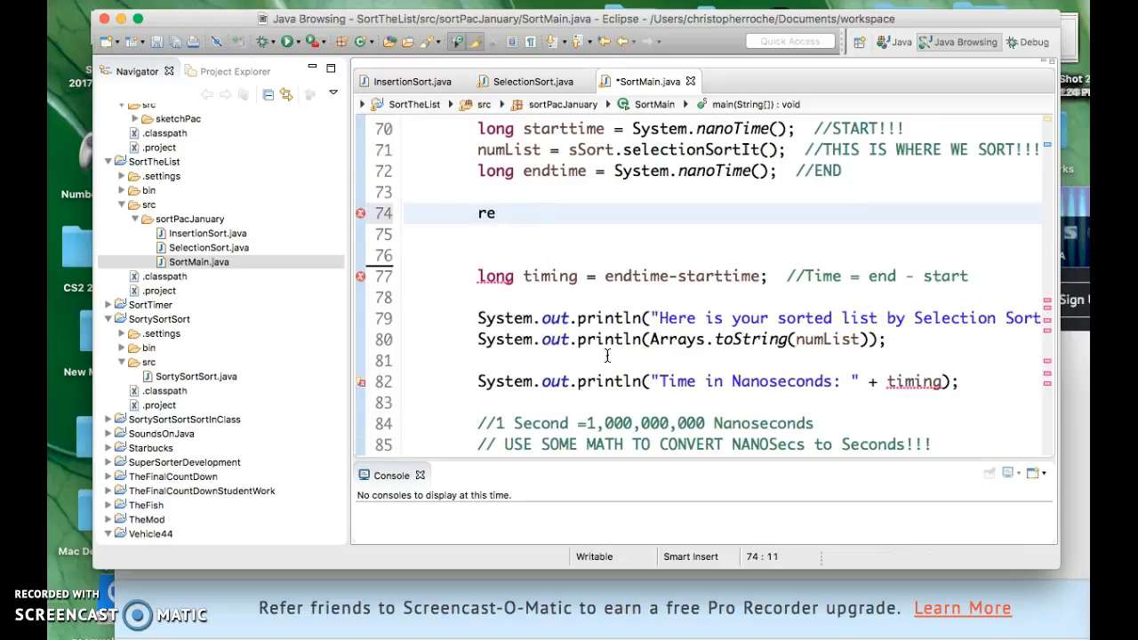
scroll("down", 3)
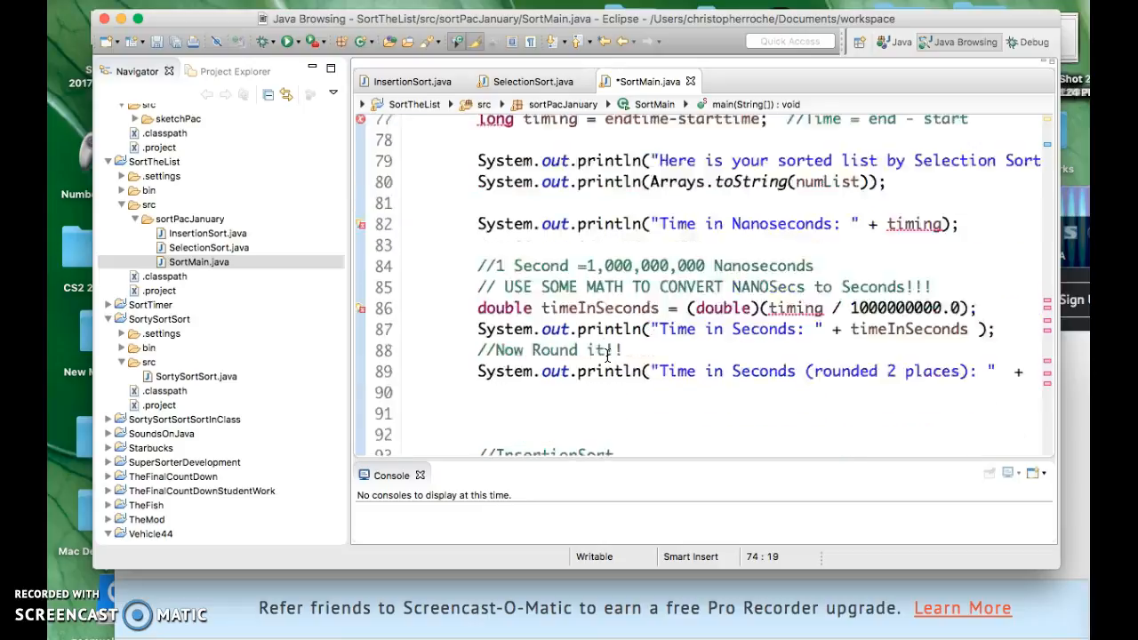
scroll("down", 3)
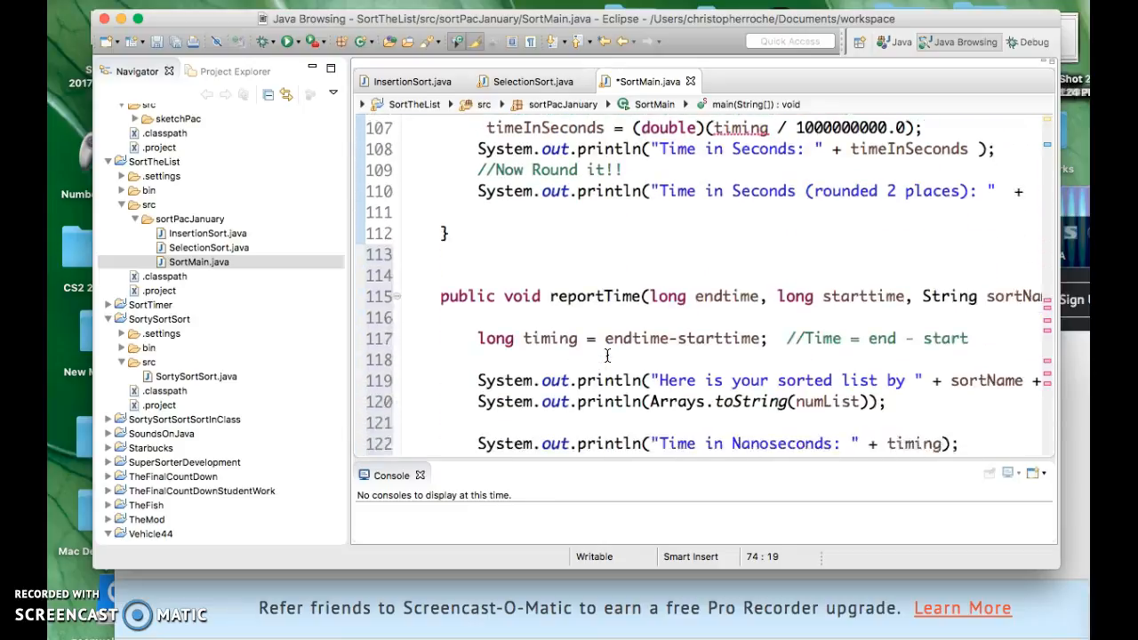
scroll("down", 3)
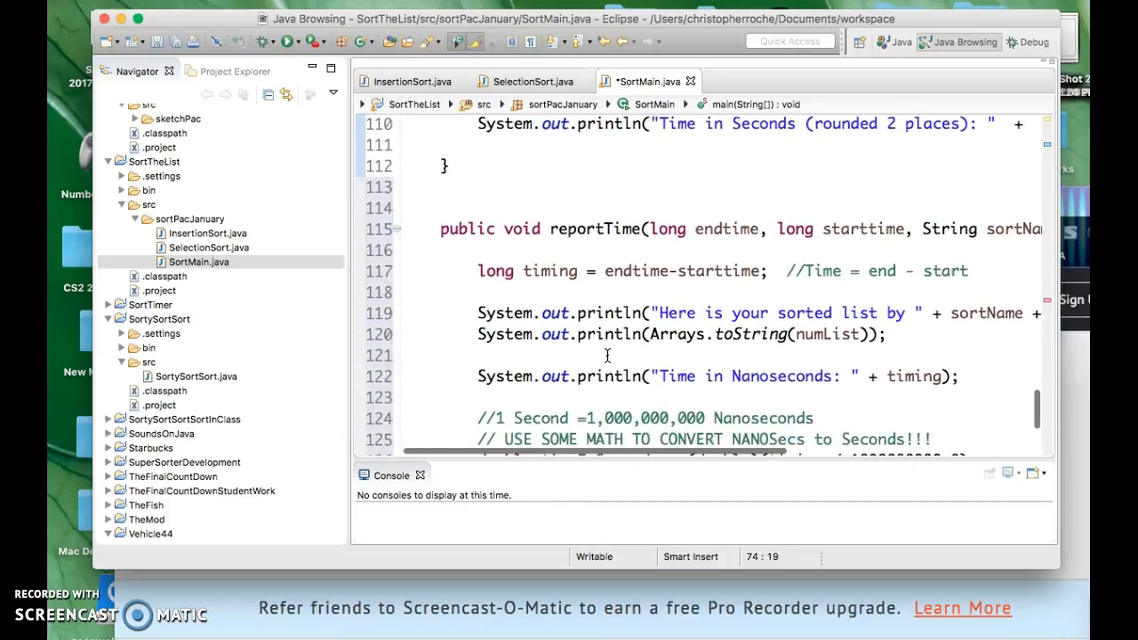
scroll("down", 3)
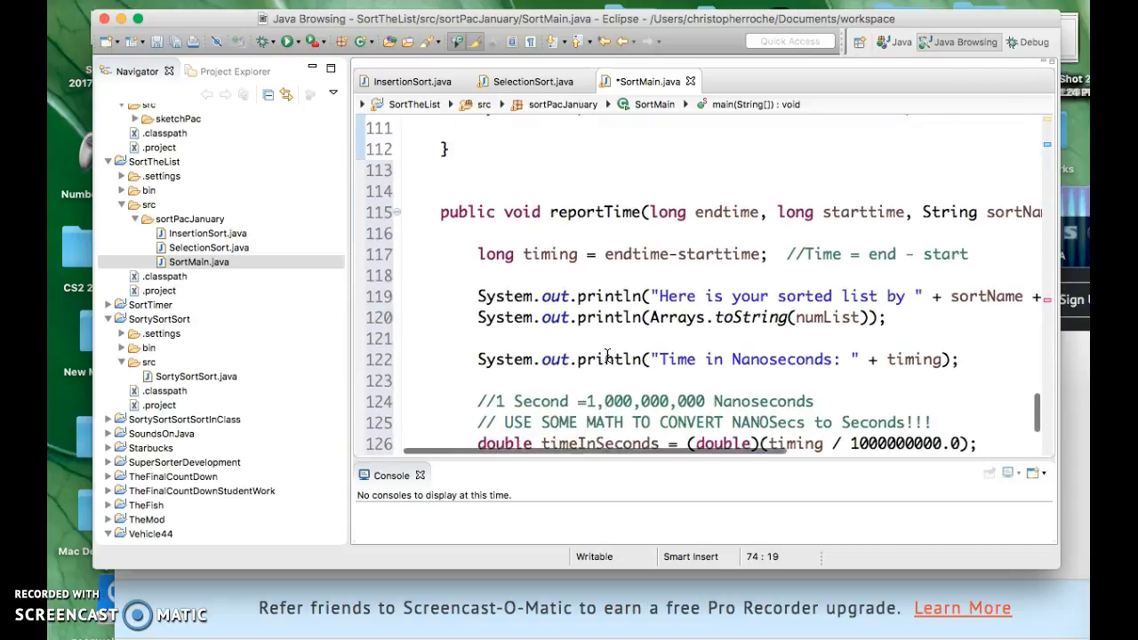
scroll("up", 3)
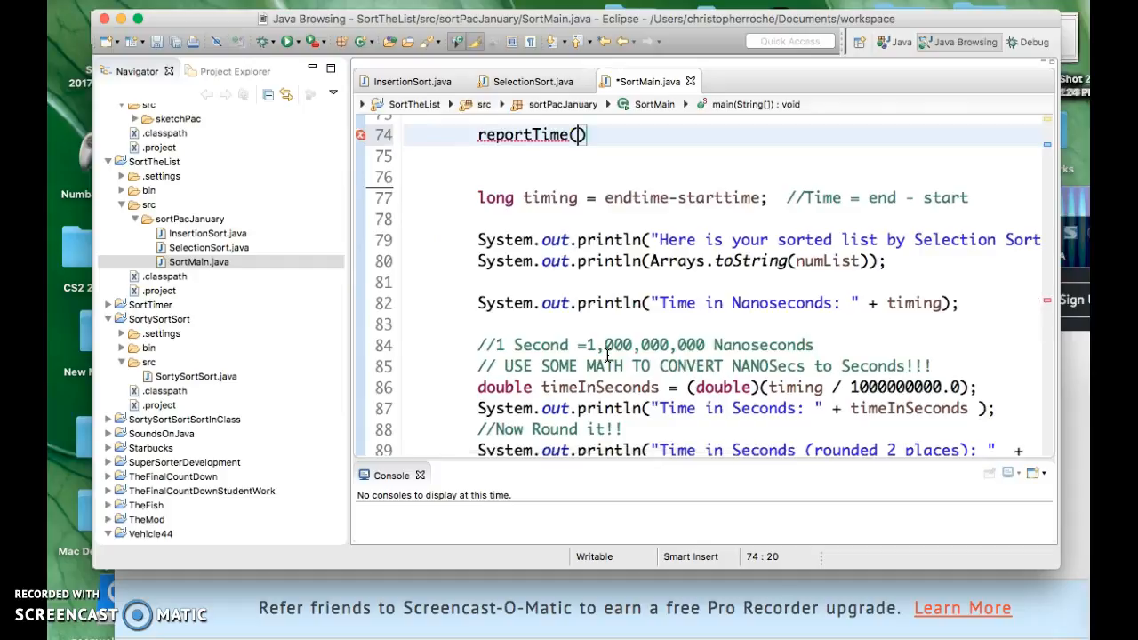
Complete the call as reportTime(starttime, endtime, "Insertion Sort", numList);
type("s")
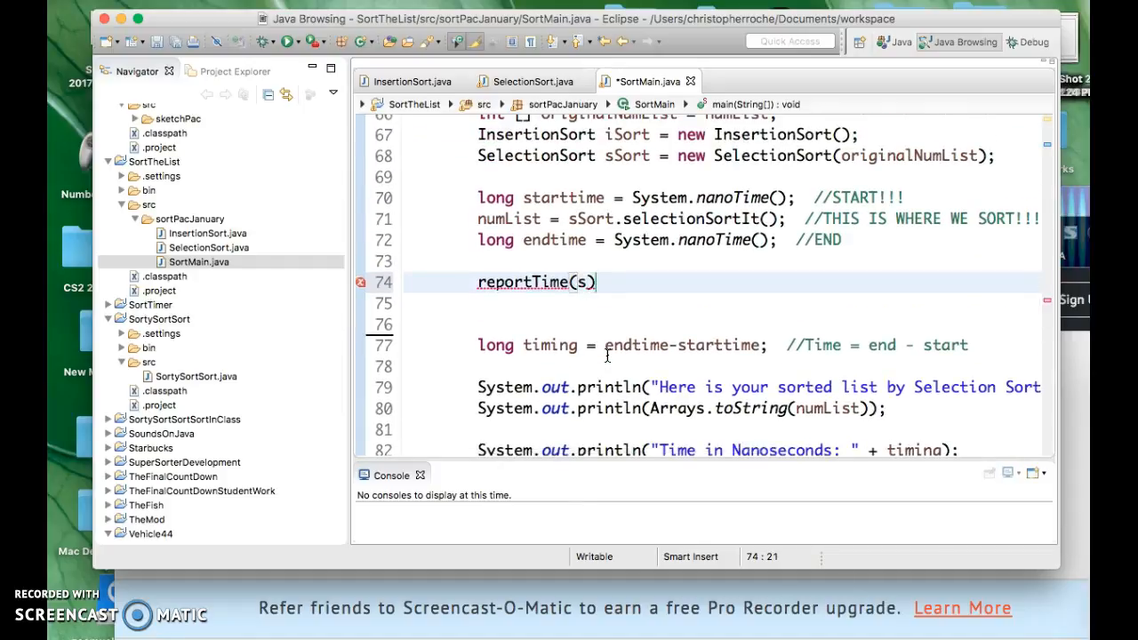
type("starttime")
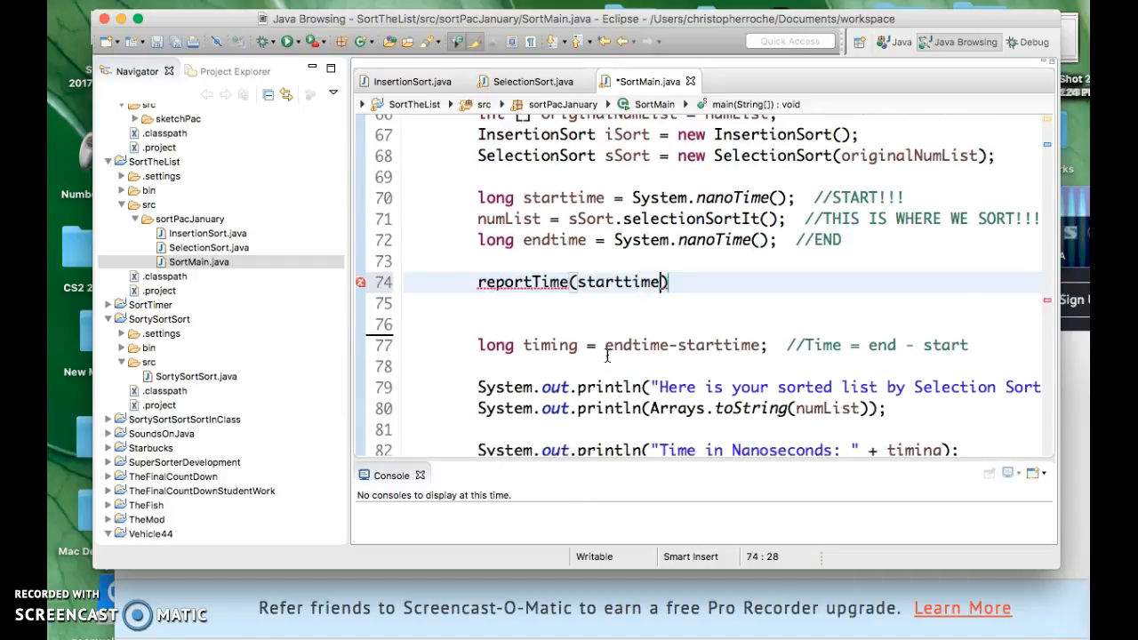
type(", endti")
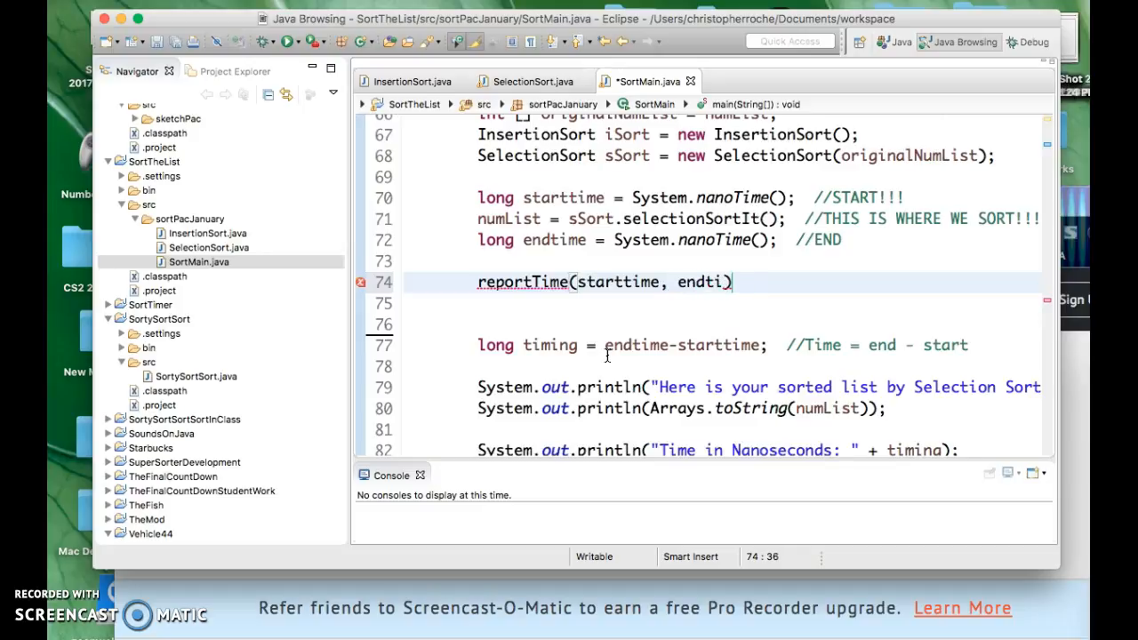
type("me,")
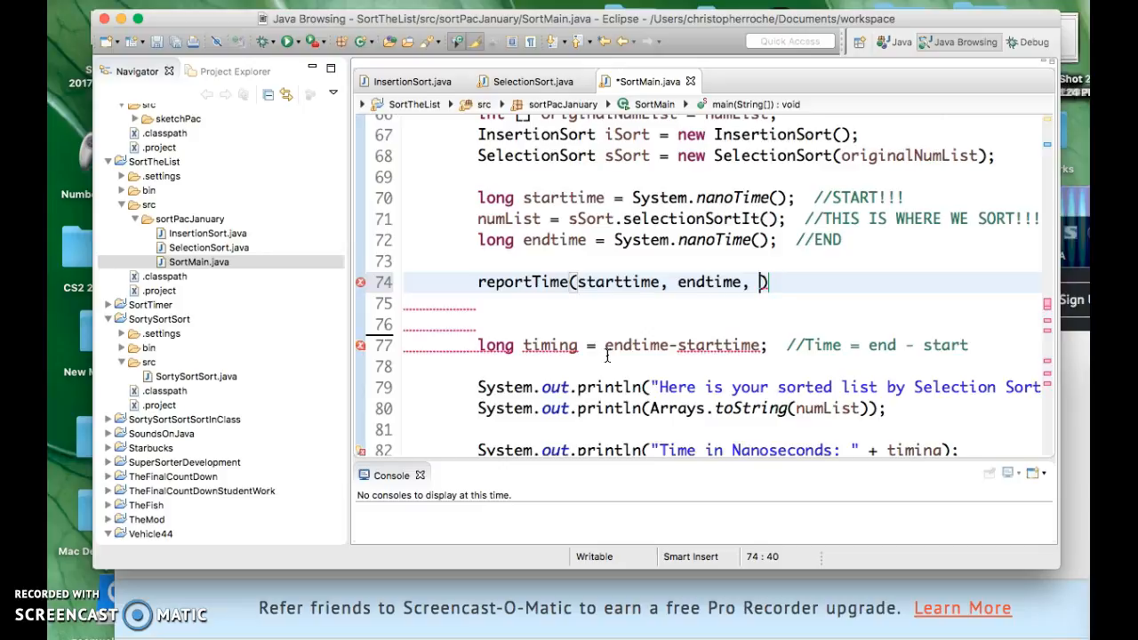
type("numList,")
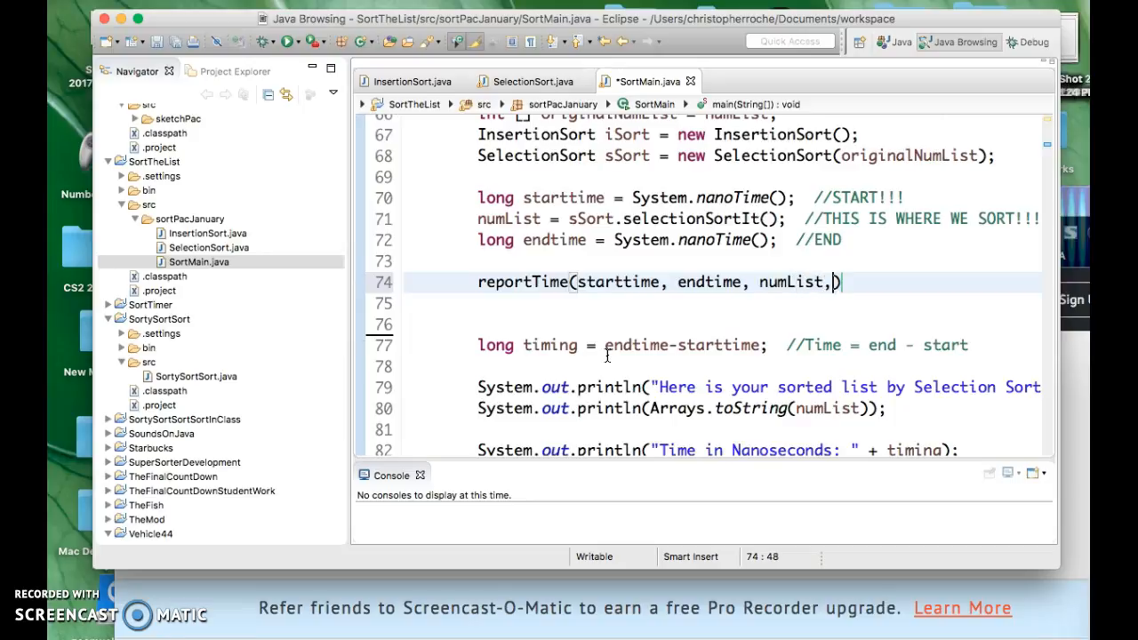
key("backspace")
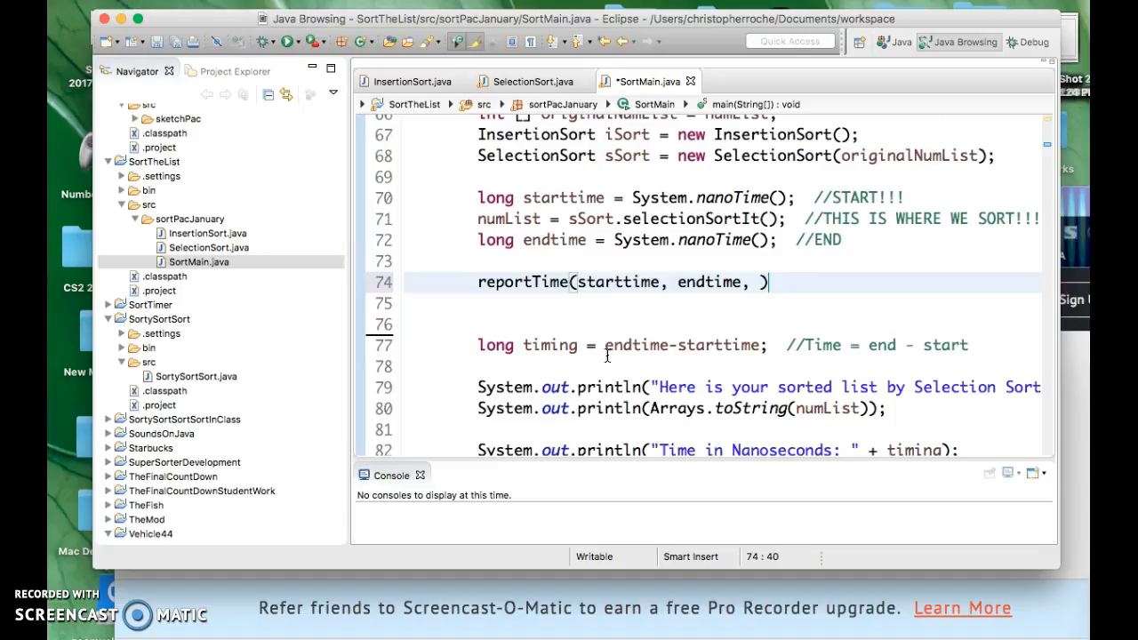
type("\"I\"")
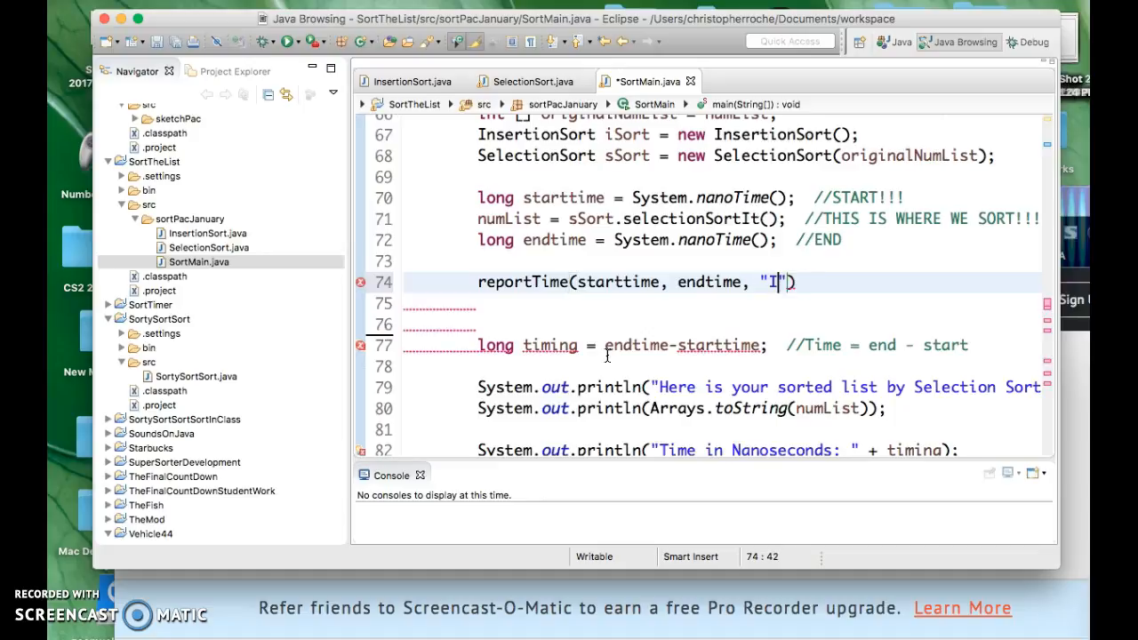
type("nsertion")
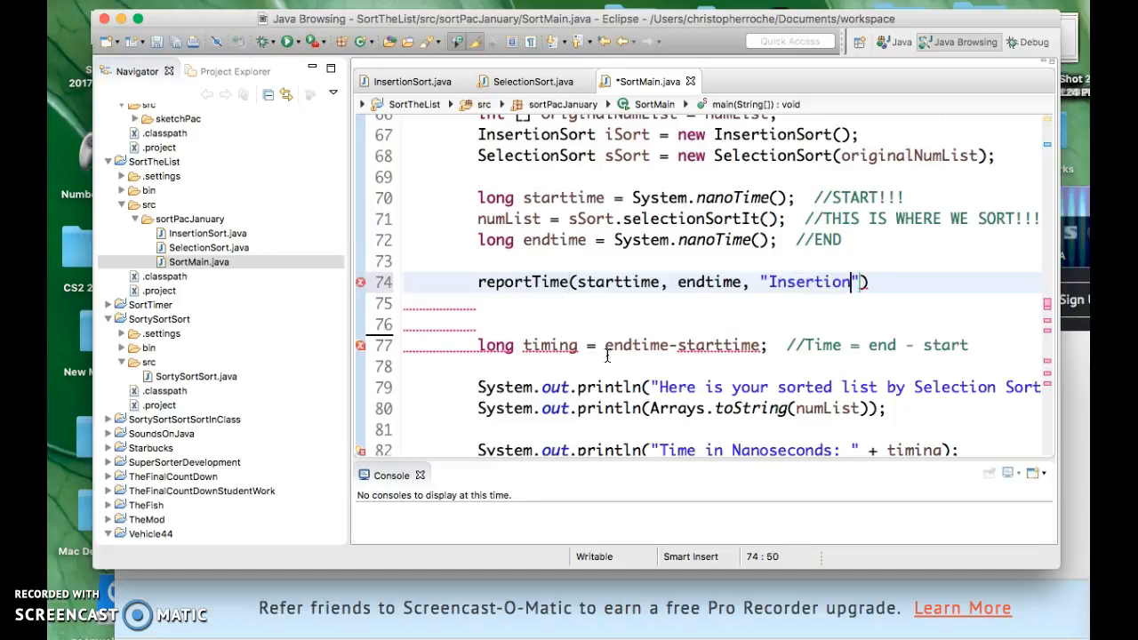
mouse_move(822, 318)
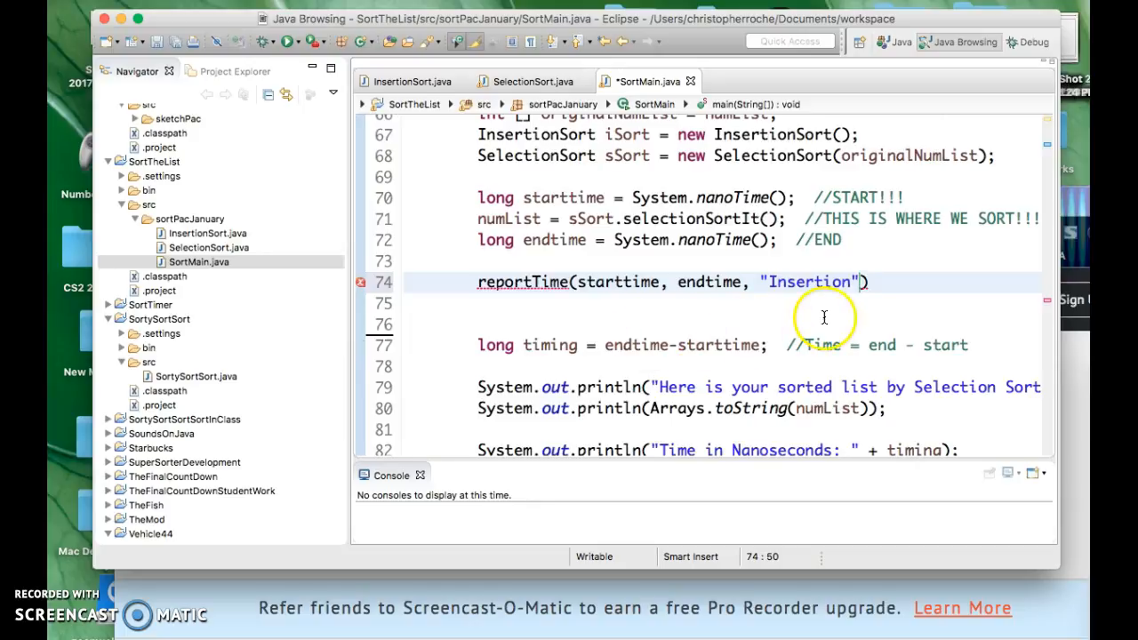
type("Sort")
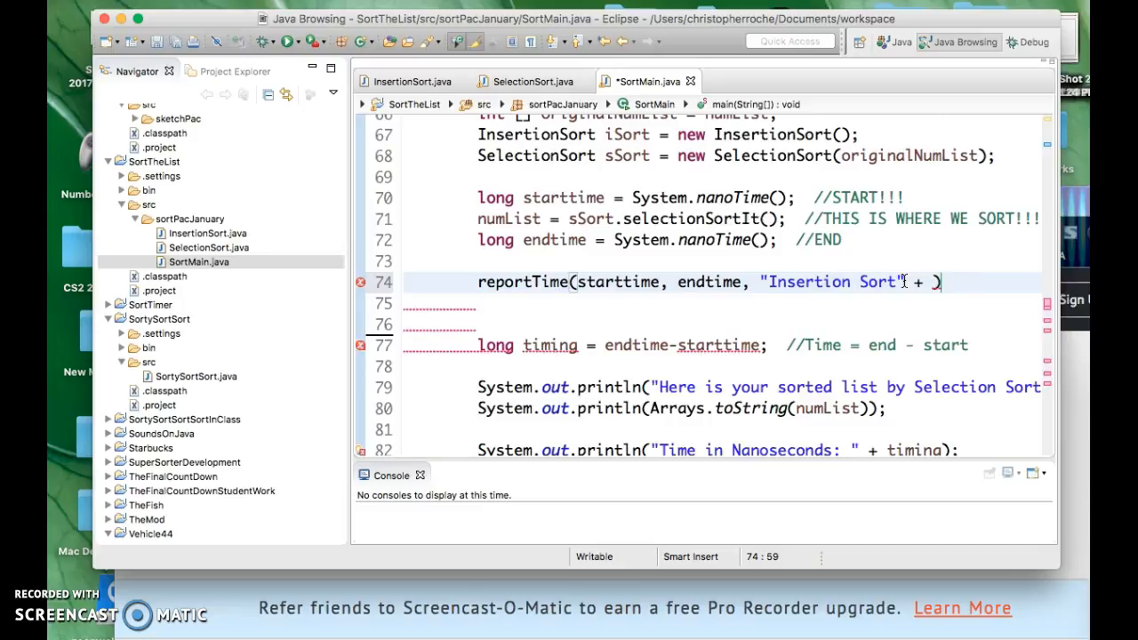
type("nu")
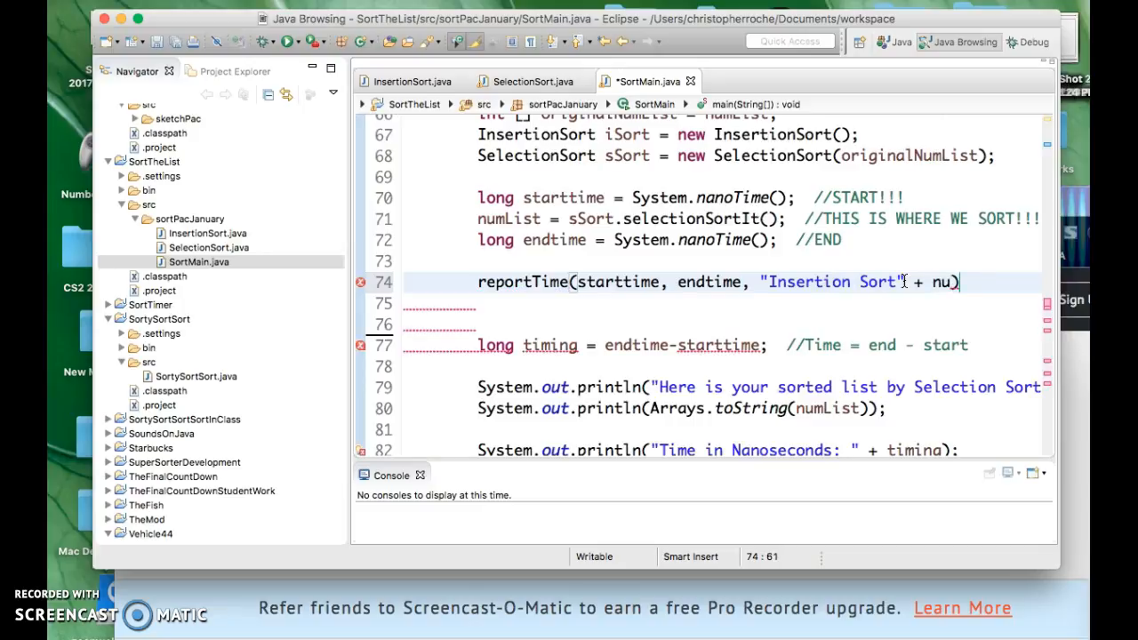
key("Backspace")
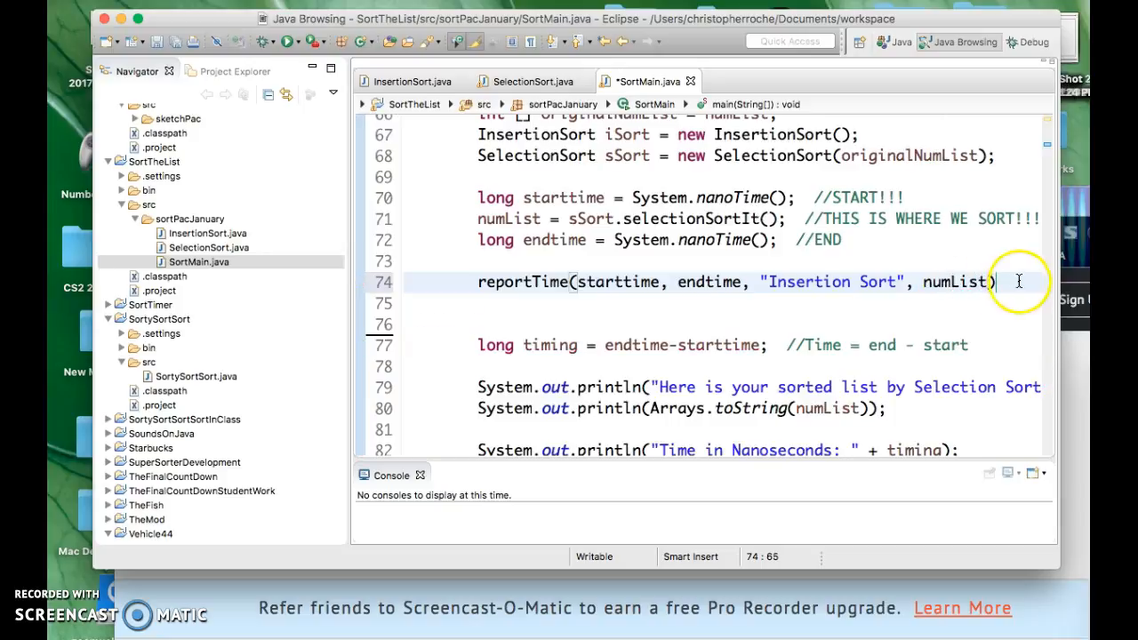
type(";")
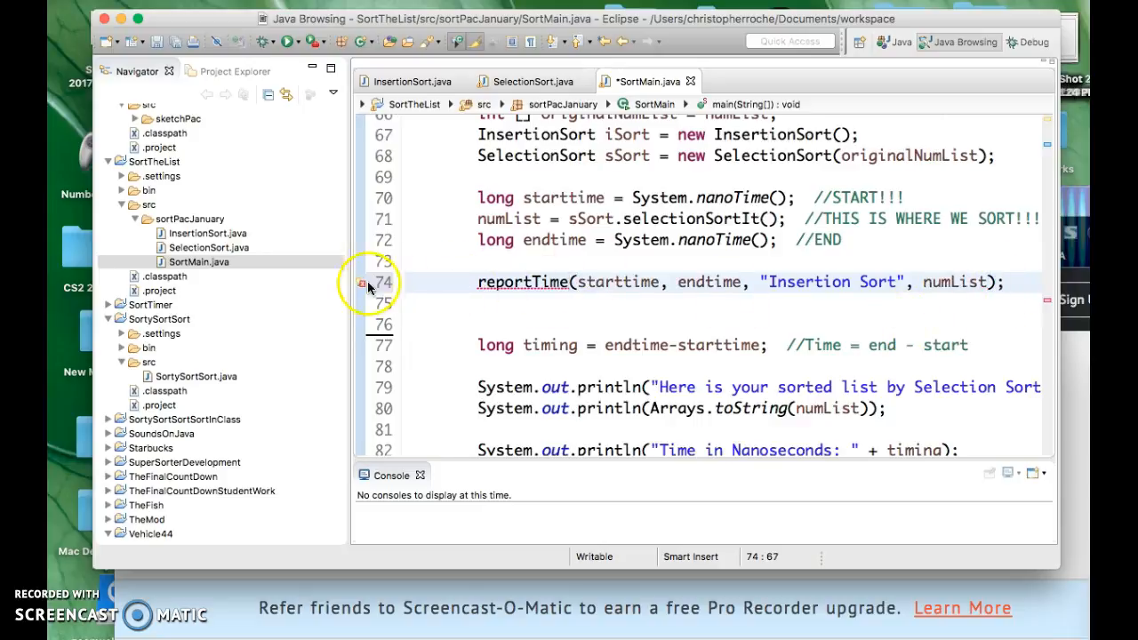
mouse_move(363, 286)
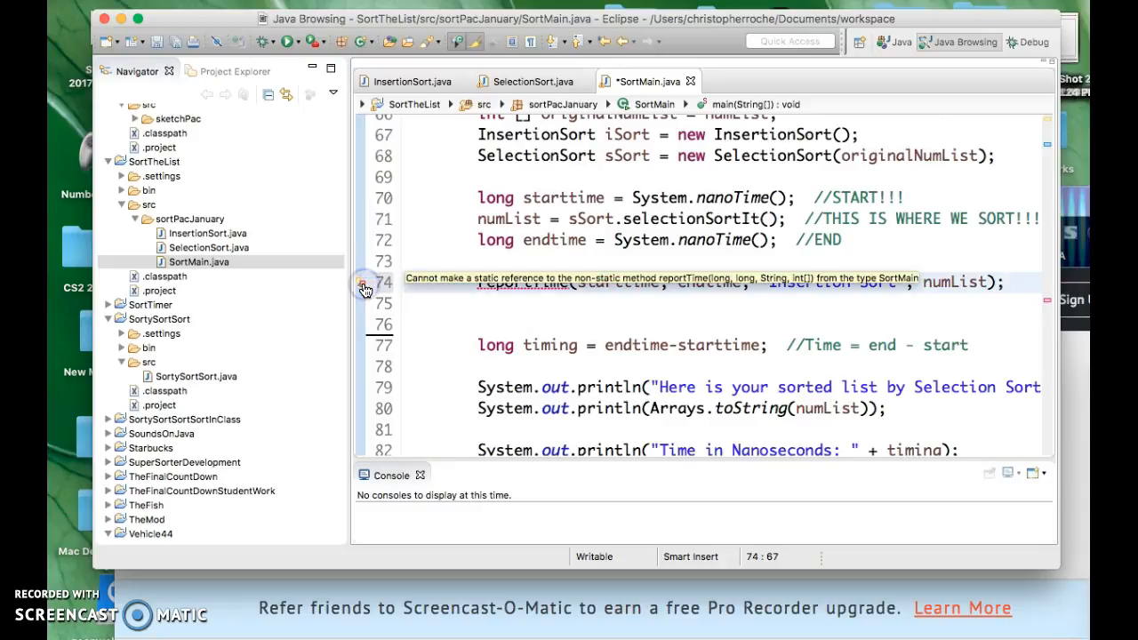
Apply the quick fix "Change 'reportTime()' to 'static'" on line 74
left_click(365, 286)
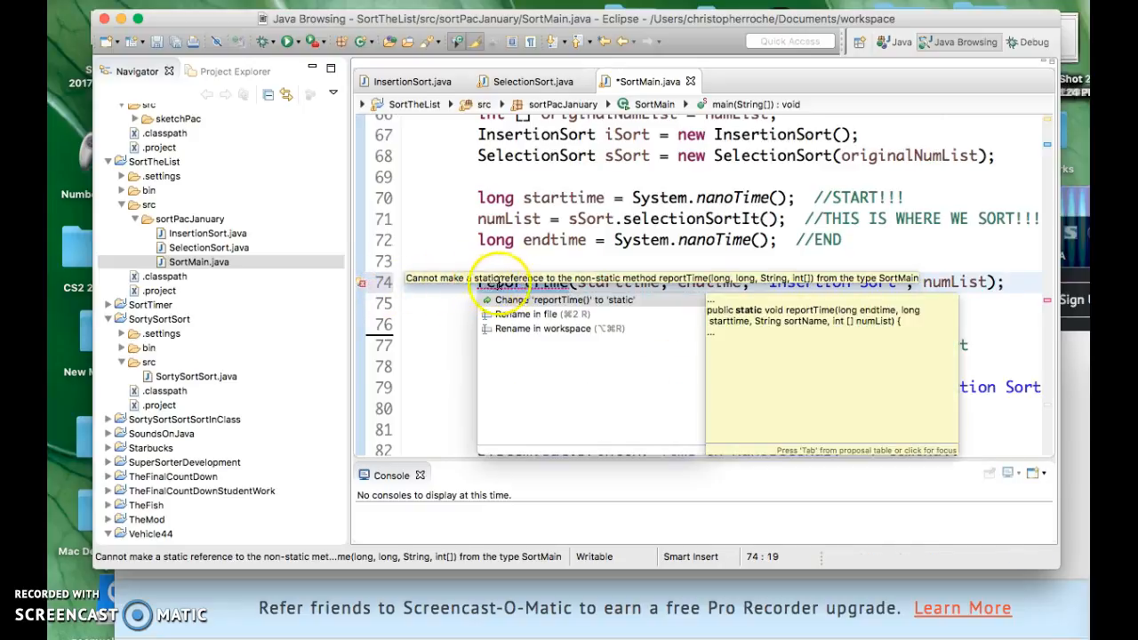
mouse_move(632, 284)
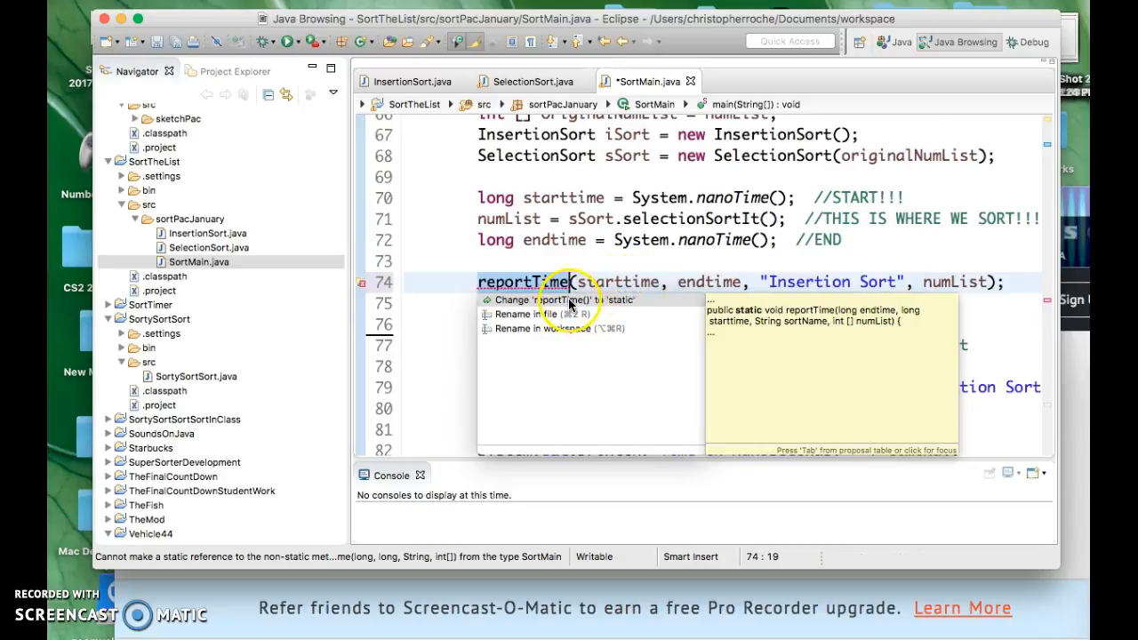
left_click(564, 299)
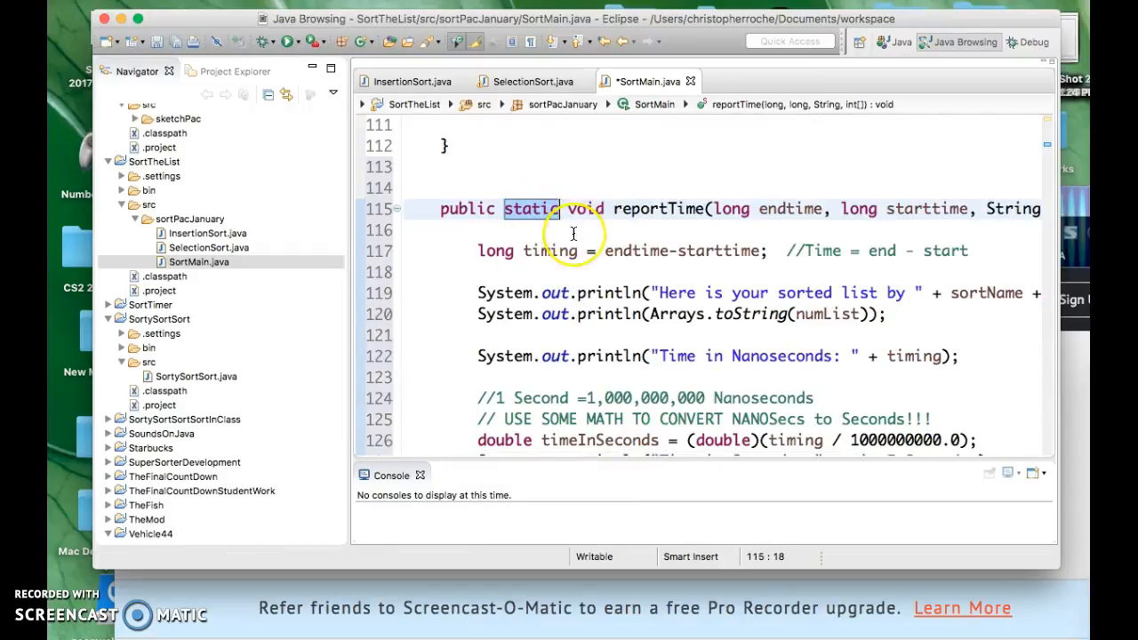
scroll("up", 3)
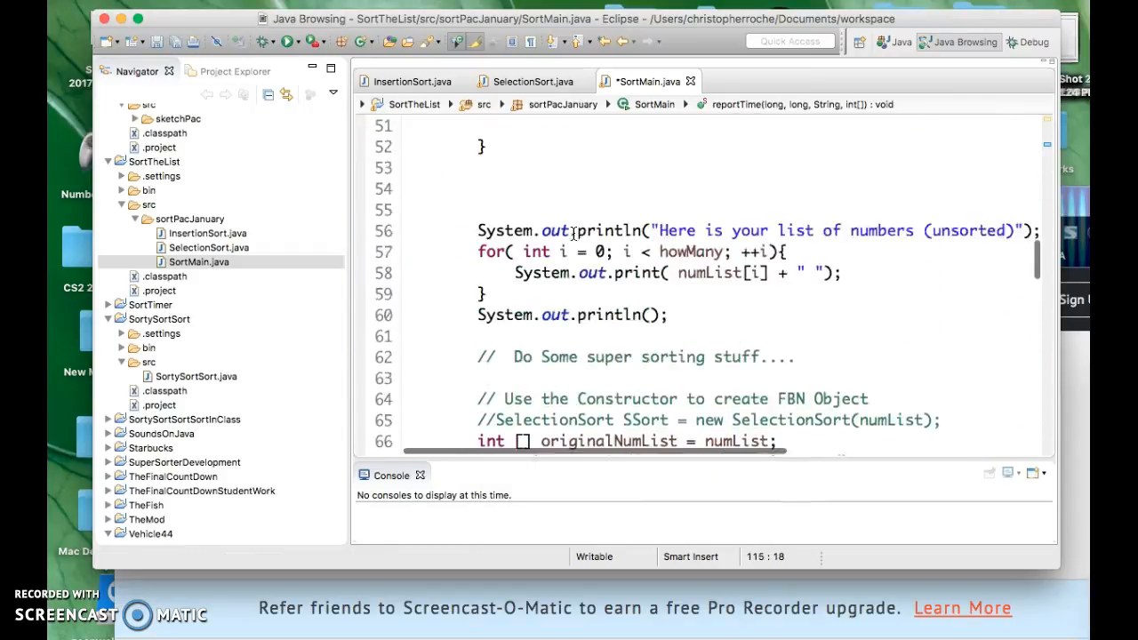
scroll("up", 3)
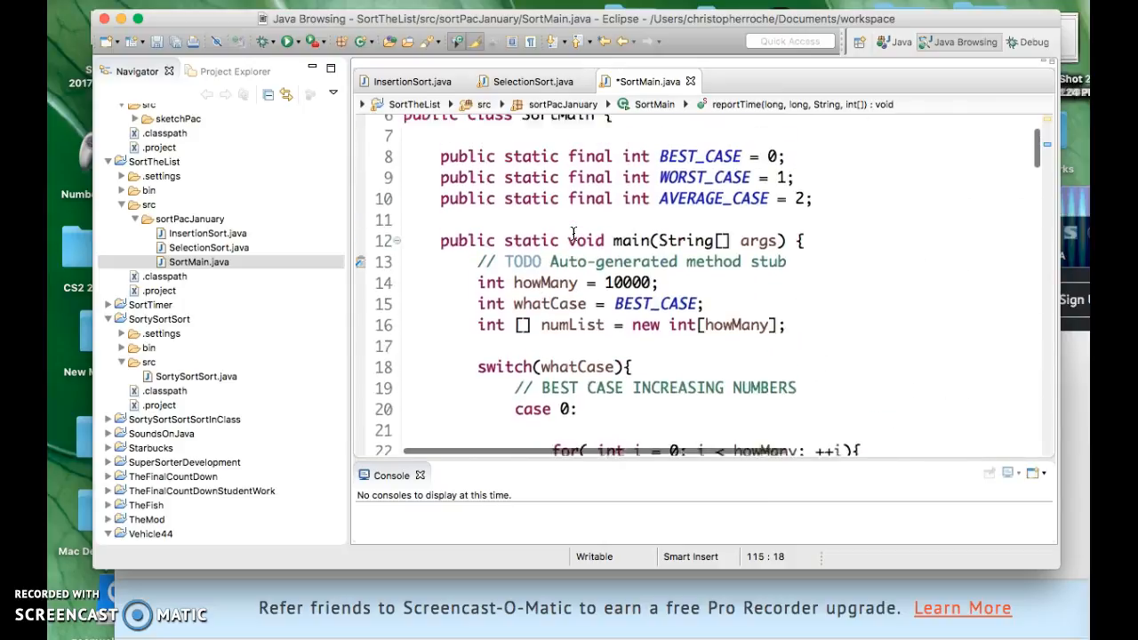
scroll("down", 3)
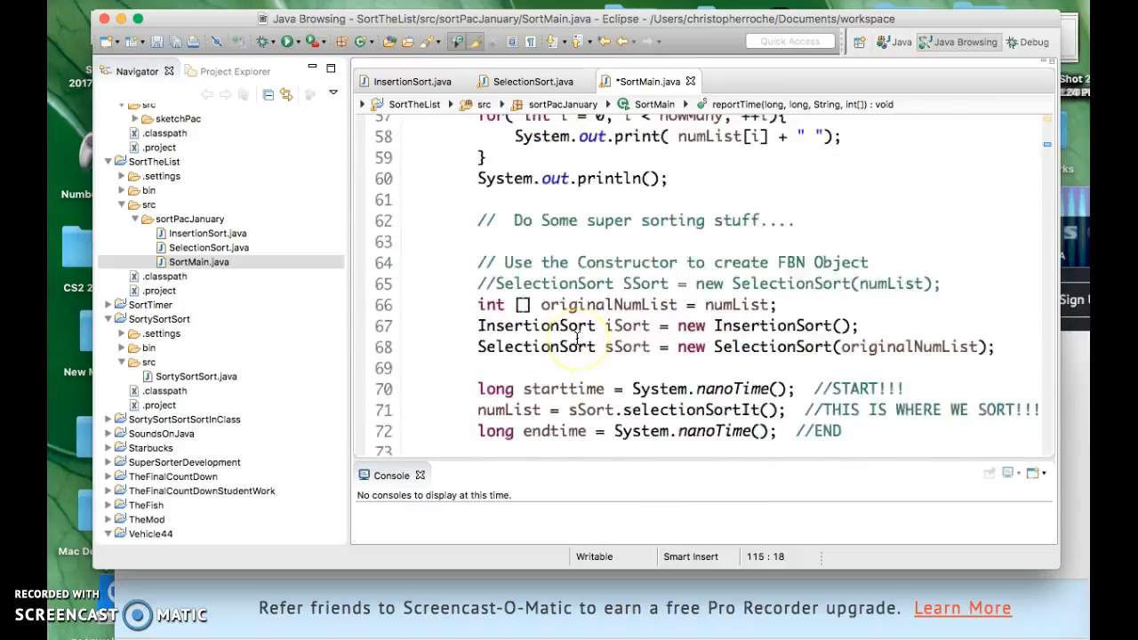
scroll("down", 3)
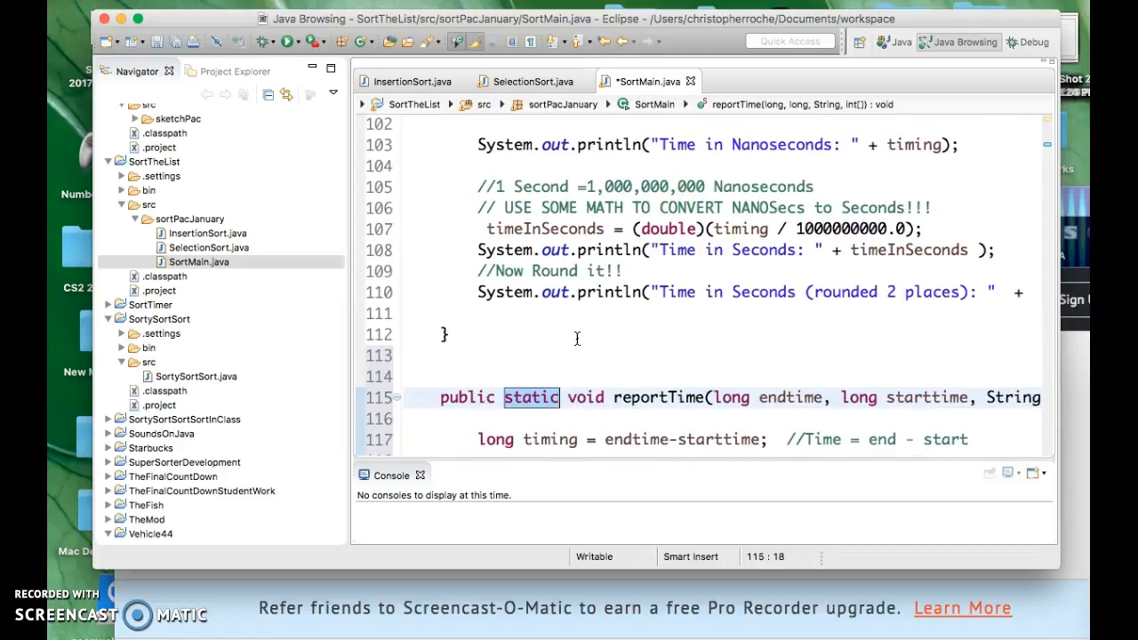
scroll("down", 3)
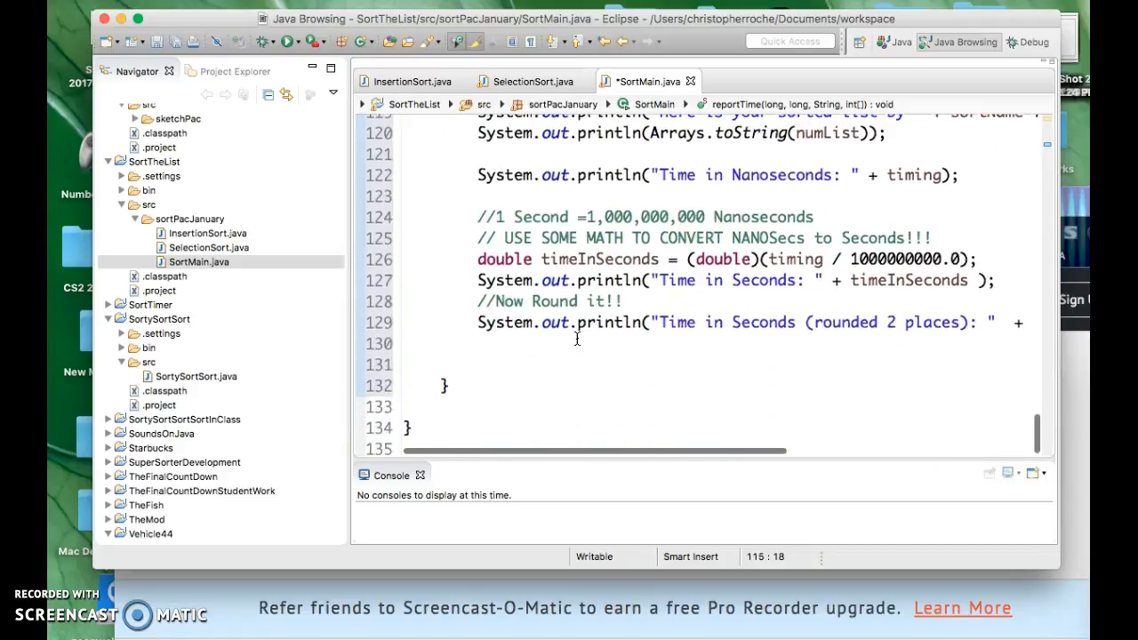
scroll("up", 3)
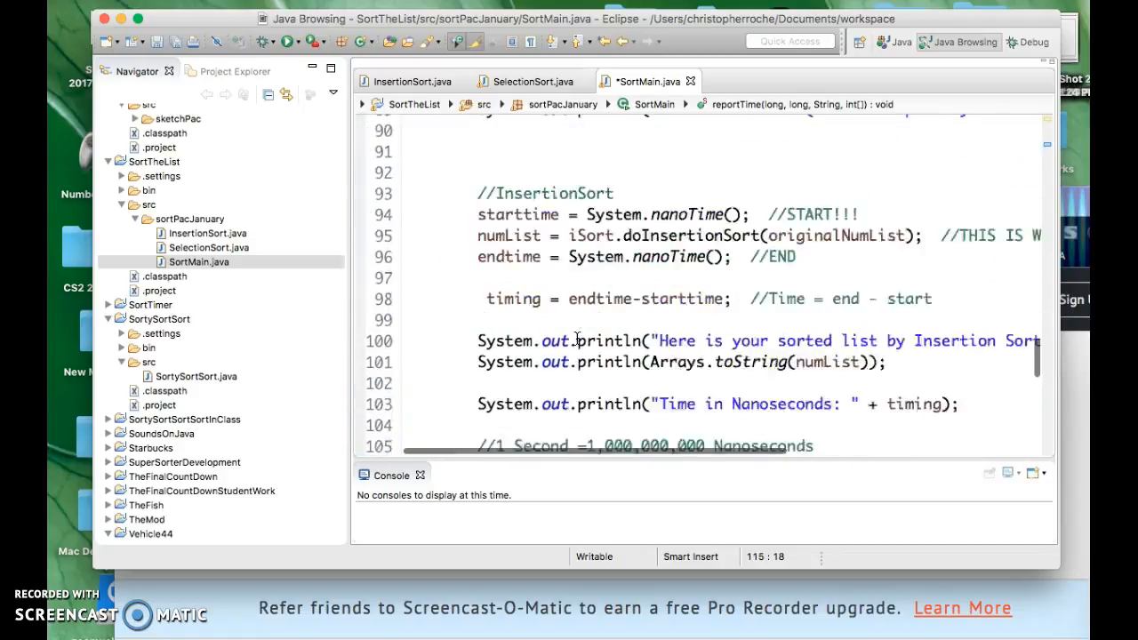
scroll("up", 3)
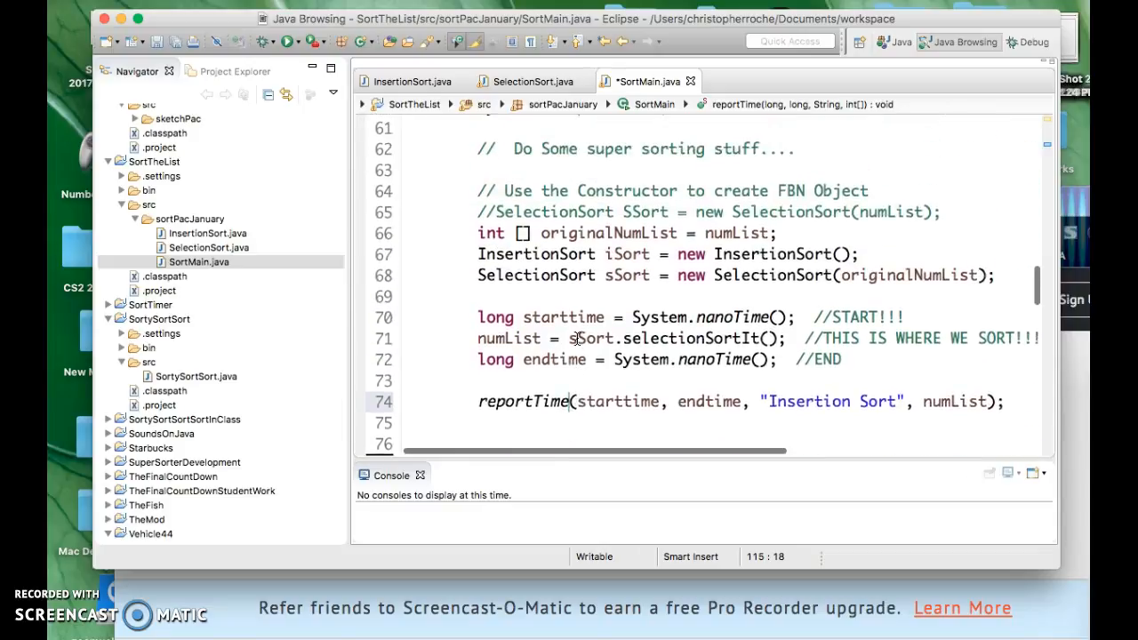
scroll("up", 3)
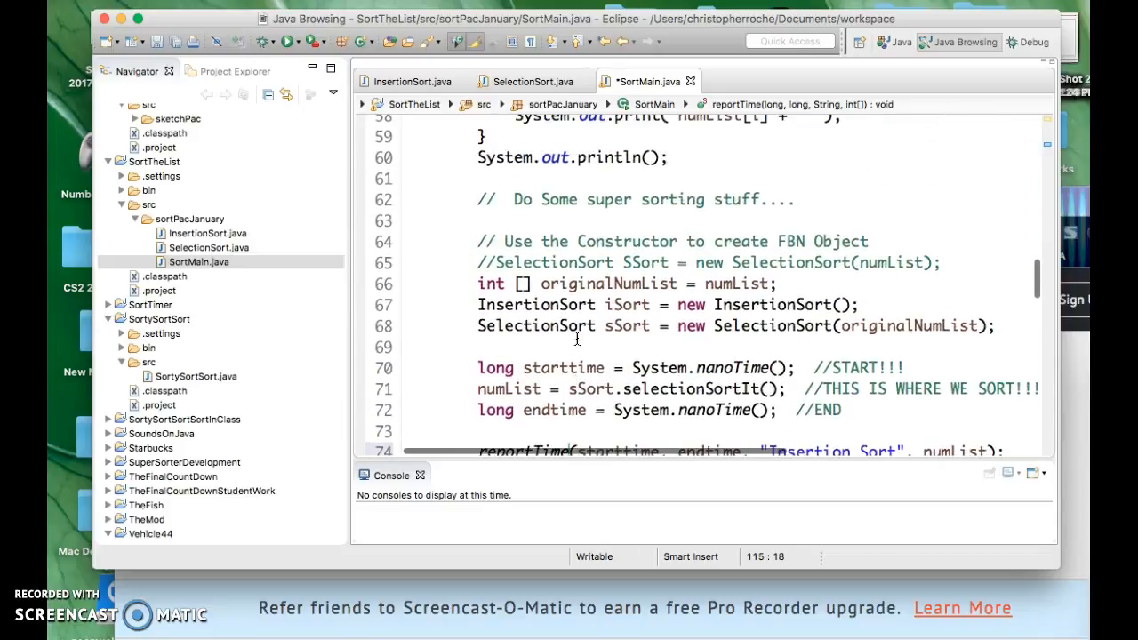
scroll("down", 3)
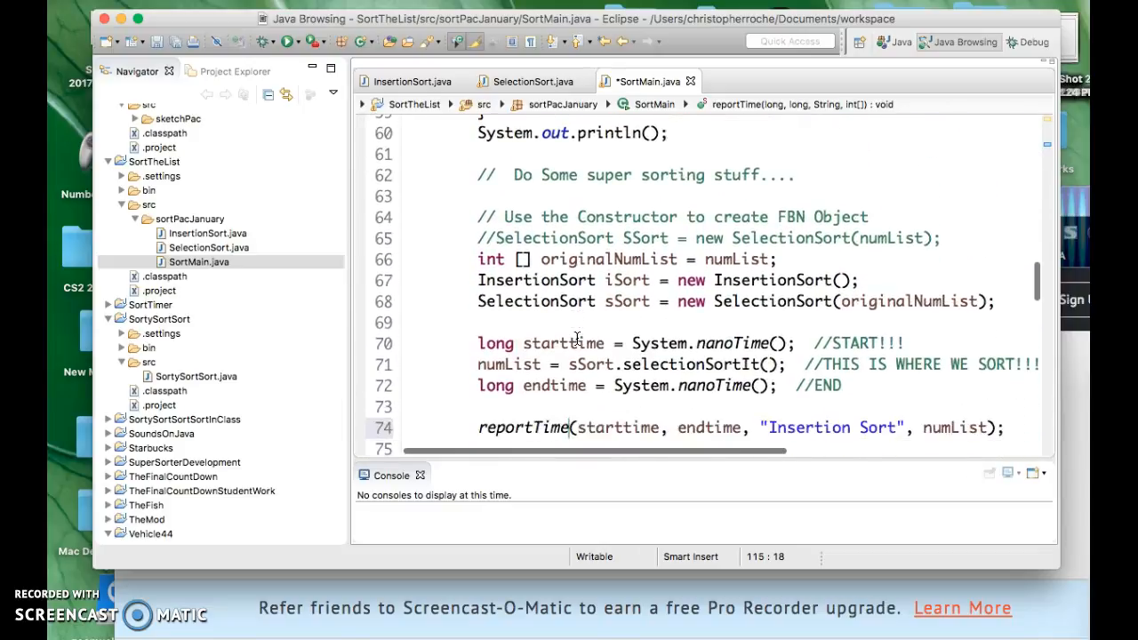
scroll("down", 3)
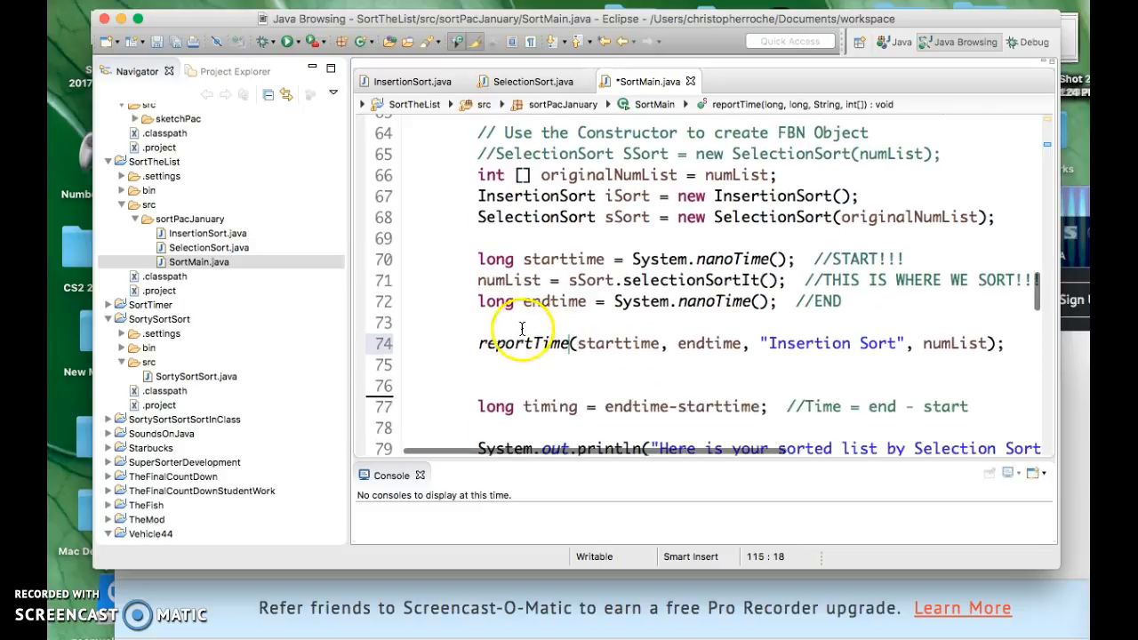
Type the note 'I don't care about this anymore......->)' after reportTime
left_click(486, 323)
type("/*")
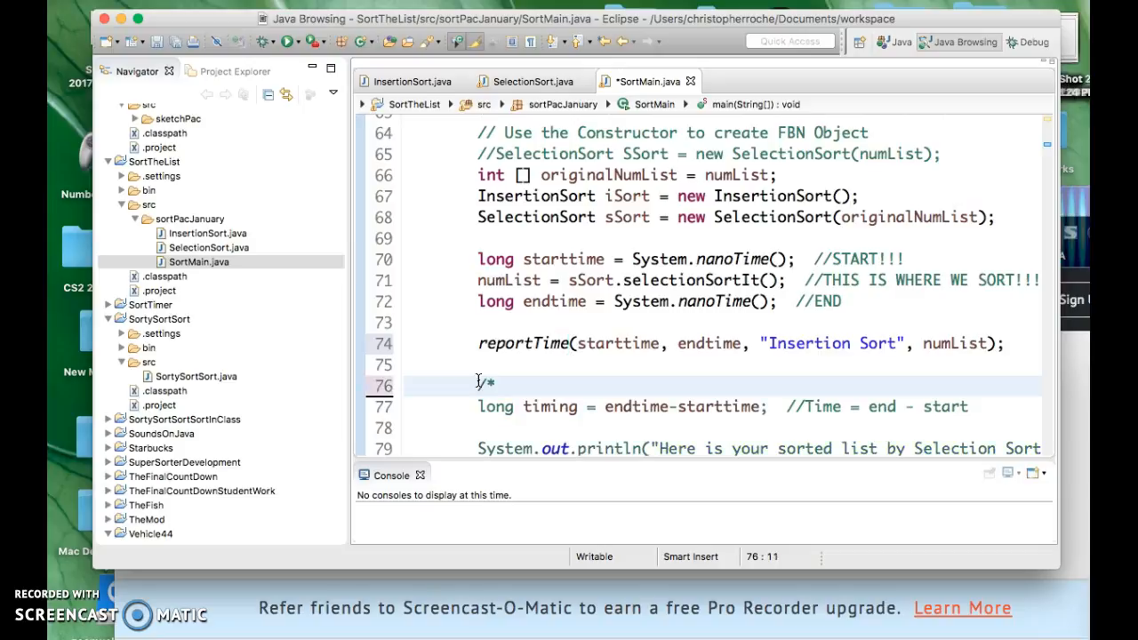
type("I don")
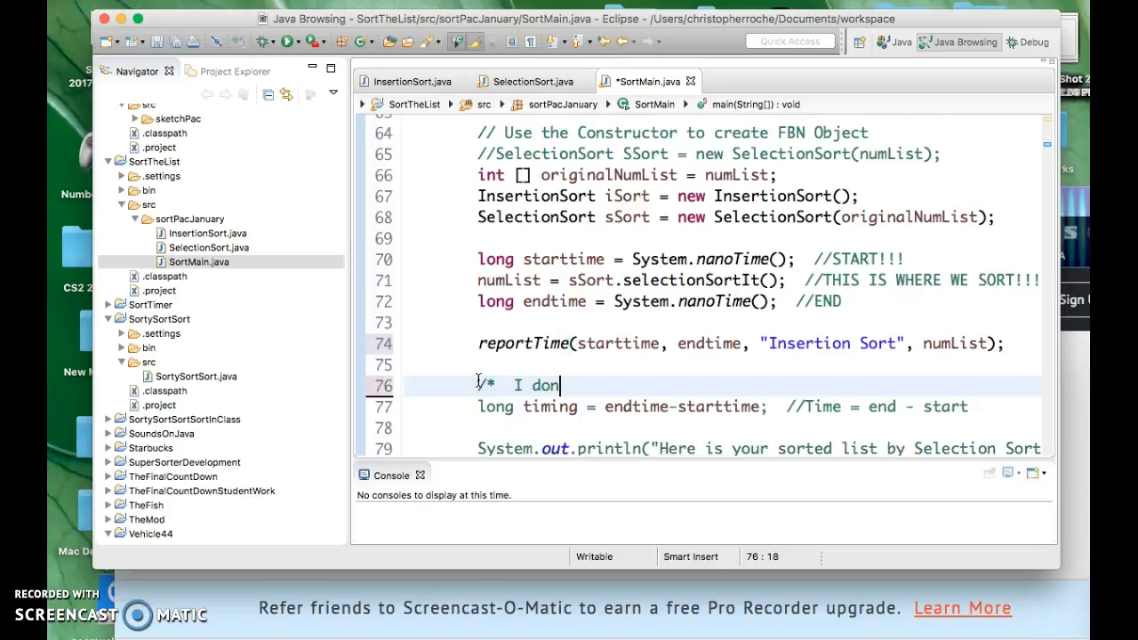
type("'t c")
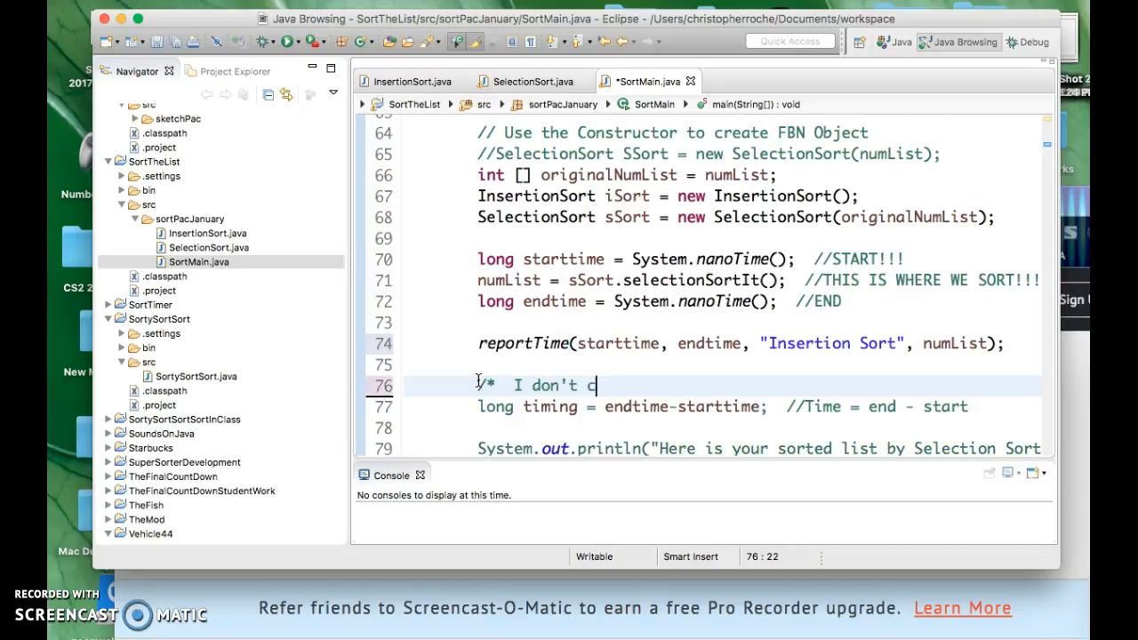
type("are")
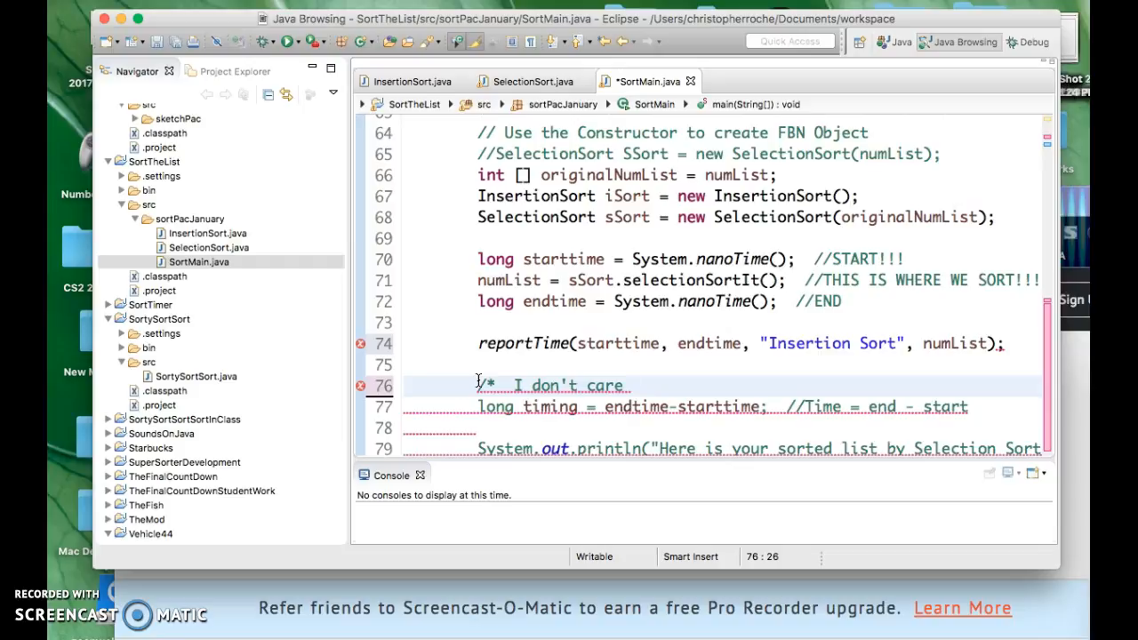
type("about this")
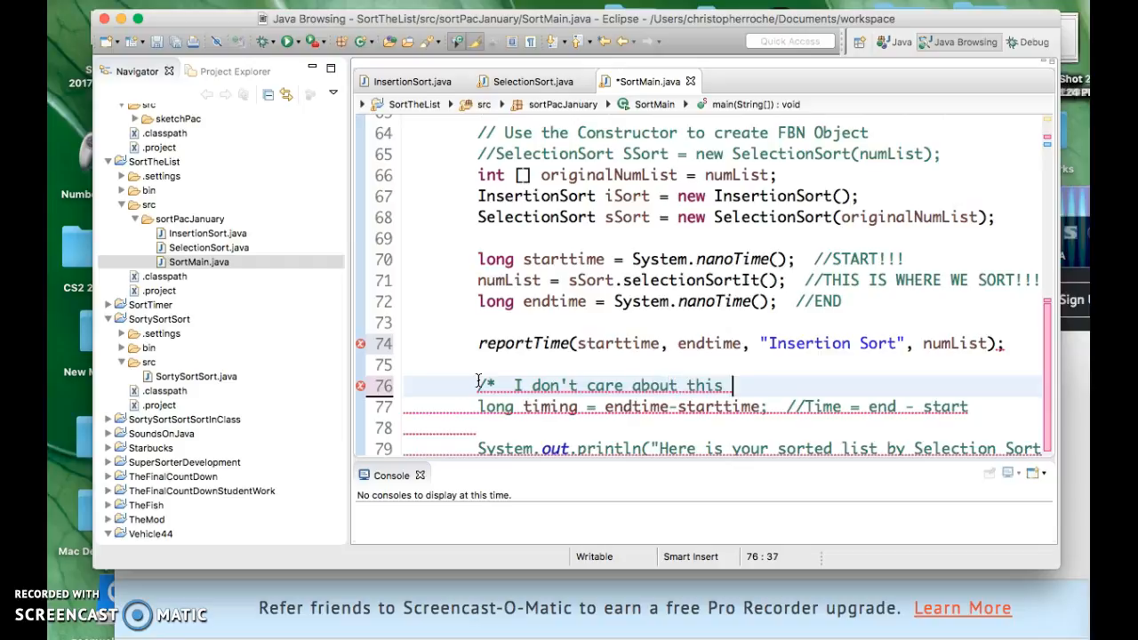
type("anymore...")
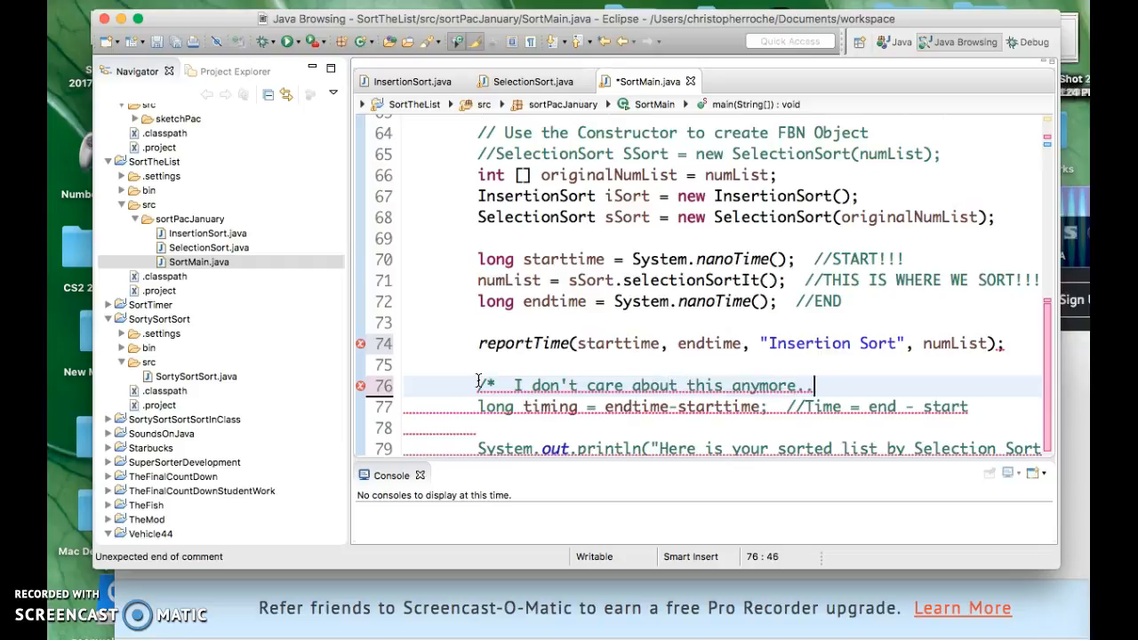
type("...... :")
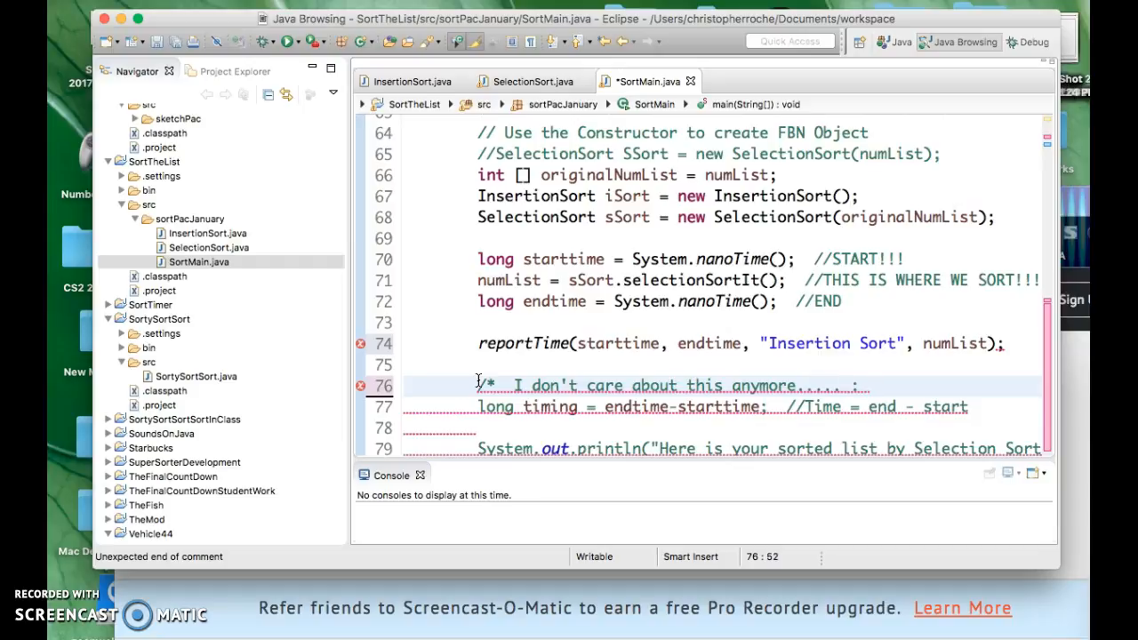
type("->)")
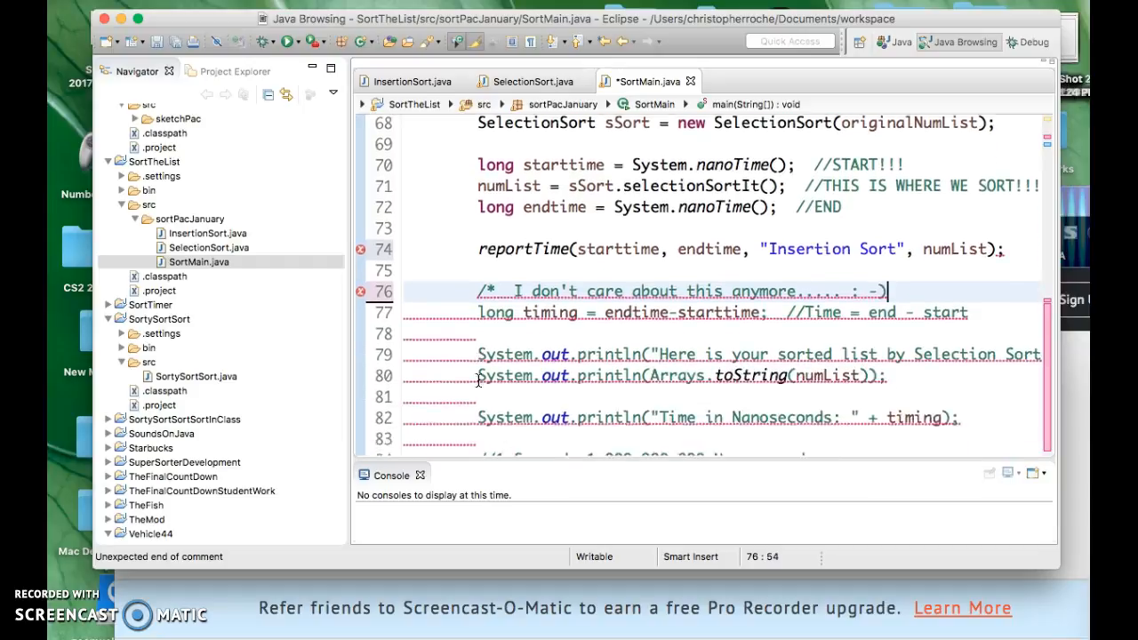
Close the comment with */ after the old selection sort timing block
scroll("down", 3)
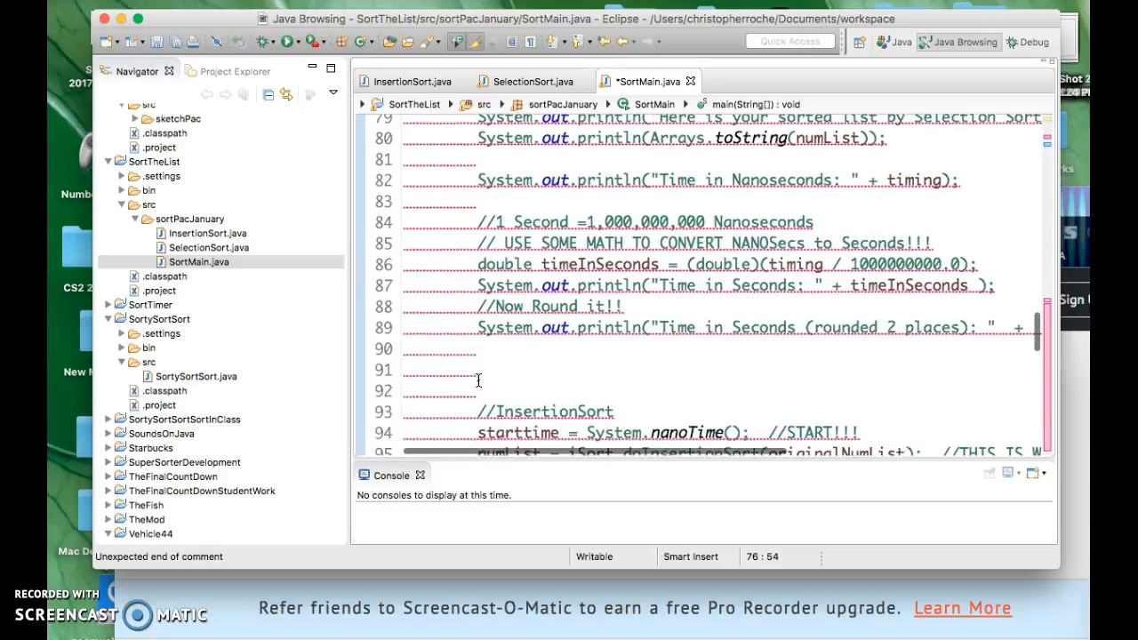
left_click(484, 357)
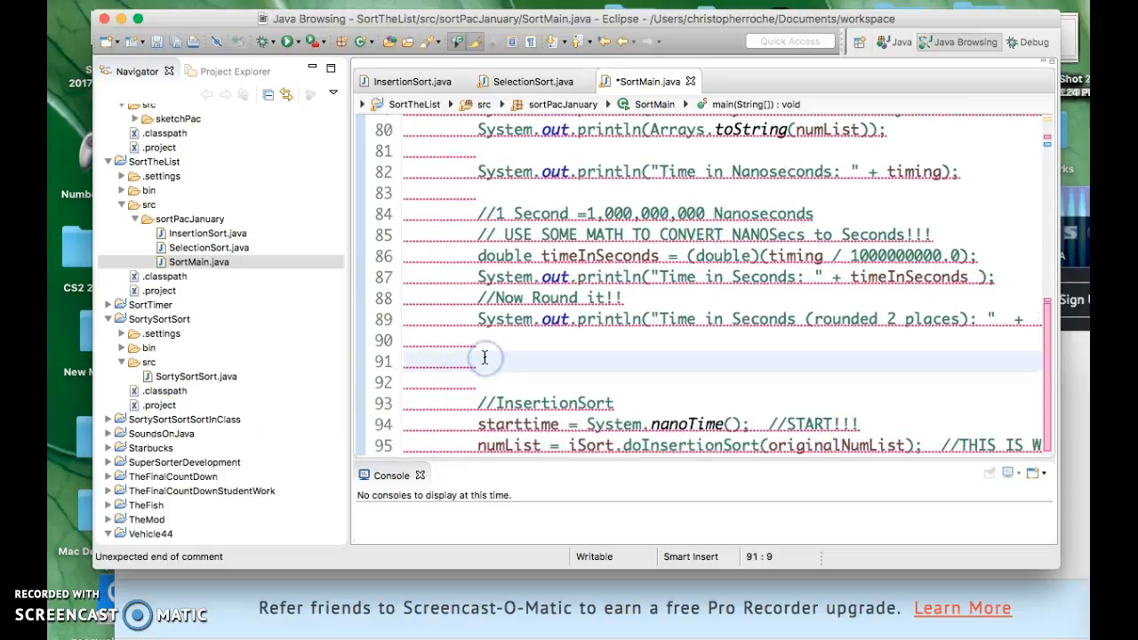
type("*/")
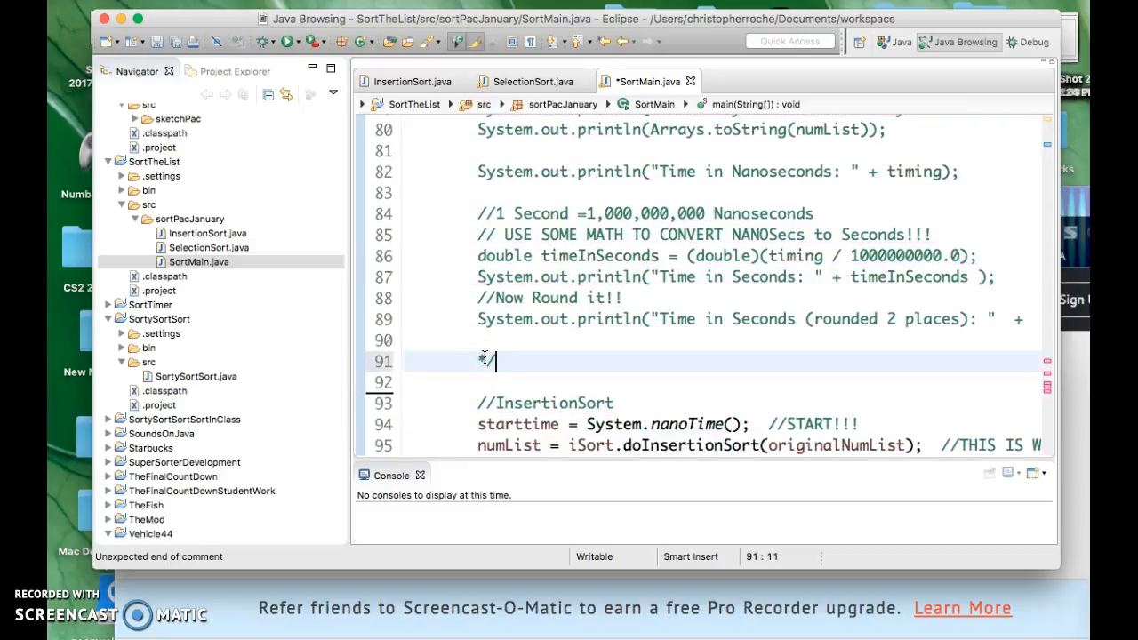
scroll("up", 3)
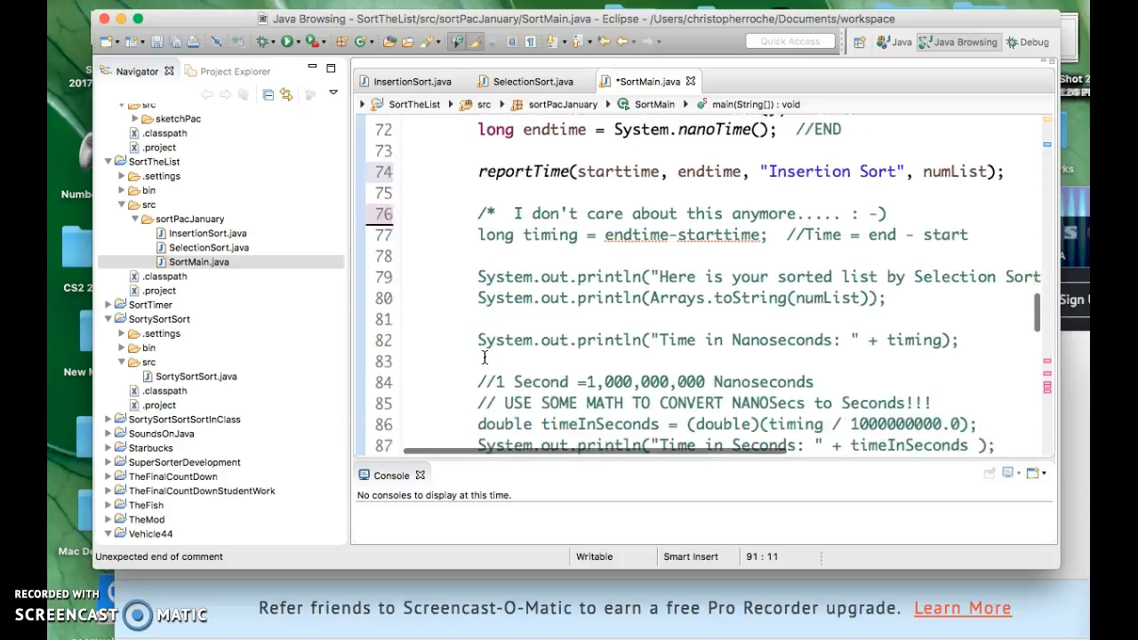
scroll("down", 3)
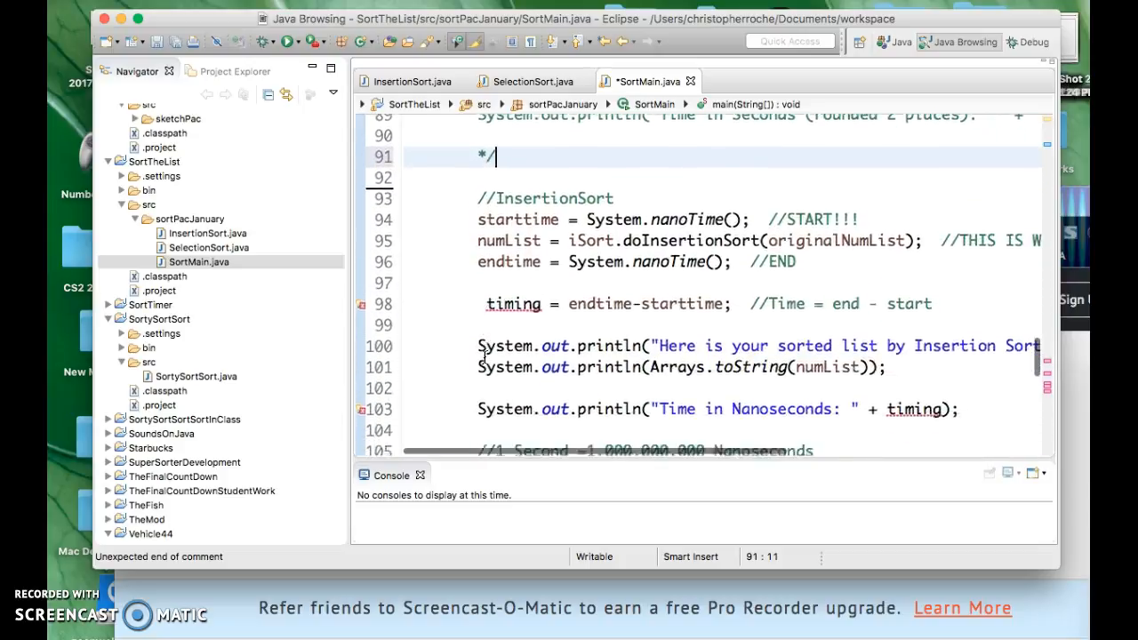
scroll("down", 3)
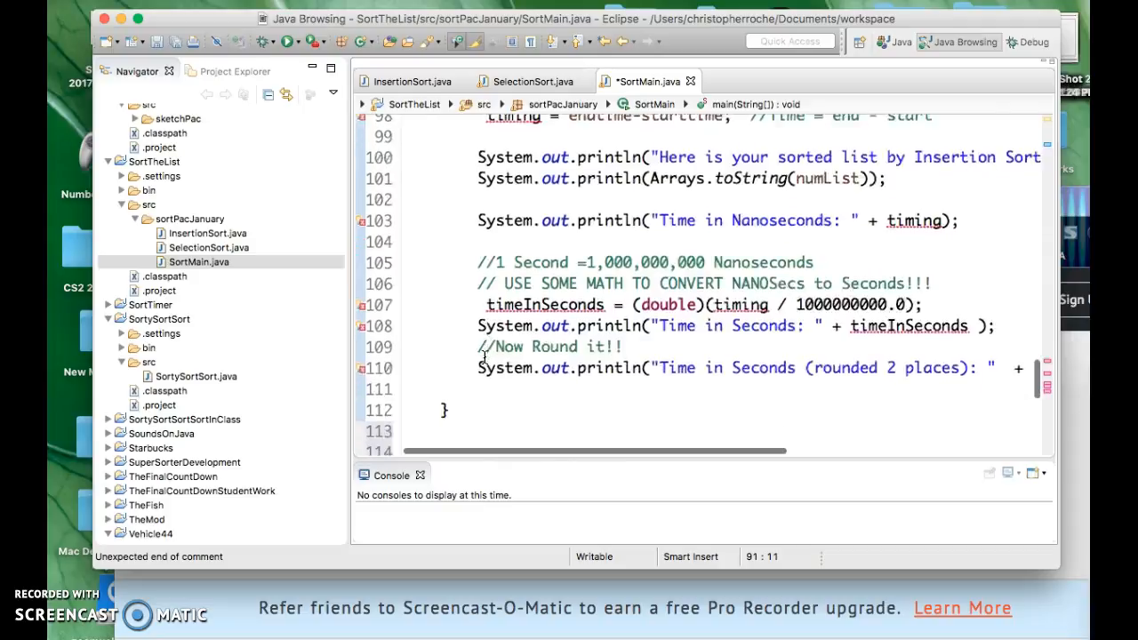
scroll("down", 3)
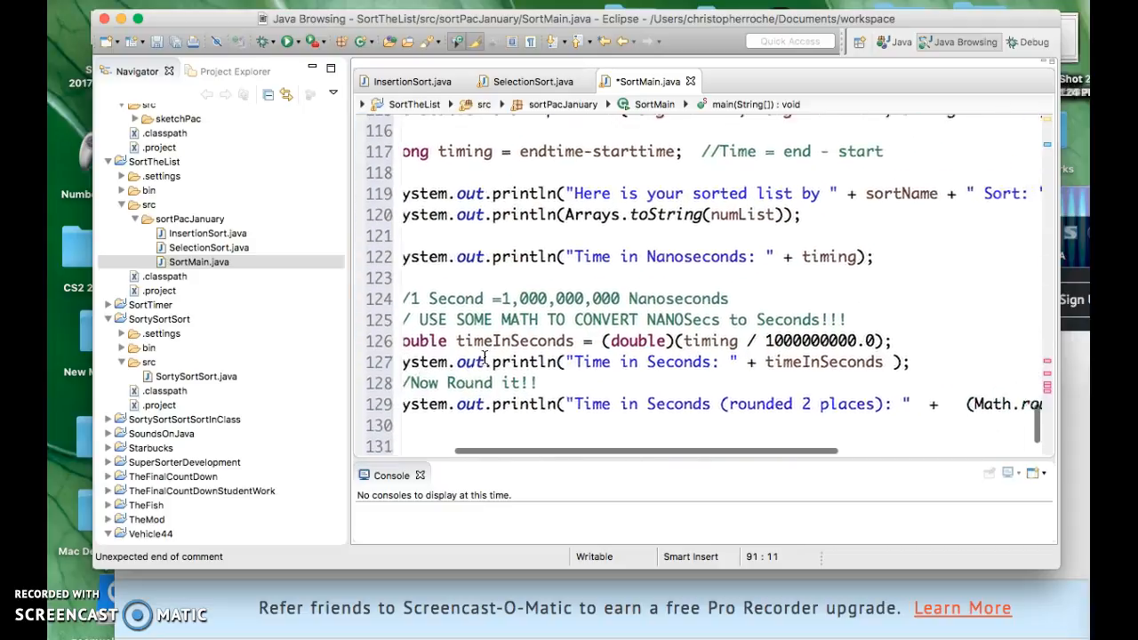
scroll("up", 3)
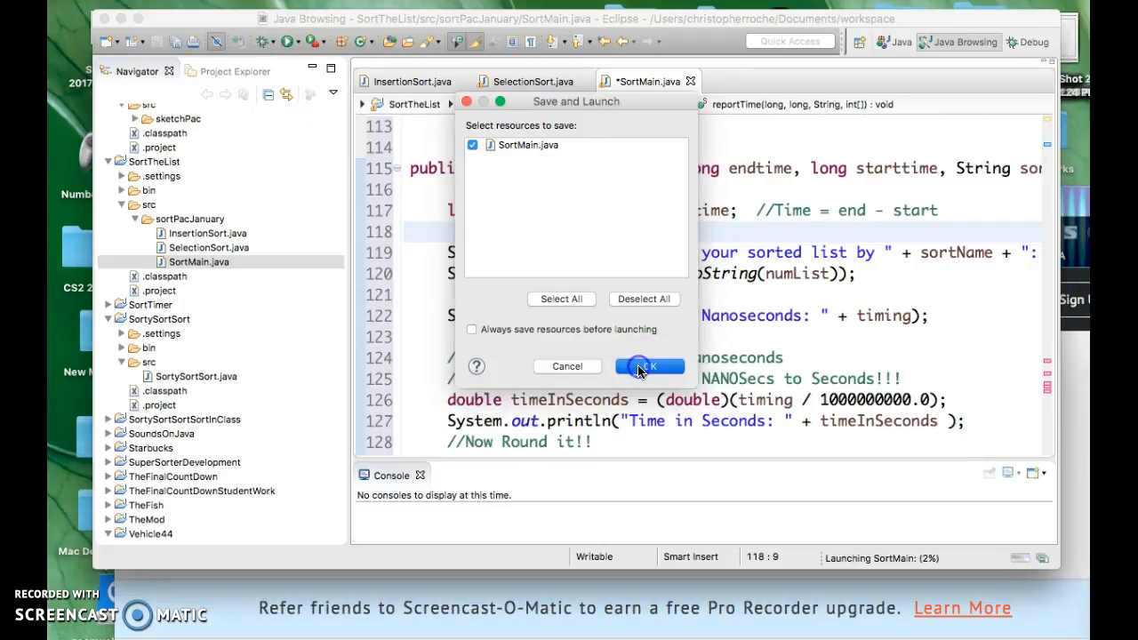
Save SortMain.java and cancel the launch blocked by workspace errors
left_click(650, 366)
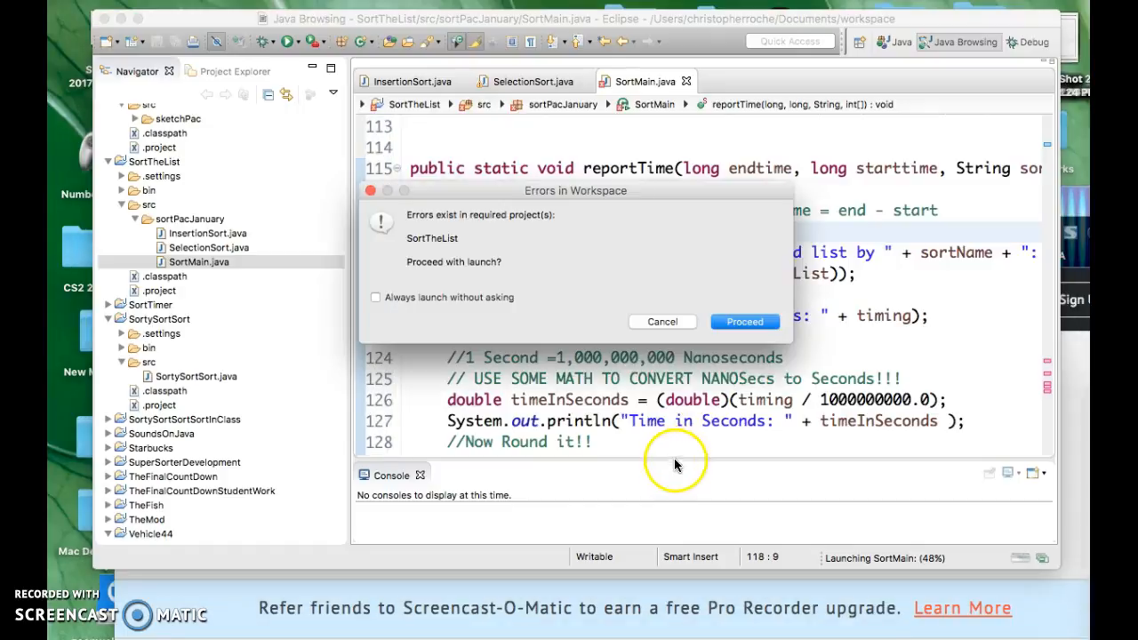
left_click(744, 321)
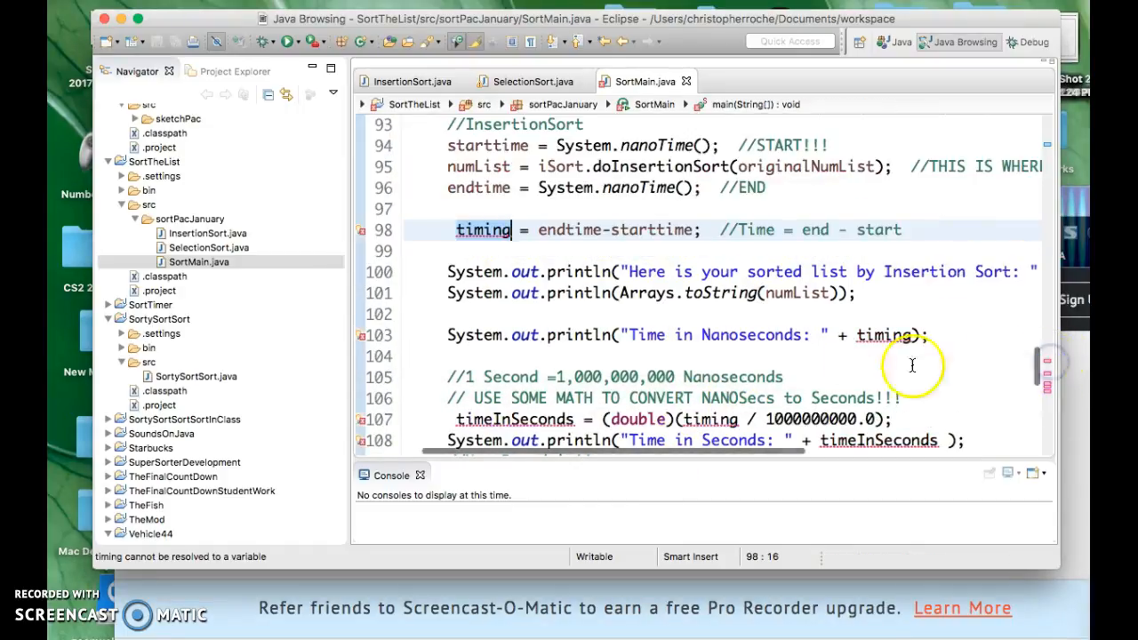
Wrap the old insertion-sort timing and printing block in a /* ... */ comment
scroll("up", 3)
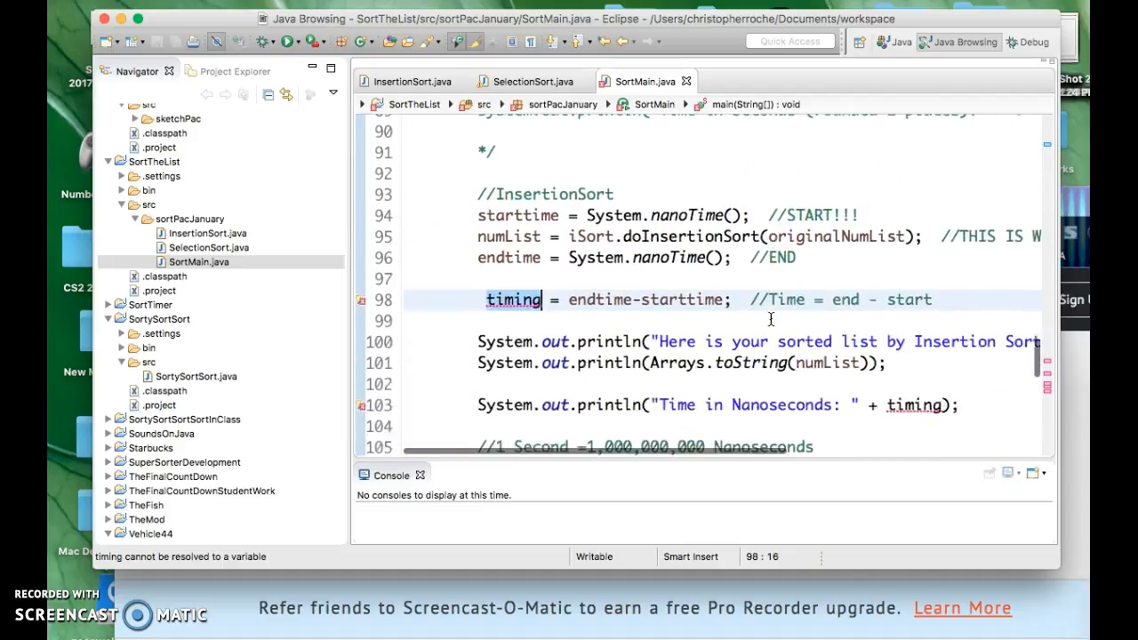
scroll("down", 3)
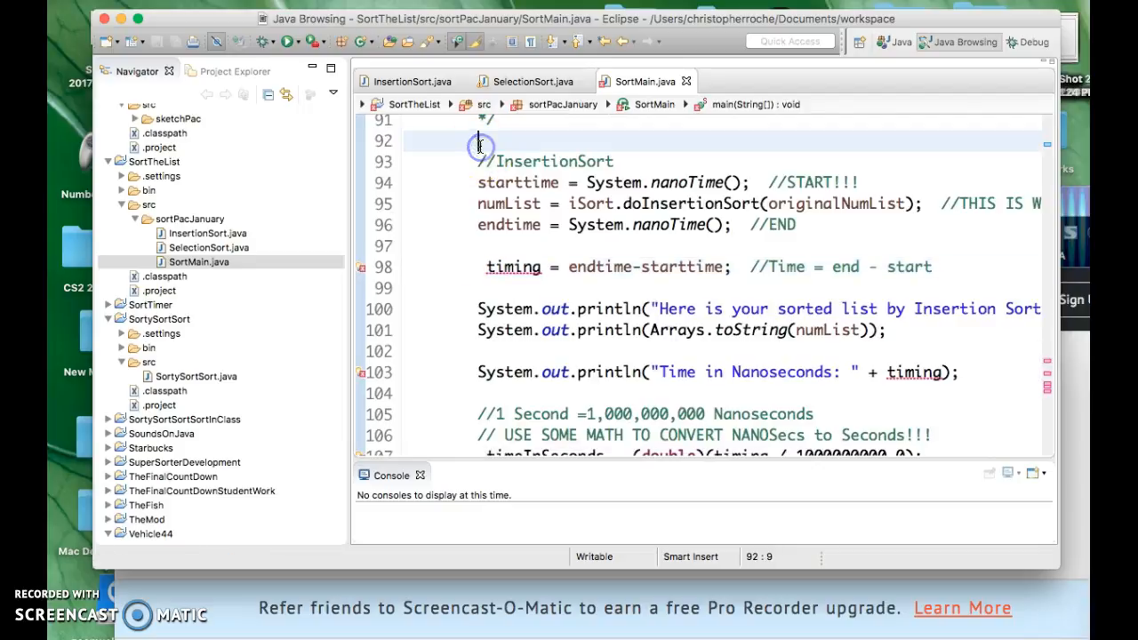
type("/*")
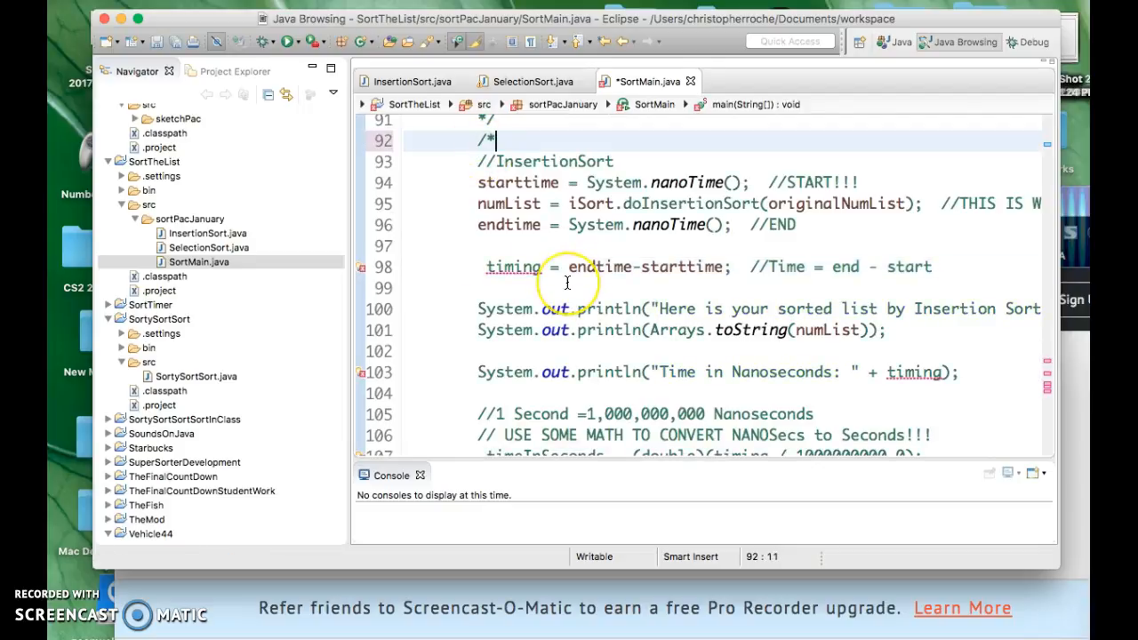
scroll("down", 3)
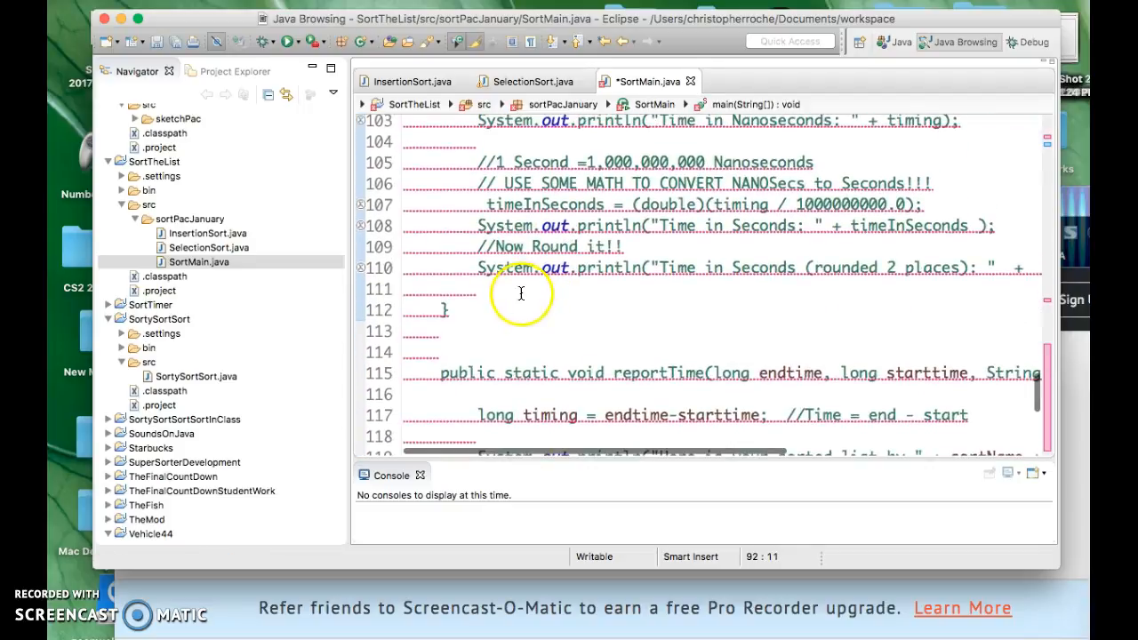
left_click(505, 288)
type("*/")
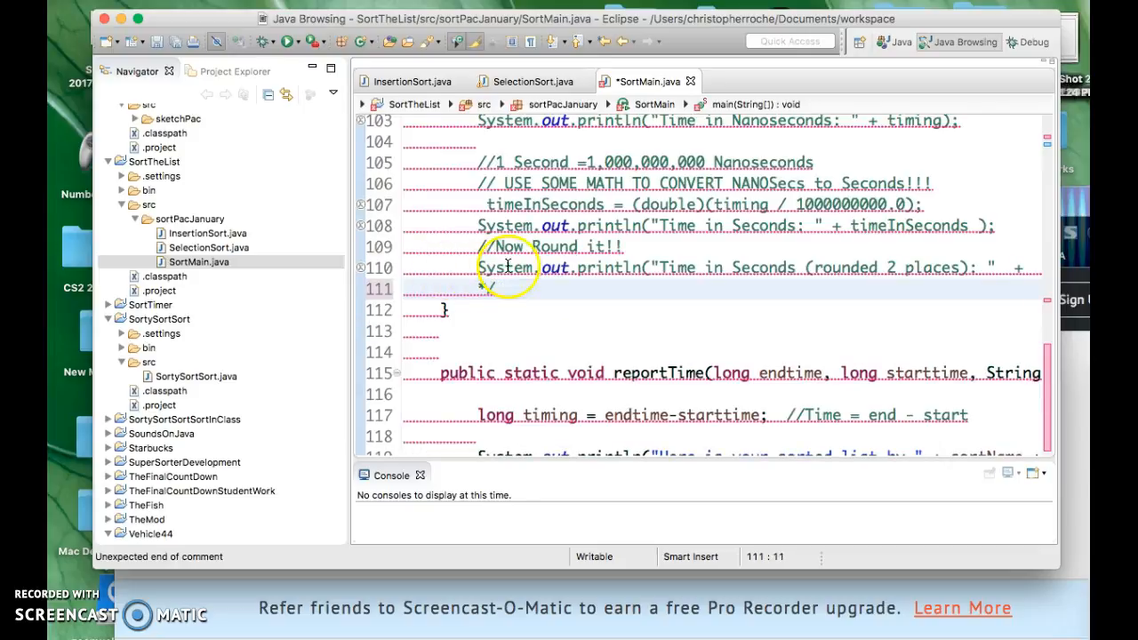
scroll("up", 3)
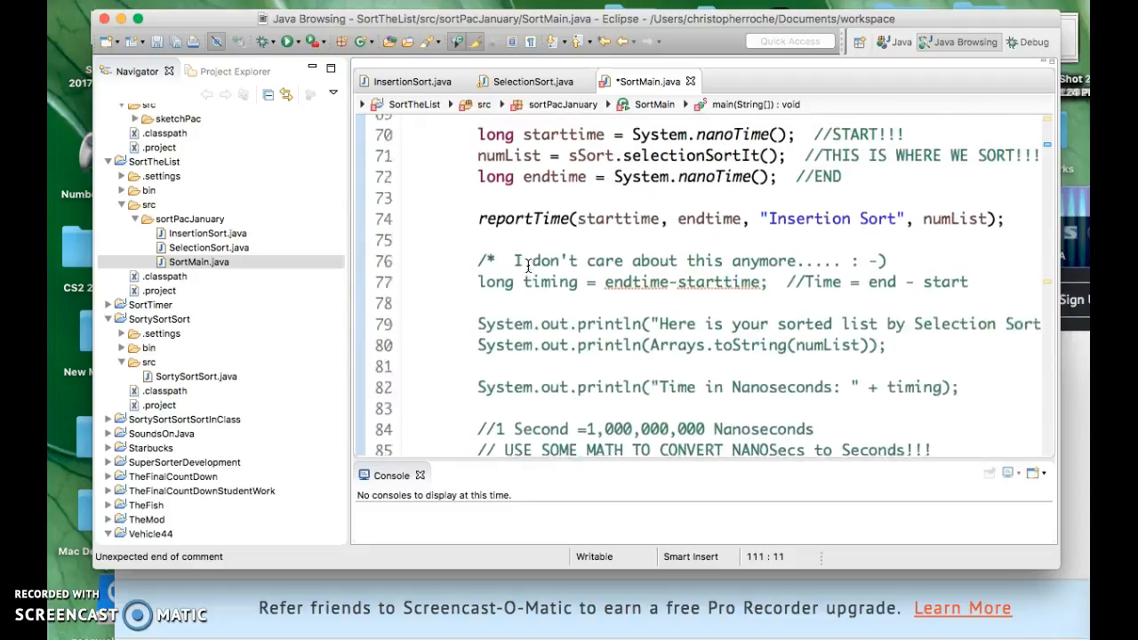
scroll("up", 3)
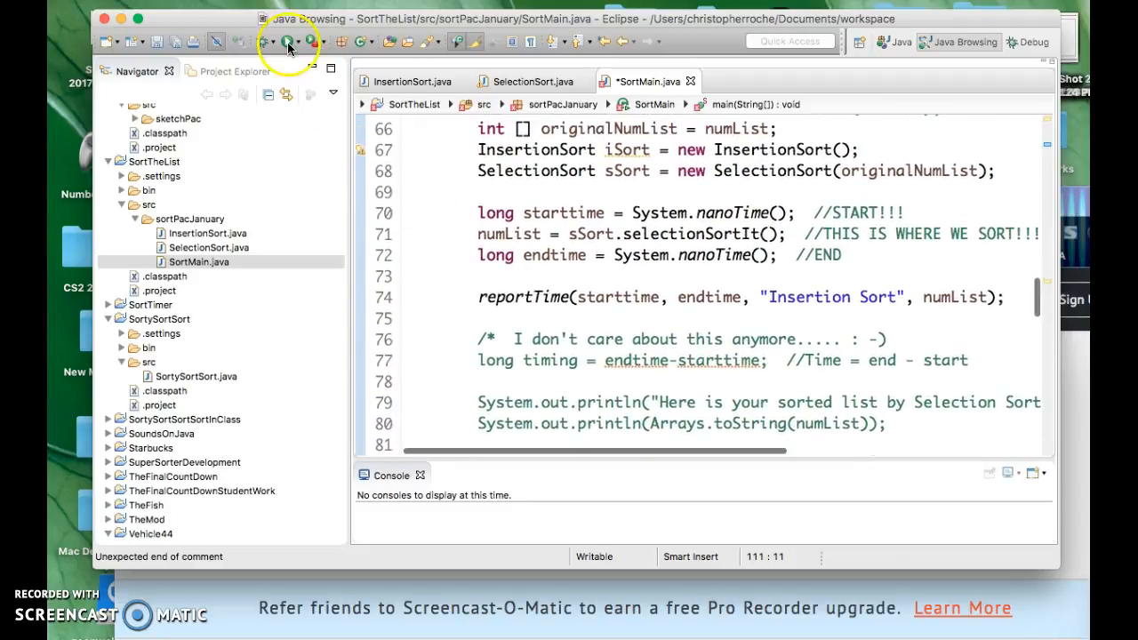
Save and run SortMain, then review the console's sorted list and negative timing values
left_click(288, 42)
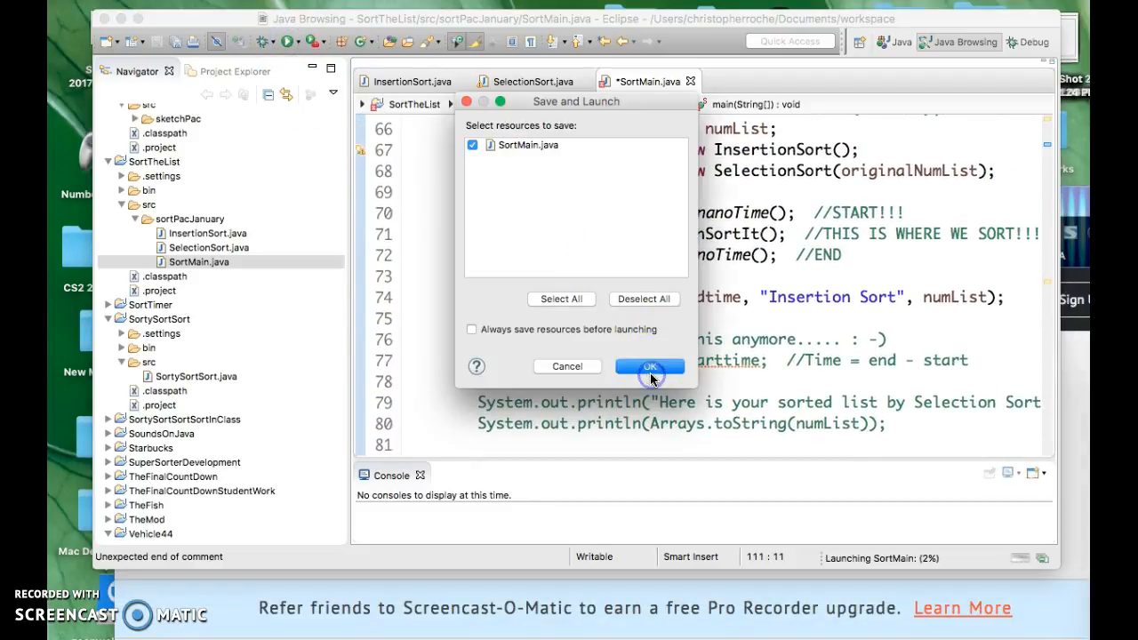
left_click(650, 367)
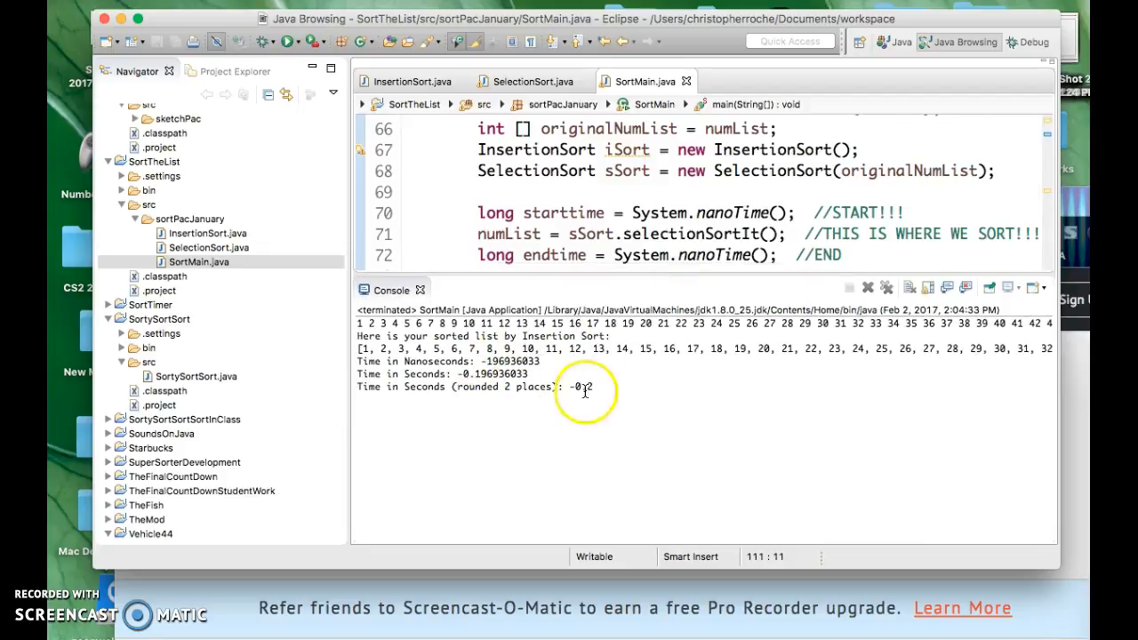
mouse_move(605, 298)
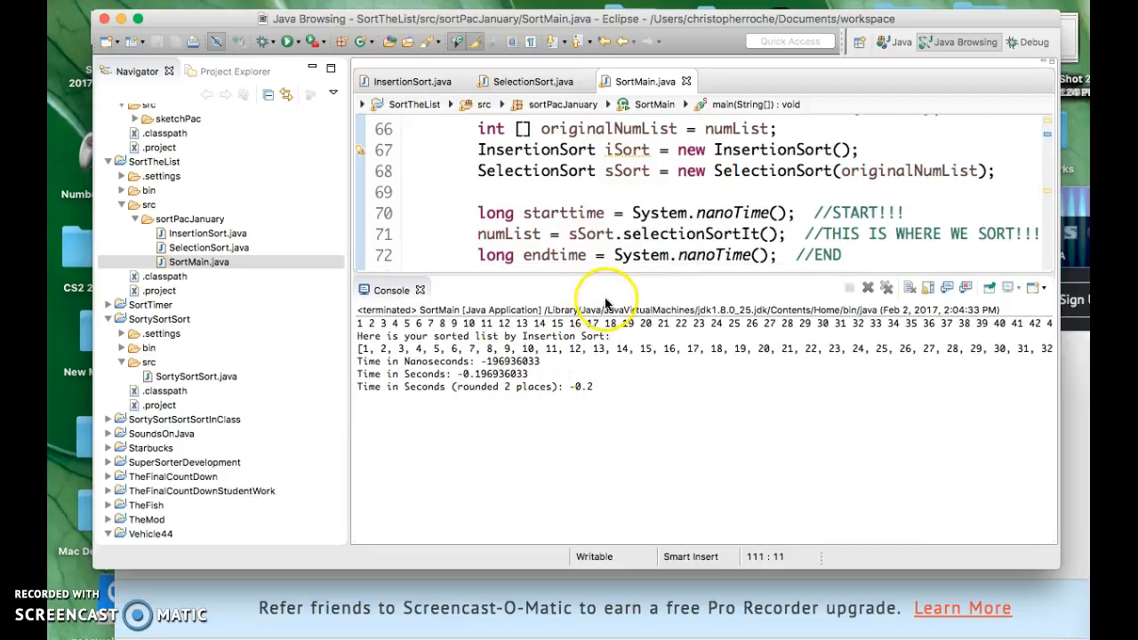
mouse_move(603, 274)
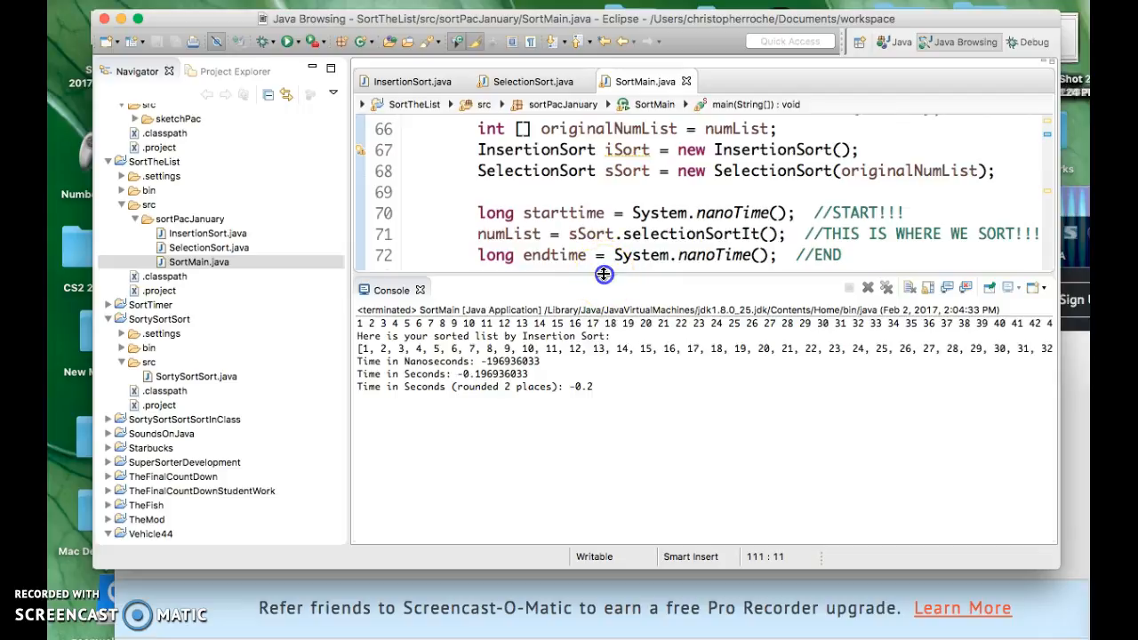
scroll("up", 3)
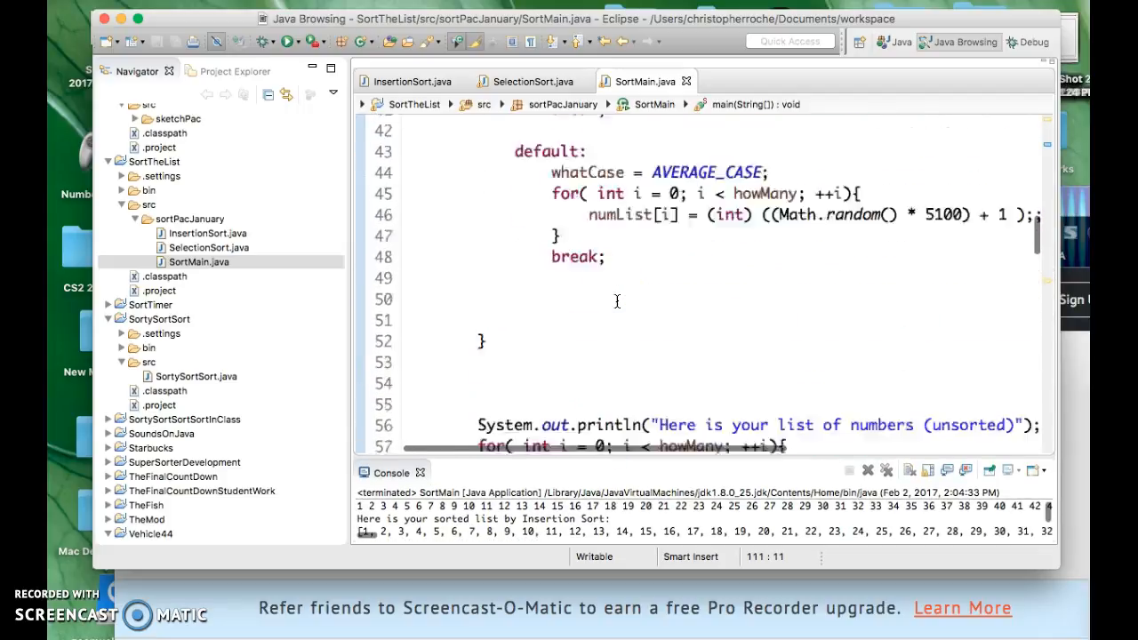
scroll("up", 3)
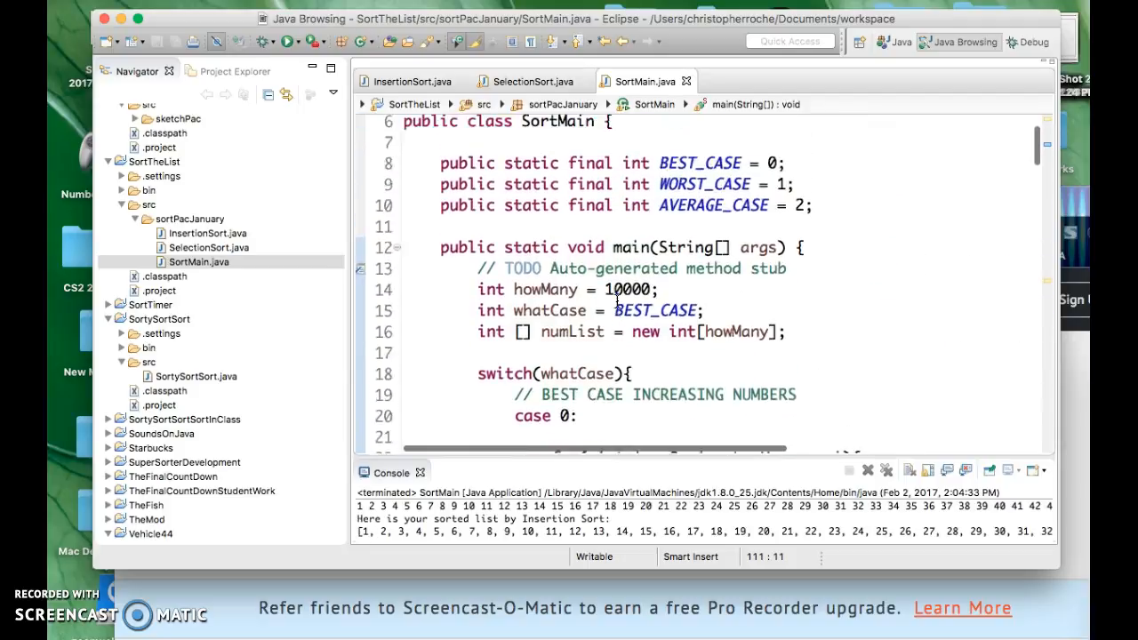
scroll("down", 3)
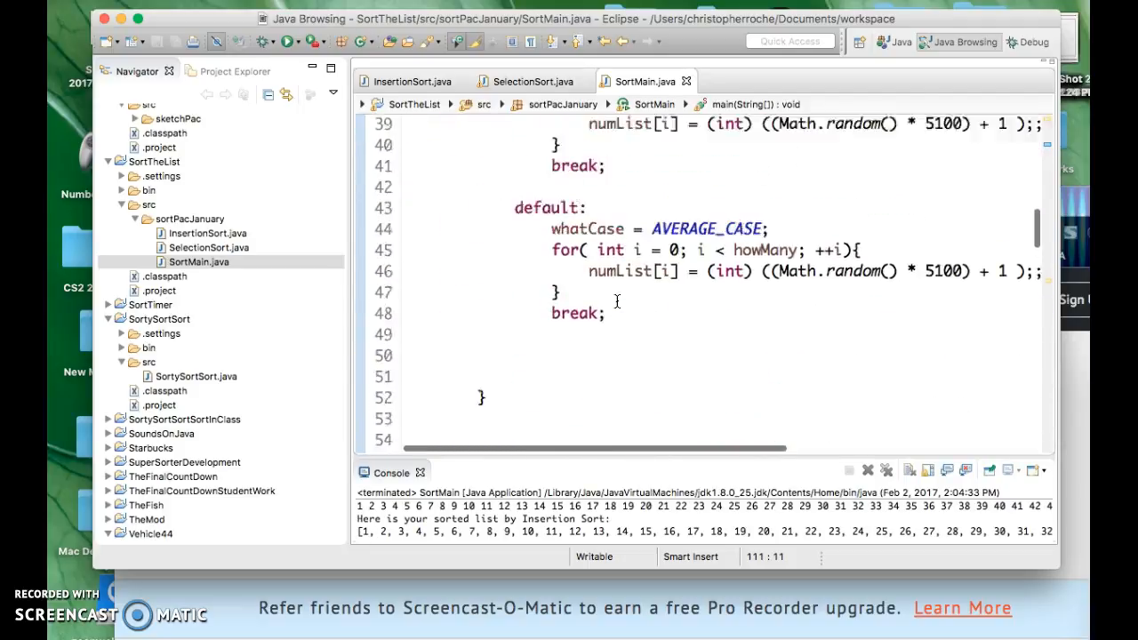
scroll("down", 3)
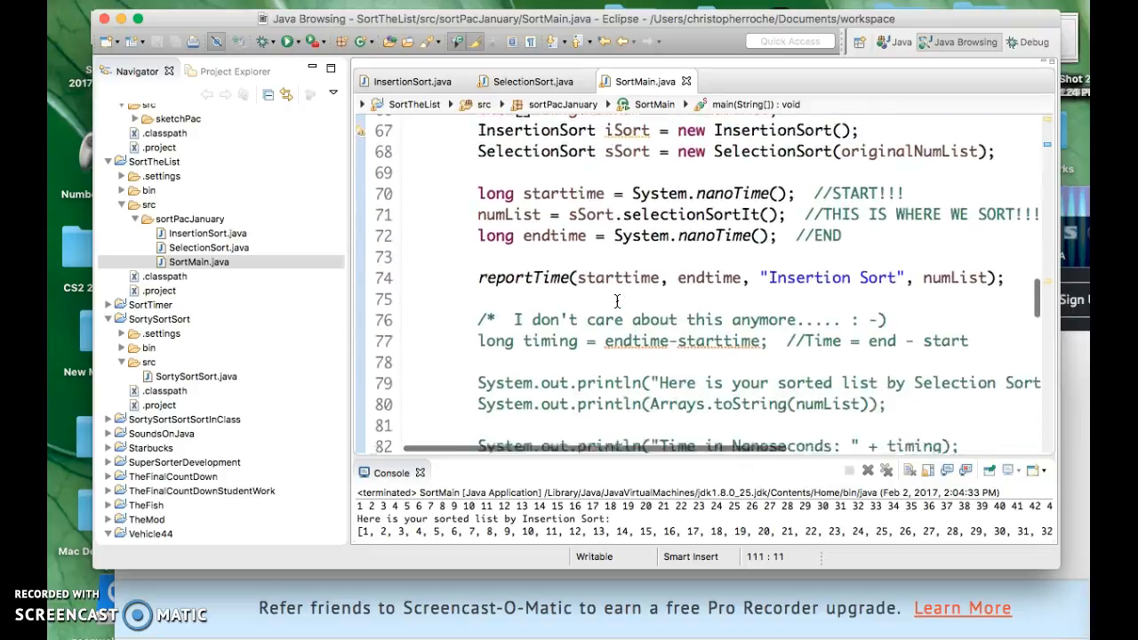
Change the reportTime signature to (long starttime, long endtime, String sortName, int[] numList)
scroll("down", 3)
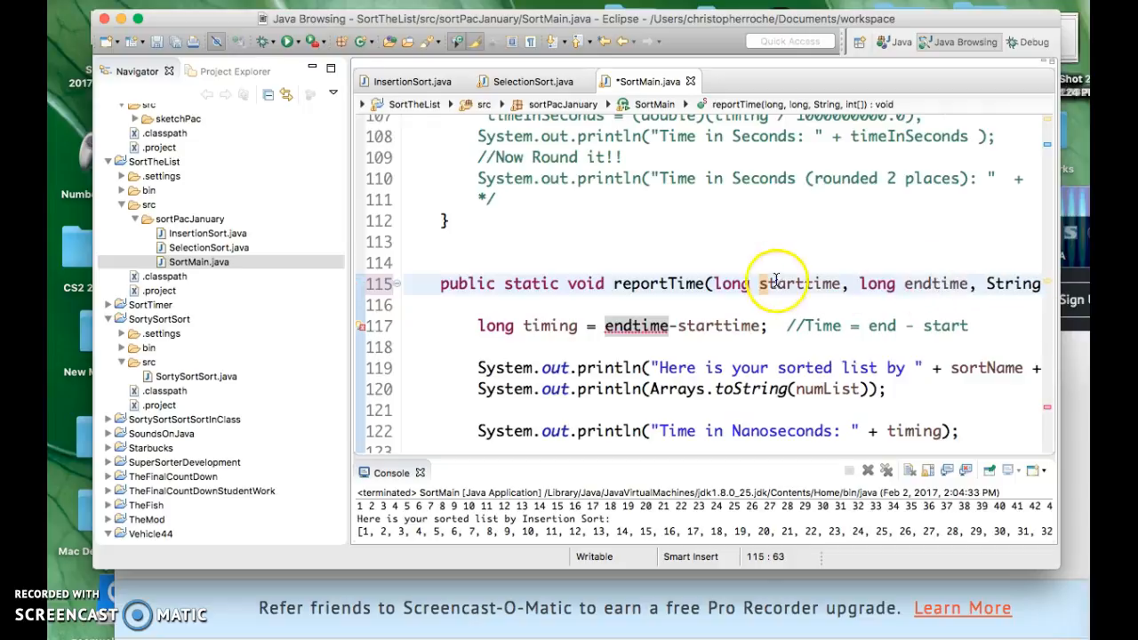
left_click(286, 42)
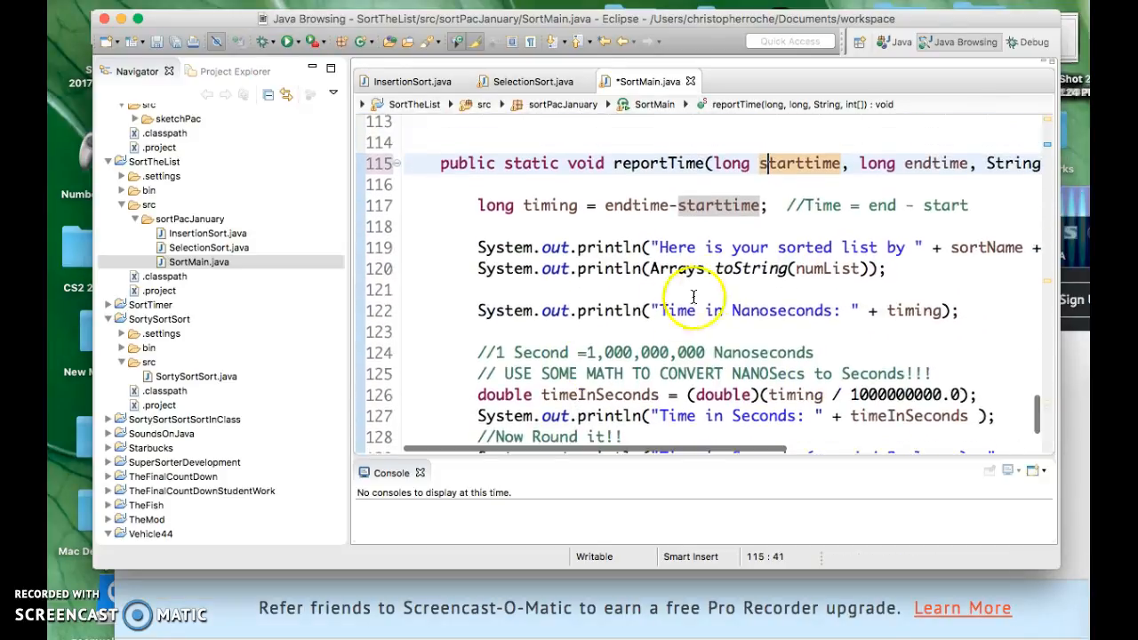
mouse_move(754, 182)
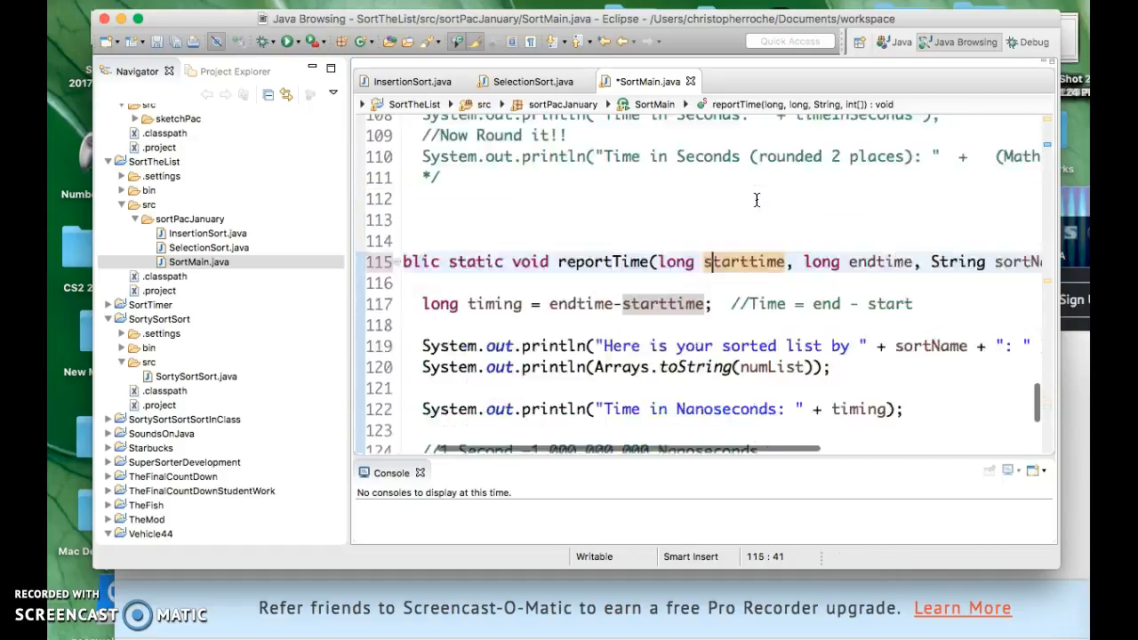
scroll("up", 3)
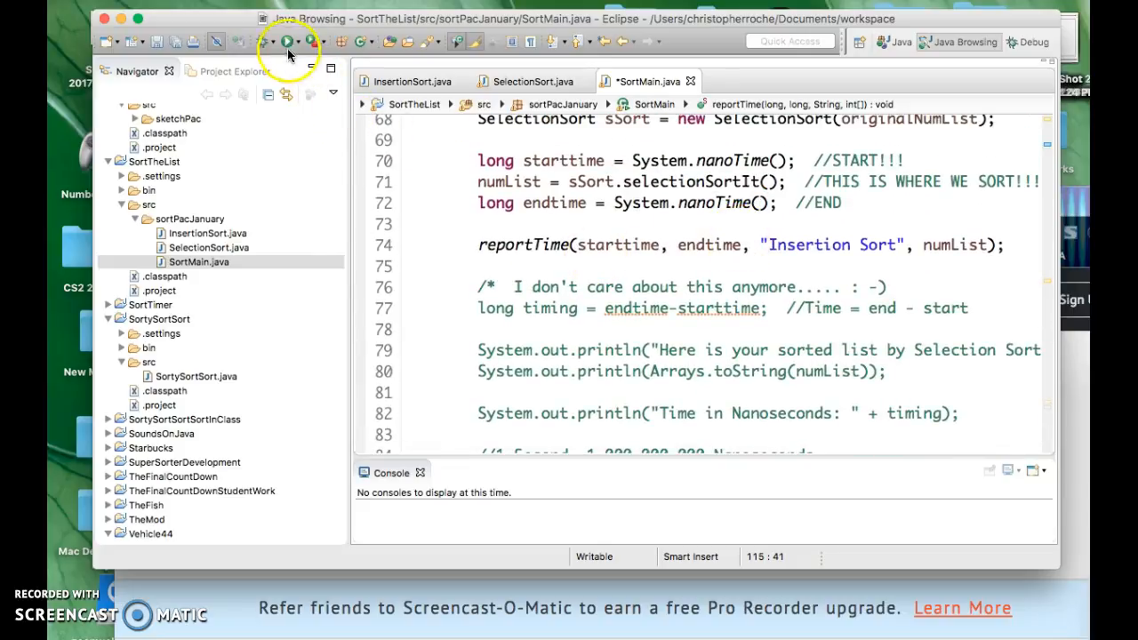
Save and rerun SortMain; the console now reports a positive time of 0.18 seconds
left_click(287, 42)
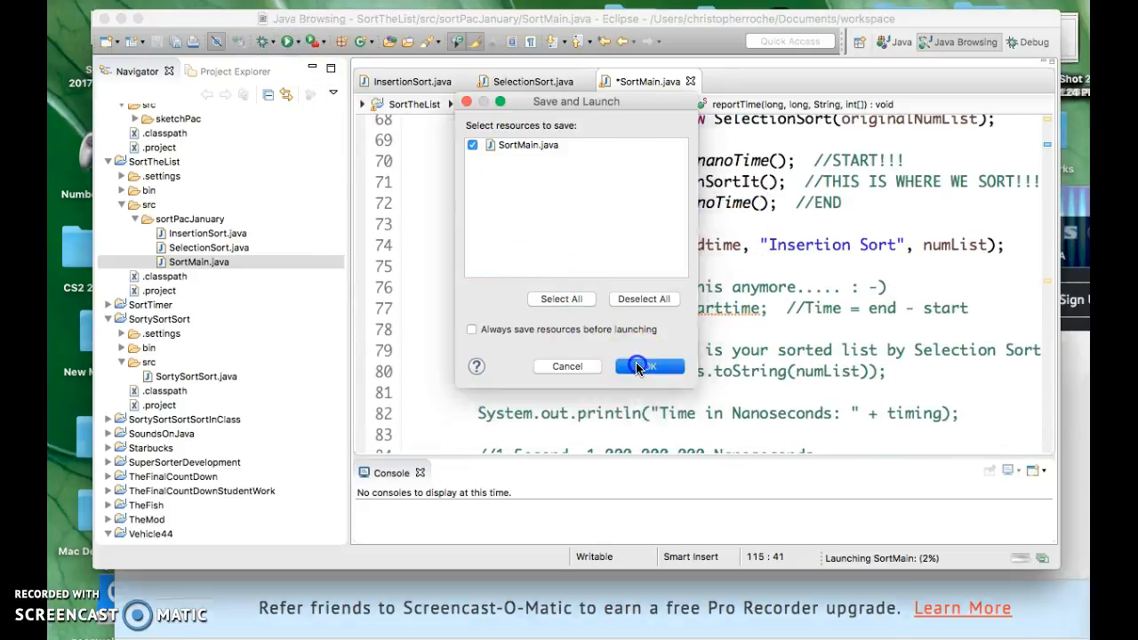
left_click(649, 366)
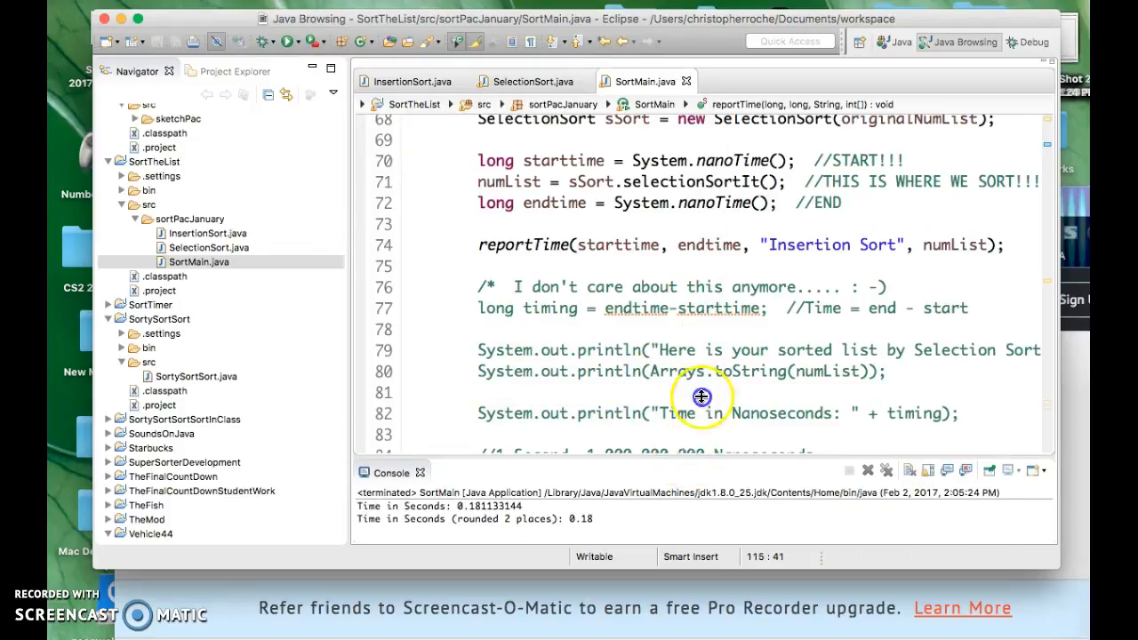
scroll("down", 3)
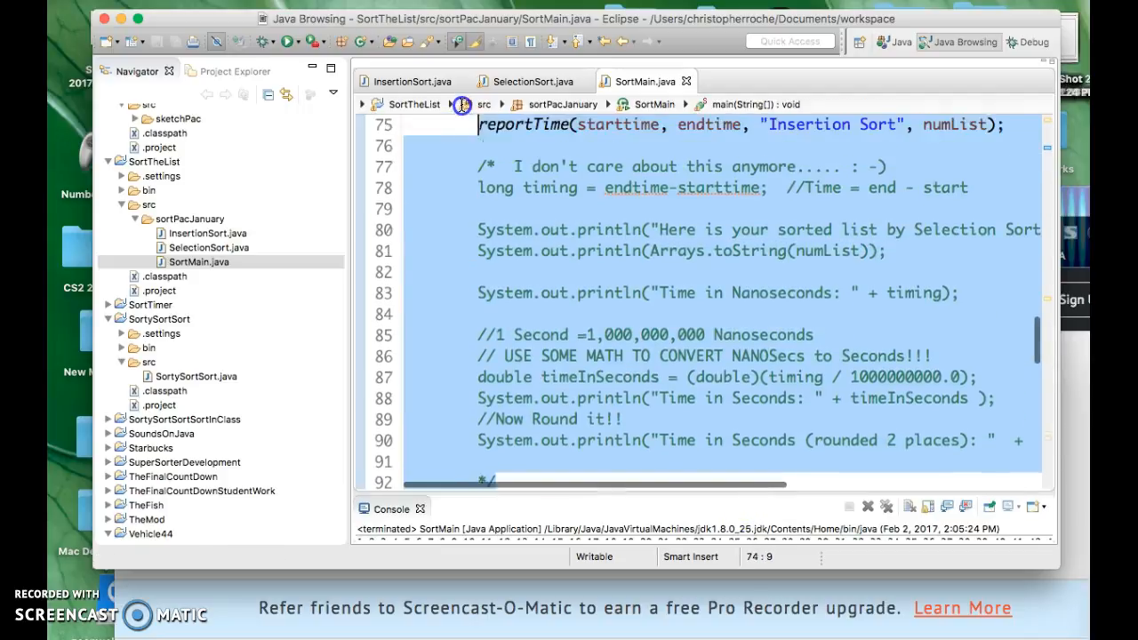
Select and delete the old commented-out timing and printing lines in main
scroll("up", 3)
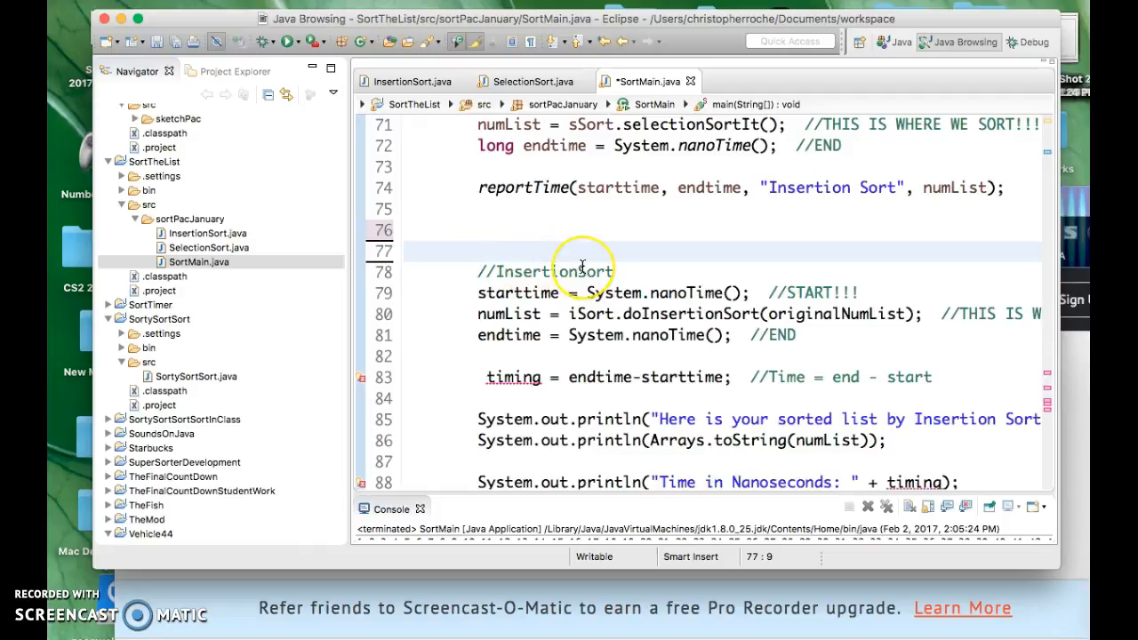
scroll("down", 3)
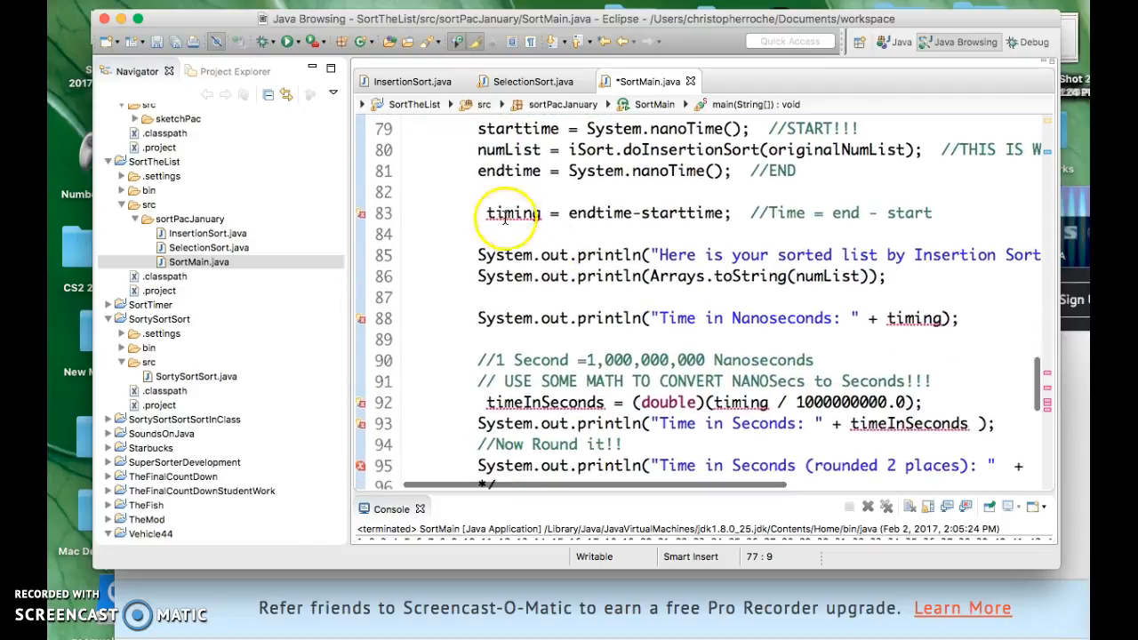
left_click_drag(486, 212, 498, 479)
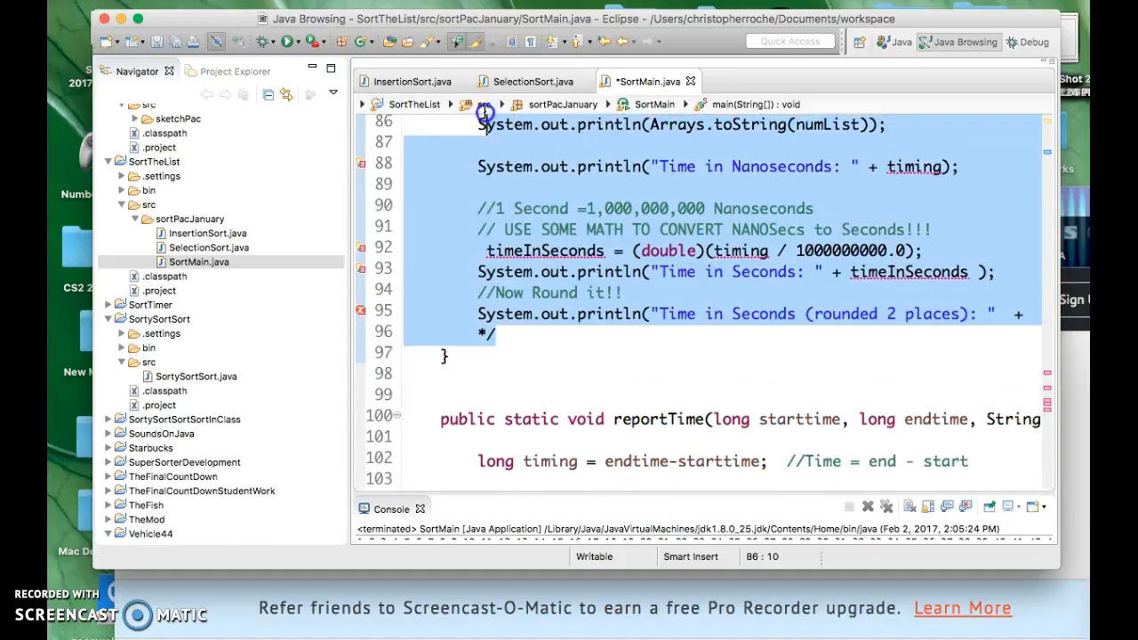
scroll("up", 3)
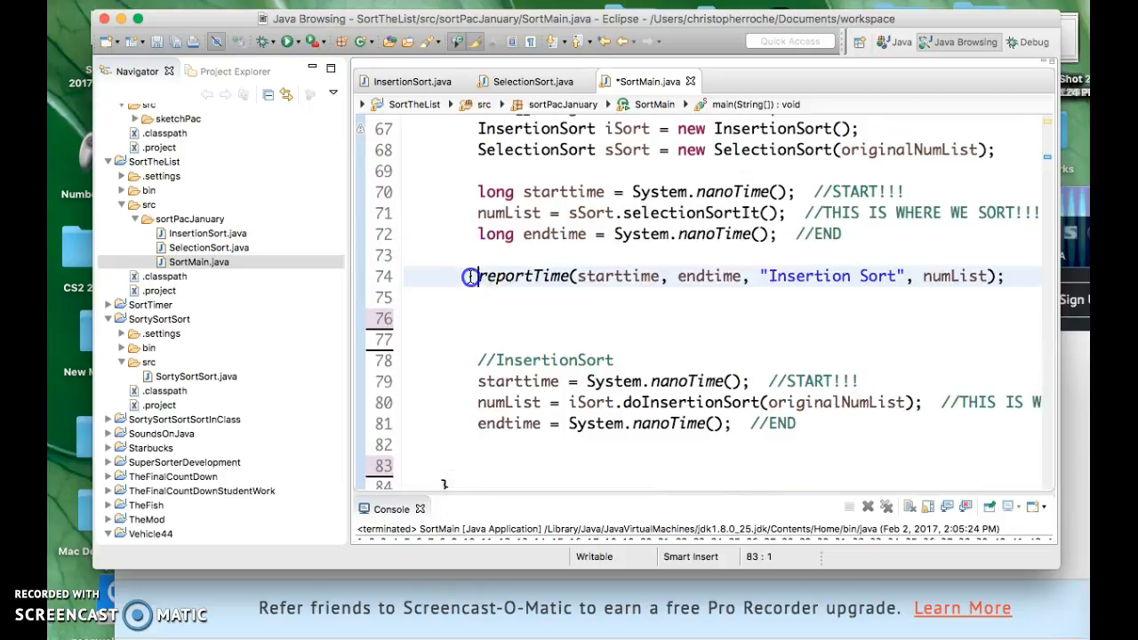
Add reportTime(starttime, endtime, "Insertion Sort", numList); after the insertion sort timing
left_click(1003, 276)
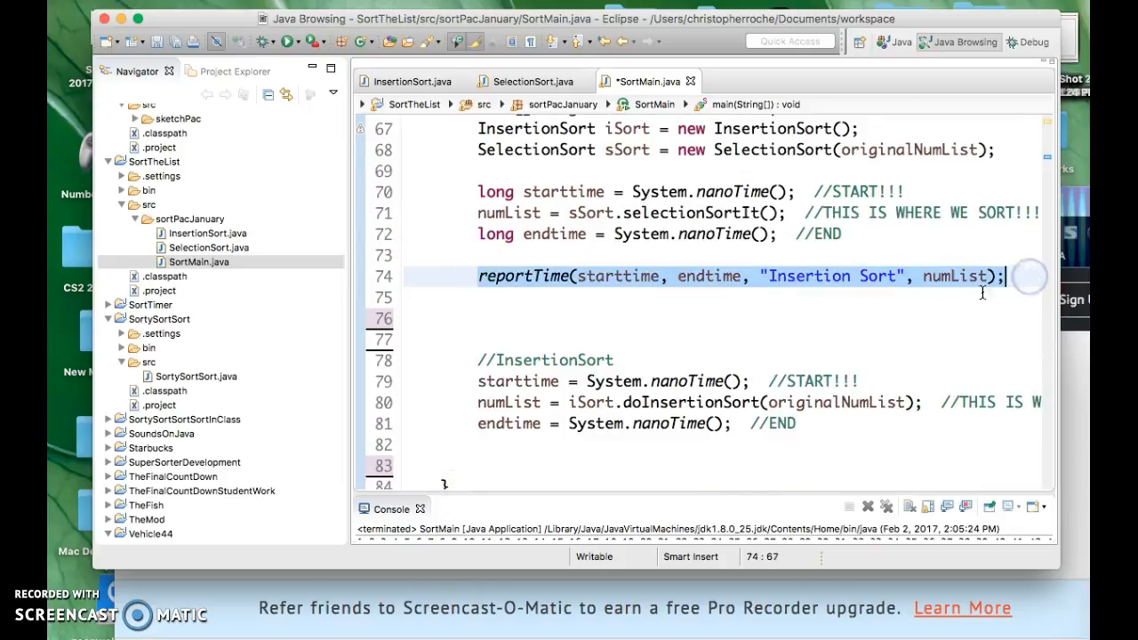
left_click(477, 466)
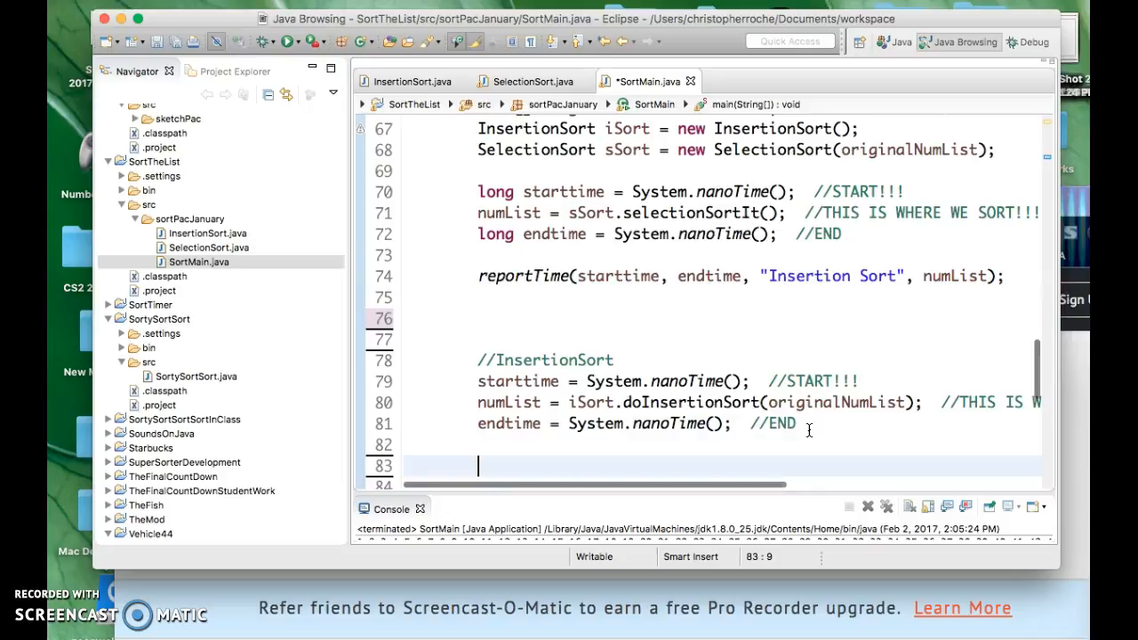
type("reportTime(starttime, endtime, \"Insertion Sort\", numList);")
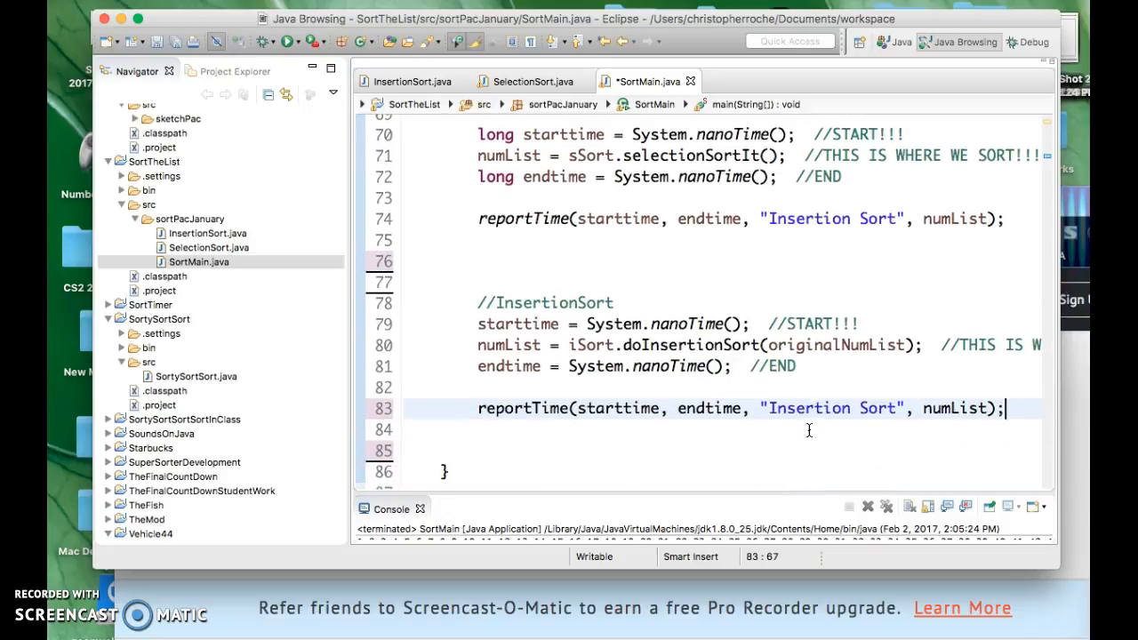
Relabel the first reportTime call from "Insertion Sort" to "Selection Sort"
double_click(804, 400)
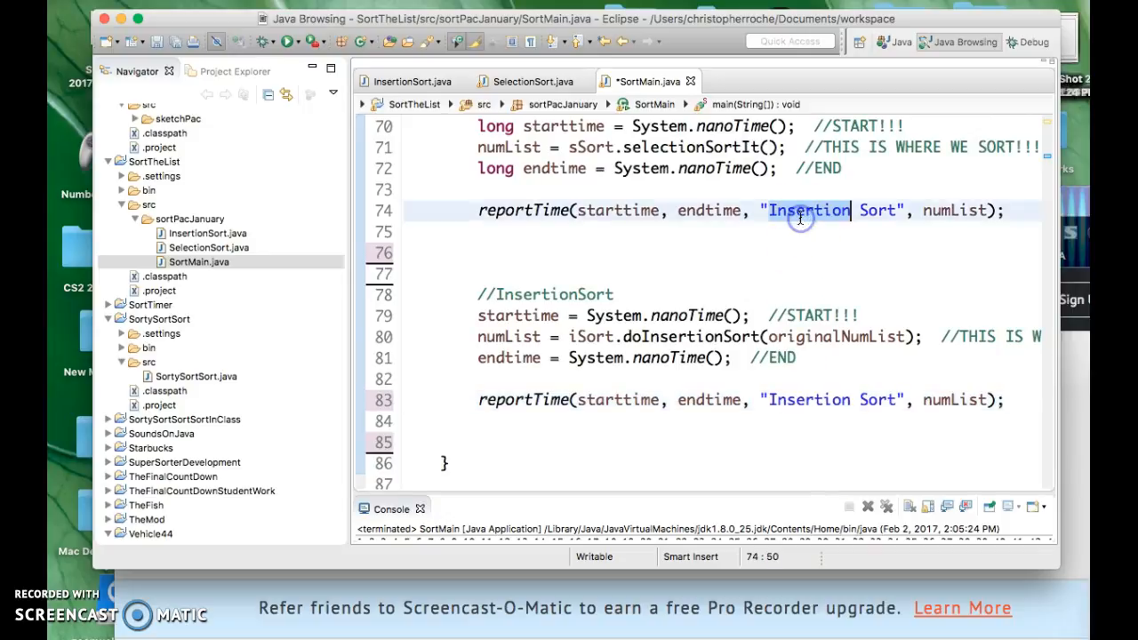
type("S")
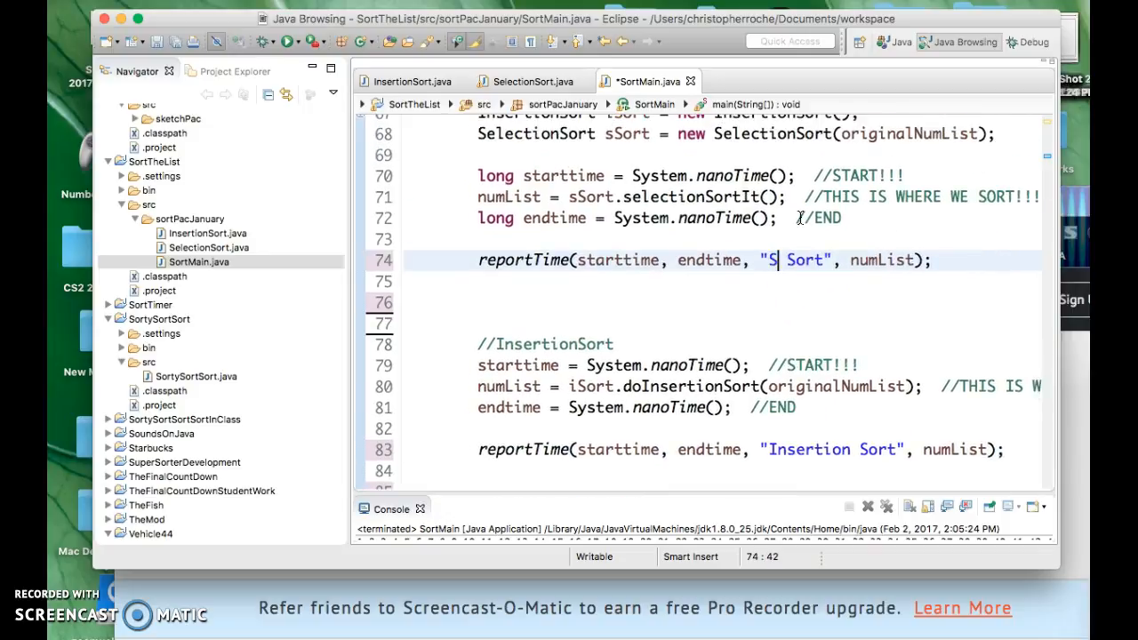
type("election")
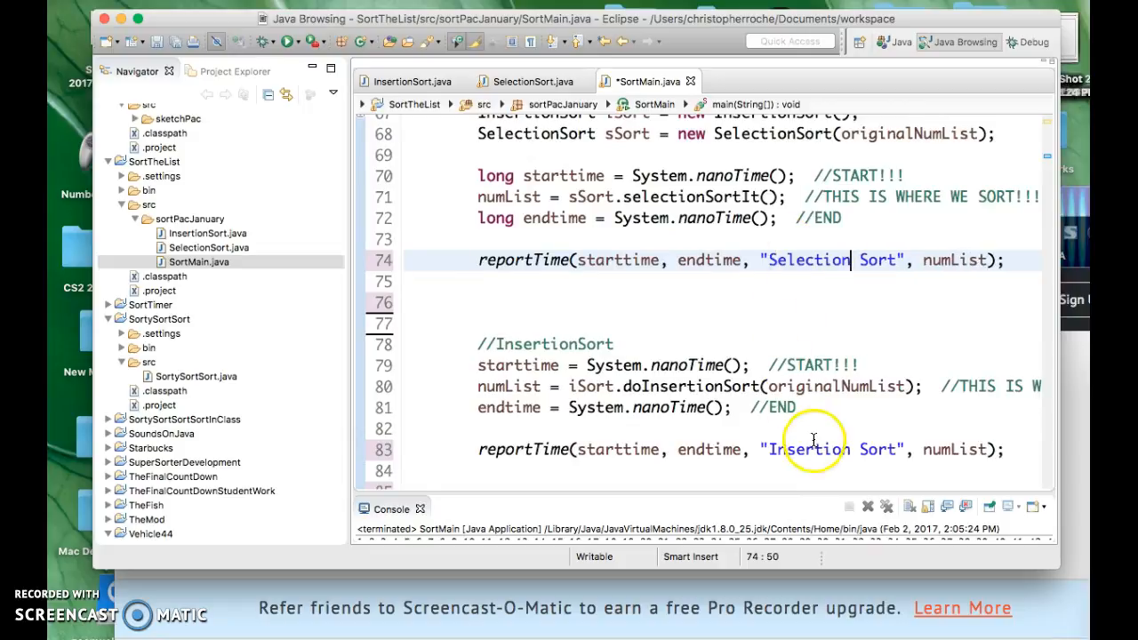
scroll("down", 3)
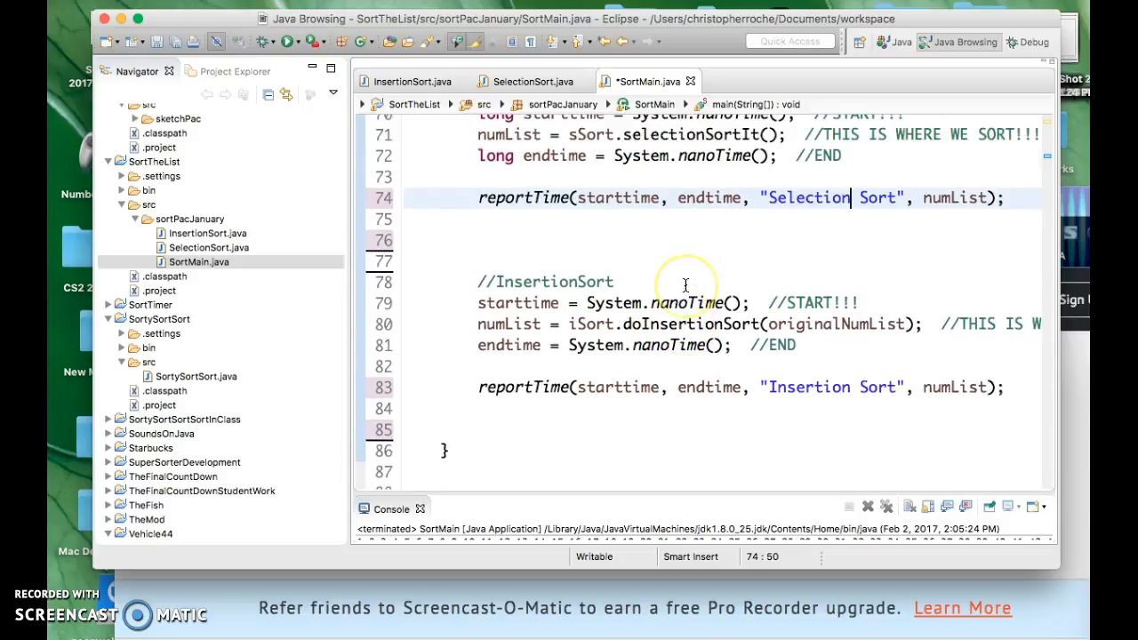
scroll("up", 3)
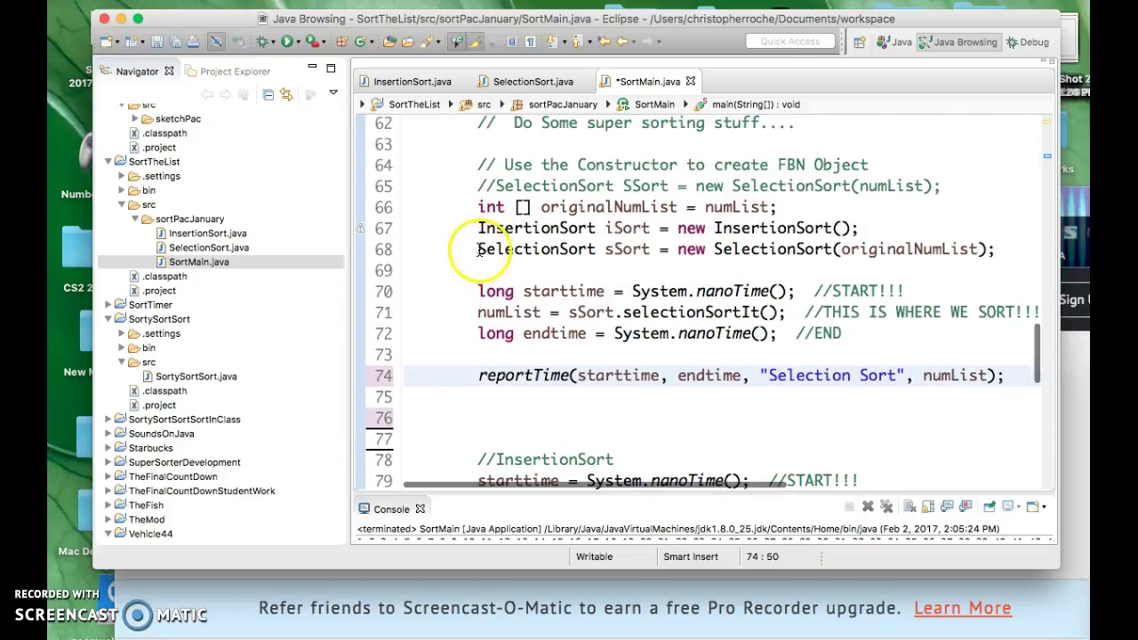
mouse_move(771, 291)
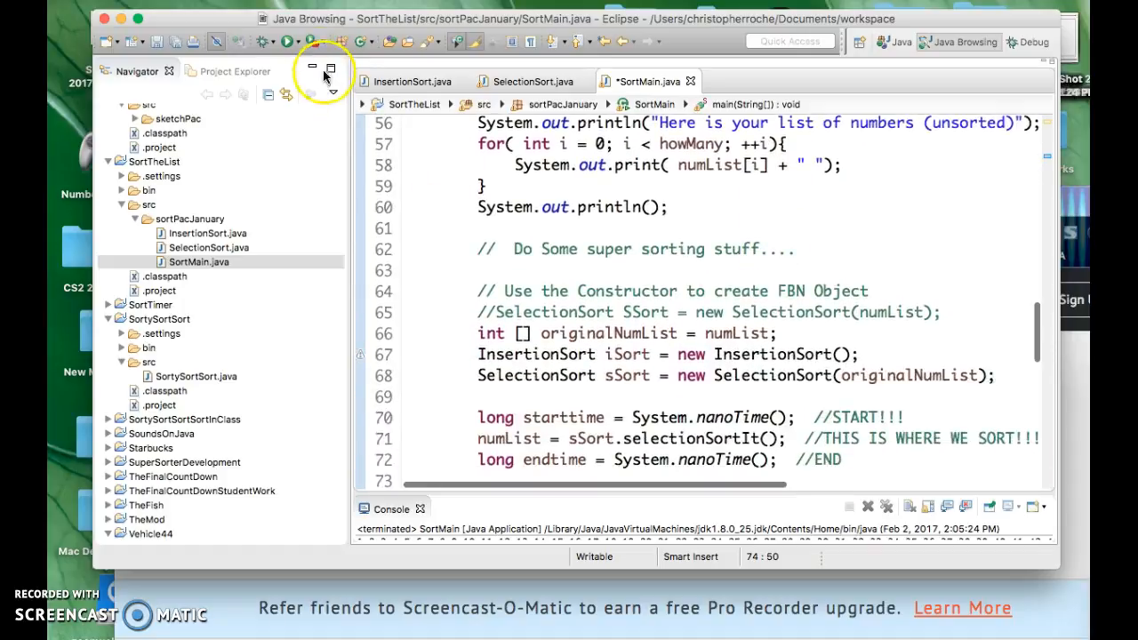
Save SortMain.java and run it to print timings for both sorts
left_click(287, 42)
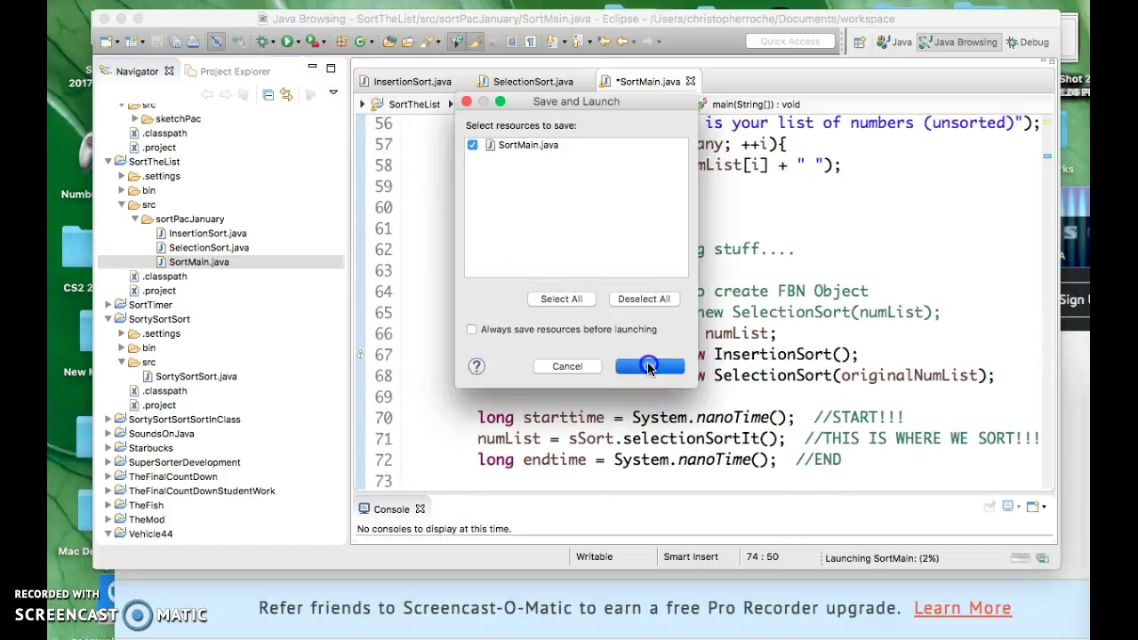
left_click(649, 365)
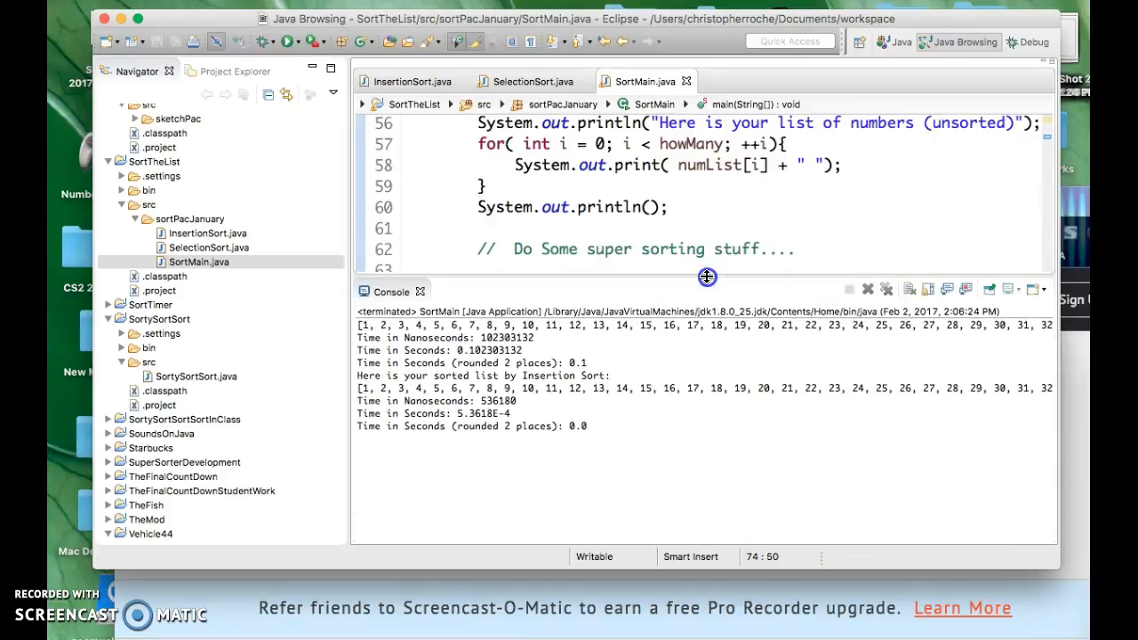
mouse_move(567, 388)
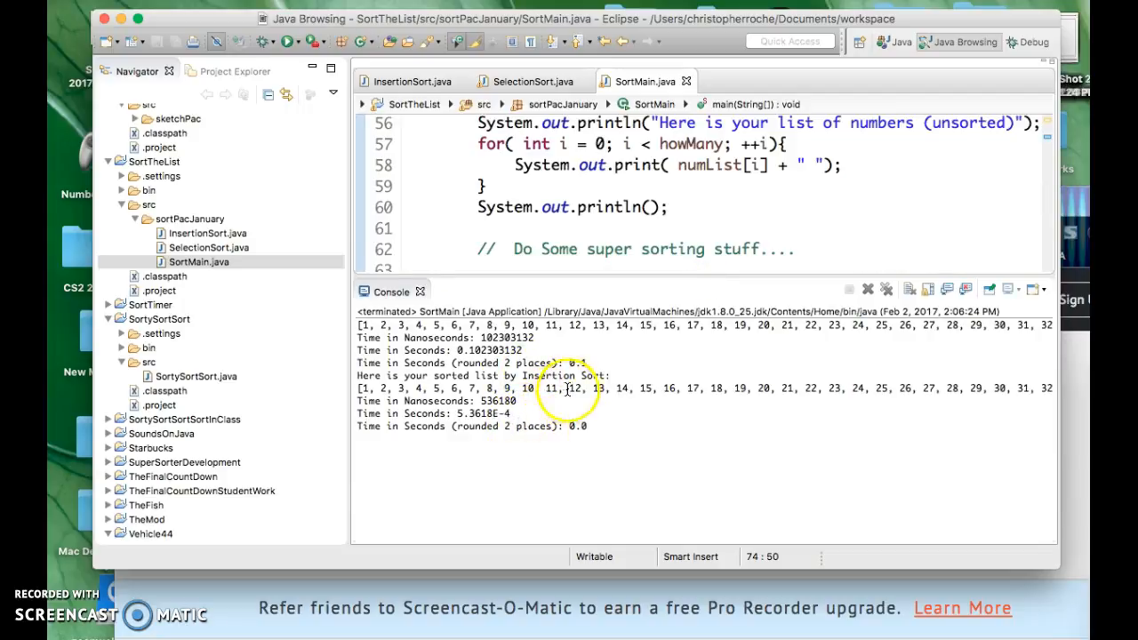
mouse_move(638, 283)
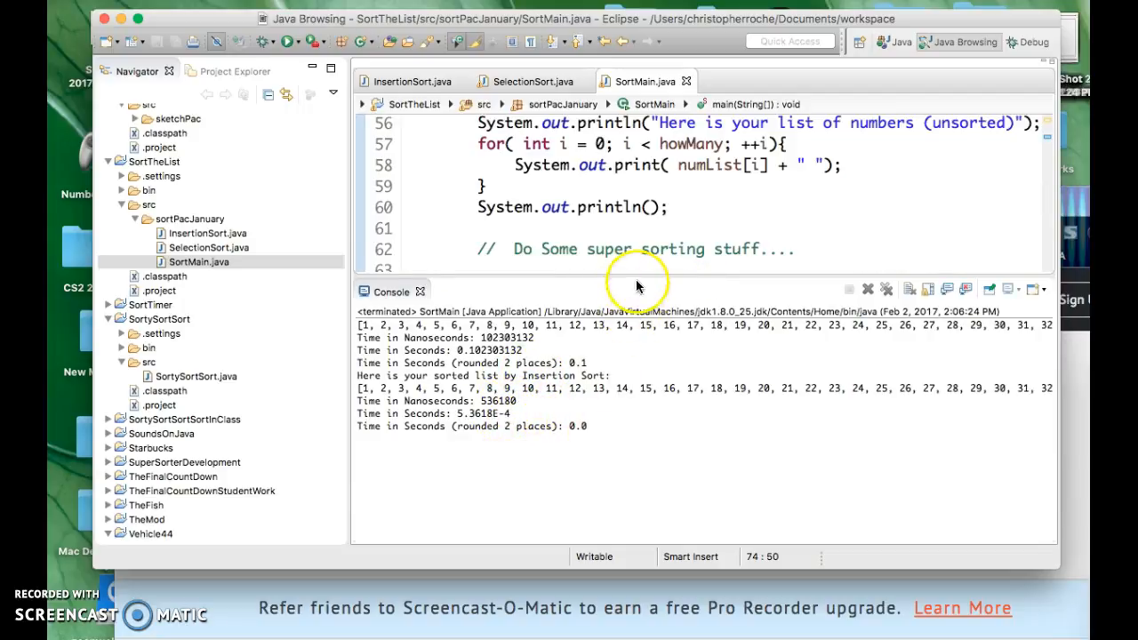
mouse_move(494, 402)
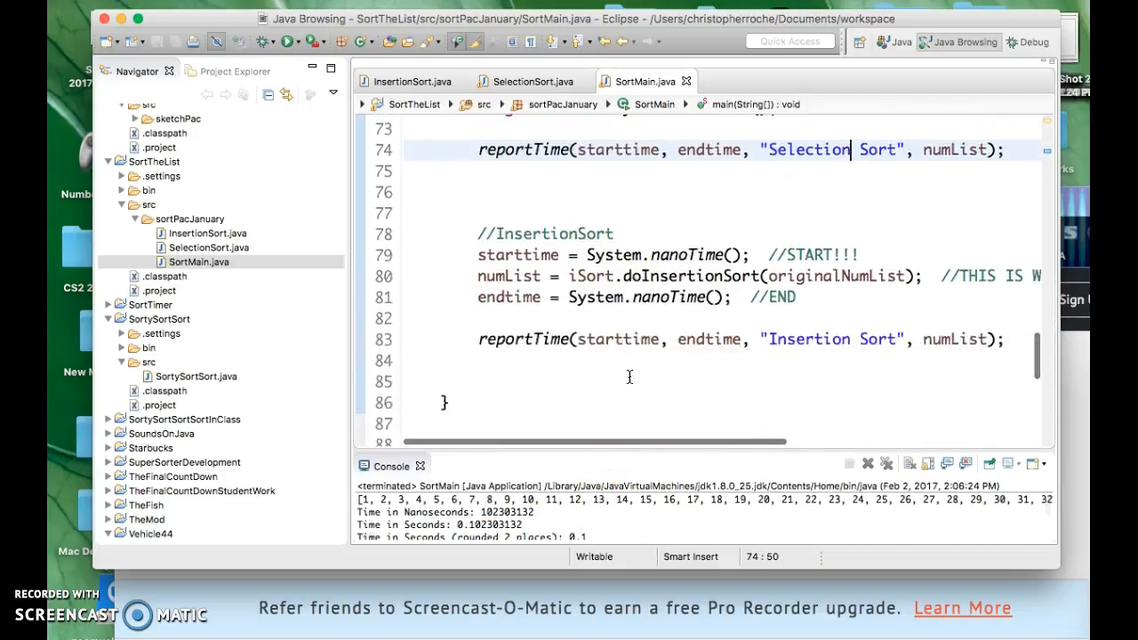
scroll("down", 3)
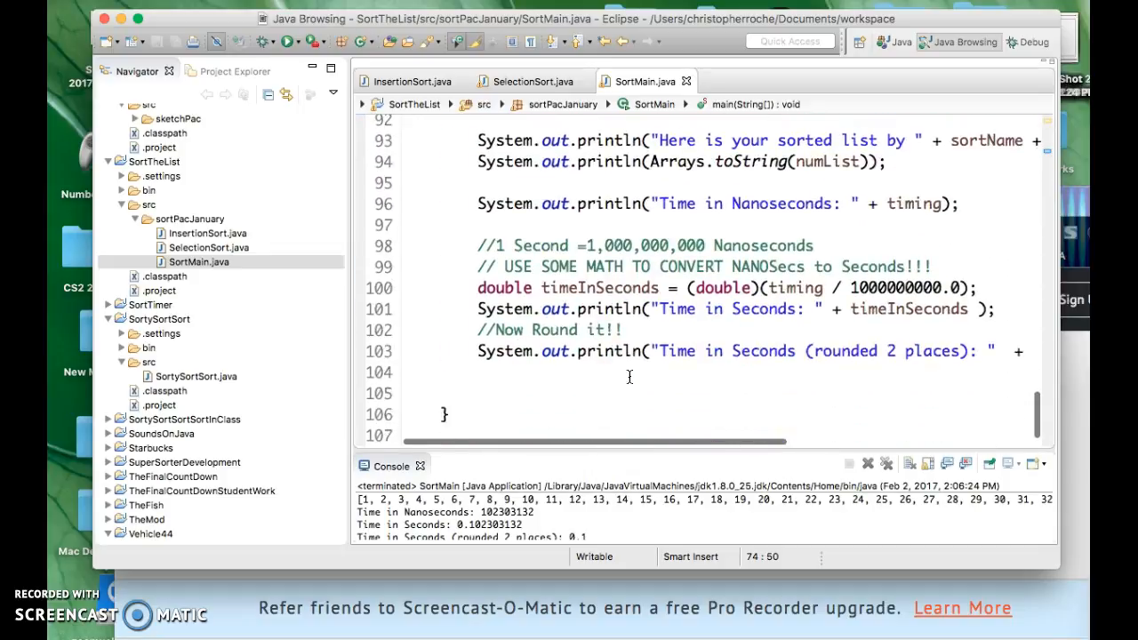
scroll("up", 3)
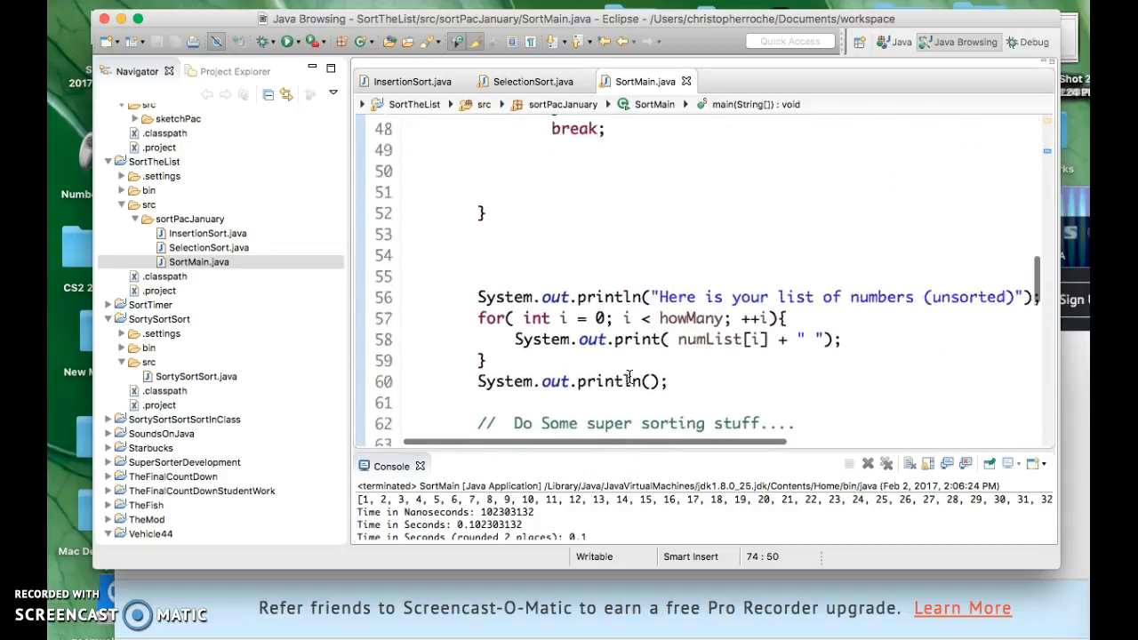
scroll("up", 3)
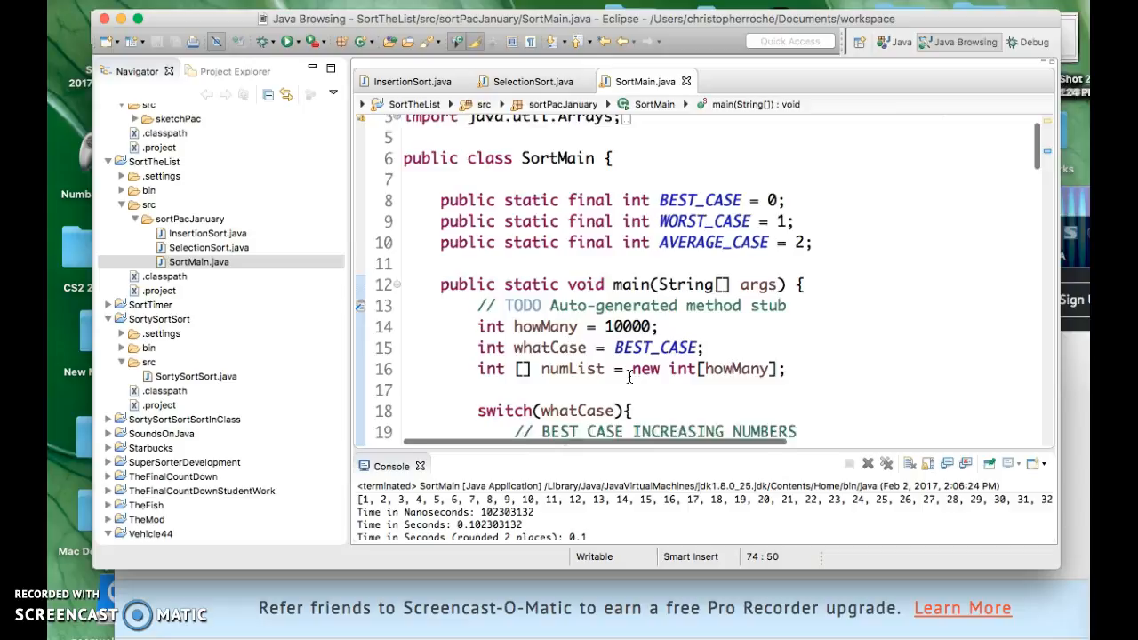
scroll("down", 3)
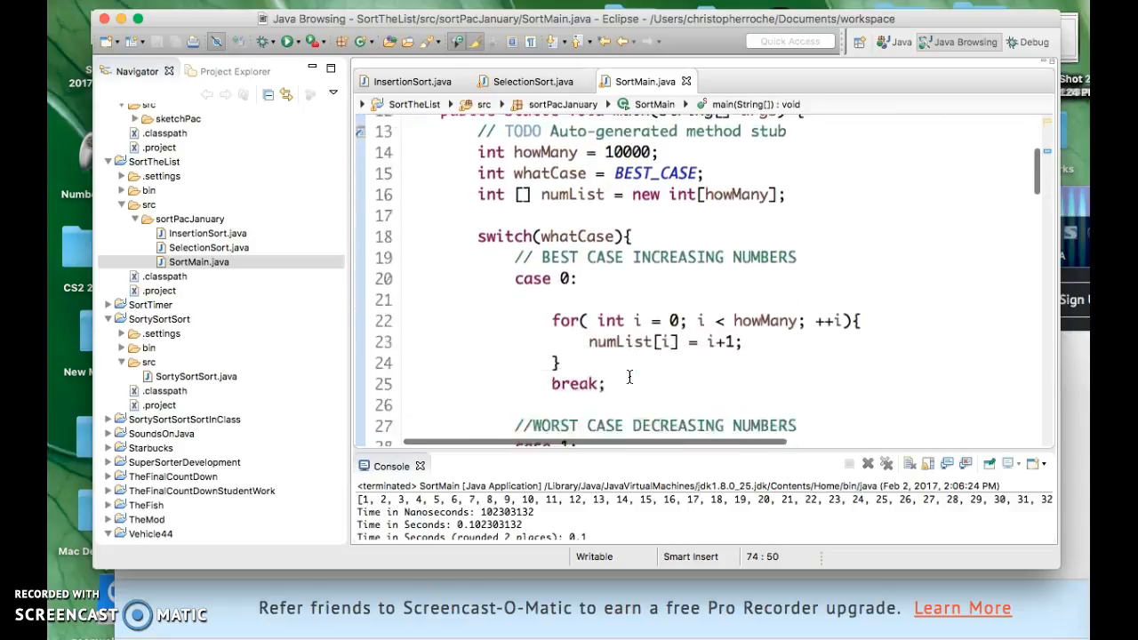
scroll("down", 3)
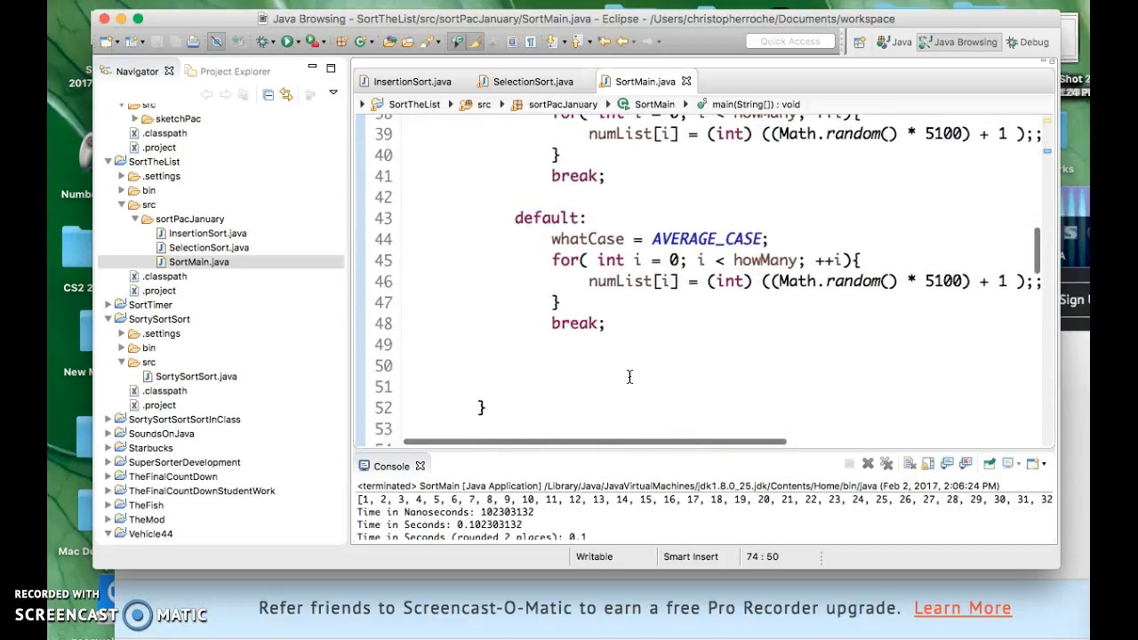
scroll("down", 3)
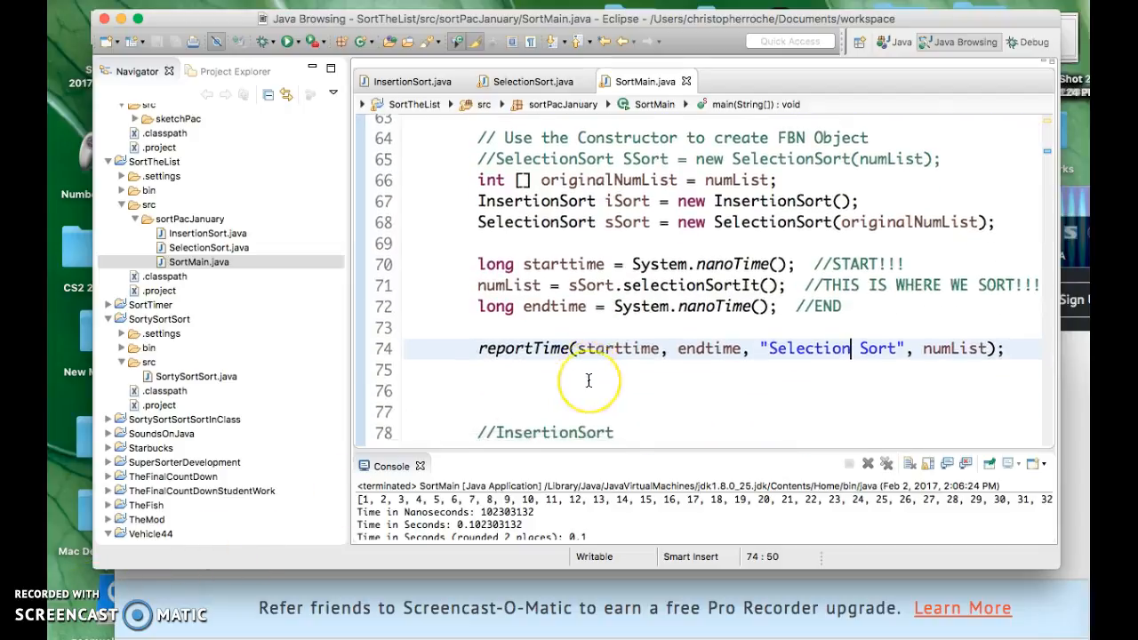
scroll("up", 3)
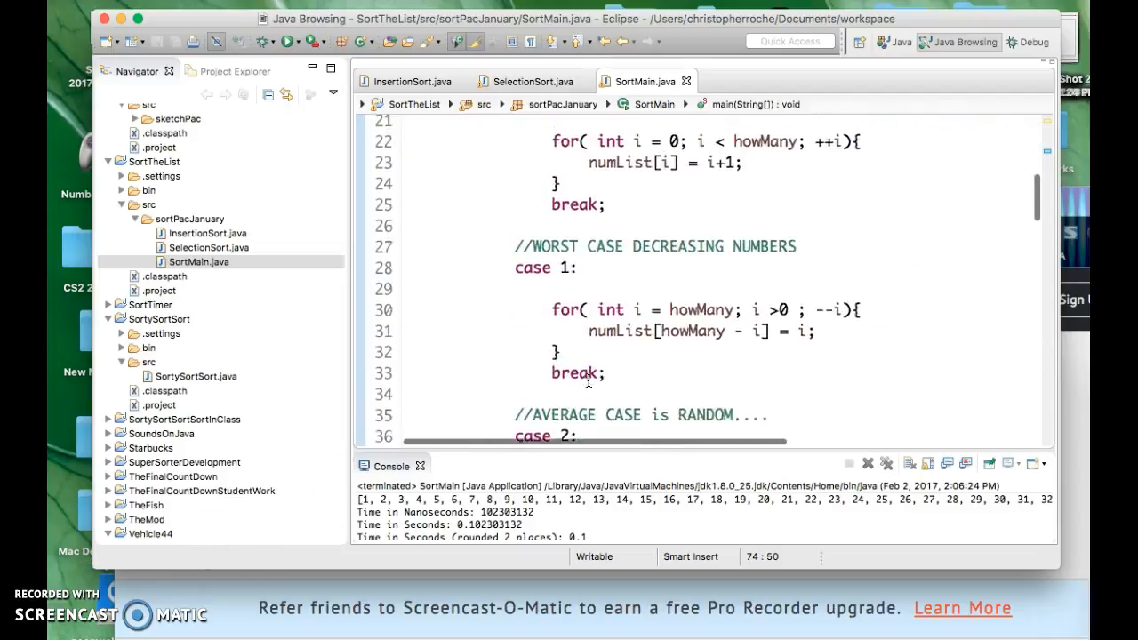
scroll("up", 3)
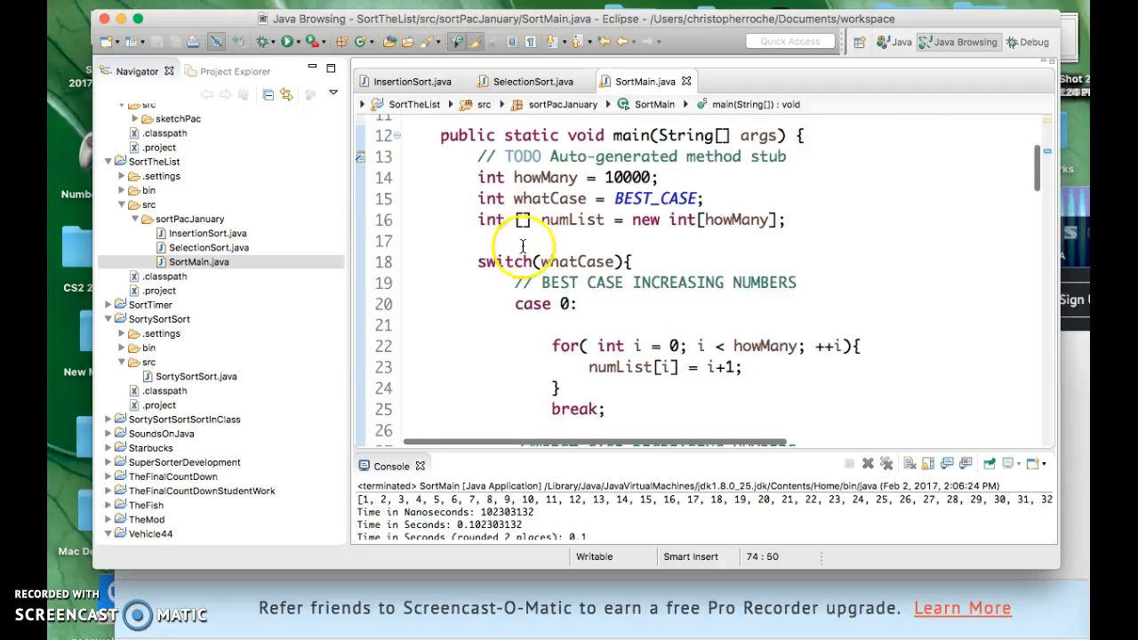
scroll("down", 3)
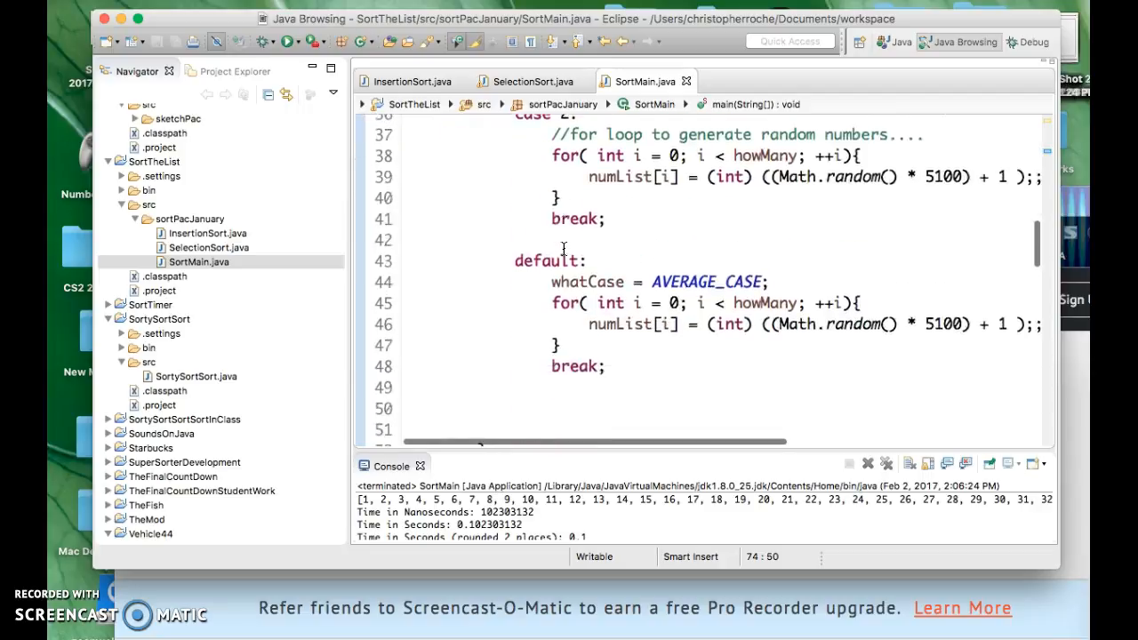
scroll("down", 3)
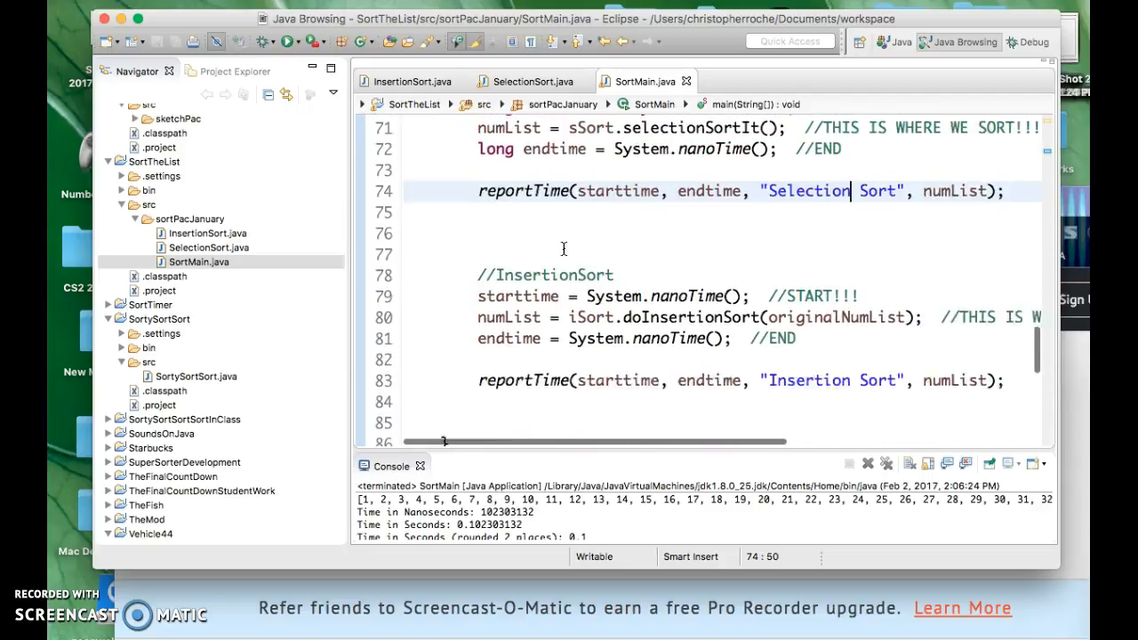
scroll("up", 3)
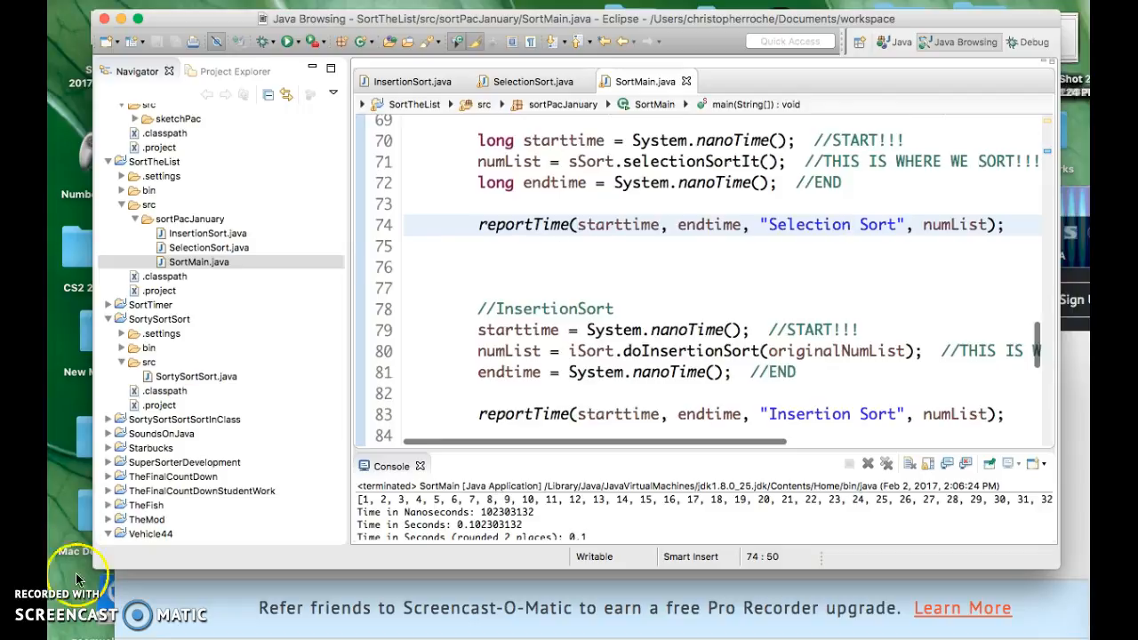